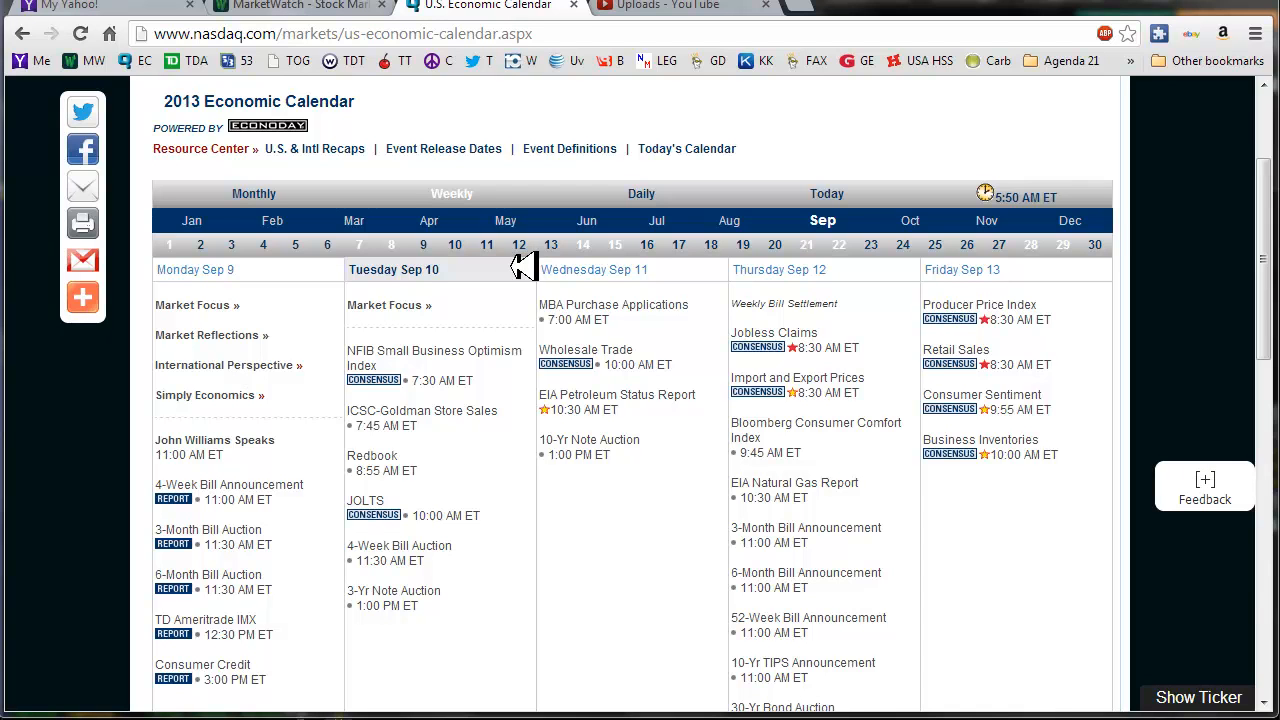
{"action": "mouse_move", "coordinate": [532, 400]}
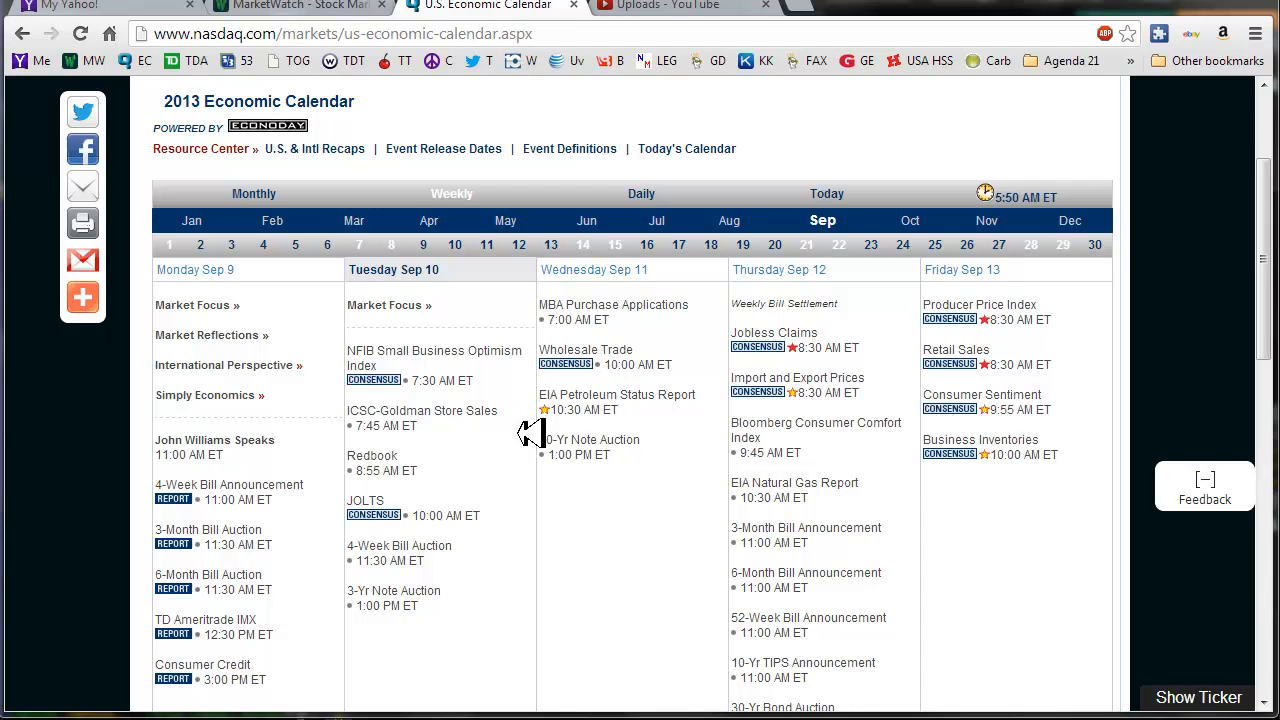
{"action": "mouse_move", "coordinate": [530, 476]}
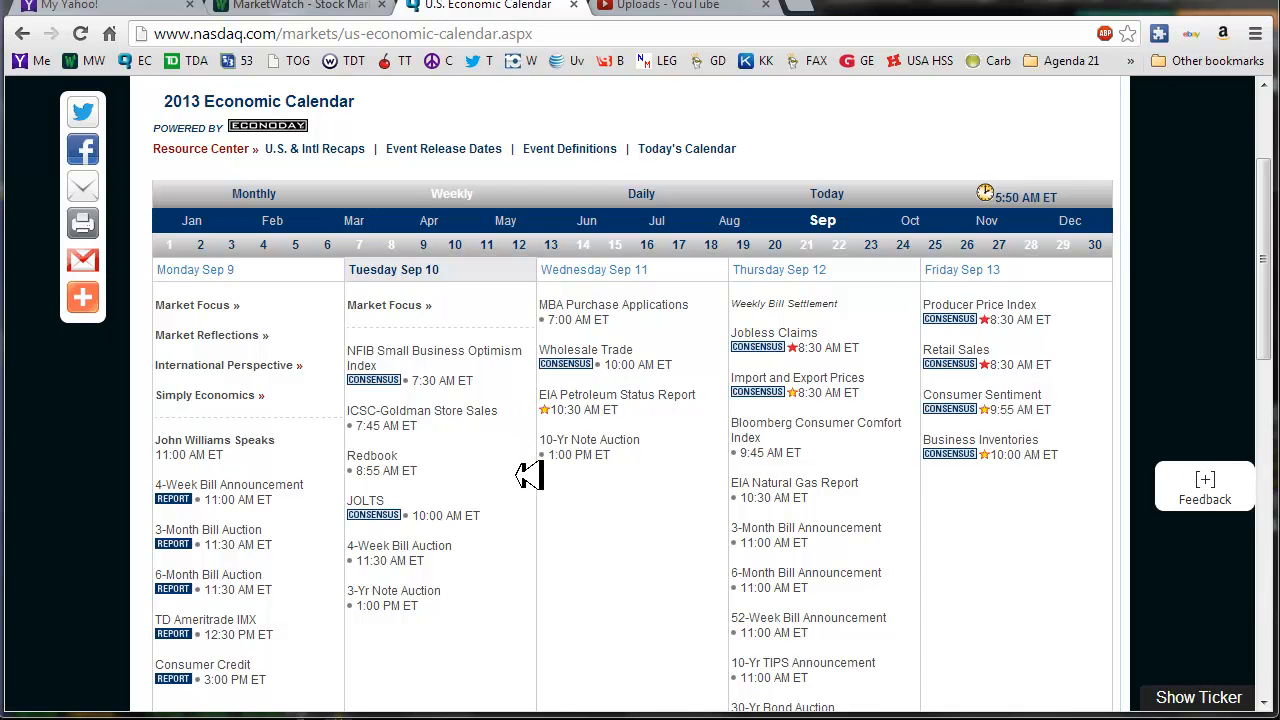
{"action": "mouse_move", "coordinate": [490, 550]}
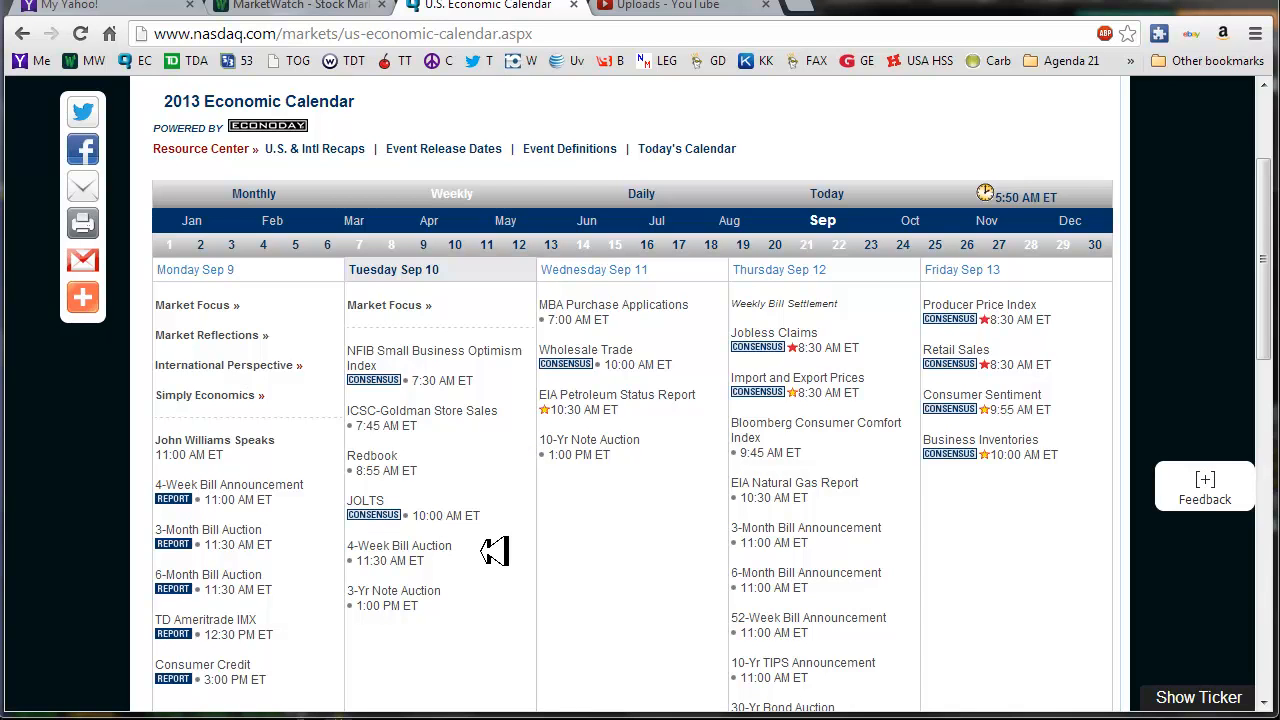
Show European market indices in the MarketWatch markets summary after viewing Asia
{"action": "left_click", "coordinate": [1204, 480]}
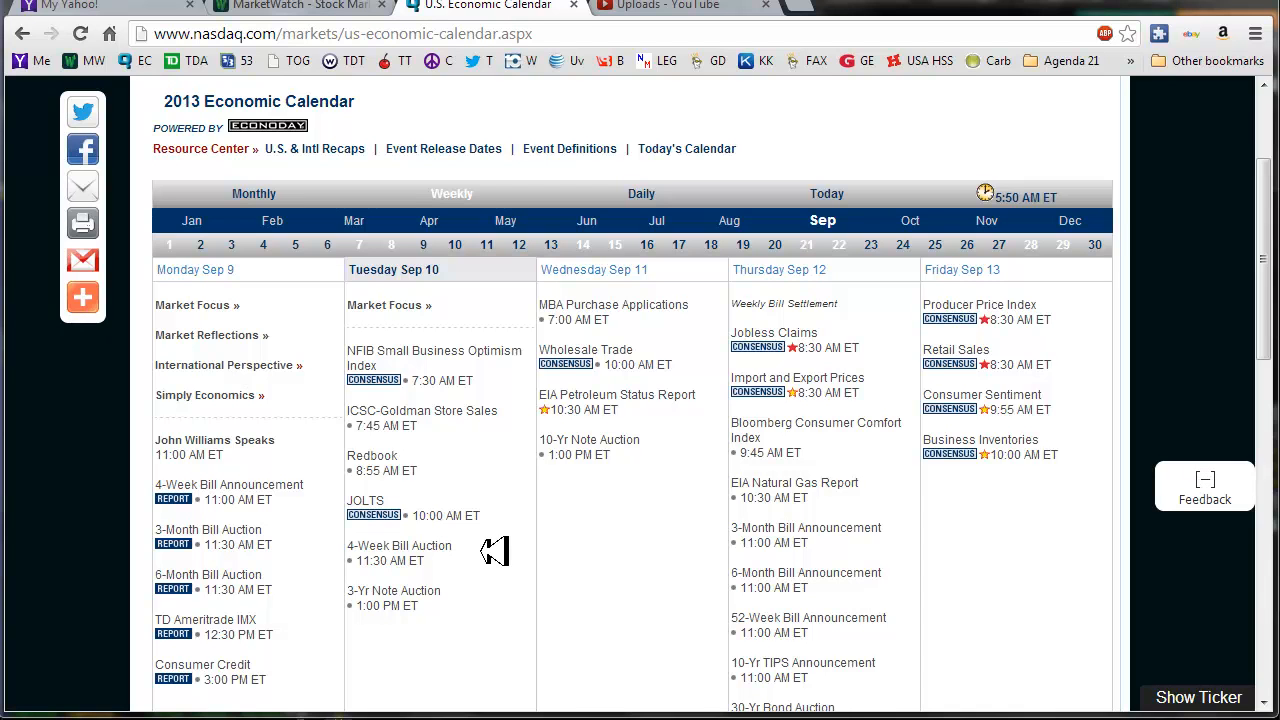
{"action": "mouse_move", "coordinate": [518, 528]}
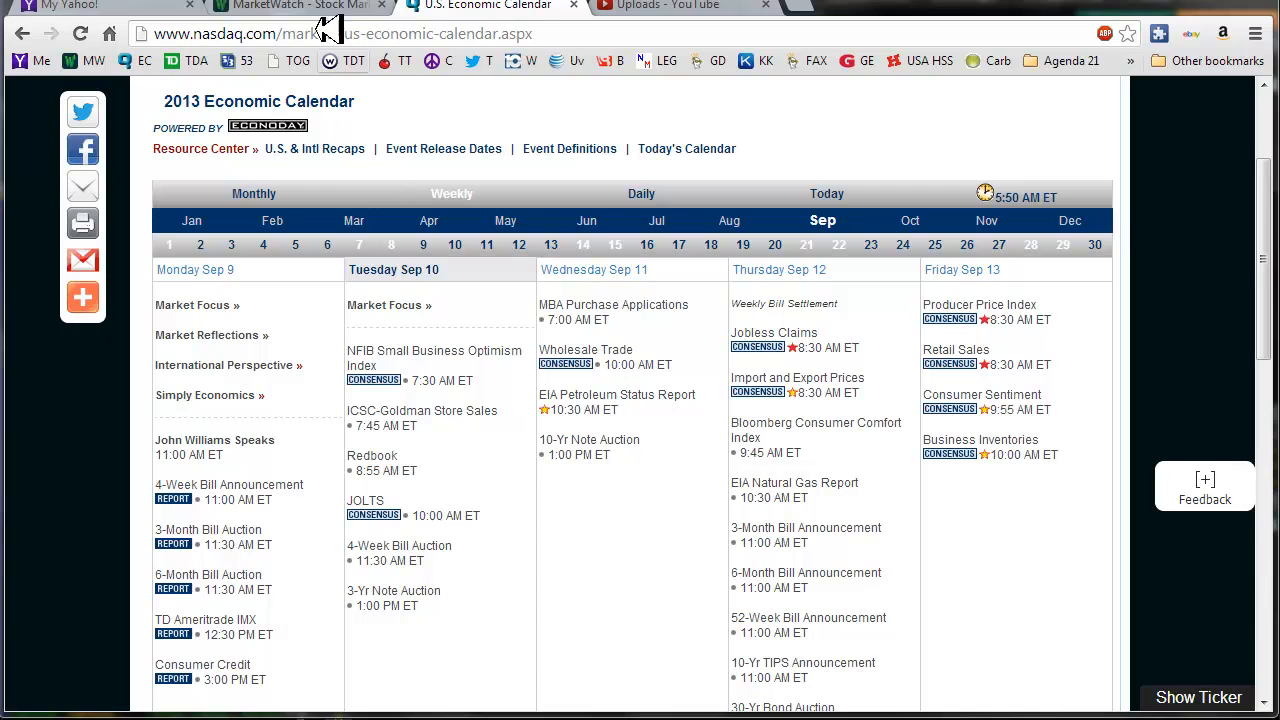
{"action": "left_click", "coordinate": [290, 12]}
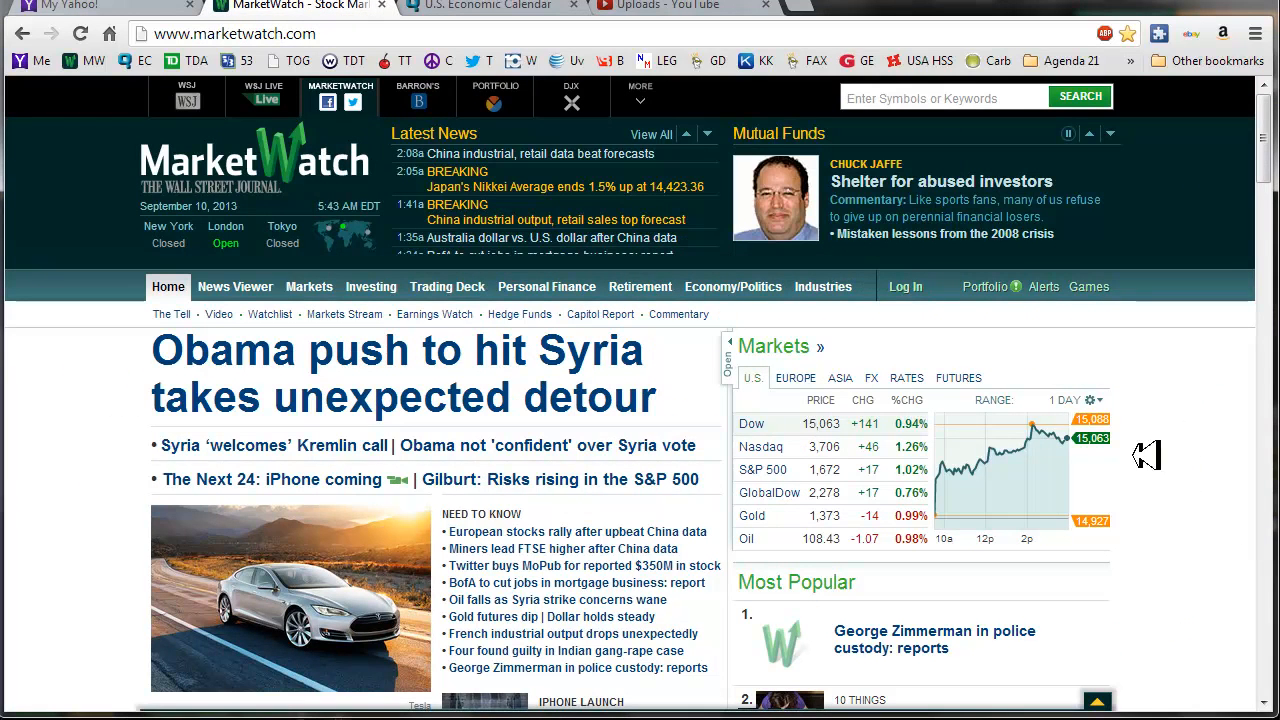
{"action": "left_click", "coordinate": [840, 376]}
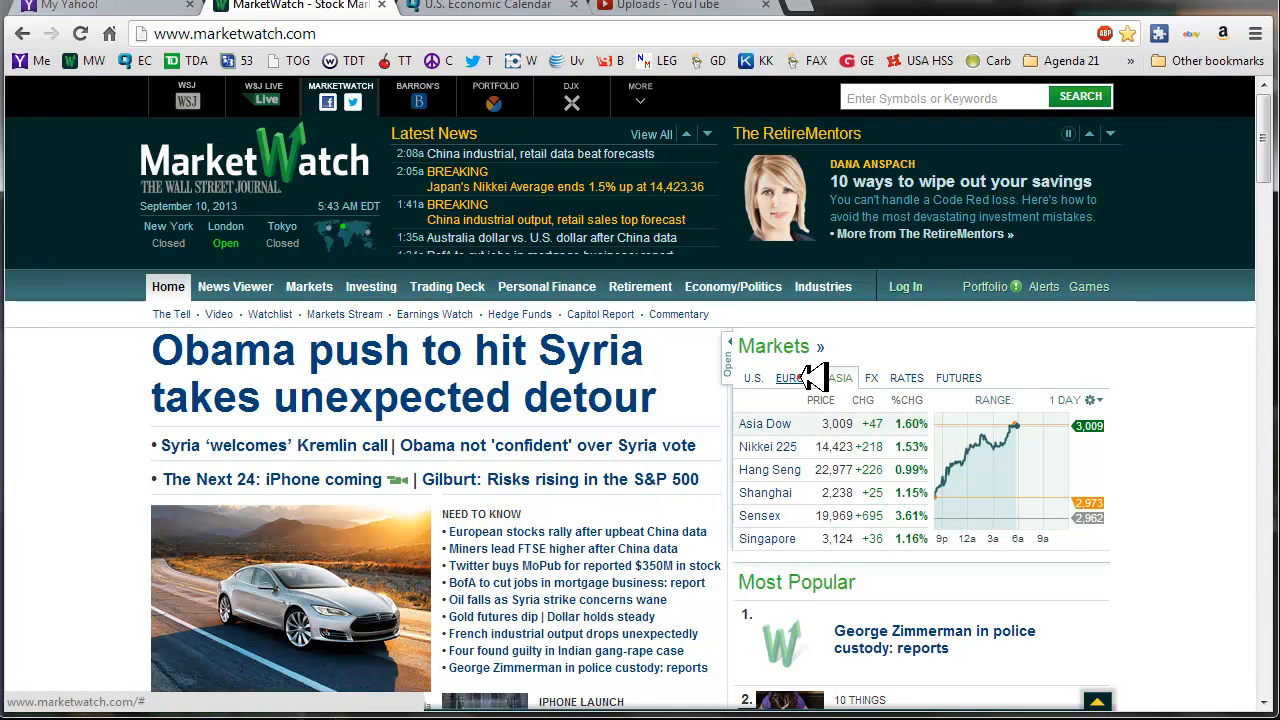
{"action": "left_click", "coordinate": [796, 378]}
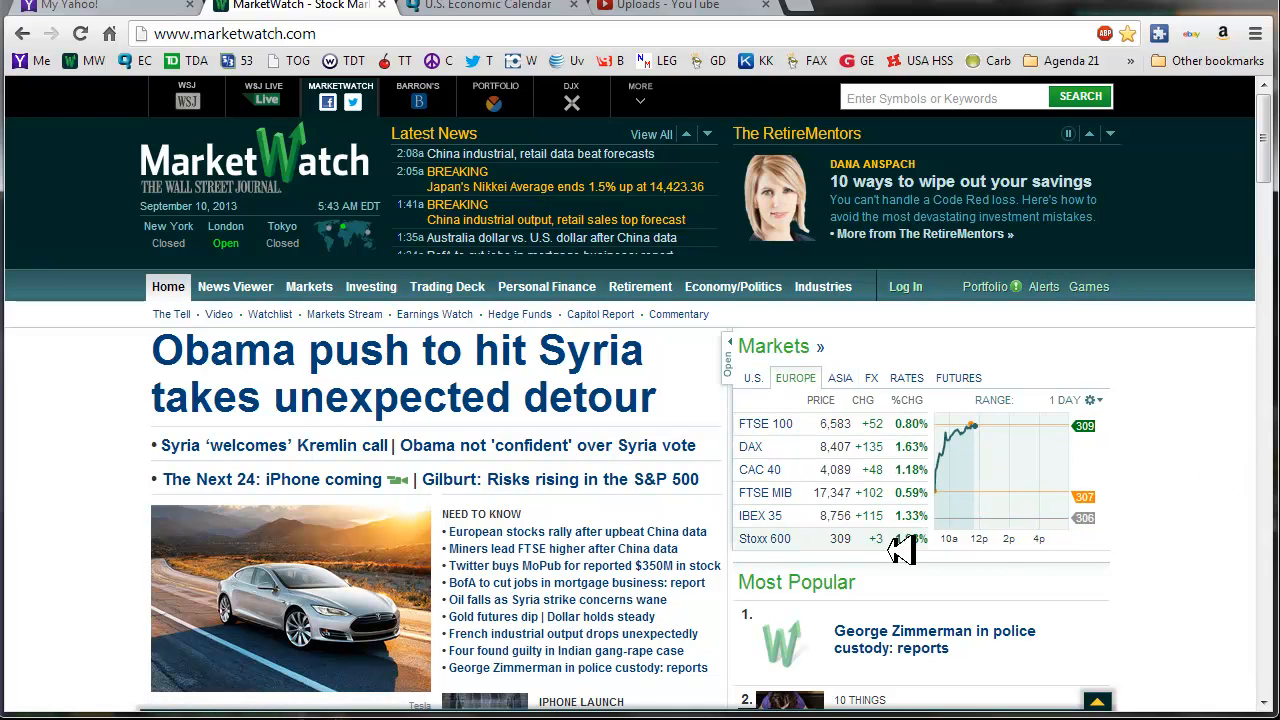
{"action": "mouse_move", "coordinate": [1264, 596]}
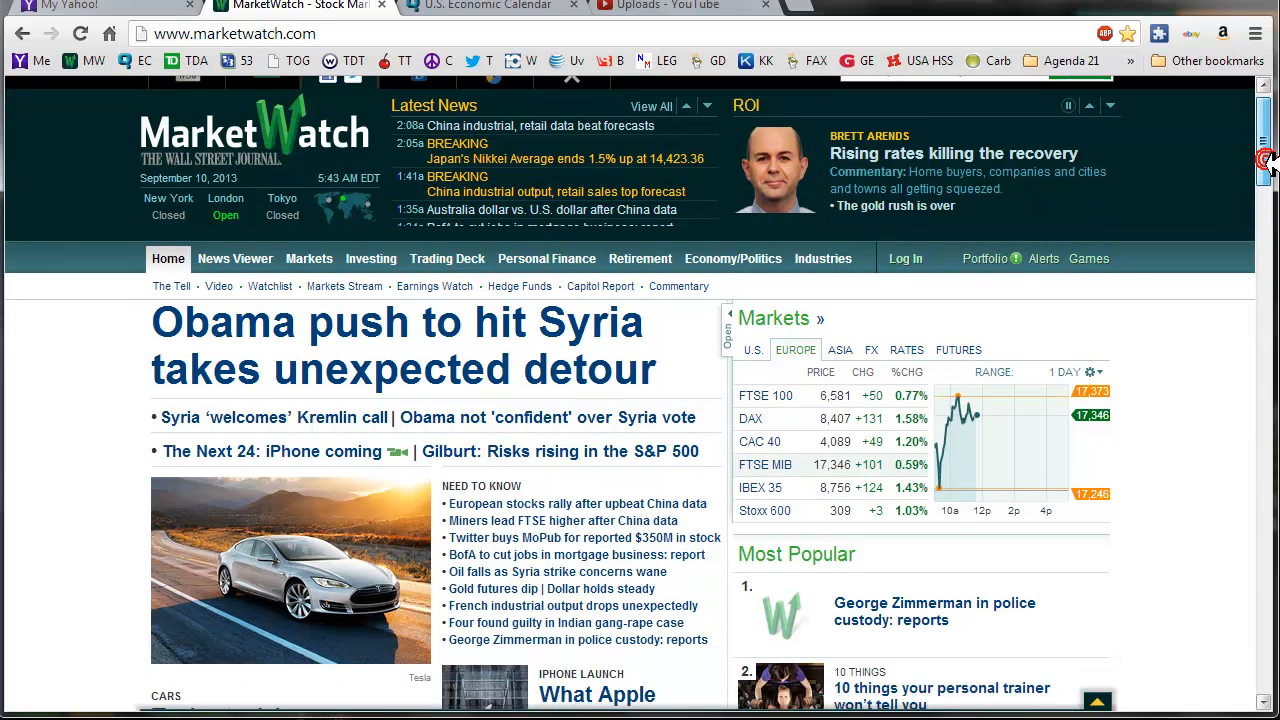
Scroll through the MarketWatch headlines and back to the top of the page
{"action": "scroll", "scroll_direction": "down", "scroll_amount": 3}
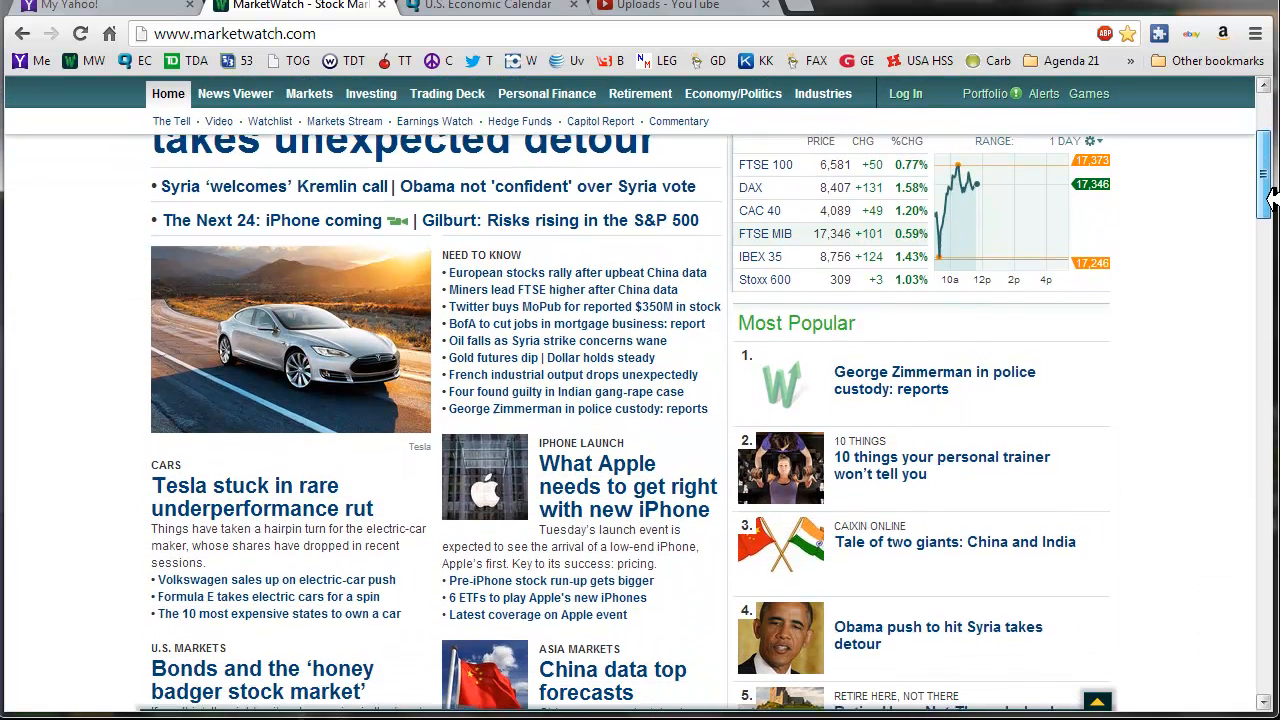
{"action": "scroll", "scroll_direction": "down", "scroll_amount": 3}
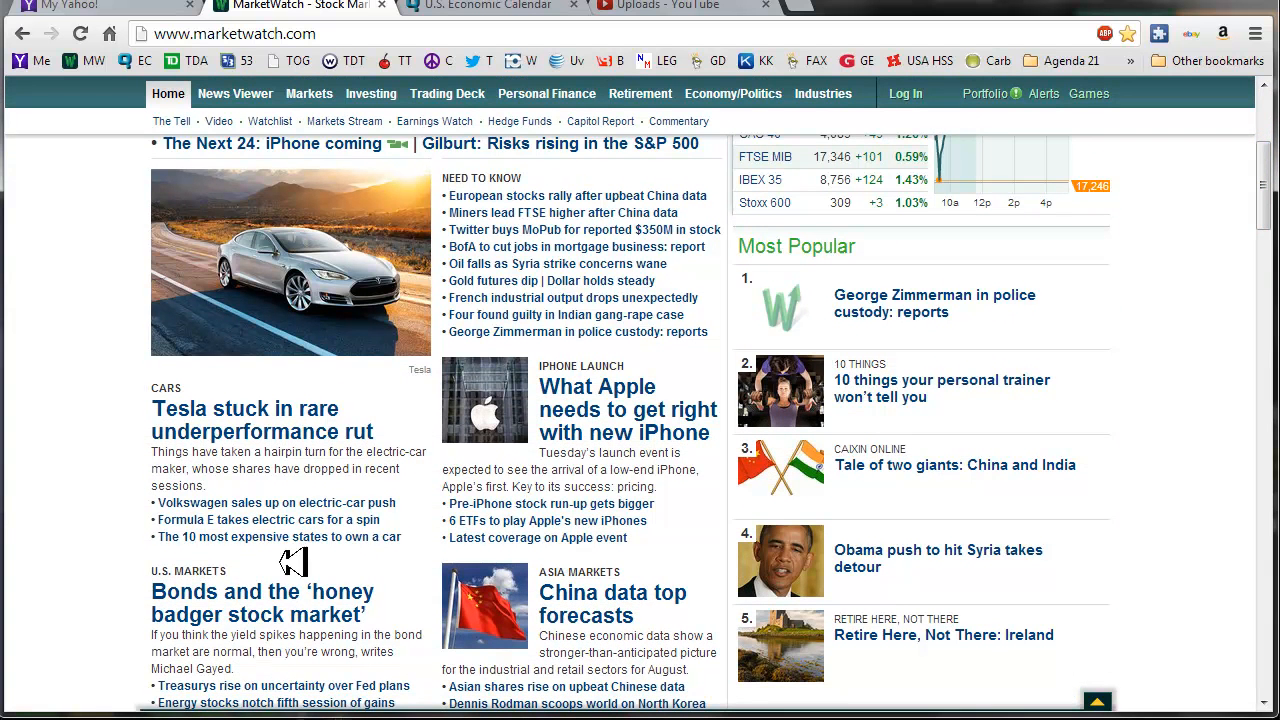
{"action": "mouse_move", "coordinate": [262, 408]}
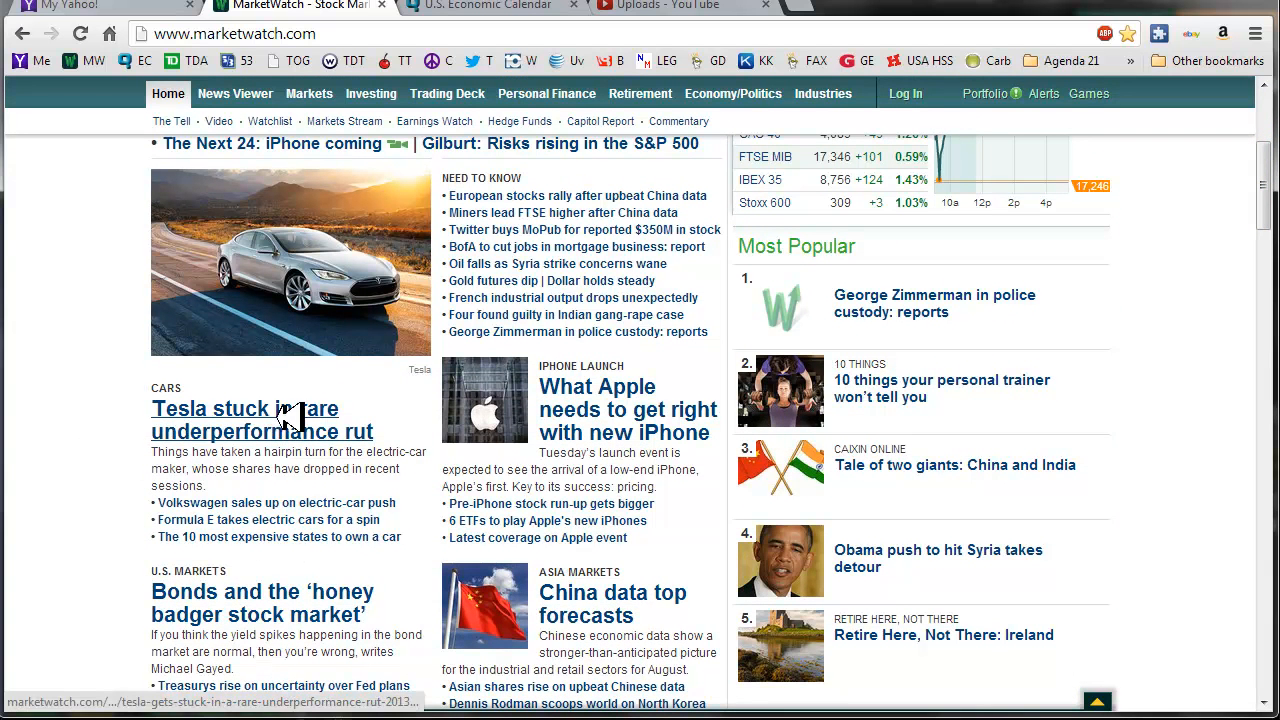
{"action": "mouse_move", "coordinate": [330, 400]}
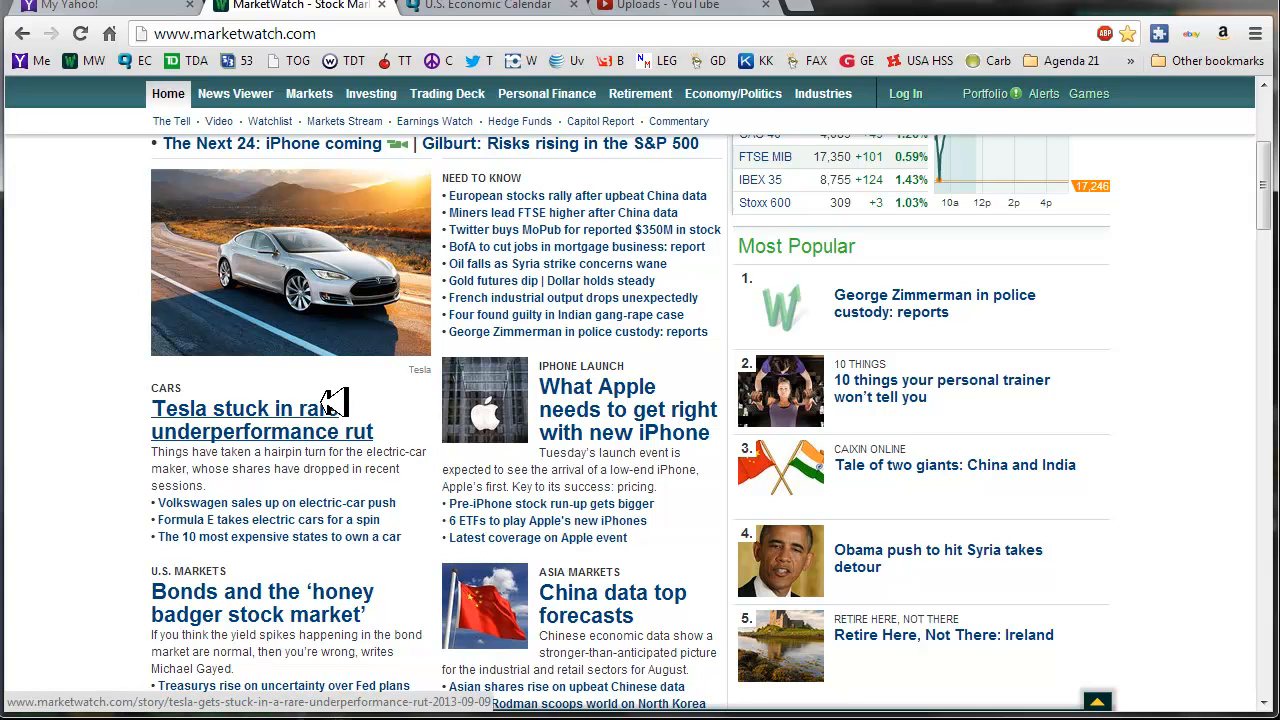
{"action": "mouse_move", "coordinate": [390, 404]}
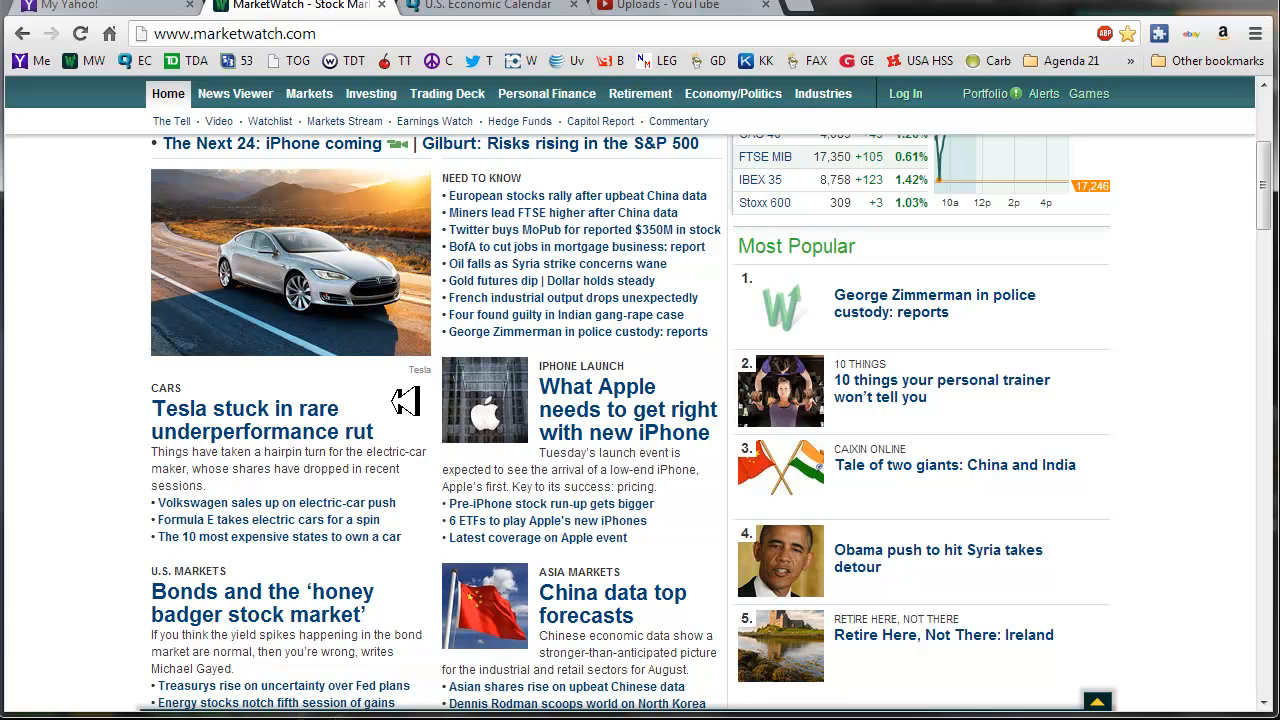
{"action": "mouse_move", "coordinate": [1224, 504]}
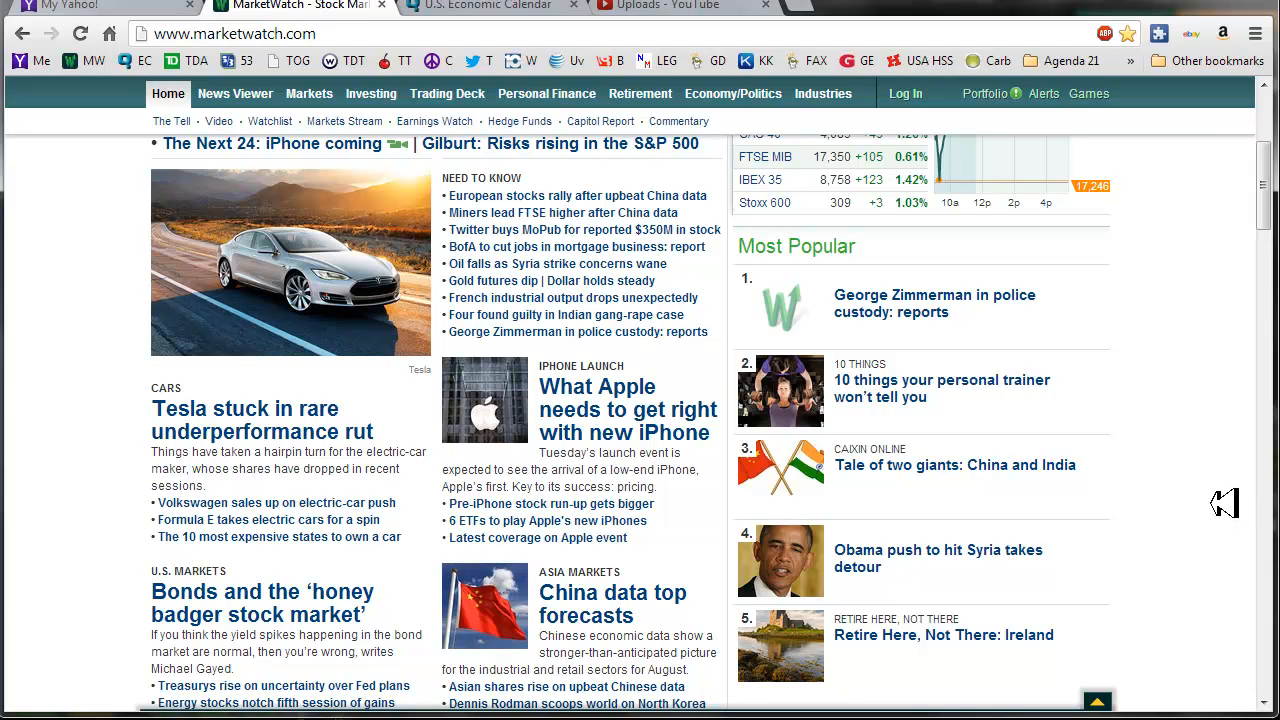
{"action": "mouse_move", "coordinate": [1212, 476]}
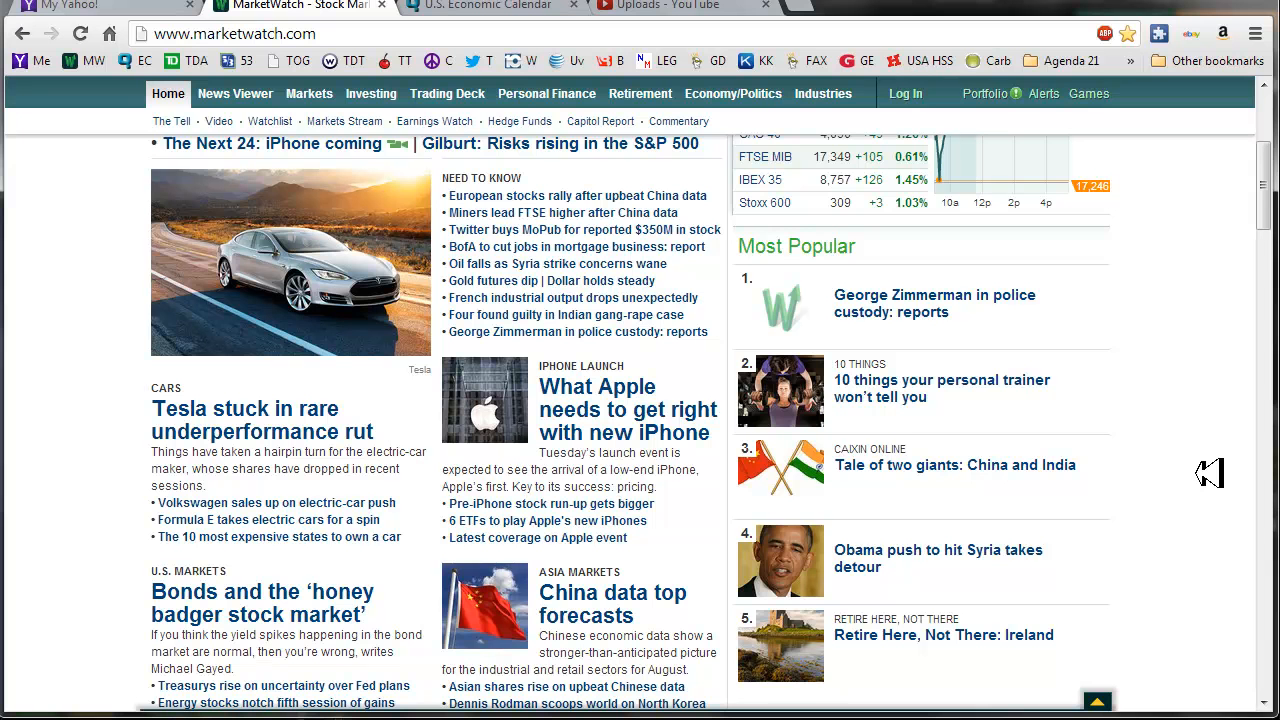
{"action": "mouse_move", "coordinate": [1190, 464]}
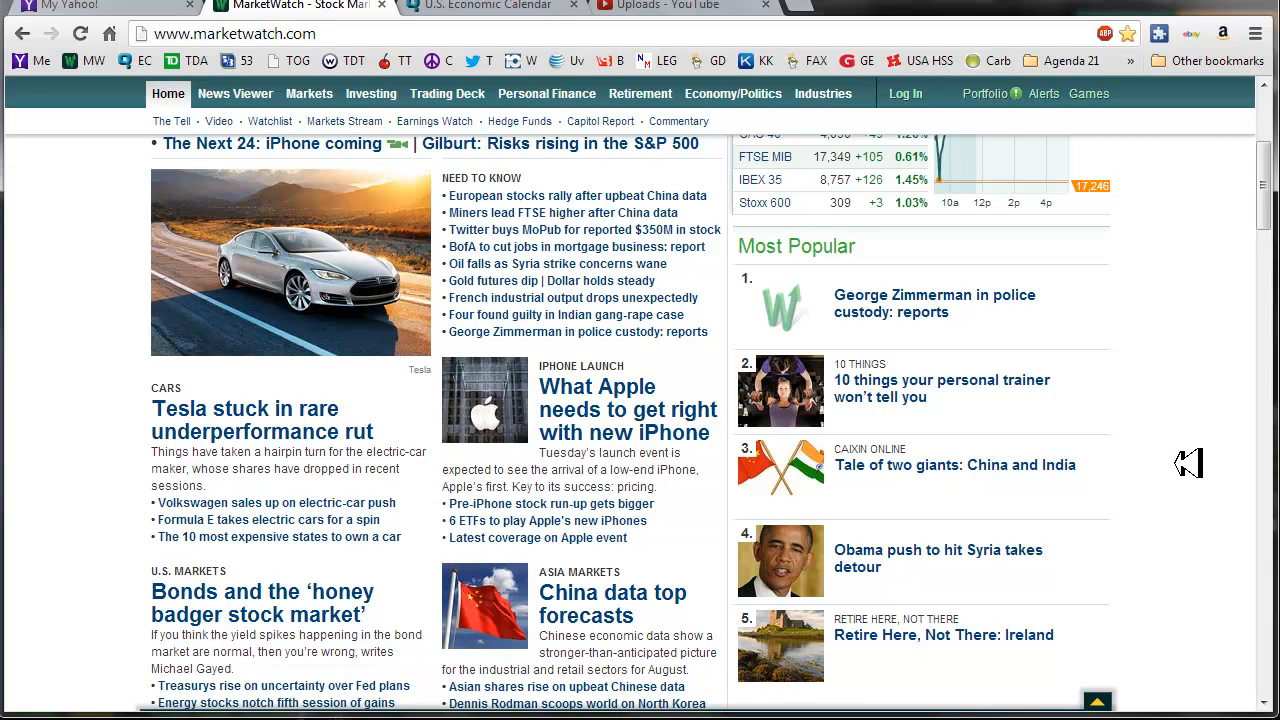
{"action": "scroll", "scroll_direction": "up", "scroll_amount": 3}
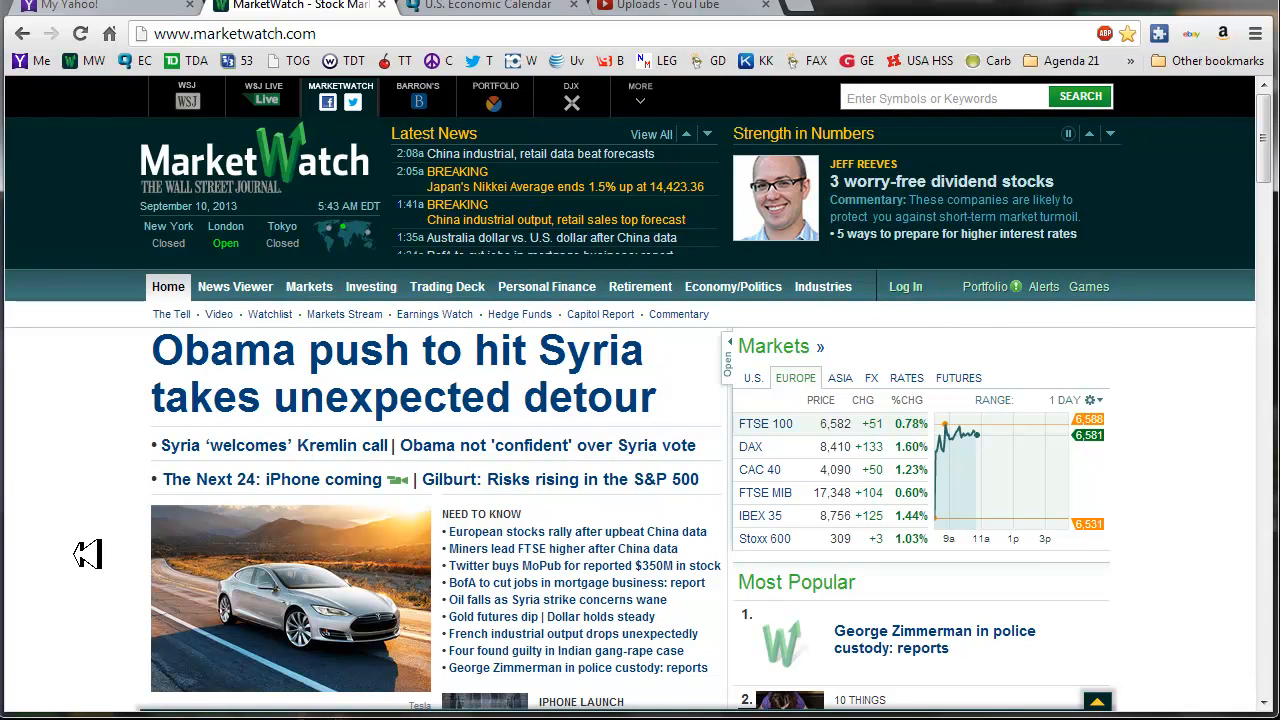
{"action": "mouse_move", "coordinate": [70, 464]}
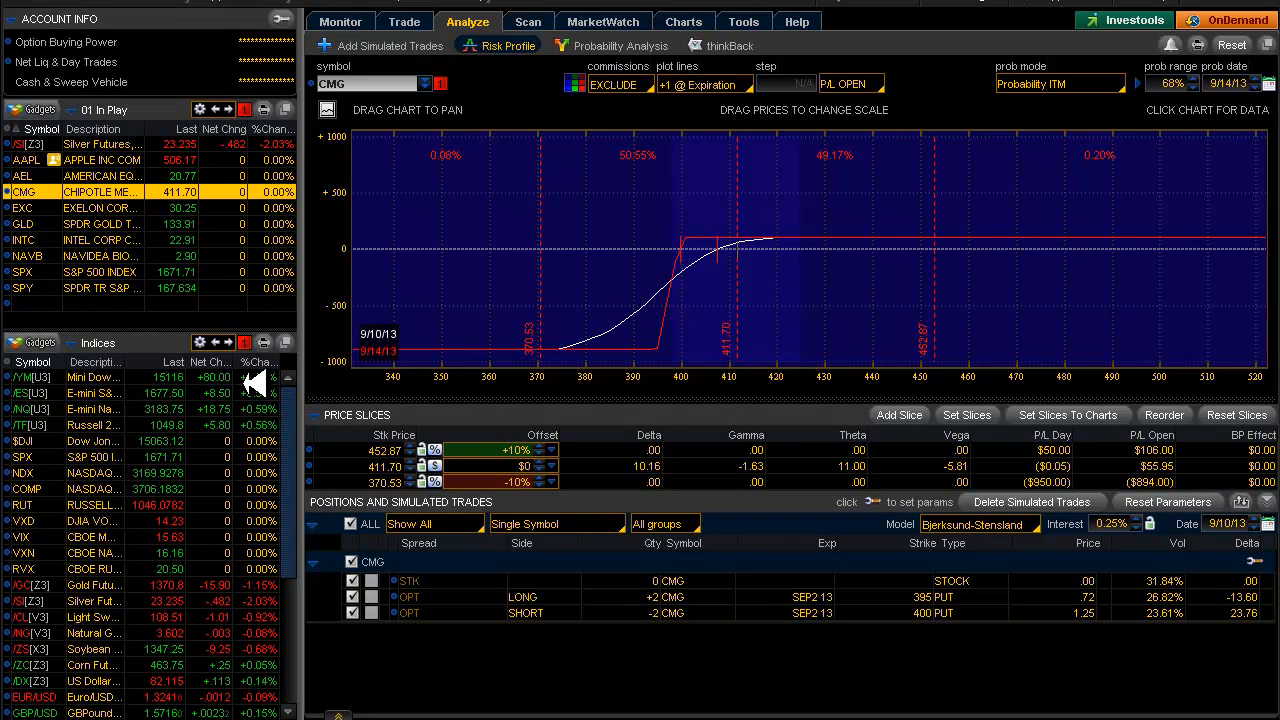
{"action": "mouse_move", "coordinate": [270, 404]}
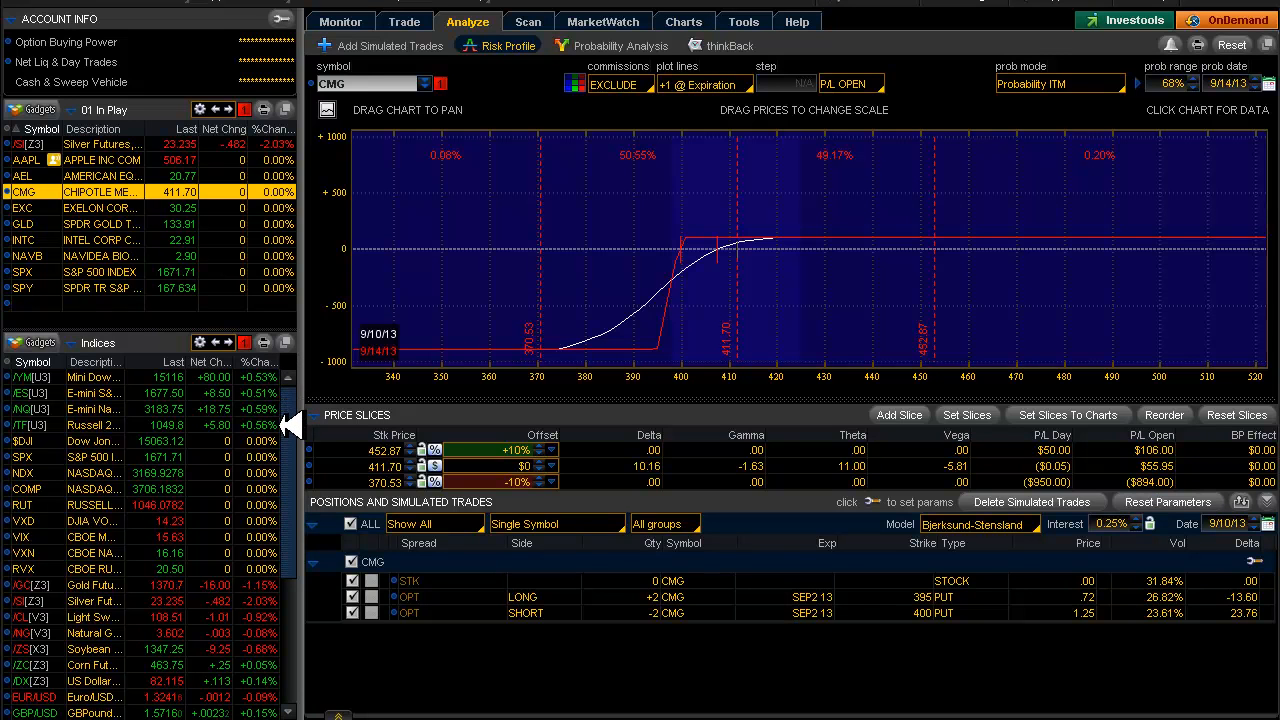
{"action": "mouse_move", "coordinate": [304, 556]}
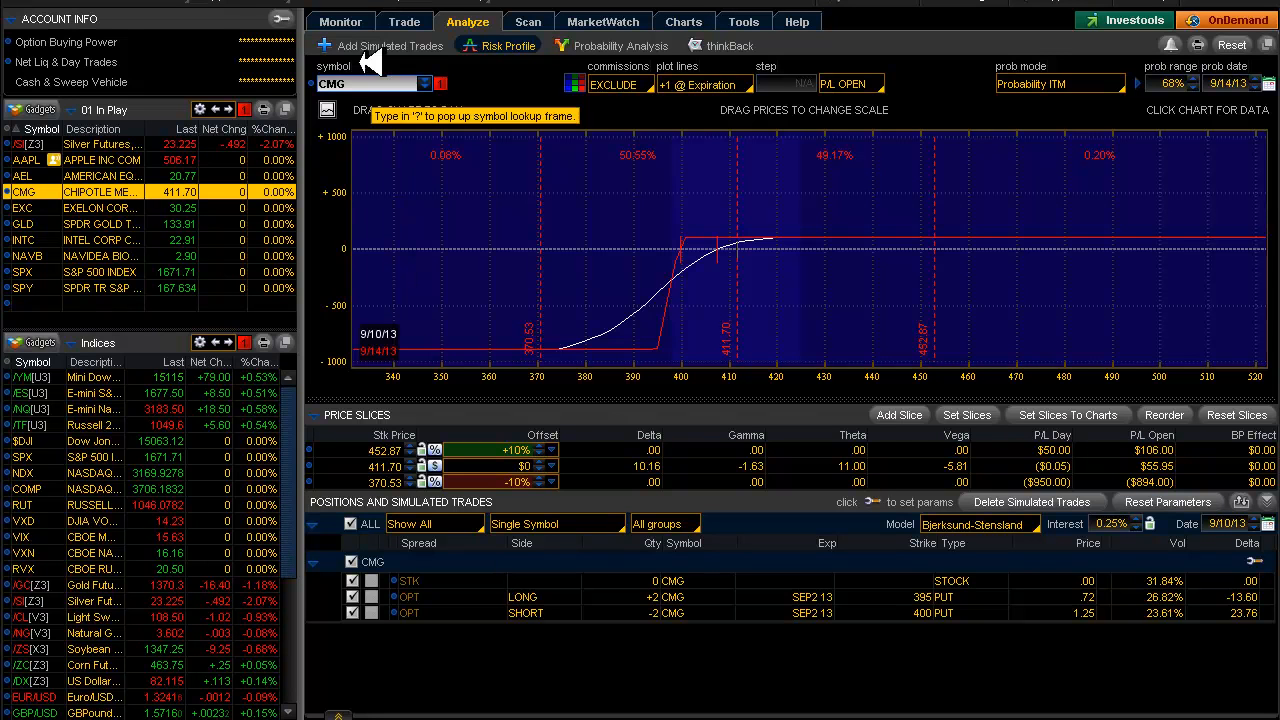
Show account positions with the SPX and SPY spreads expanded to their option legs
{"action": "left_click", "coordinate": [340, 20]}
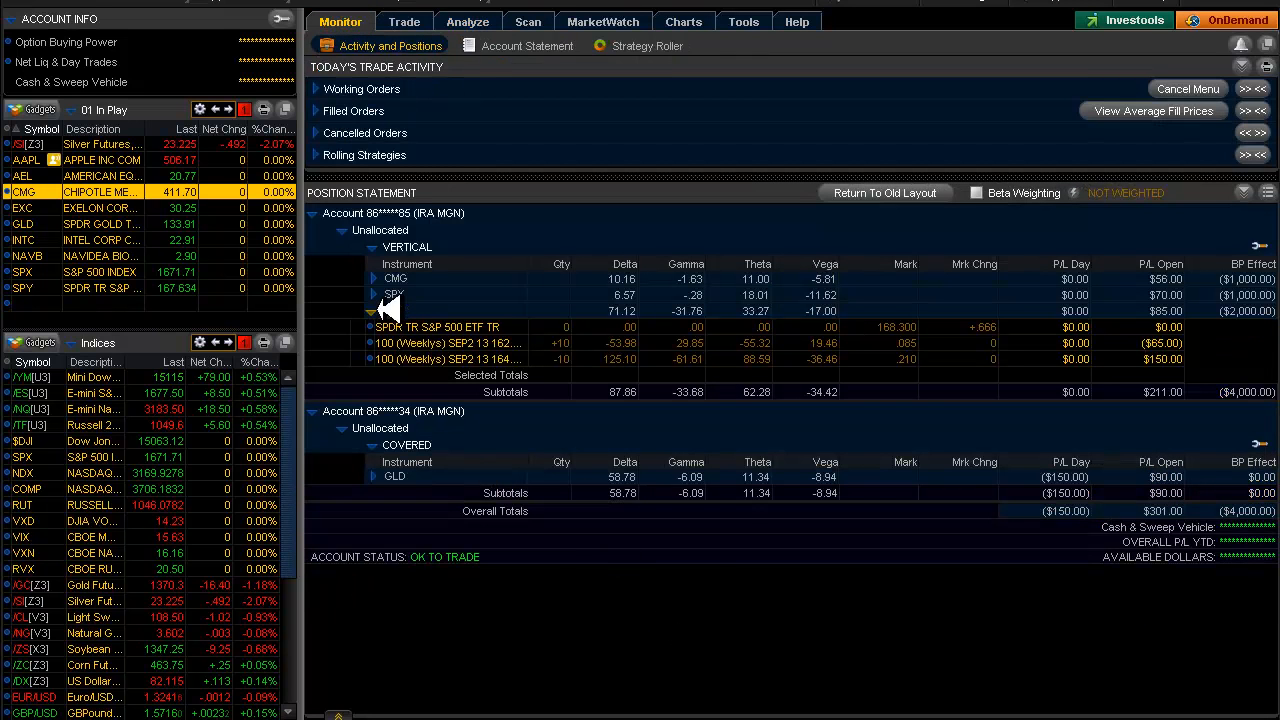
{"action": "left_click", "coordinate": [372, 312]}
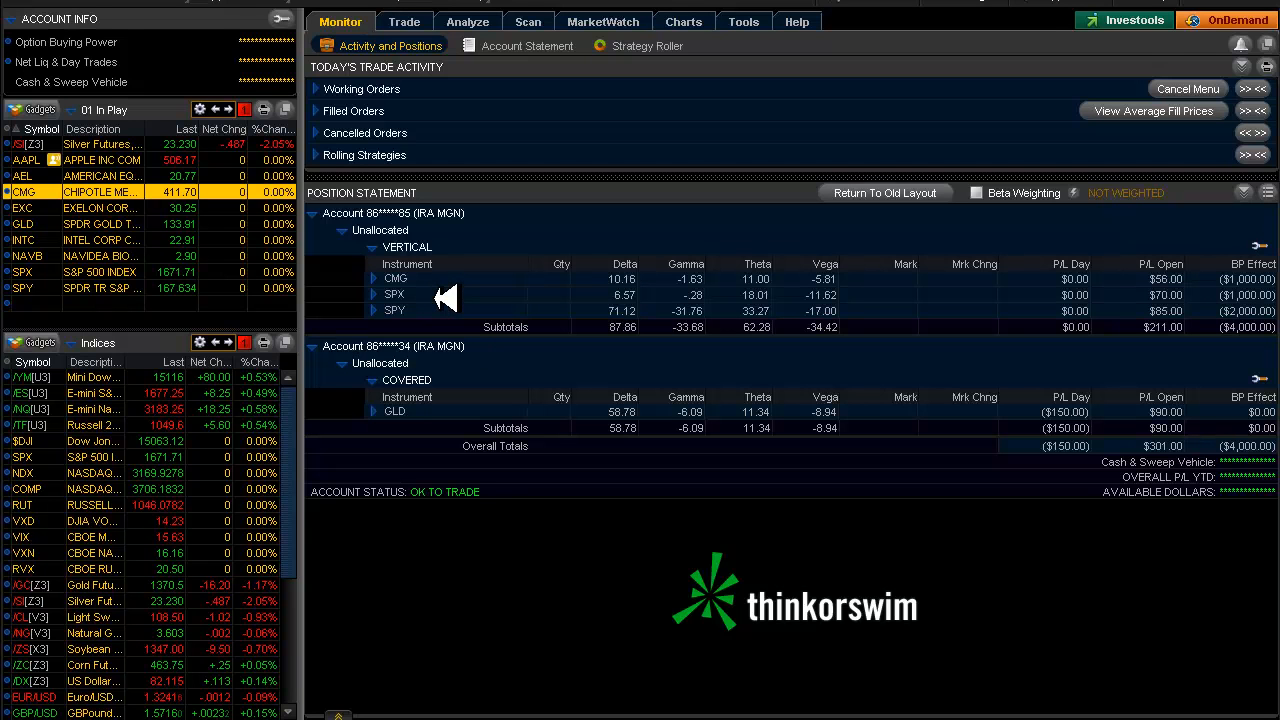
{"action": "left_click", "coordinate": [372, 294]}
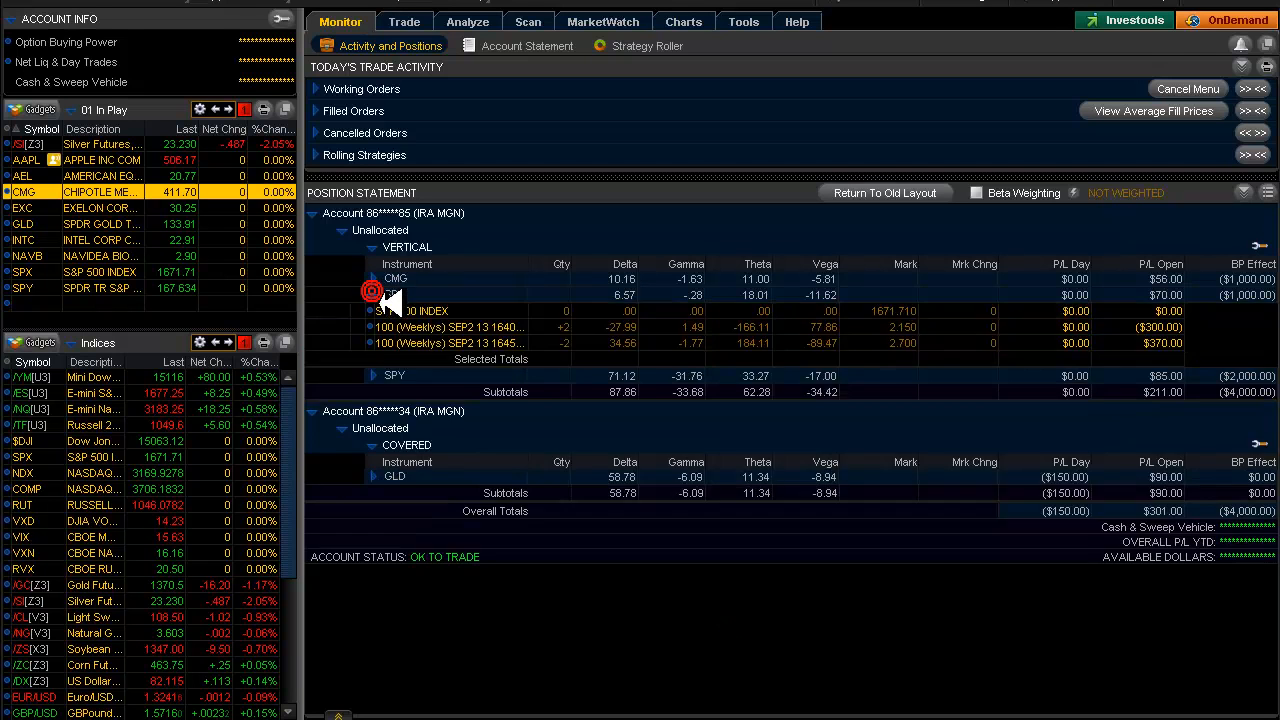
{"action": "left_click", "coordinate": [372, 376]}
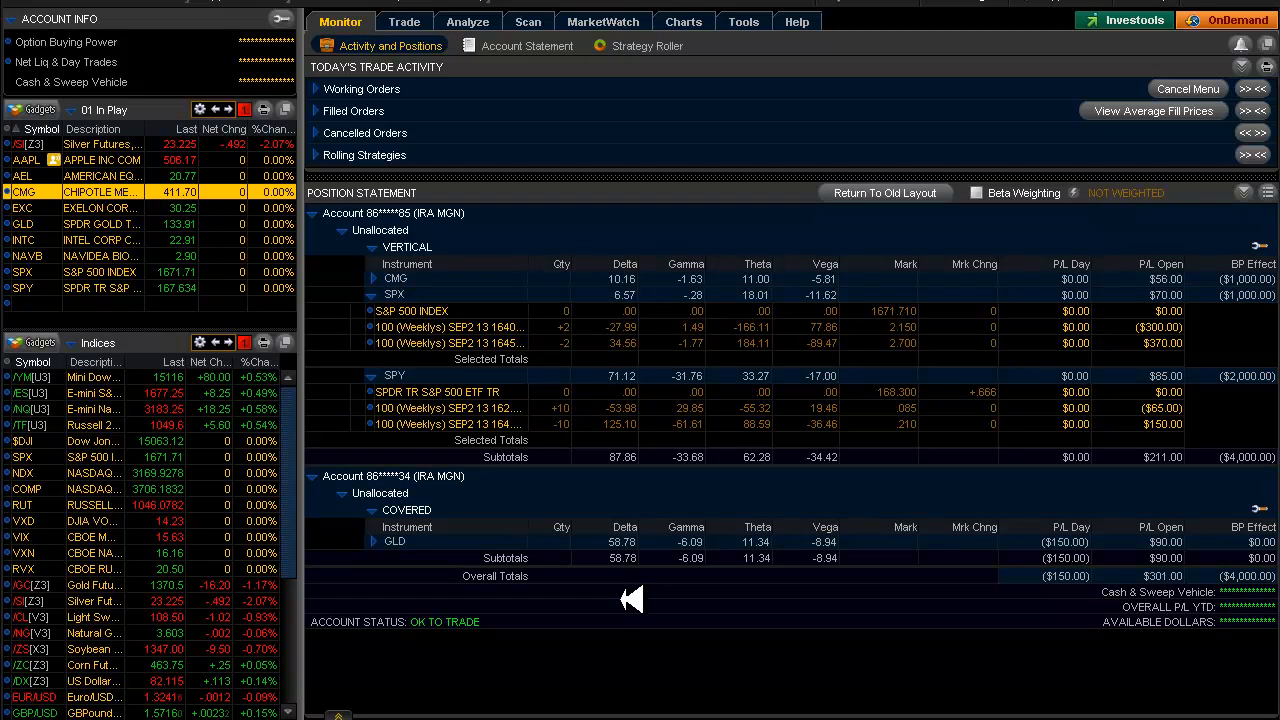
{"action": "mouse_move", "coordinate": [578, 382]}
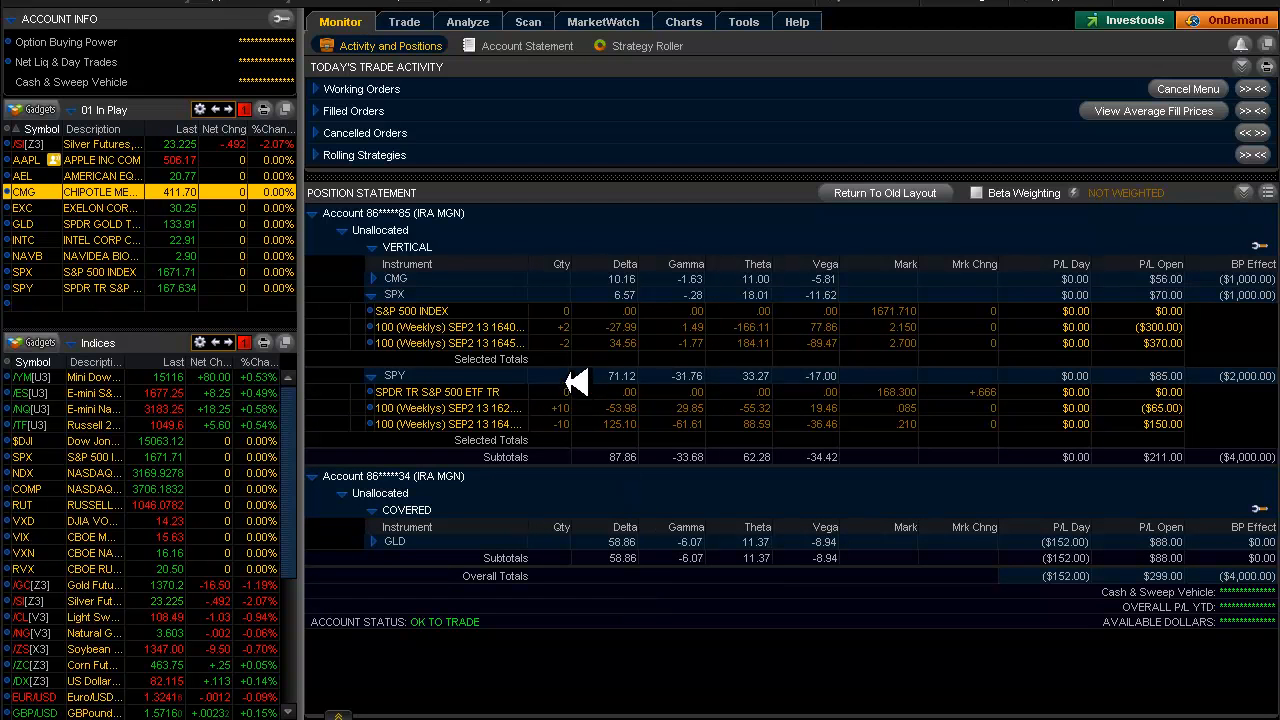
{"action": "mouse_move", "coordinate": [440, 330]}
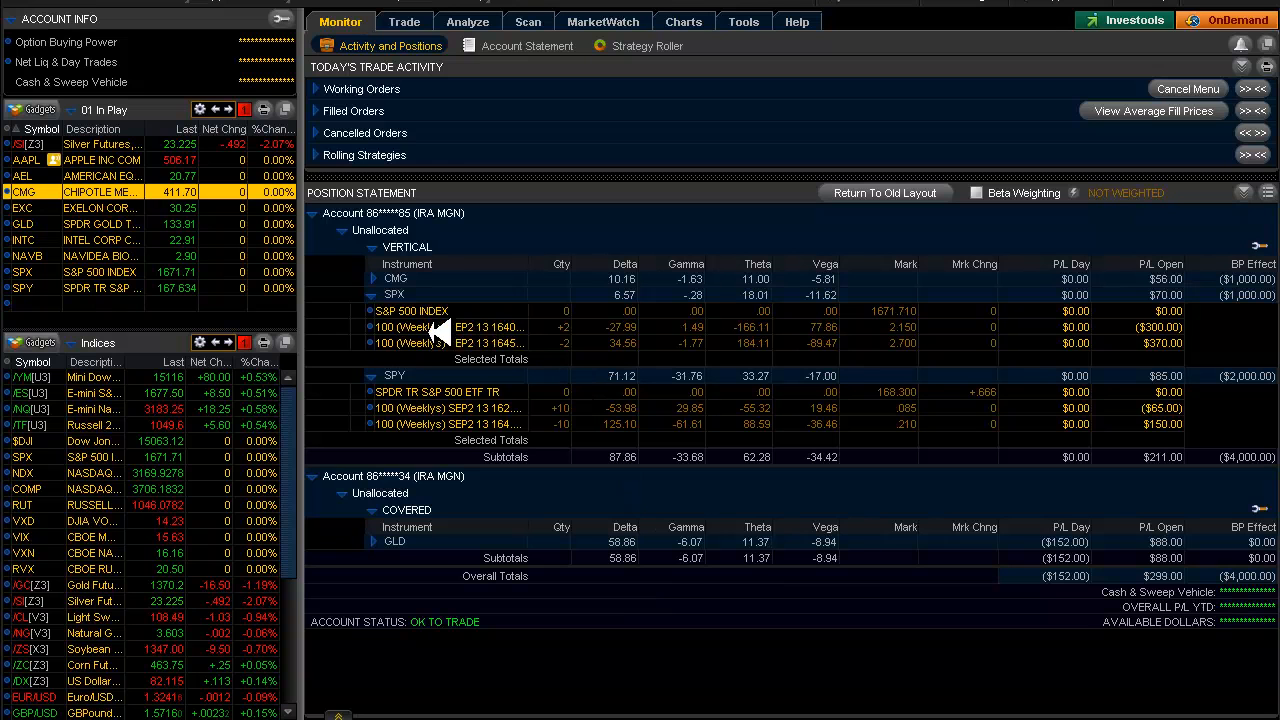
{"action": "mouse_move", "coordinate": [440, 328]}
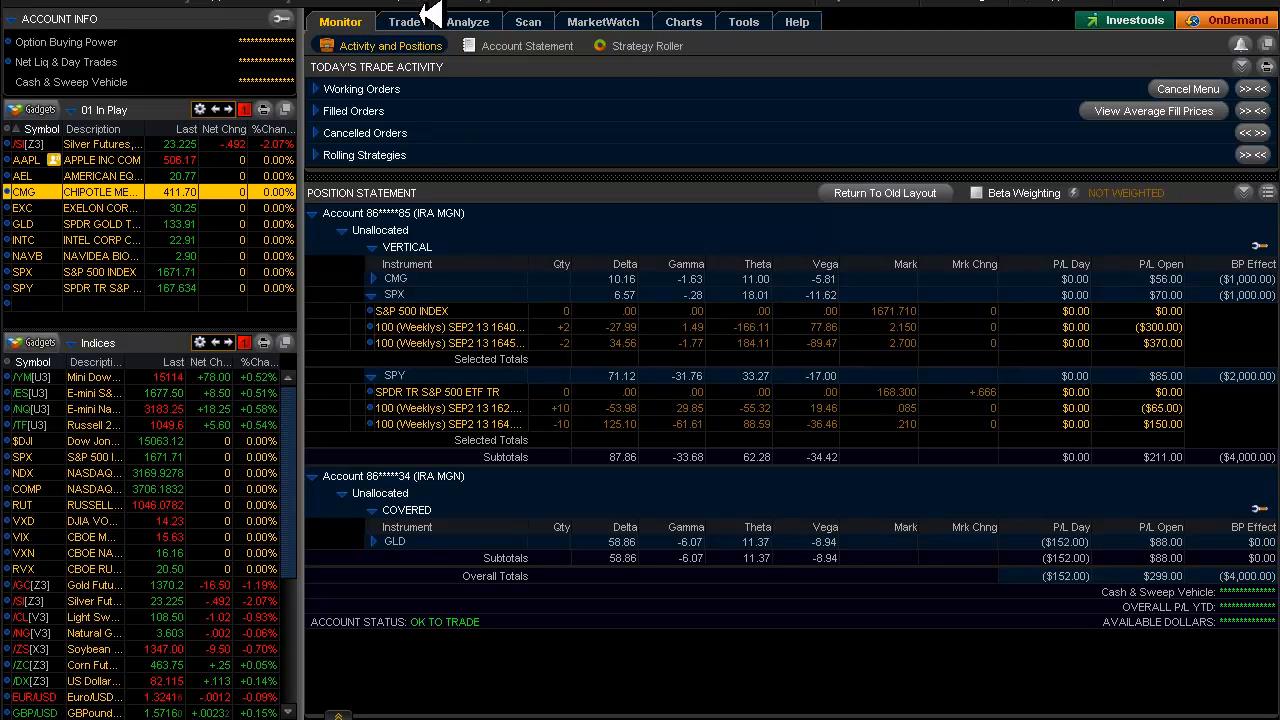
Load the SPX option chain and its simulated put vertical in the Analyze view
{"action": "left_click", "coordinate": [468, 20]}
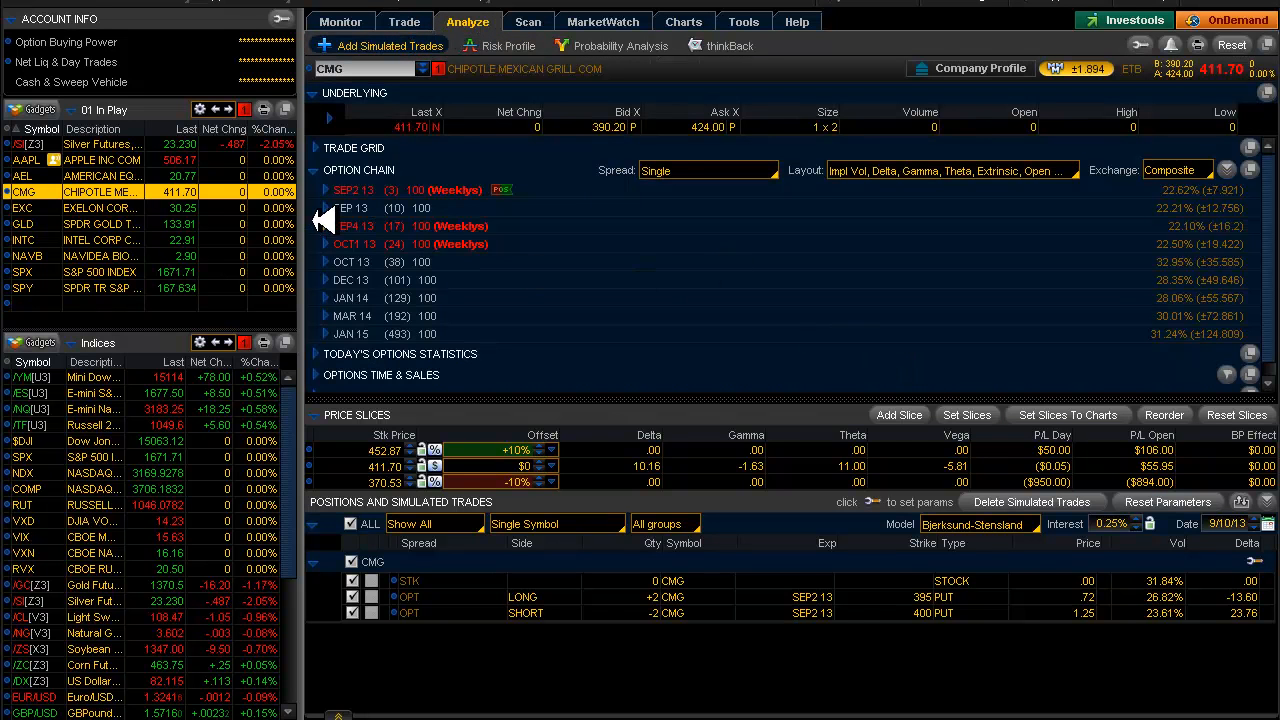
{"action": "left_click", "coordinate": [324, 190]}
{"action": "type", "text": "SPX"}
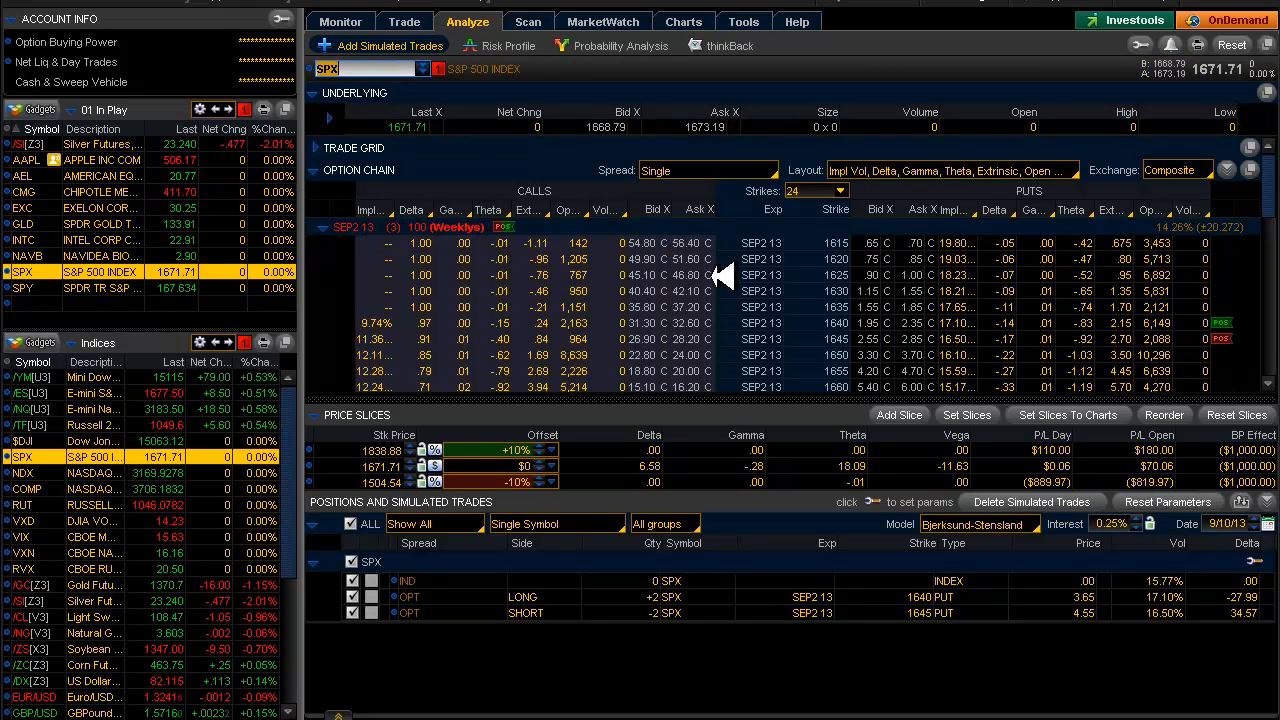
{"action": "mouse_move", "coordinate": [1176, 260]}
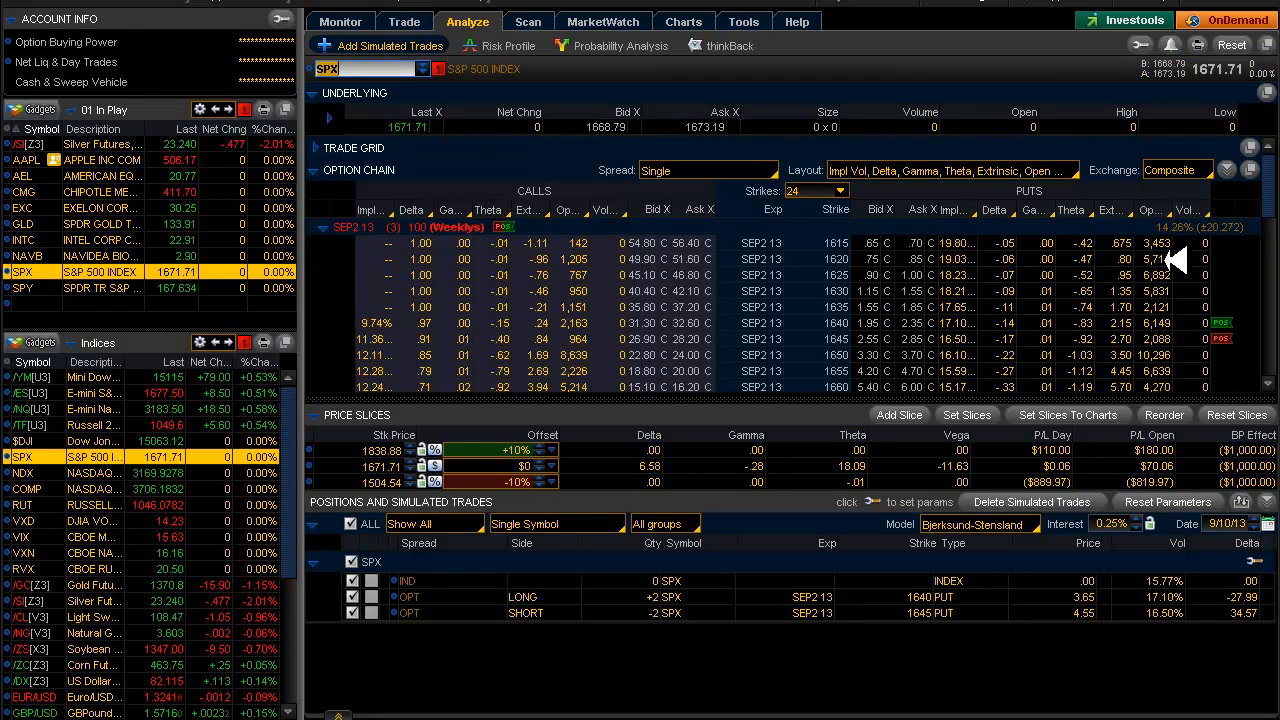
{"action": "mouse_move", "coordinate": [1190, 336]}
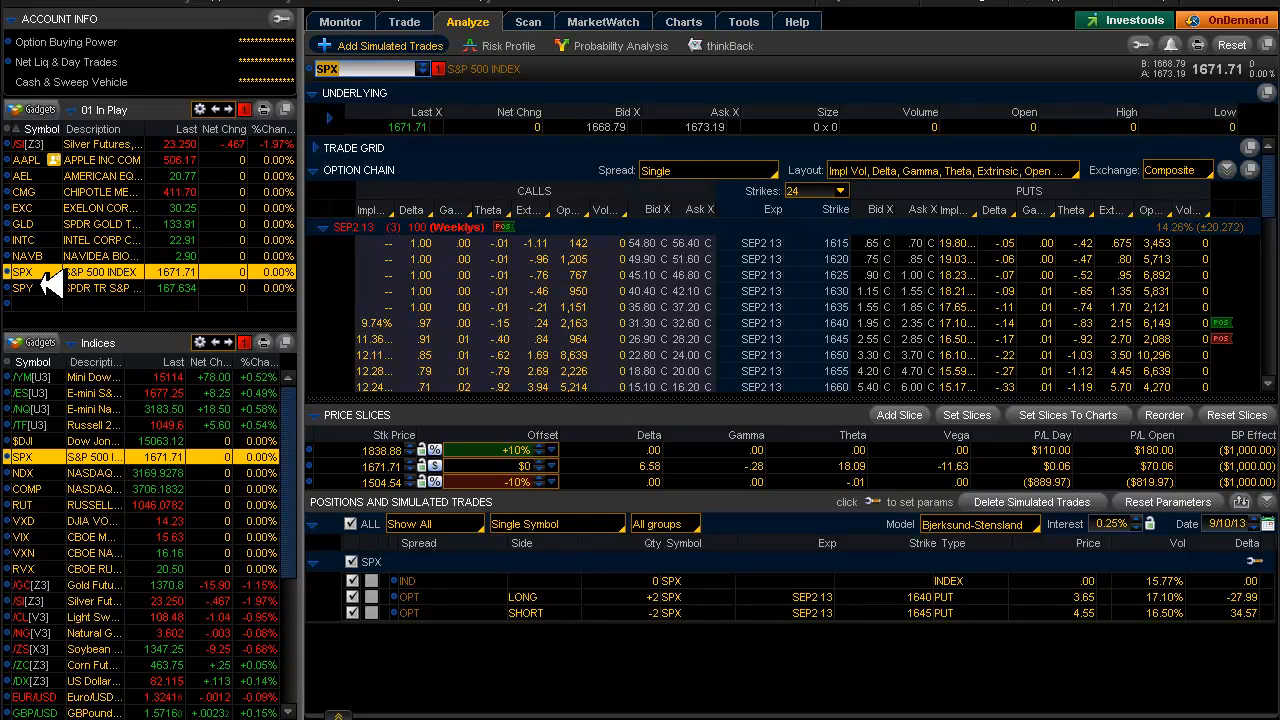
{"action": "mouse_move", "coordinate": [864, 340]}
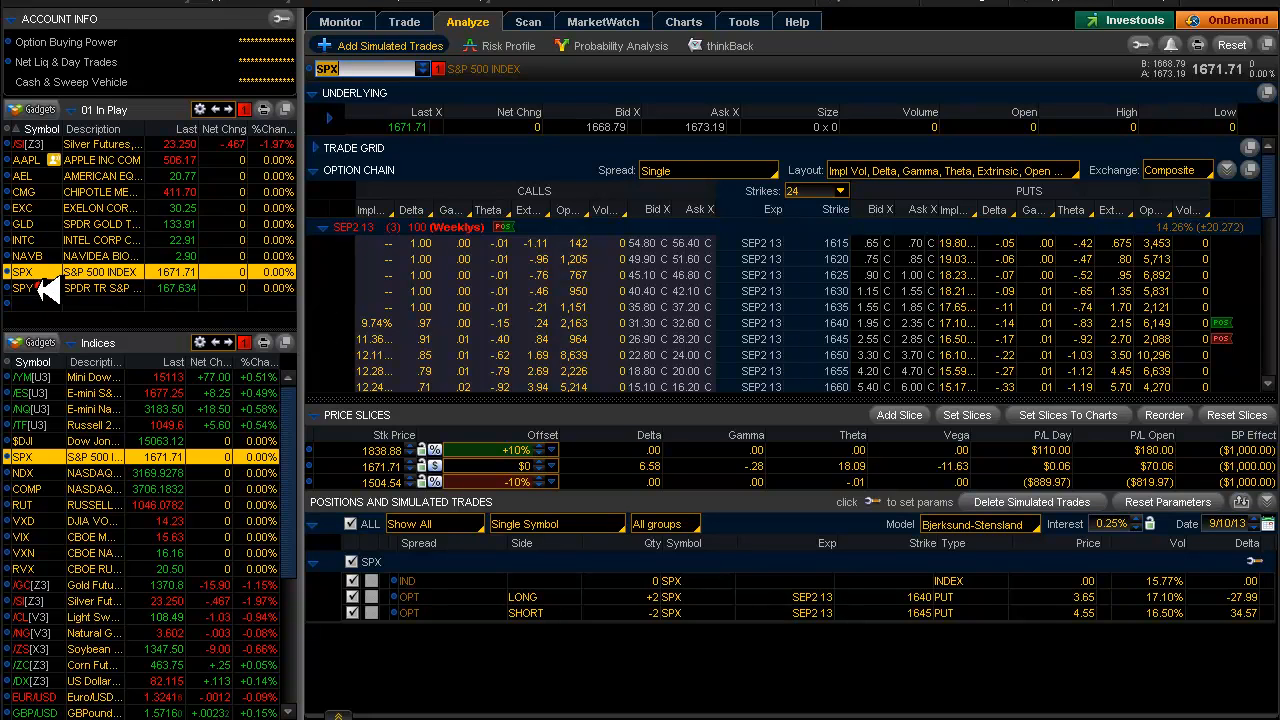
Load SPY's option chain with its September 13 put spread legs
{"action": "left_click", "coordinate": [22, 288]}
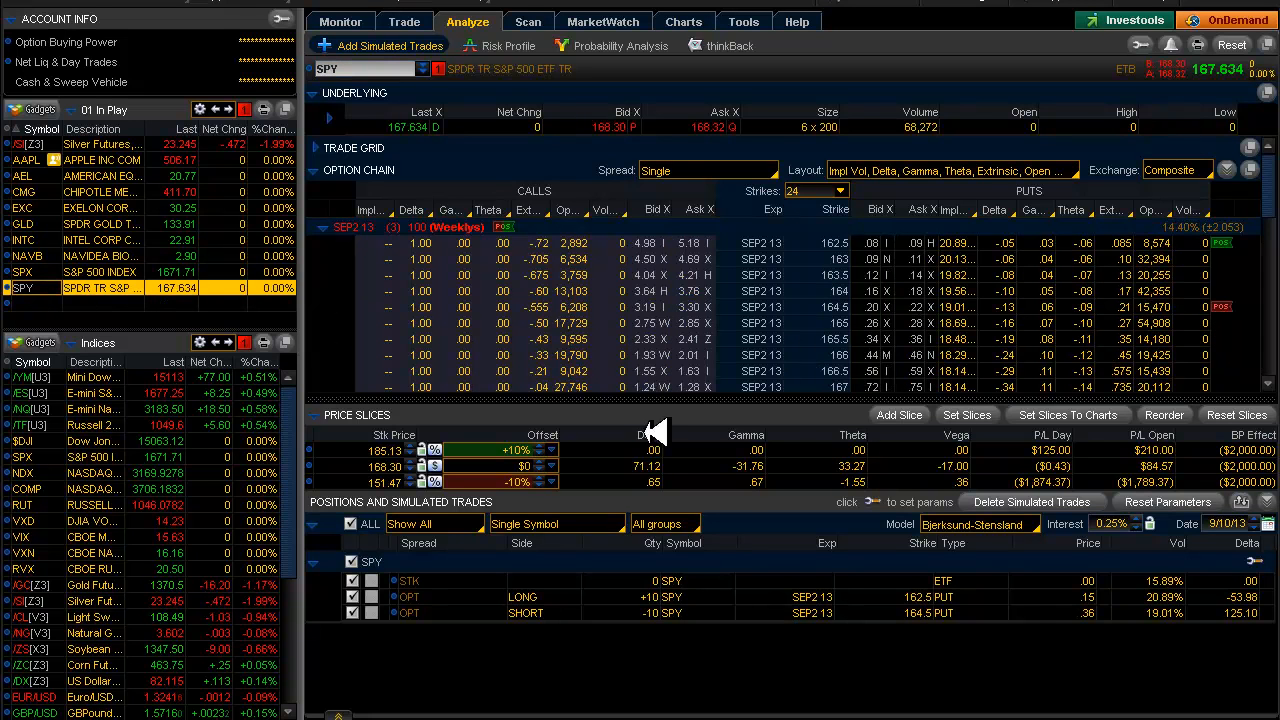
{"action": "mouse_move", "coordinate": [870, 308]}
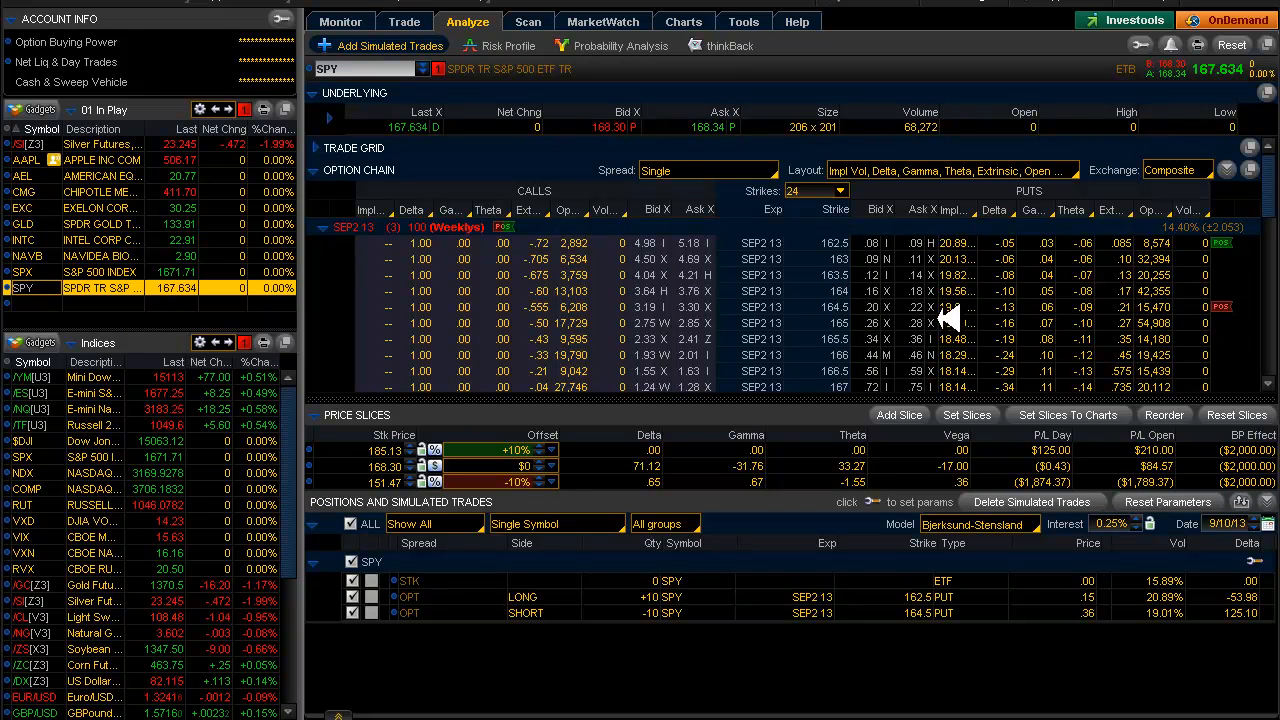
{"action": "mouse_move", "coordinate": [1262, 348]}
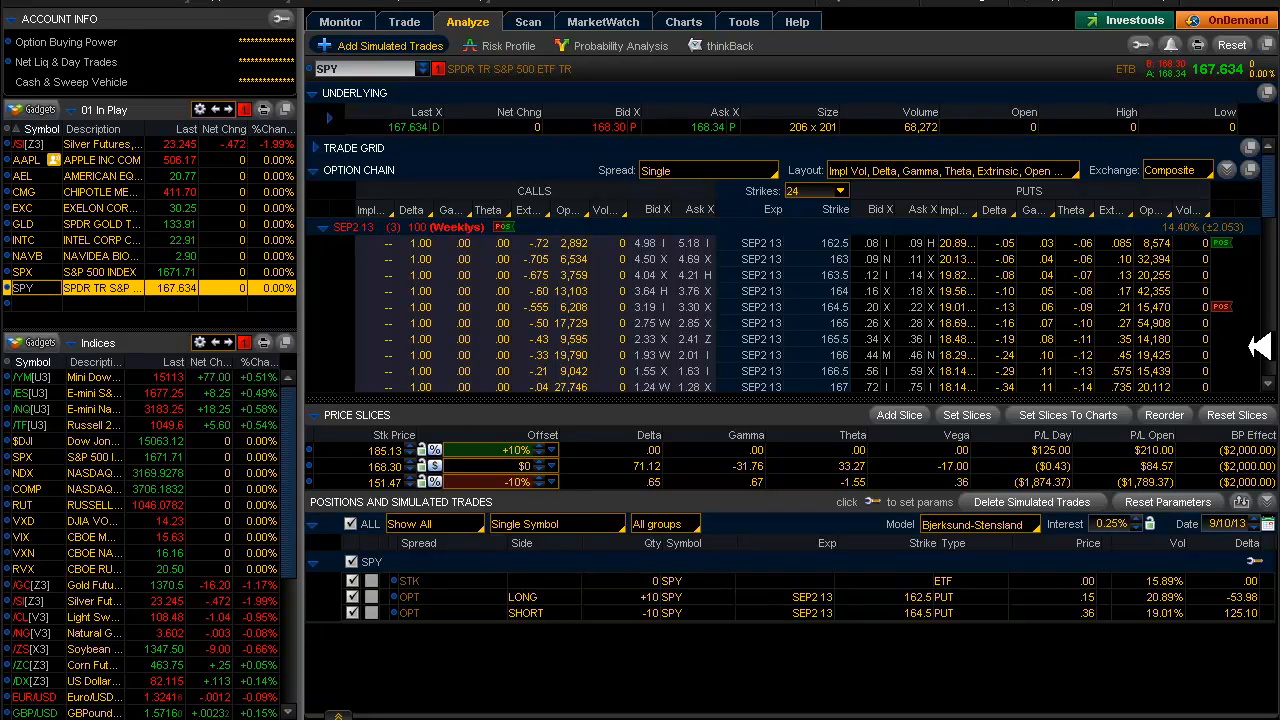
{"action": "mouse_move", "coordinate": [1236, 248]}
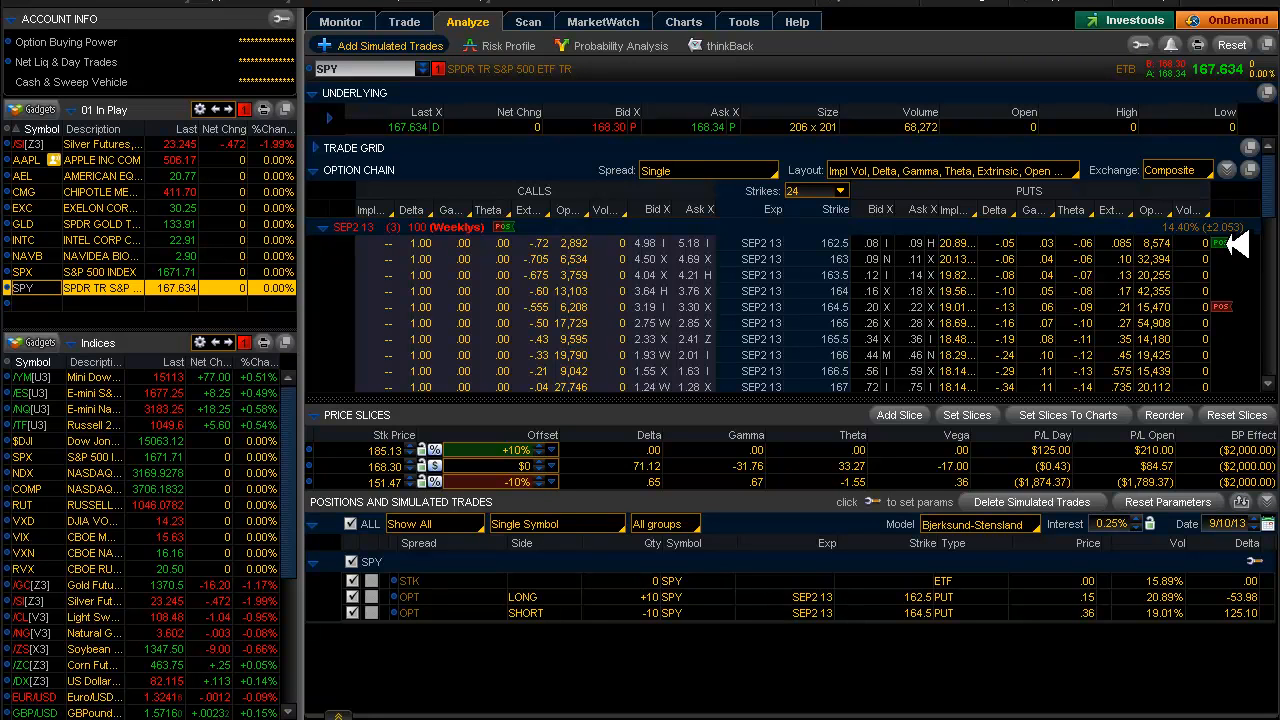
{"action": "mouse_move", "coordinate": [880, 292]}
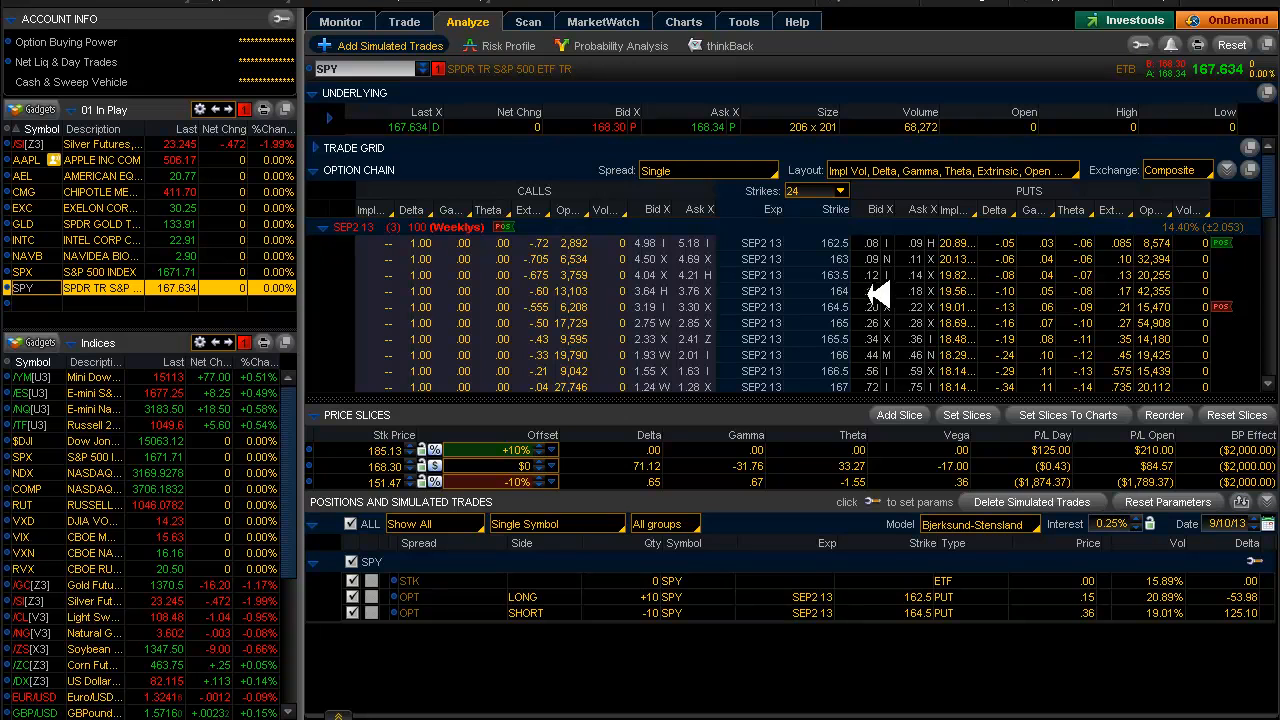
{"action": "mouse_move", "coordinate": [1044, 304]}
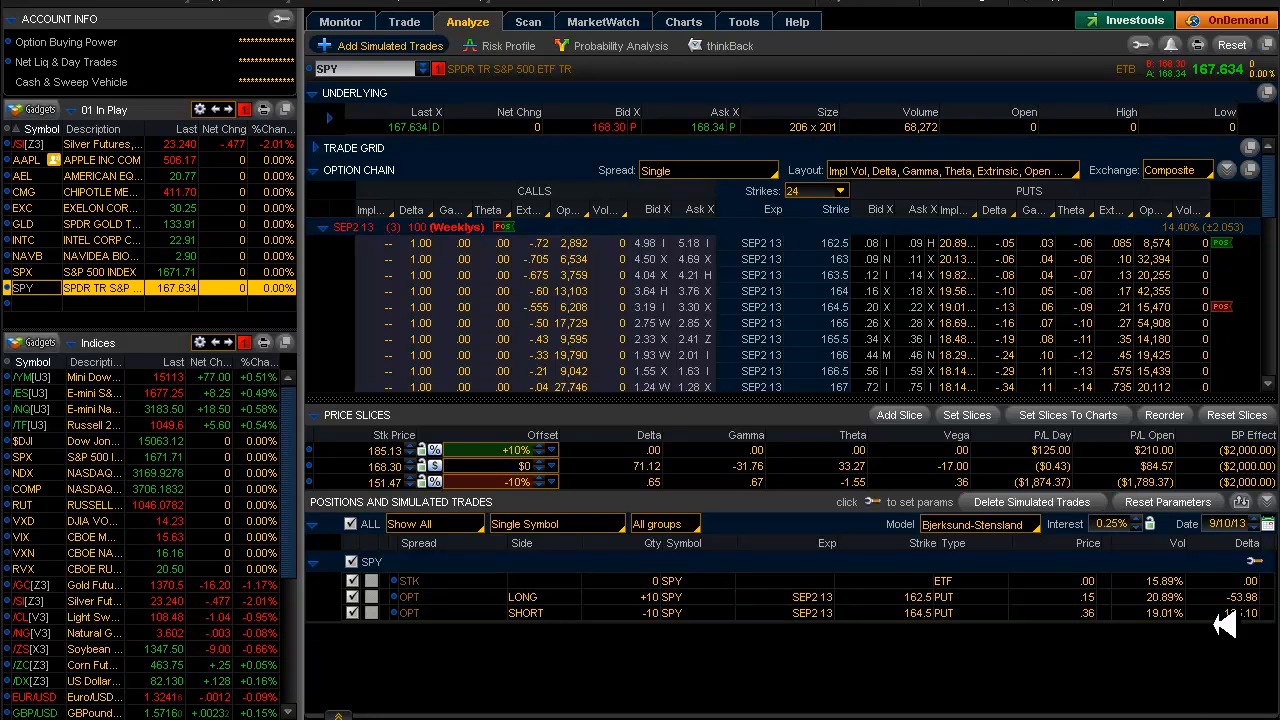
{"action": "mouse_move", "coordinate": [318, 258]}
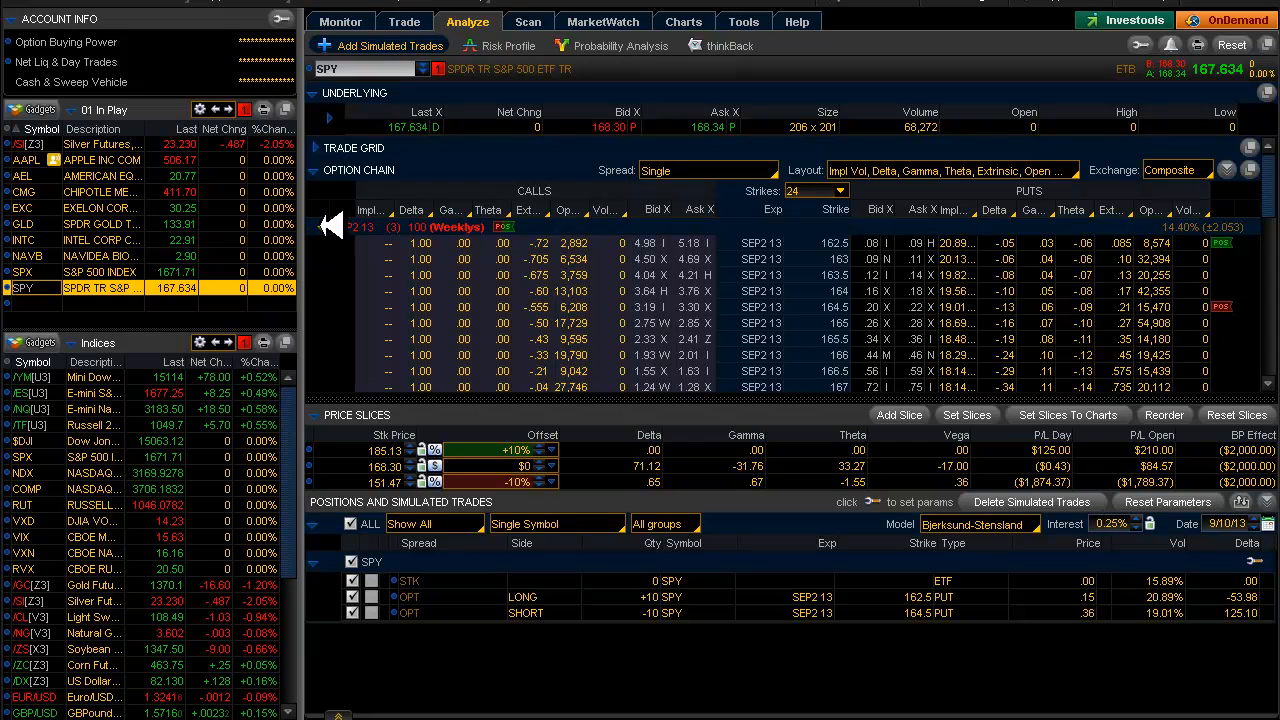
Compare the SPX spread's risk profile graph, then return to SPY's P/L graph
{"action": "left_click", "coordinate": [496, 44]}
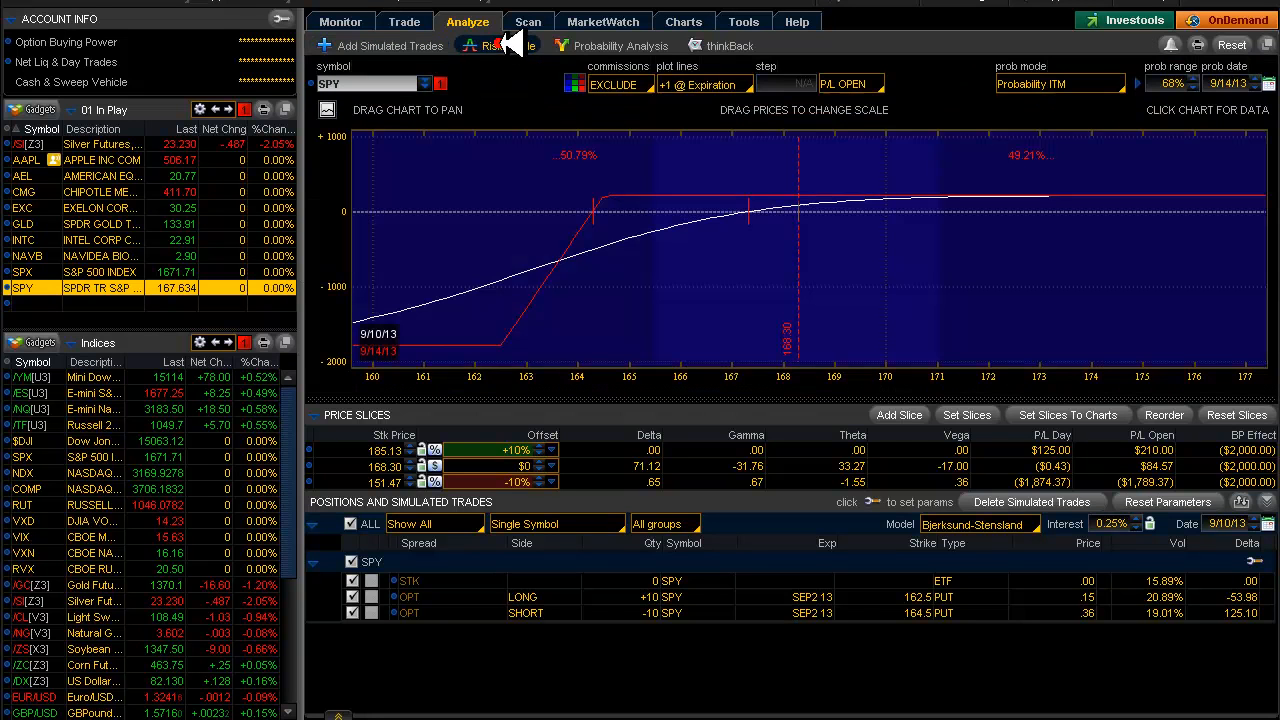
{"action": "mouse_move", "coordinate": [624, 290]}
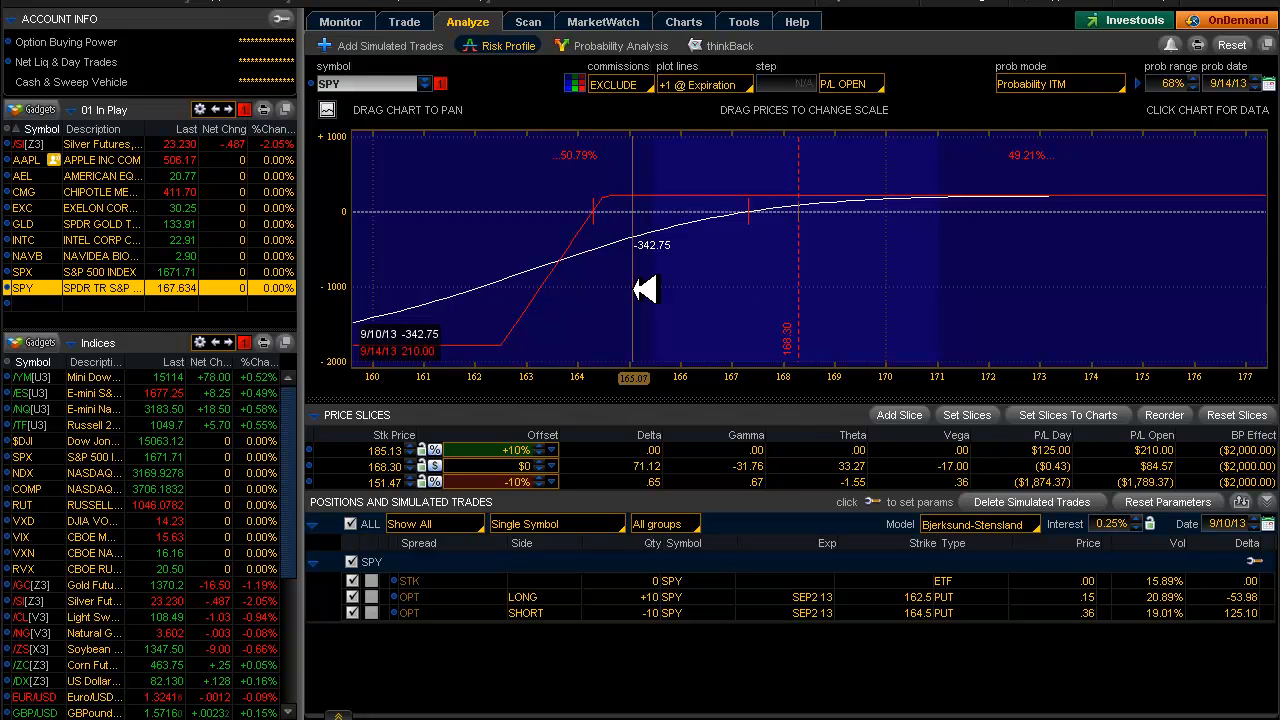
{"action": "mouse_move", "coordinate": [632, 288]}
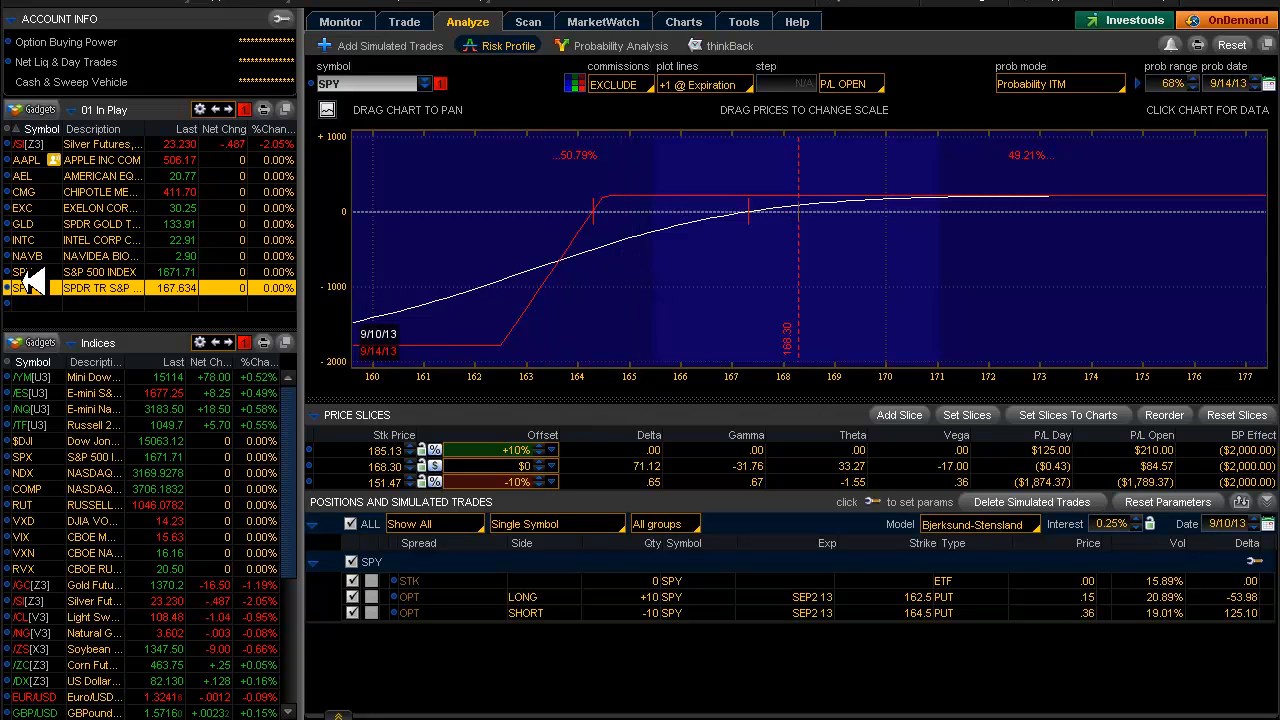
{"action": "left_click", "coordinate": [22, 272]}
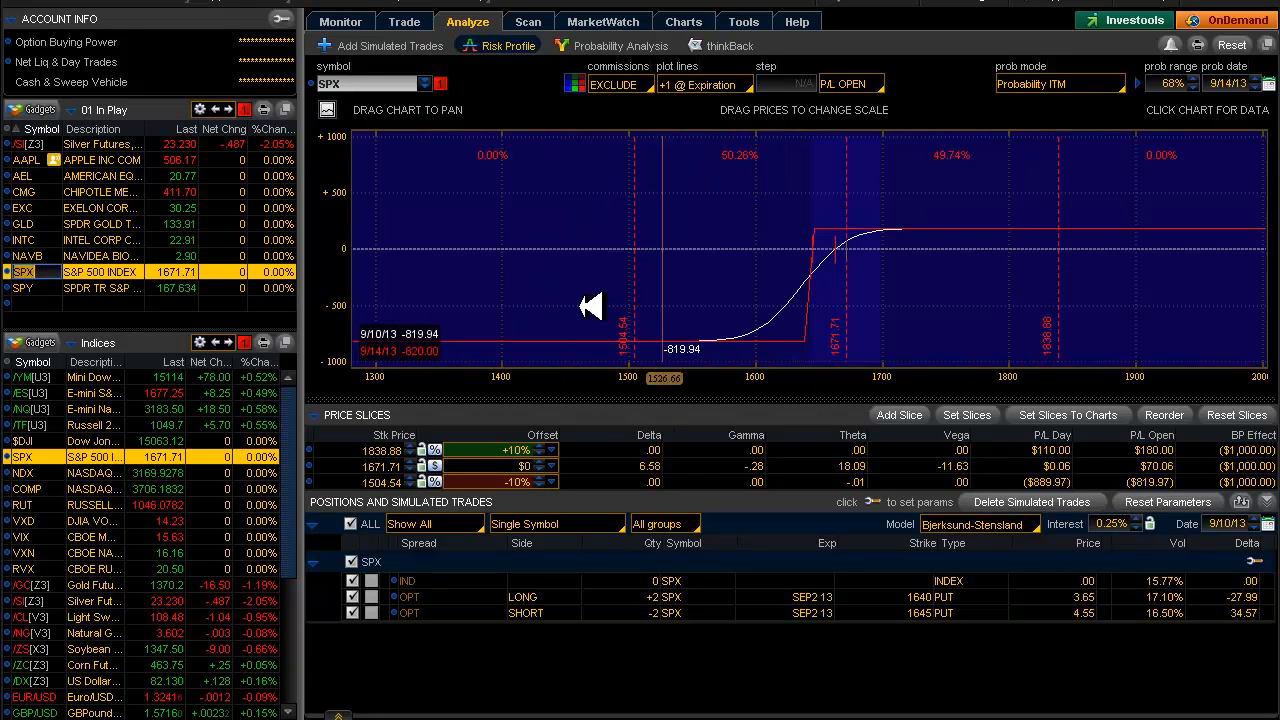
{"action": "mouse_move", "coordinate": [1010, 316]}
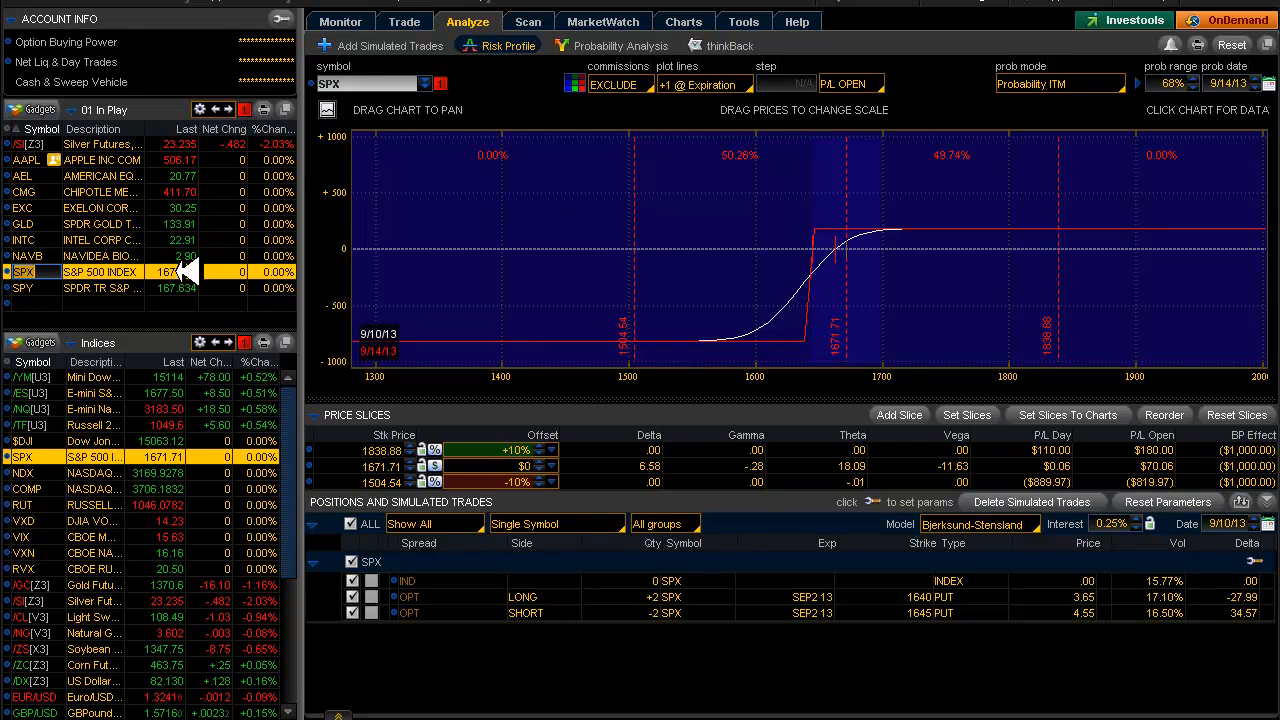
{"action": "left_click", "coordinate": [22, 288]}
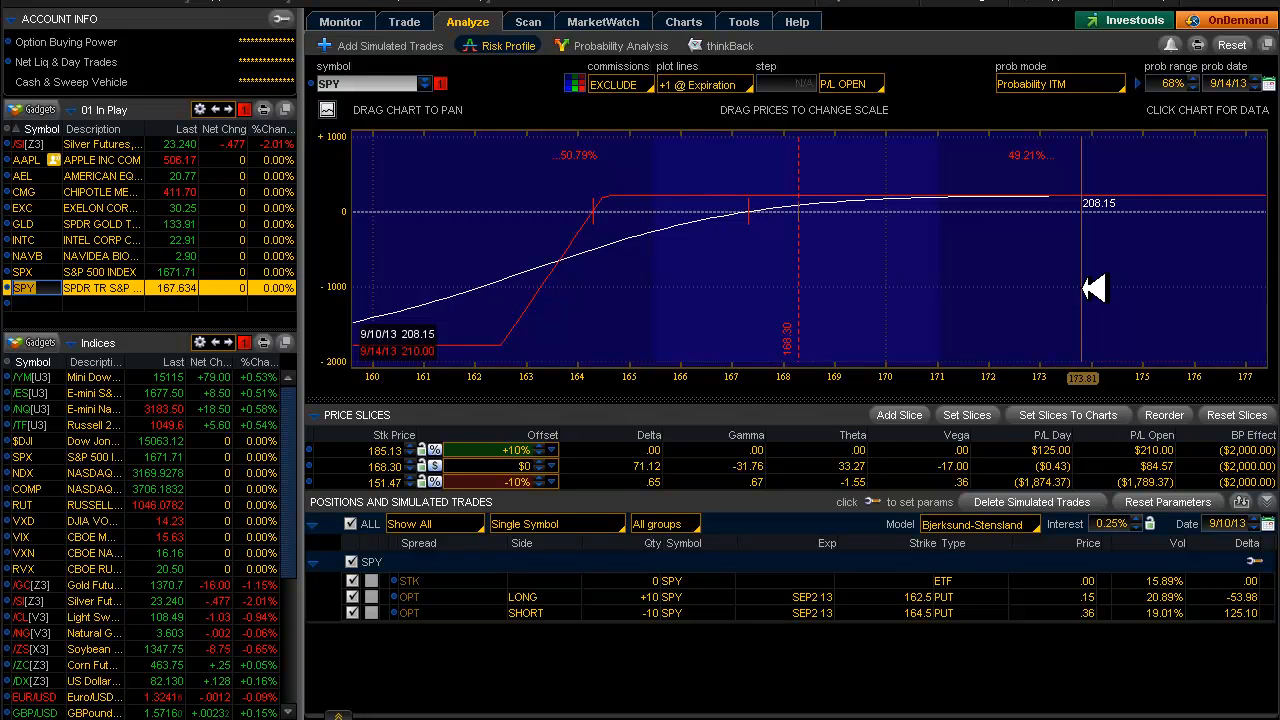
{"action": "mouse_move", "coordinate": [628, 256]}
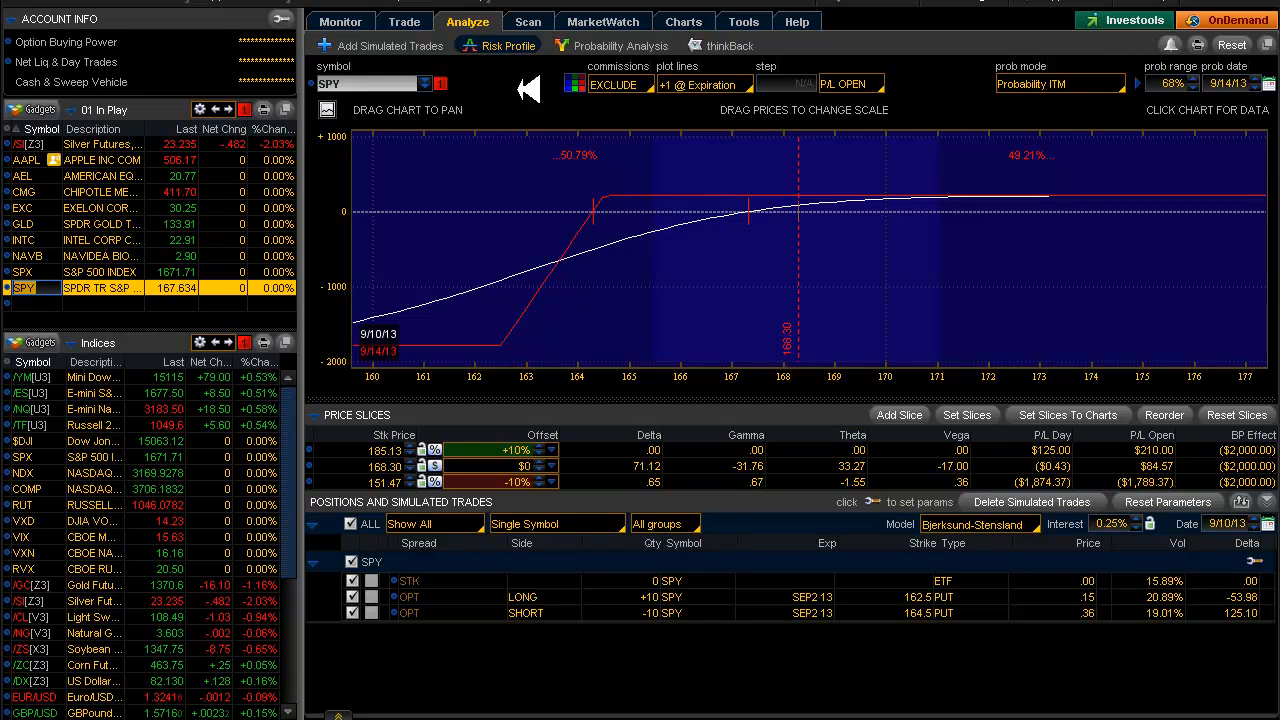
Return to today's positions and collapse the SPX spread to a summary row
{"action": "left_click", "coordinate": [340, 20]}
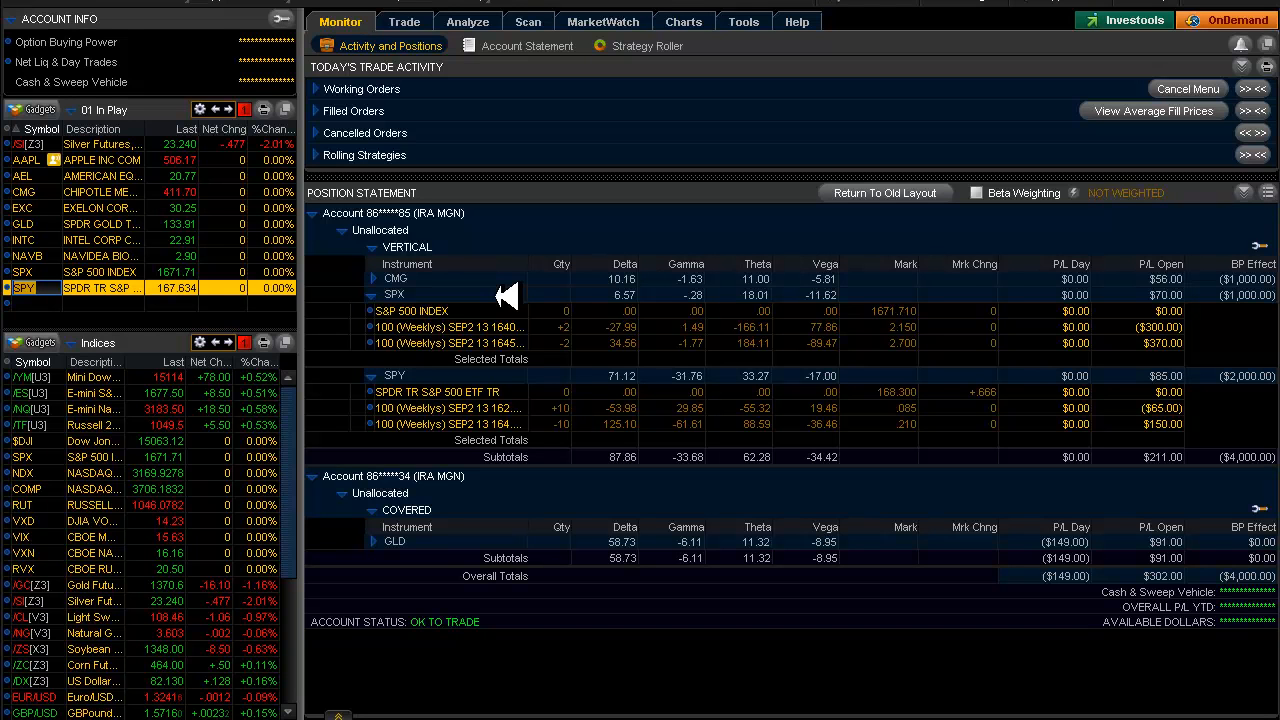
{"action": "mouse_move", "coordinate": [604, 638]}
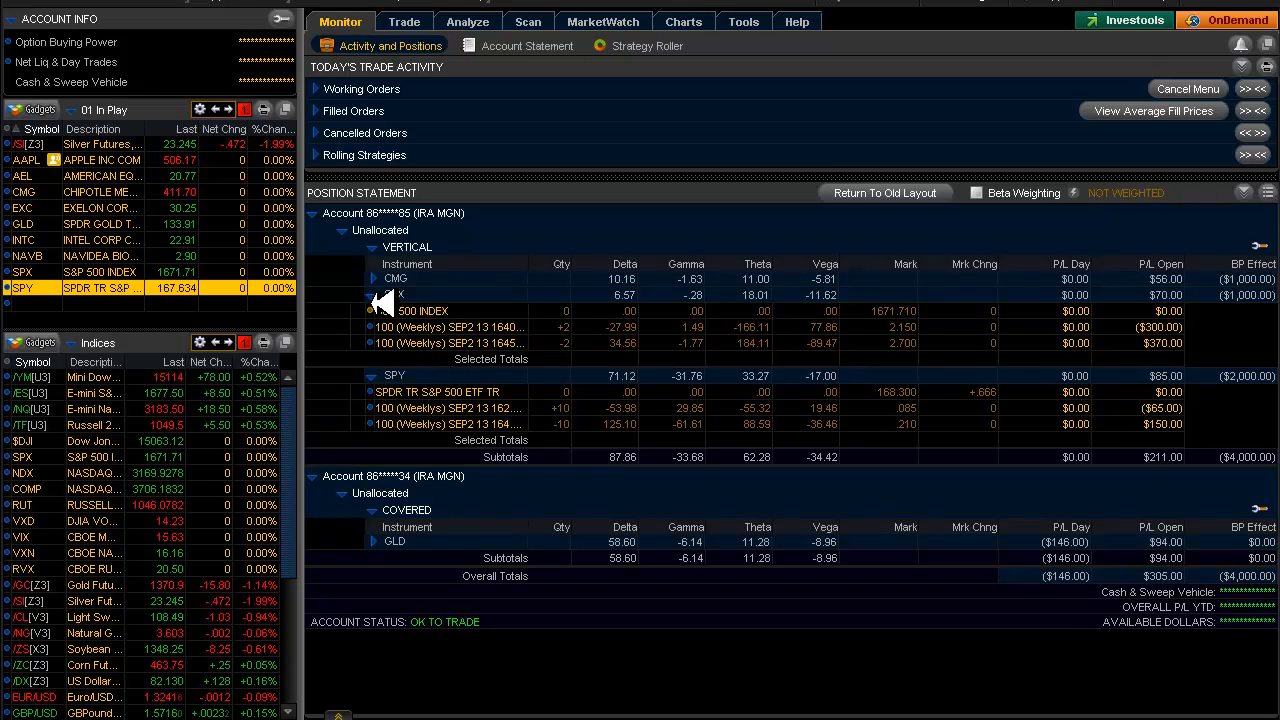
{"action": "left_click", "coordinate": [372, 294]}
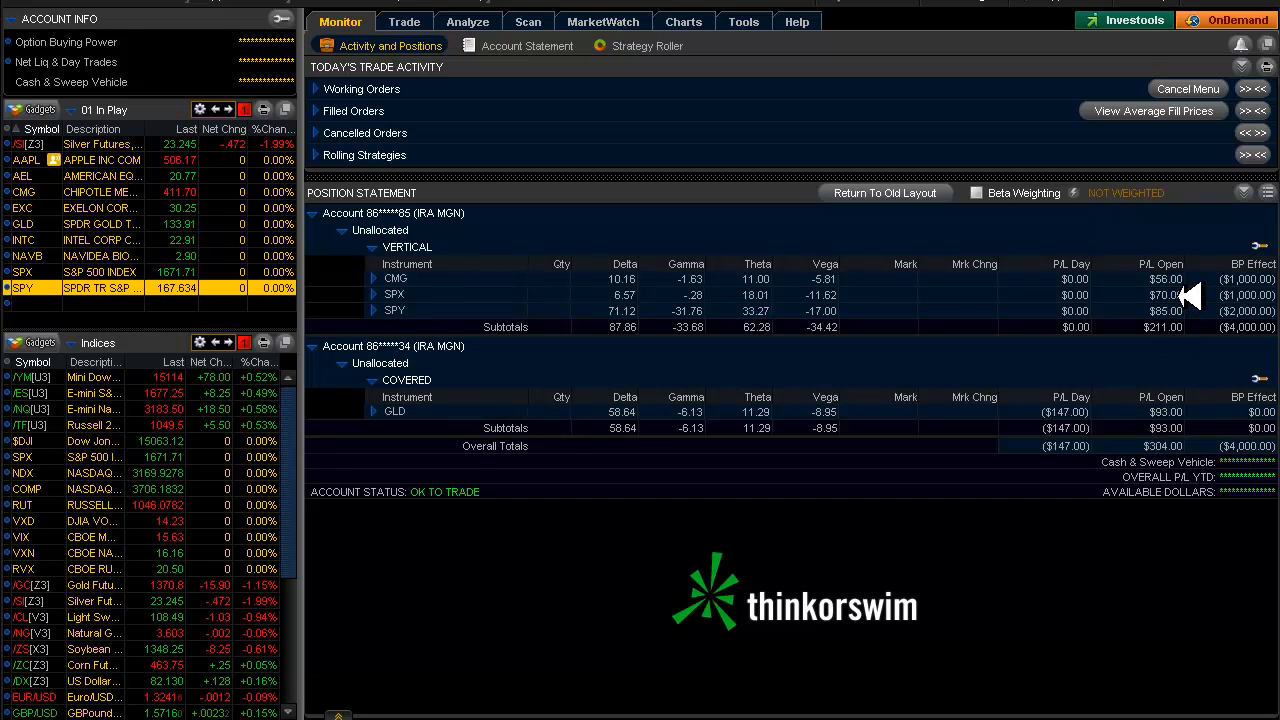
{"action": "mouse_move", "coordinate": [1076, 388]}
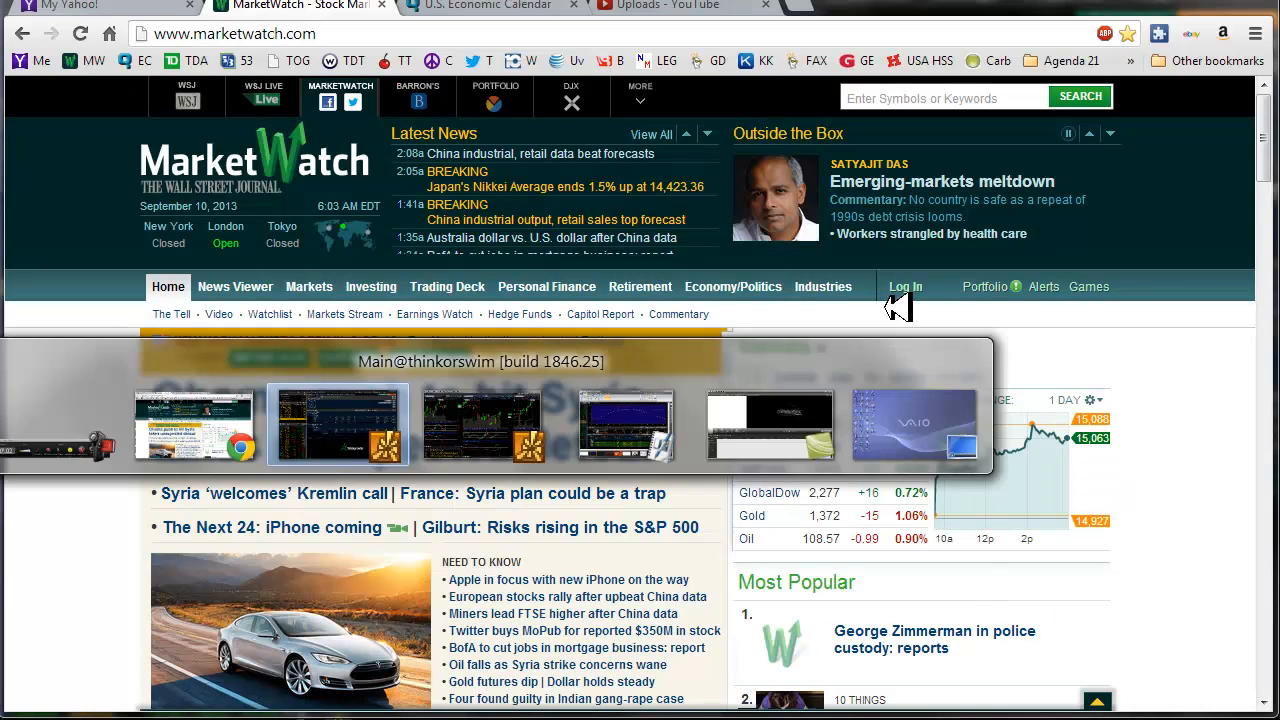
Review the SPY charts and expand the SPY position into its weekly legs
{"action": "left_click", "coordinate": [336, 424]}
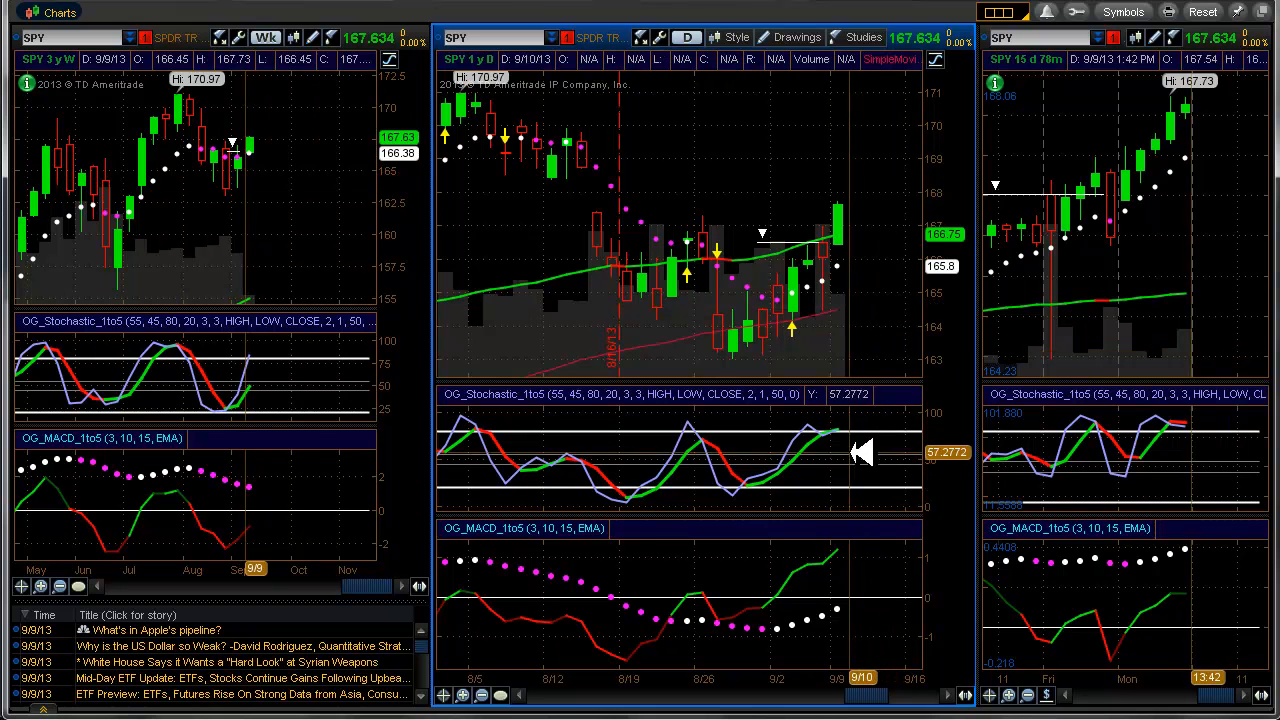
{"action": "mouse_move", "coordinate": [856, 266]}
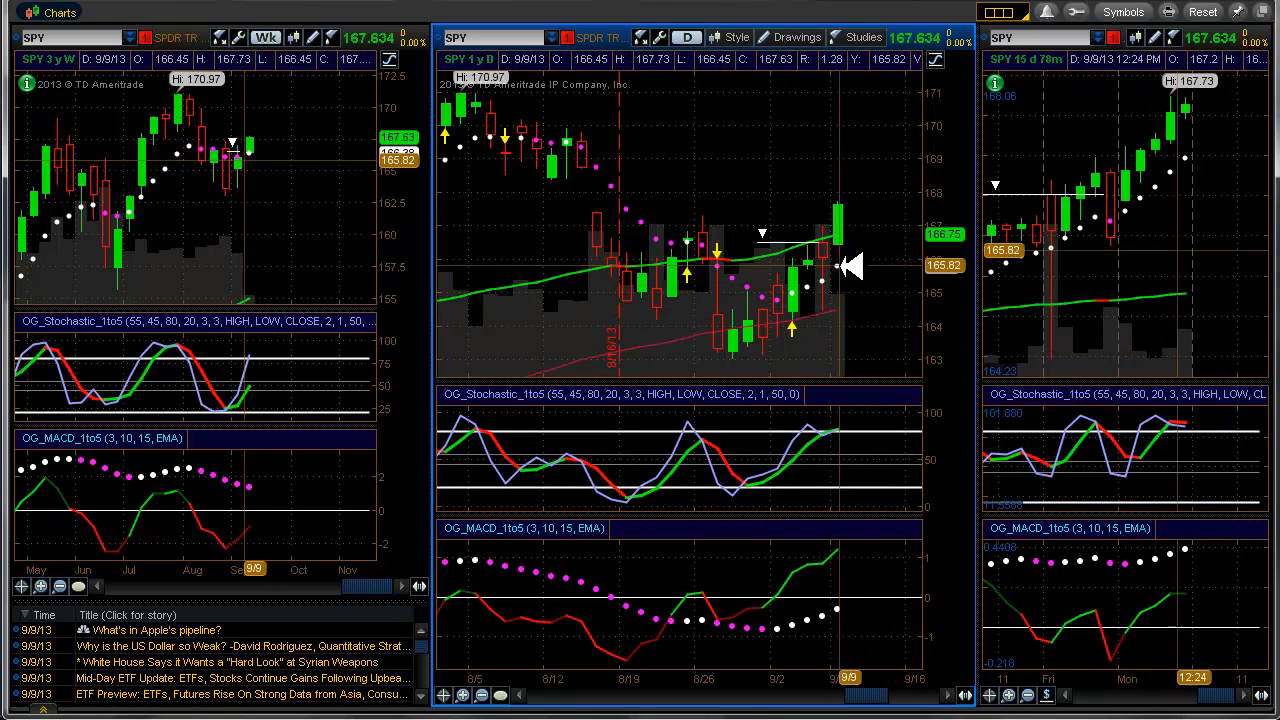
{"action": "mouse_move", "coordinate": [784, 198]}
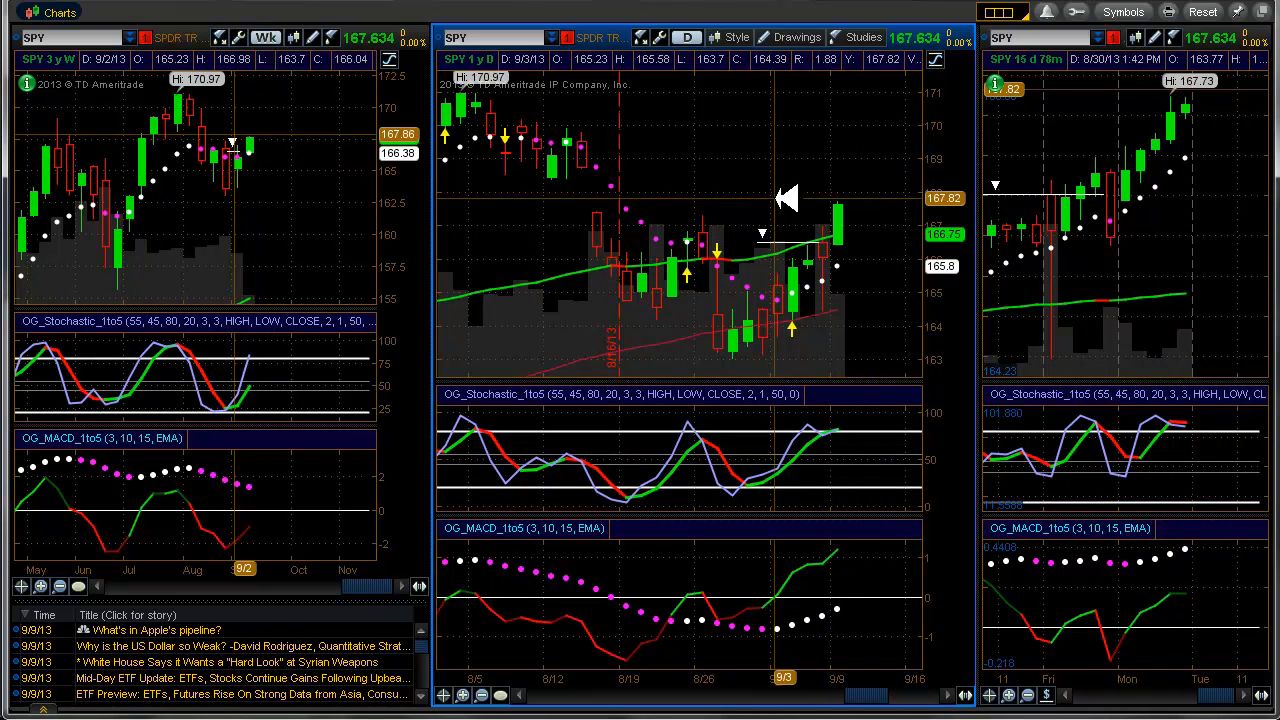
{"action": "right_click", "coordinate": [784, 198]}
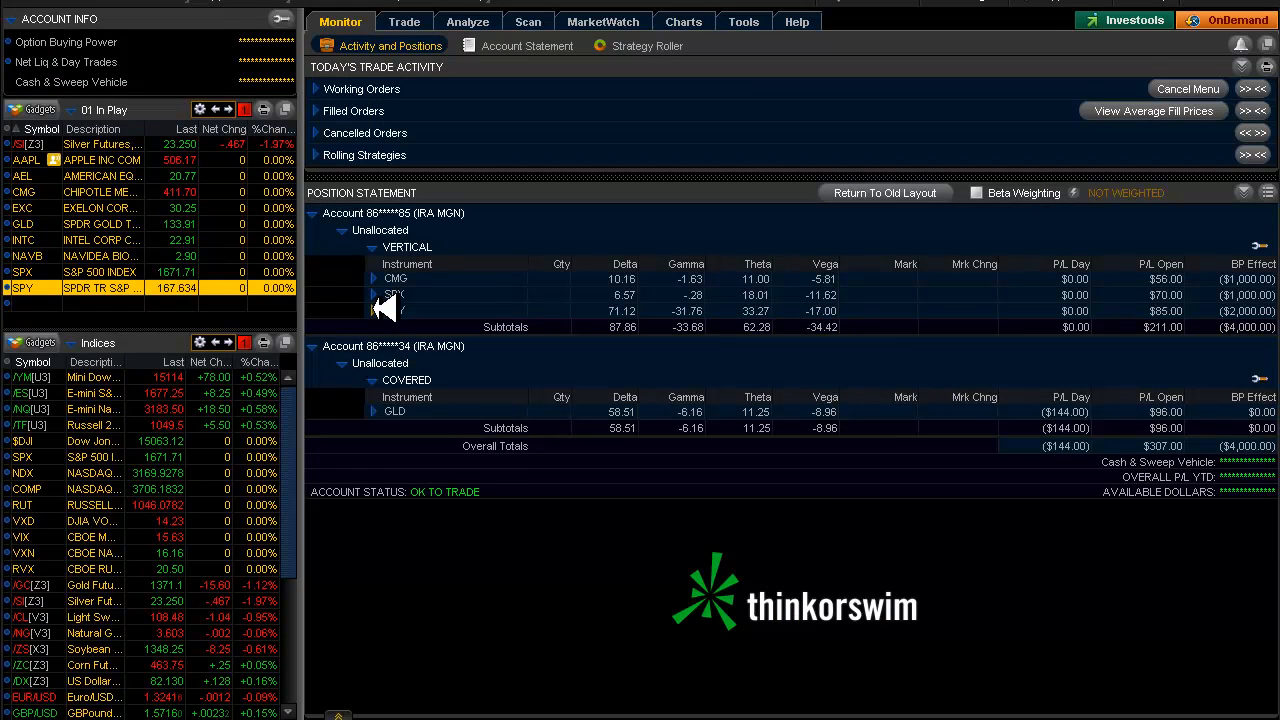
{"action": "left_click", "coordinate": [372, 312]}
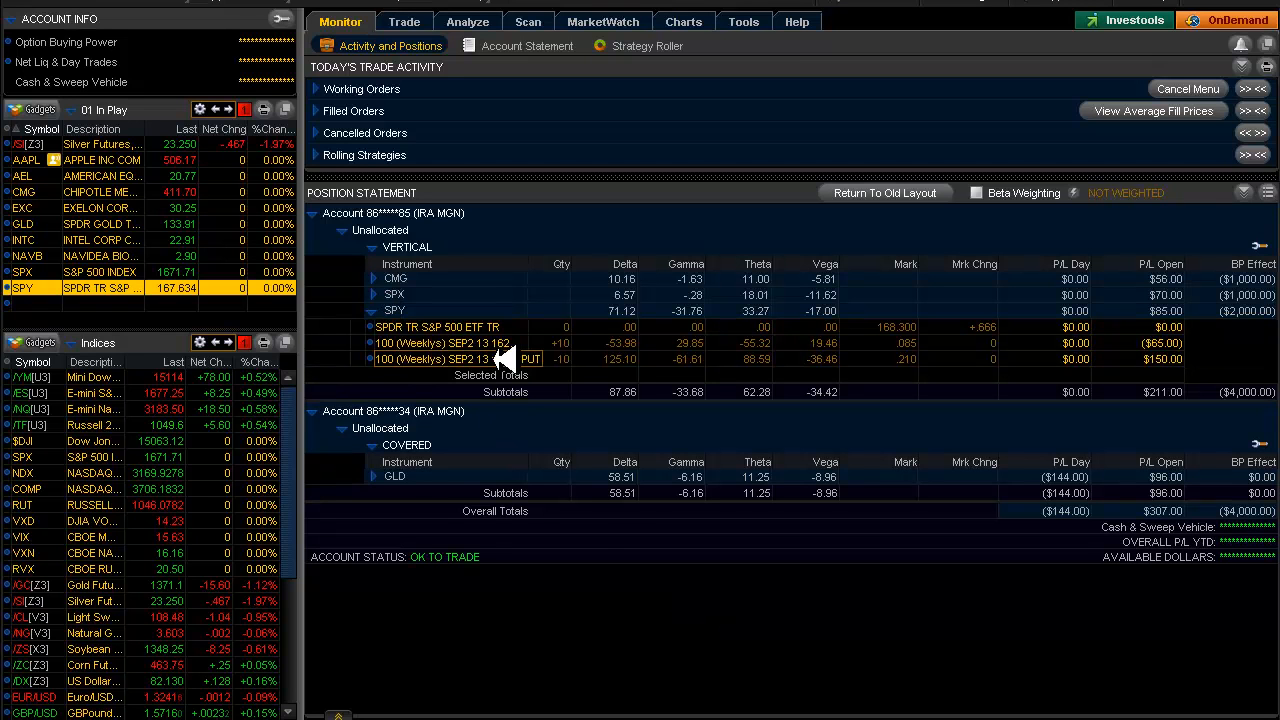
{"action": "left_click", "coordinate": [684, 20]}
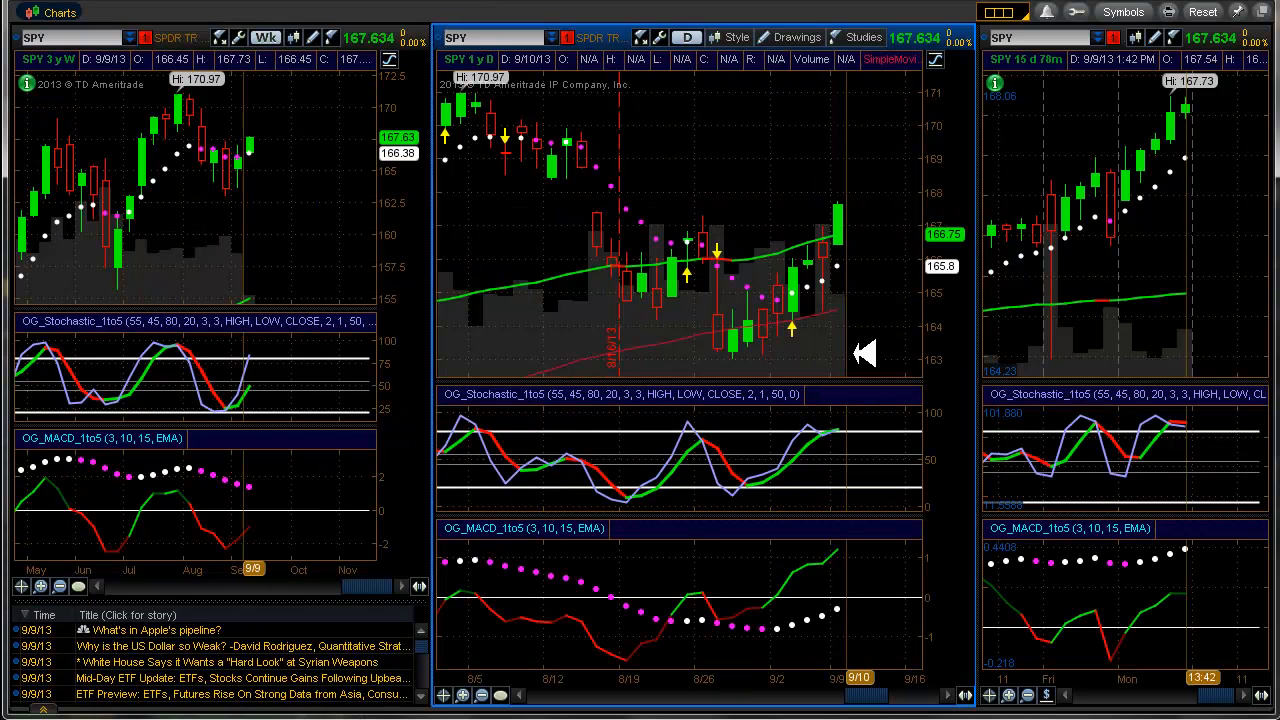
{"action": "mouse_move", "coordinate": [856, 302]}
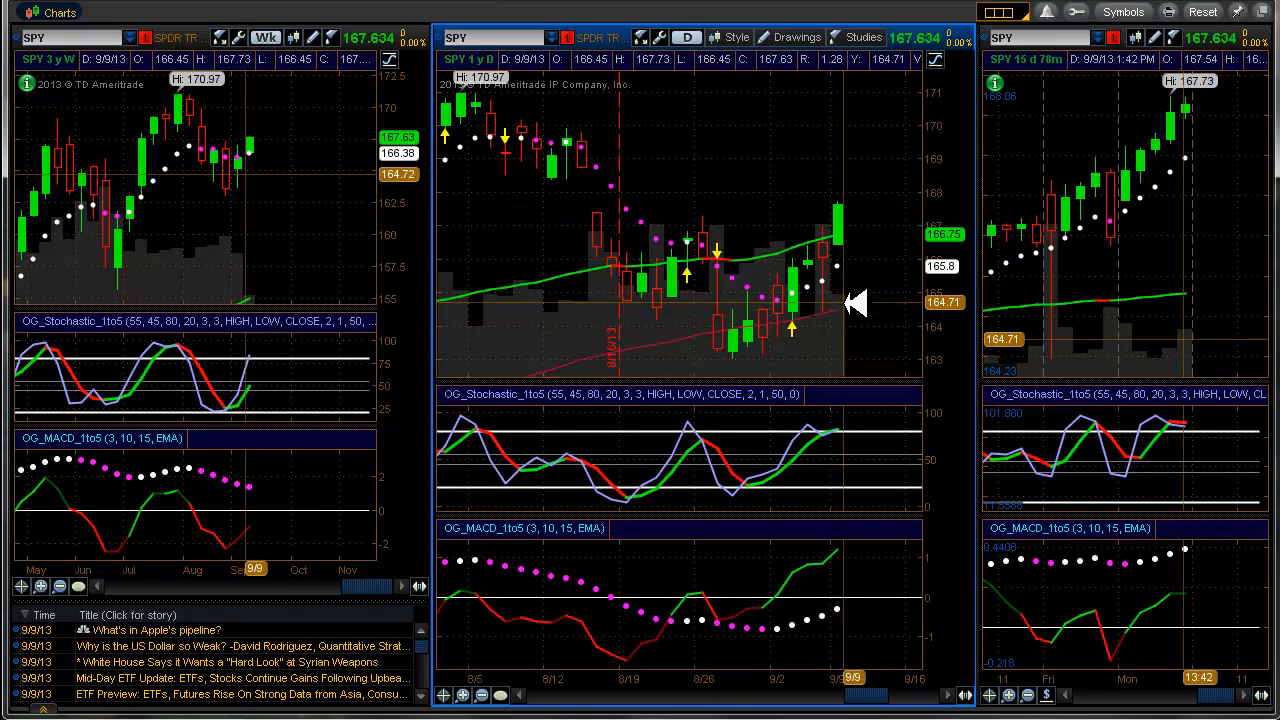
{"action": "mouse_move", "coordinate": [904, 304]}
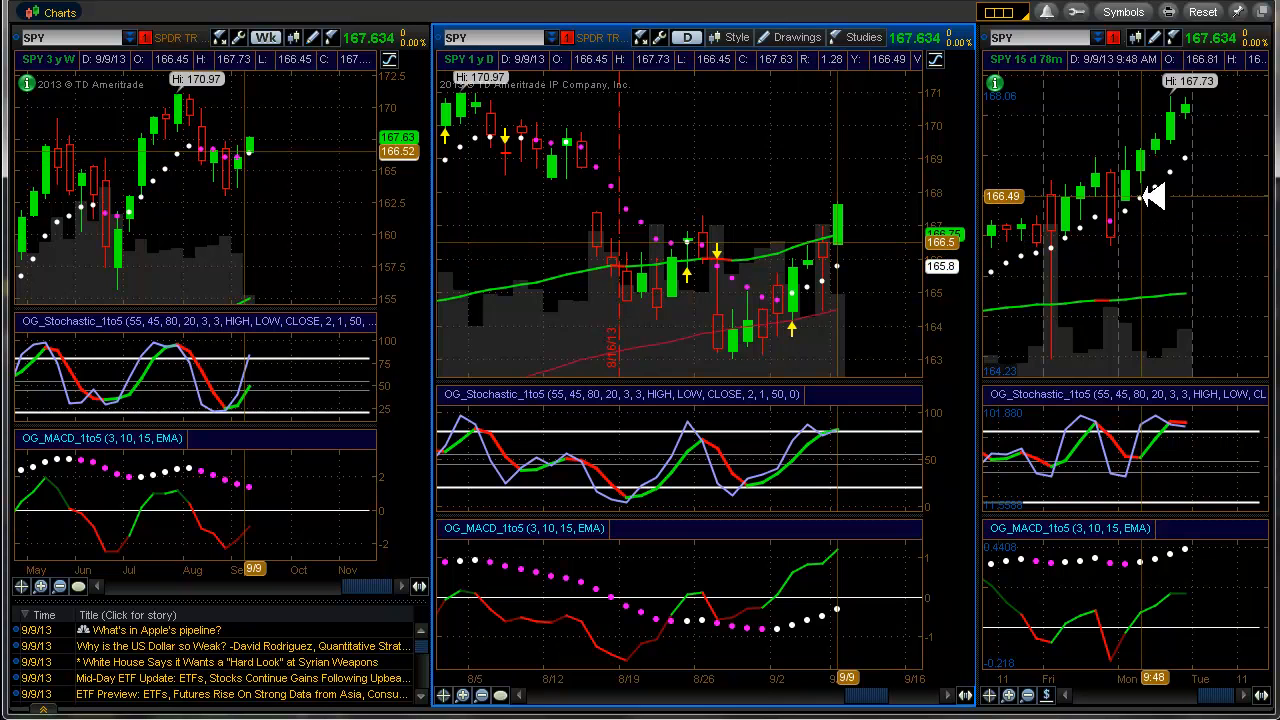
{"action": "mouse_move", "coordinate": [1140, 210]}
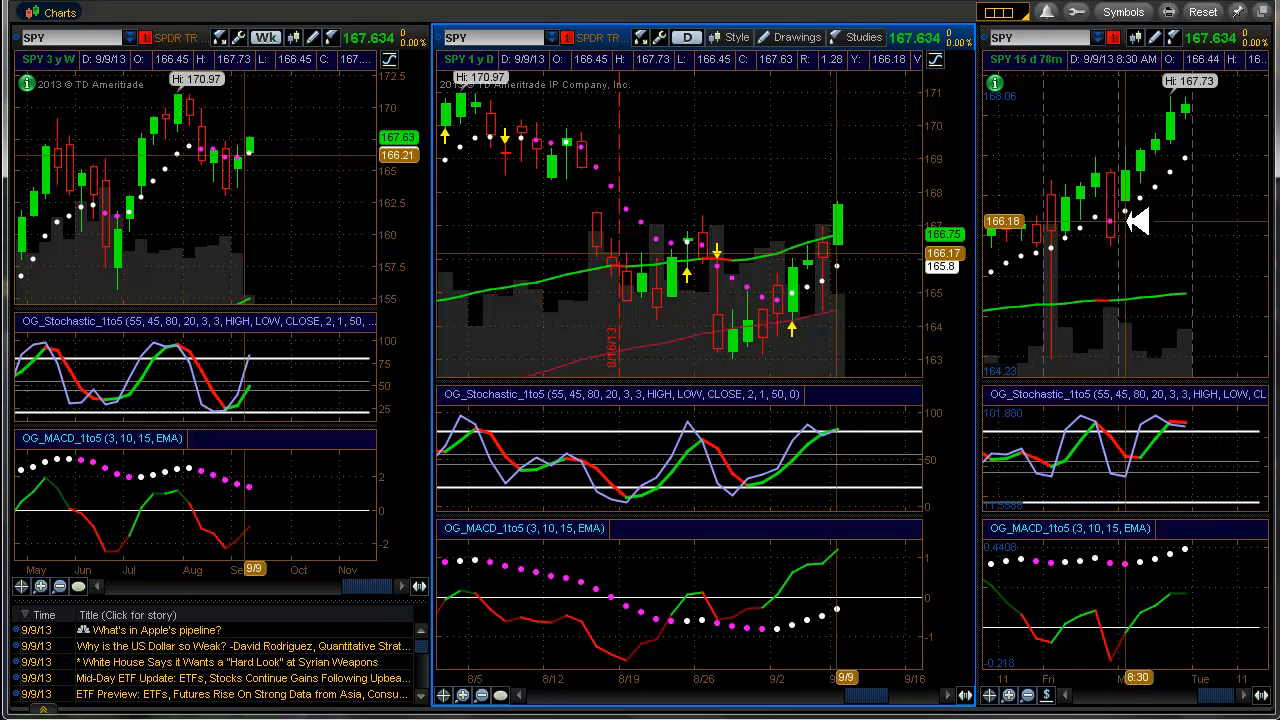
{"action": "mouse_move", "coordinate": [1156, 210]}
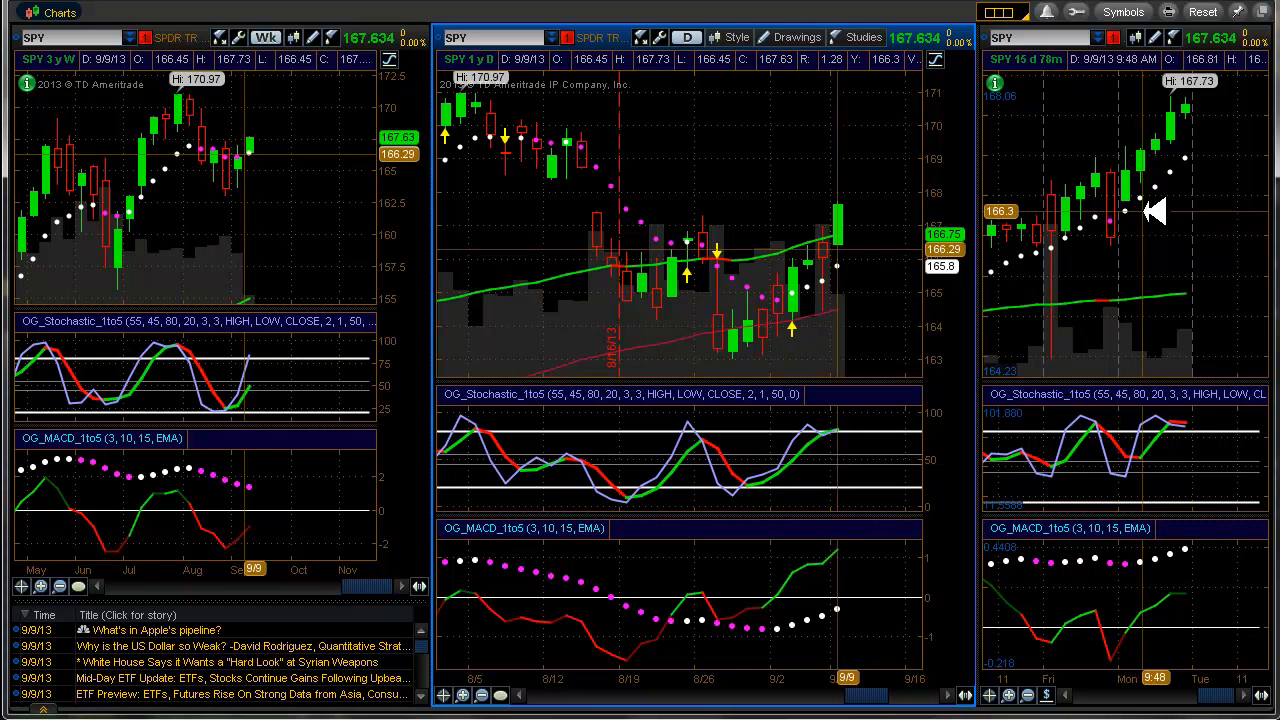
{"action": "mouse_move", "coordinate": [1144, 310]}
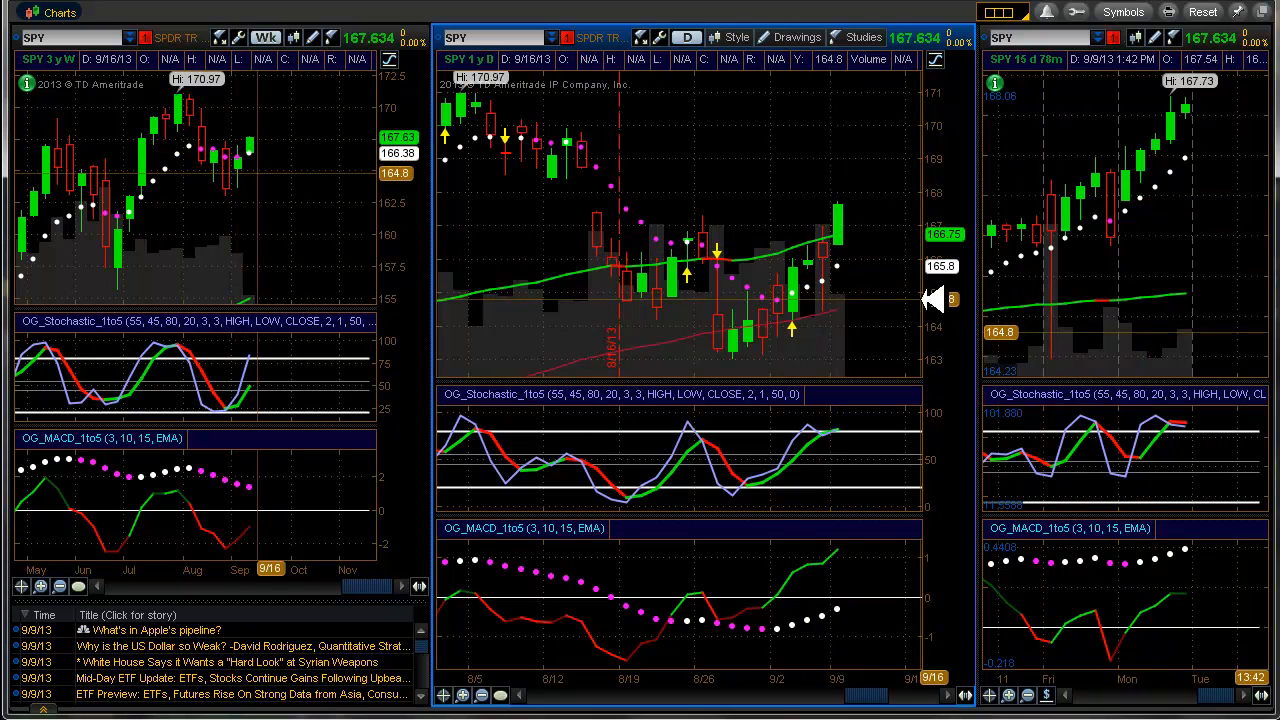
Alternate between the SPY charts and the account positions overview, ending on positions
{"action": "left_click", "coordinate": [340, 20]}
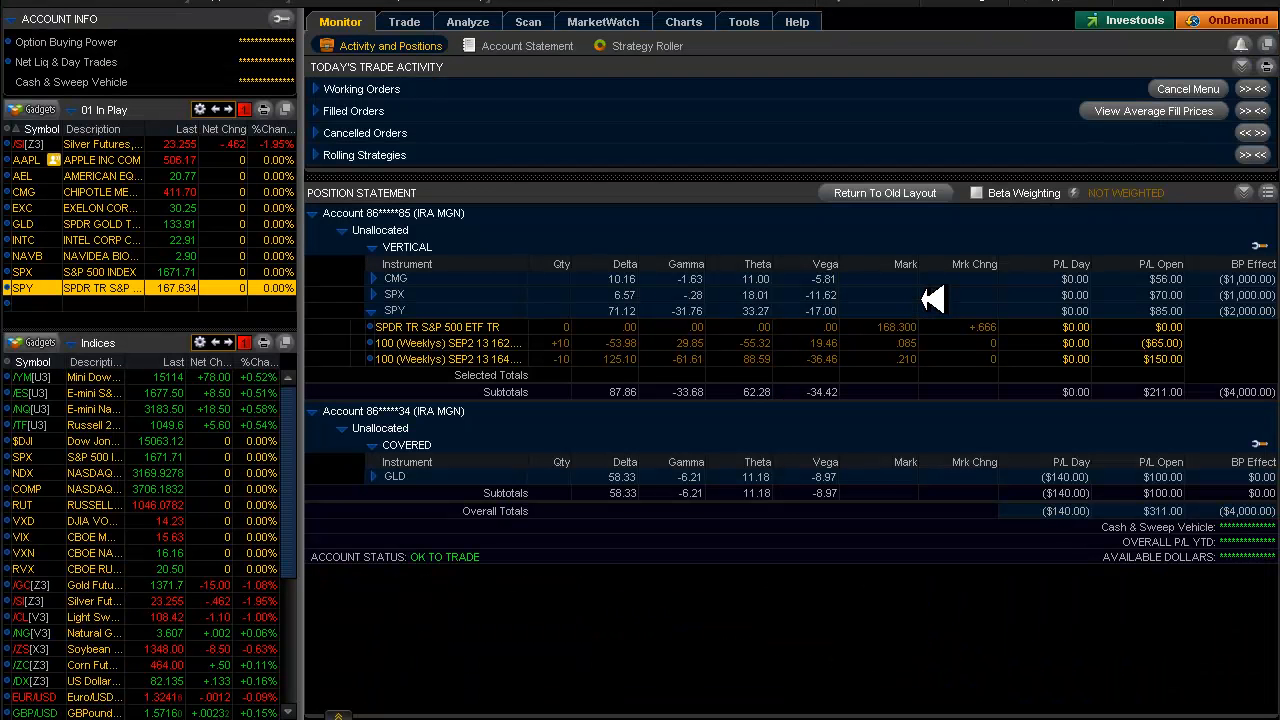
{"action": "mouse_move", "coordinate": [538, 138]}
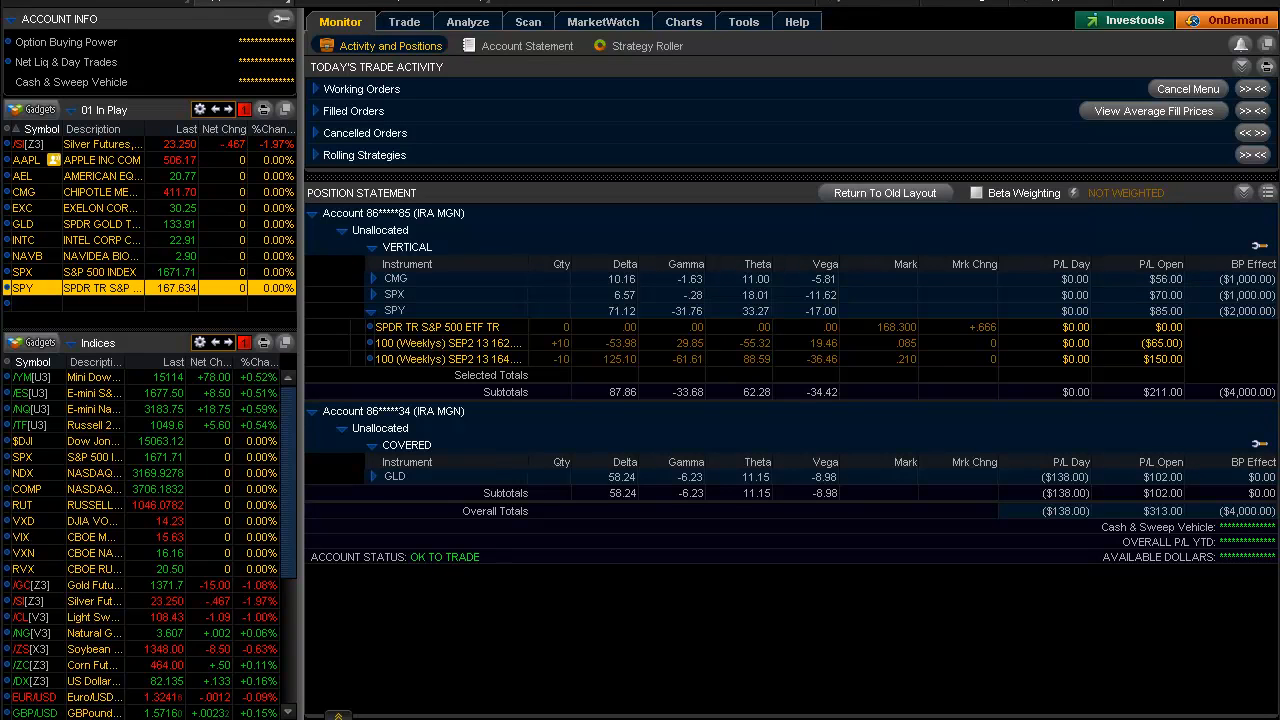
{"action": "left_click", "coordinate": [684, 20]}
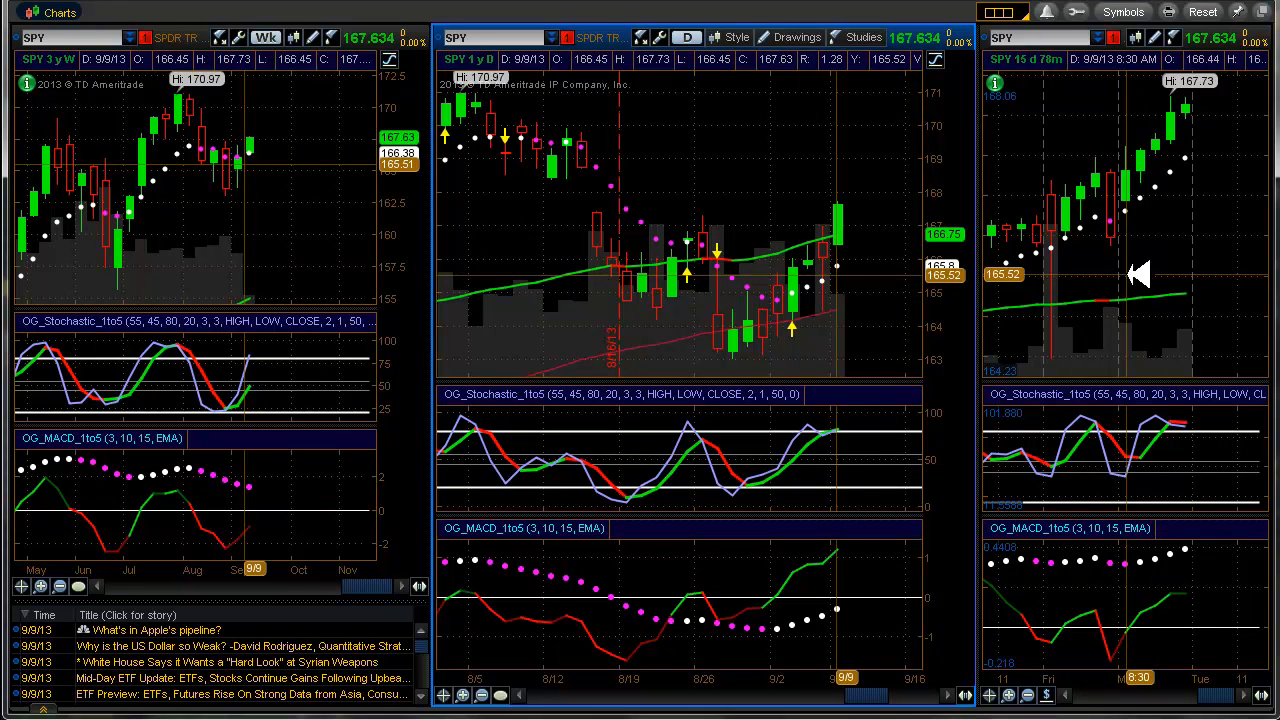
{"action": "mouse_move", "coordinate": [868, 324]}
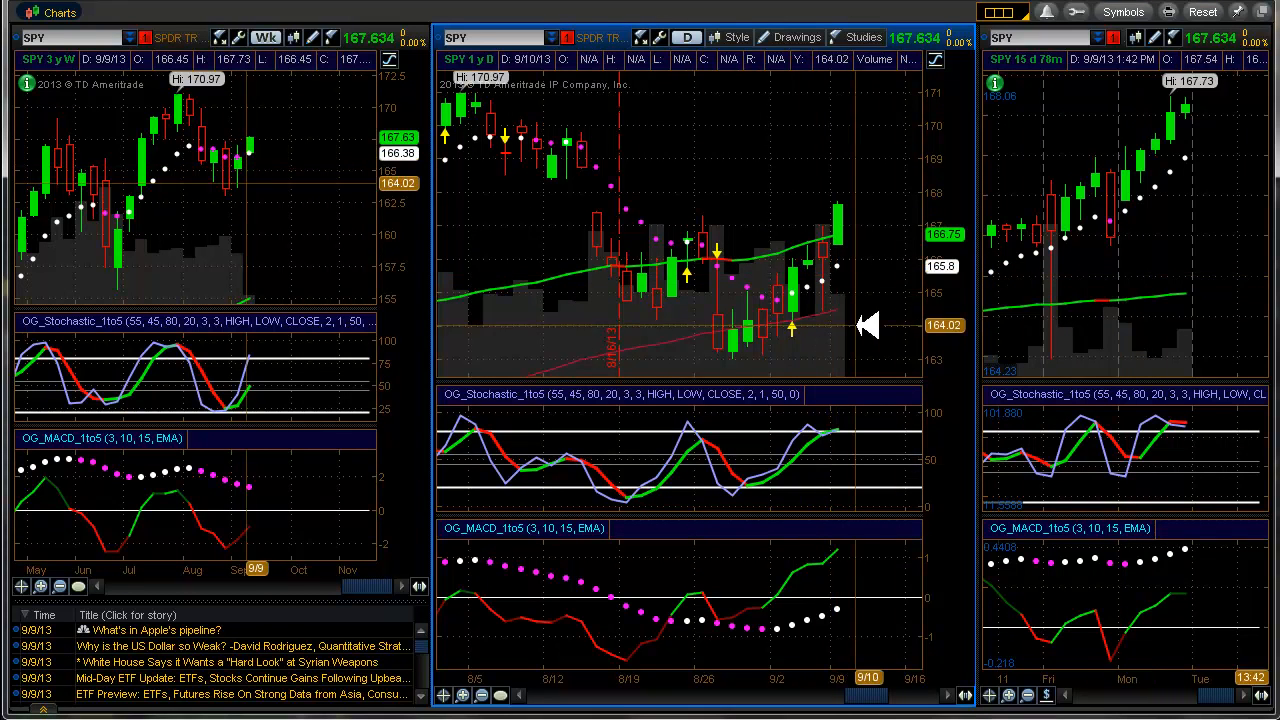
{"action": "mouse_move", "coordinate": [1240, 324]}
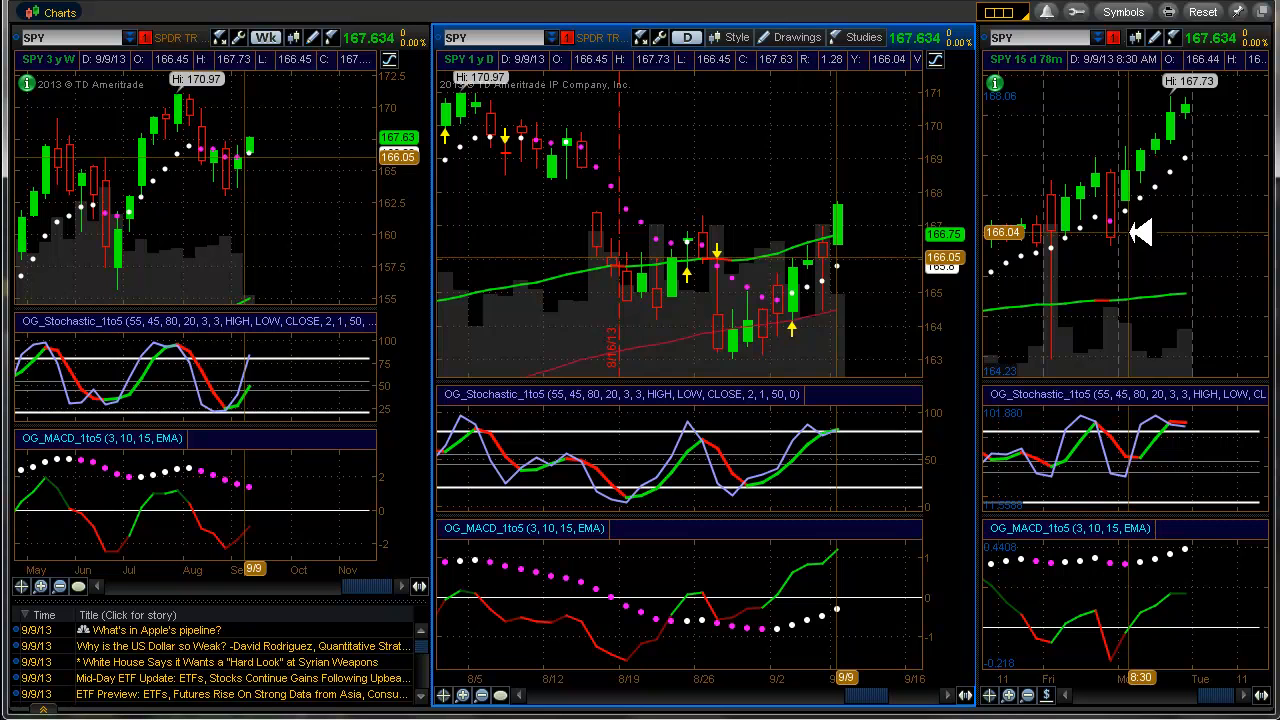
{"action": "mouse_move", "coordinate": [956, 308]}
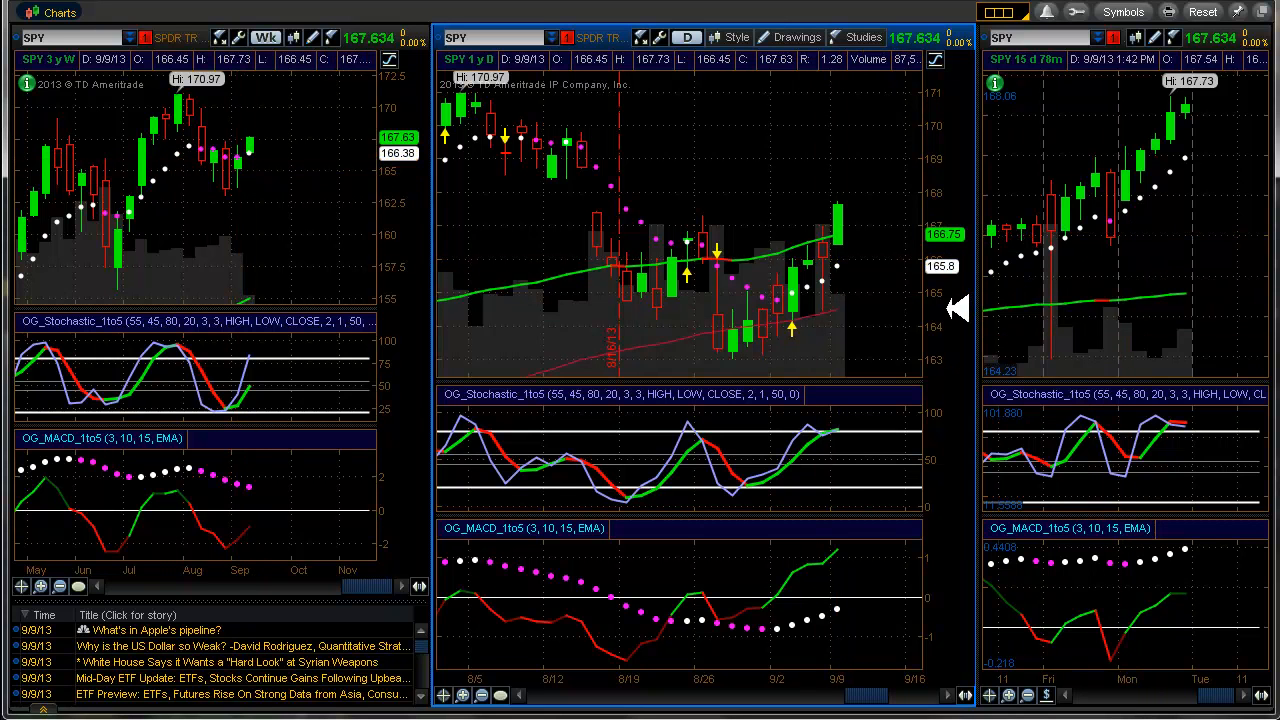
{"action": "mouse_move", "coordinate": [976, 312]}
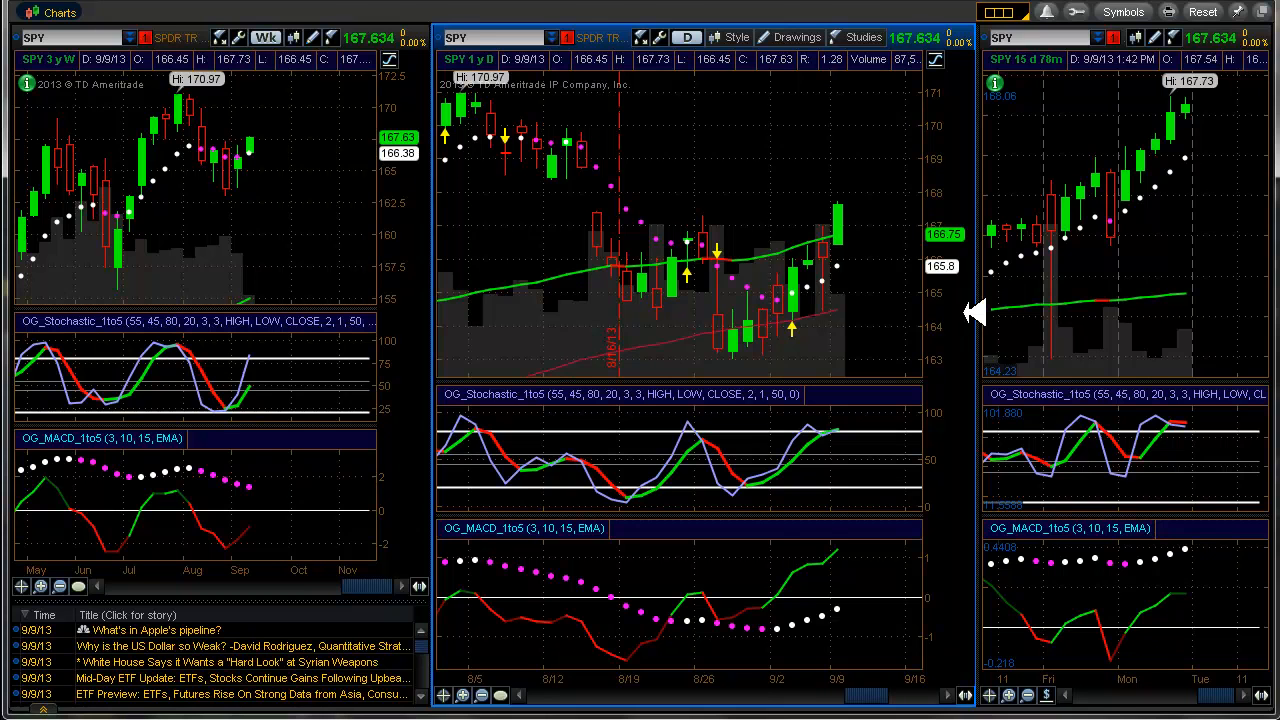
{"action": "left_click", "coordinate": [340, 20]}
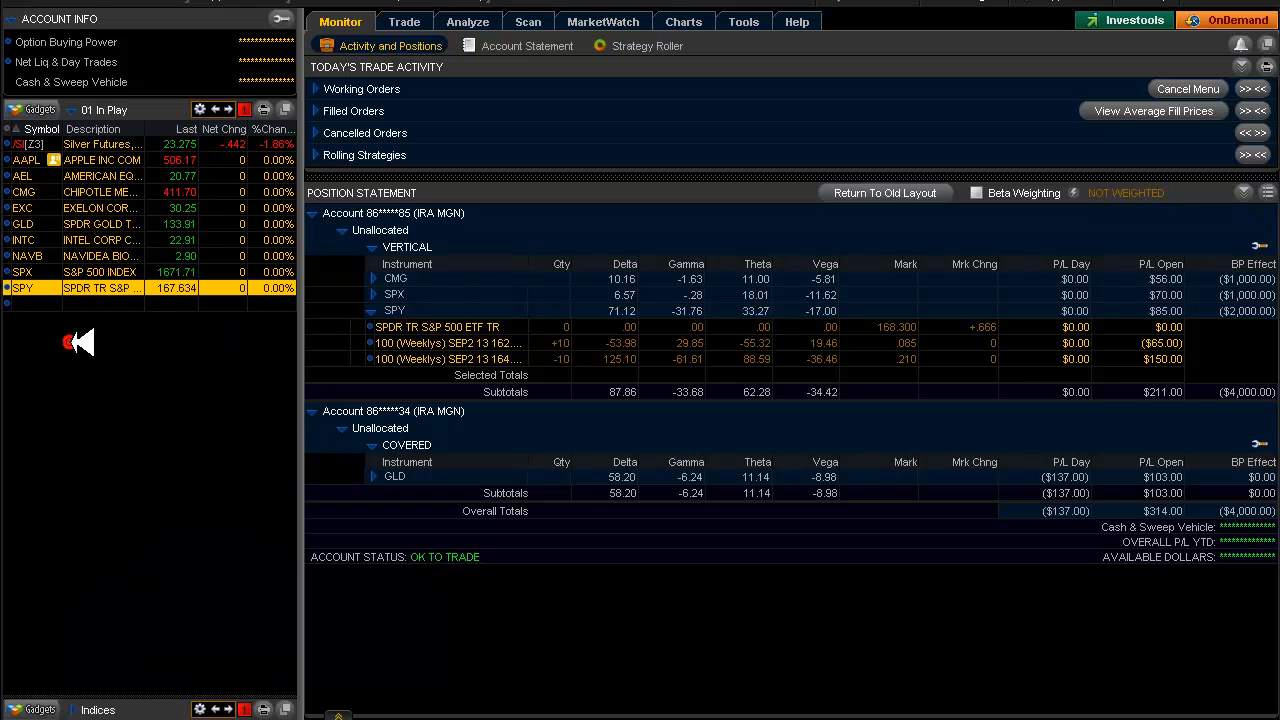
Show the alert book of five active alerts and load AAPL from the watchlist
{"action": "left_click", "coordinate": [200, 110]}
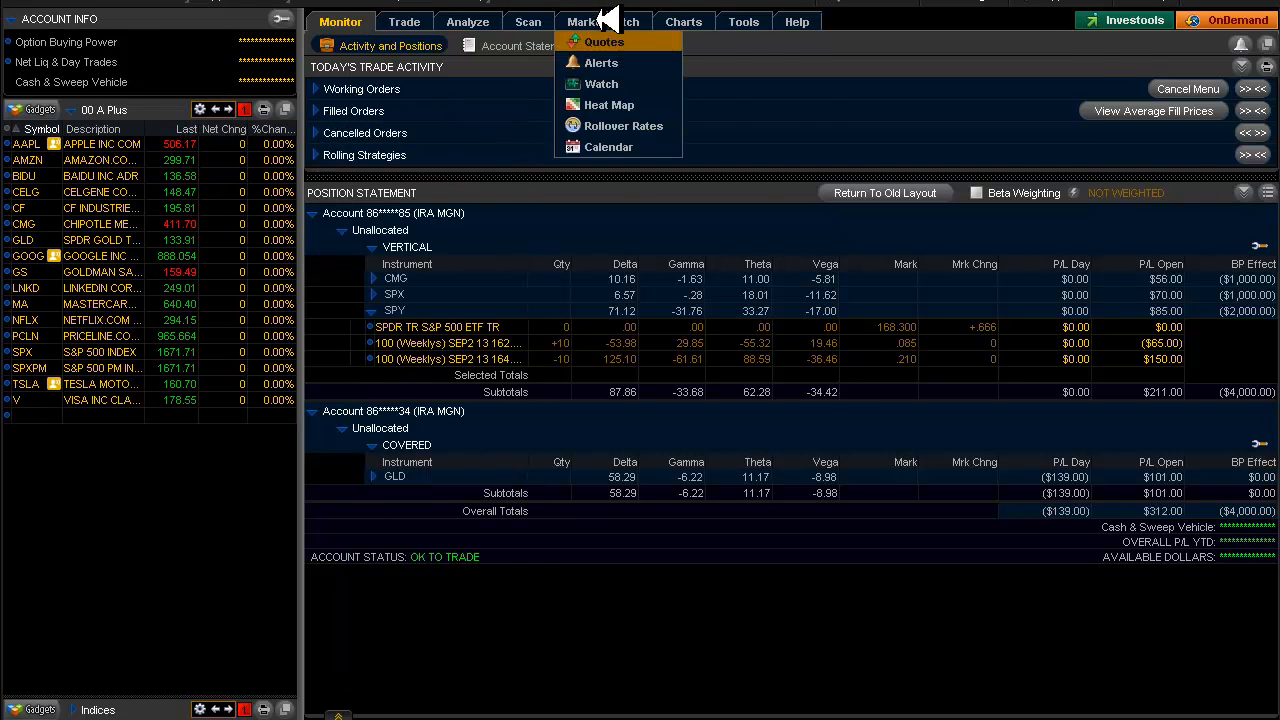
{"action": "left_click", "coordinate": [600, 20]}
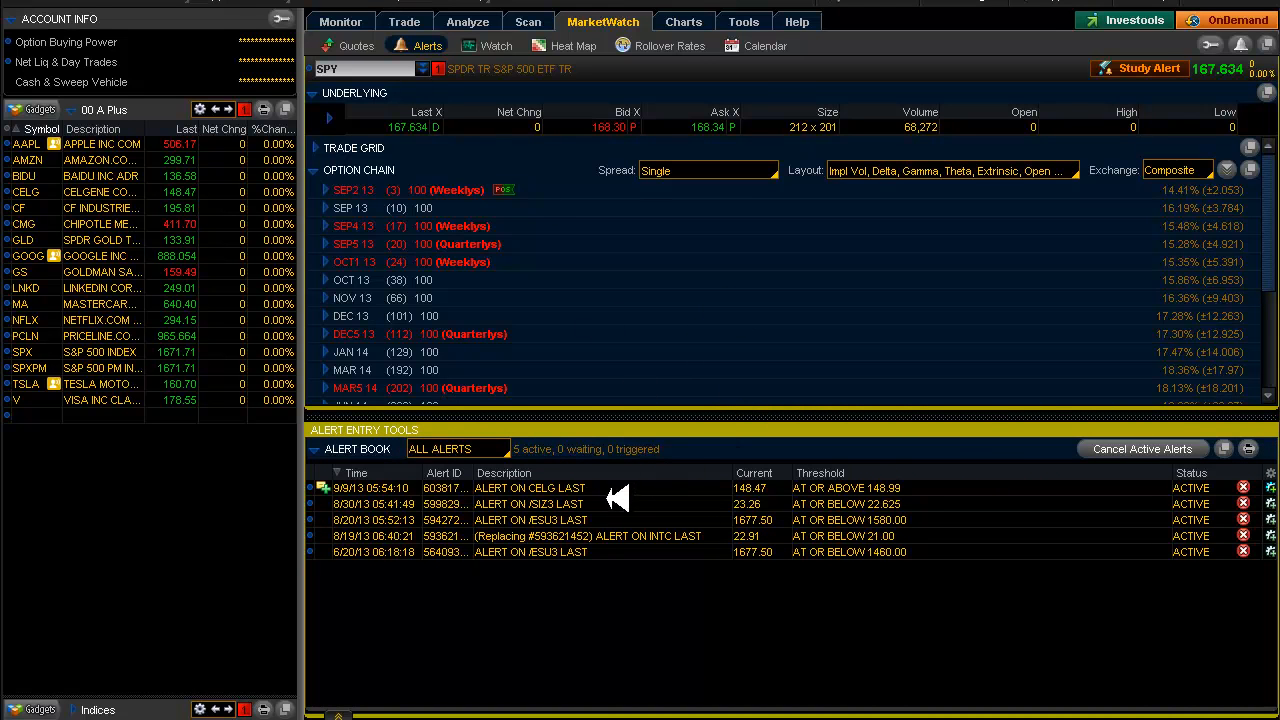
{"action": "mouse_move", "coordinate": [596, 588]}
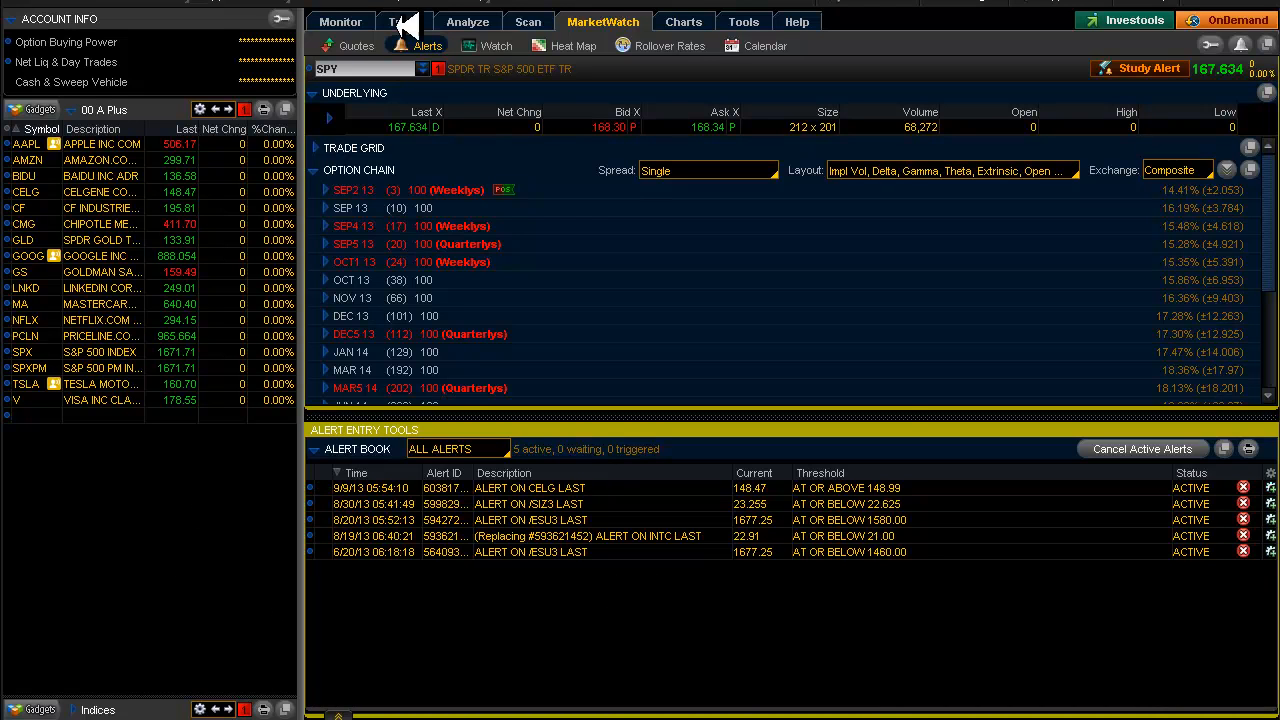
{"action": "mouse_move", "coordinate": [56, 188]}
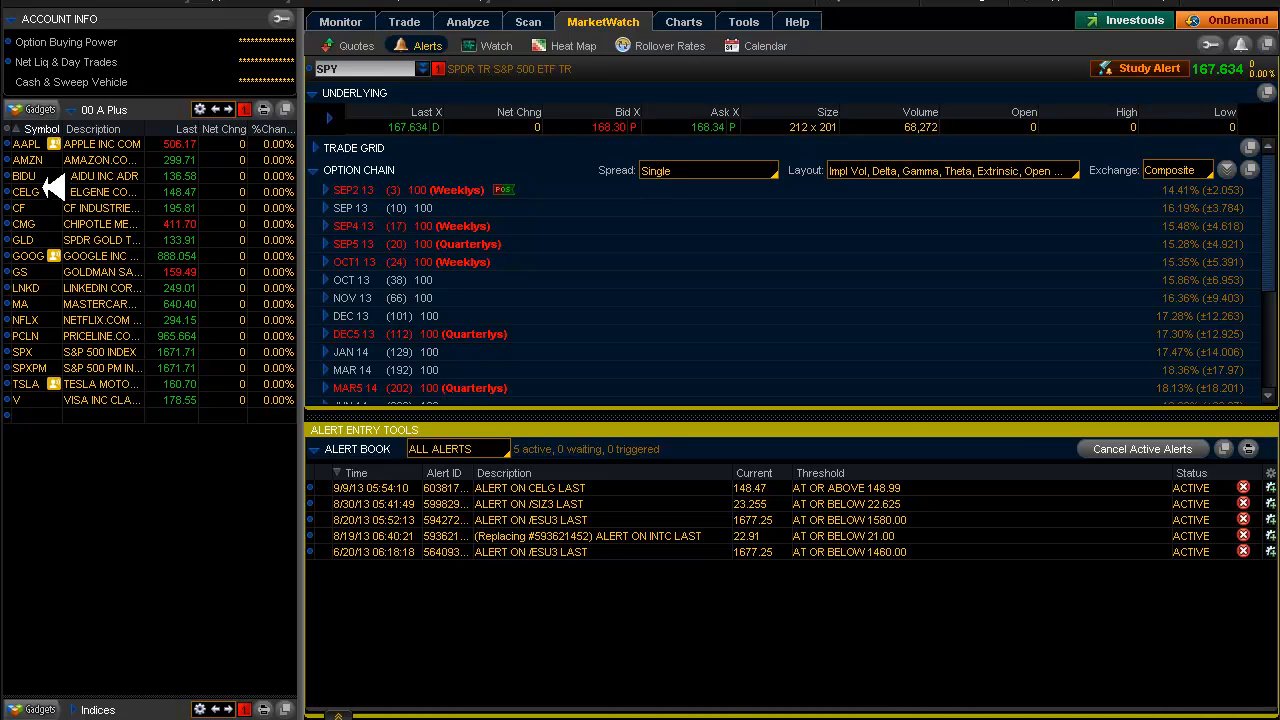
{"action": "left_click", "coordinate": [26, 144]}
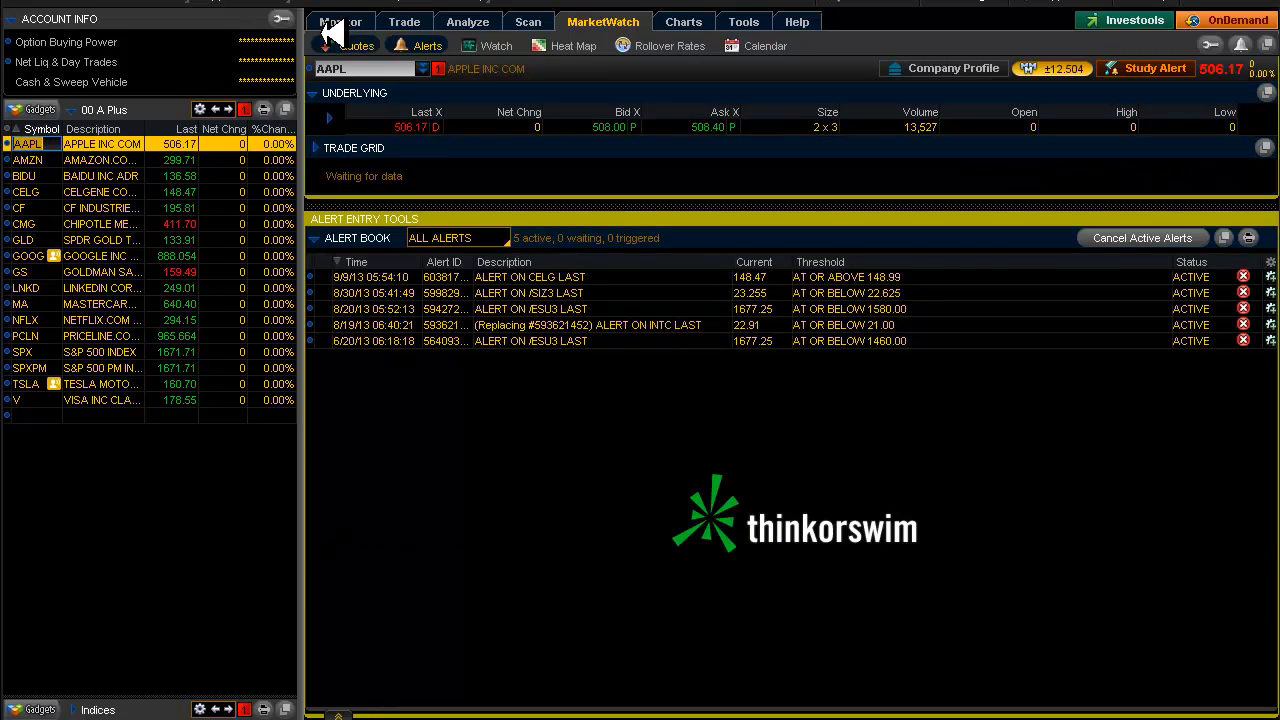
Create an AAPL alert for last price at or above 508.02 from the intraday chart, then return to positions
{"action": "left_click", "coordinate": [684, 20]}
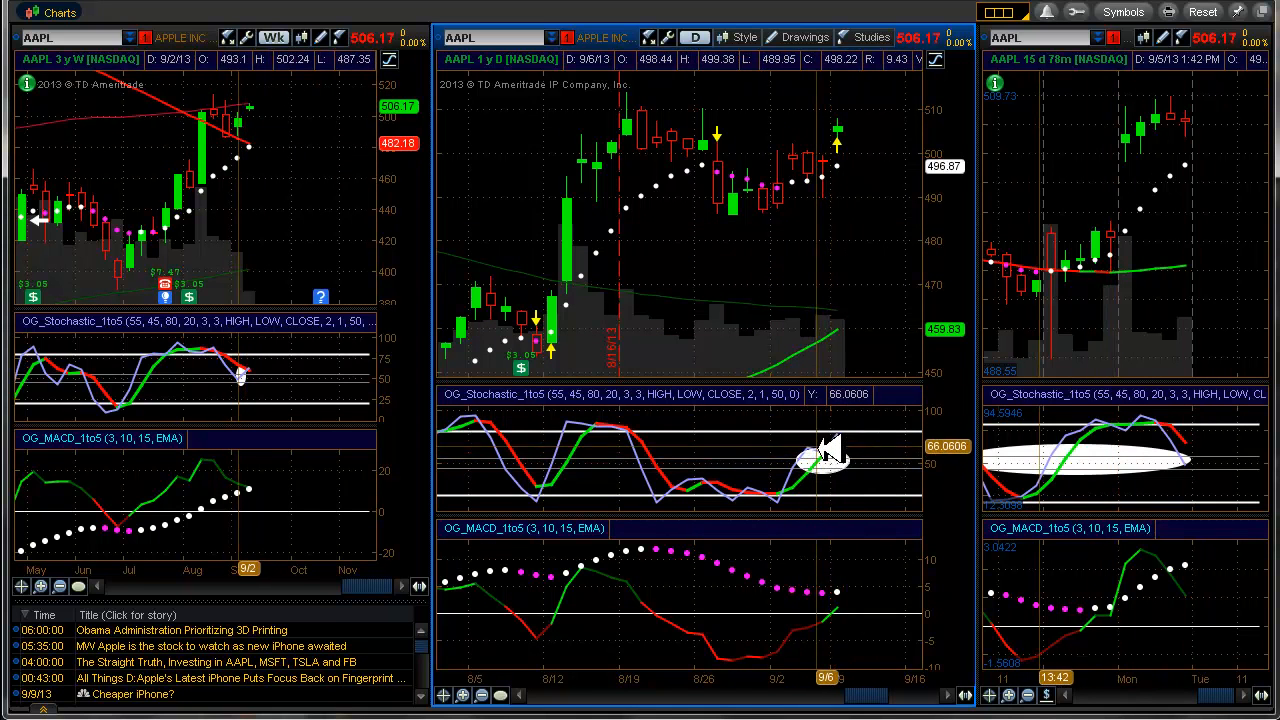
{"action": "mouse_move", "coordinate": [840, 476]}
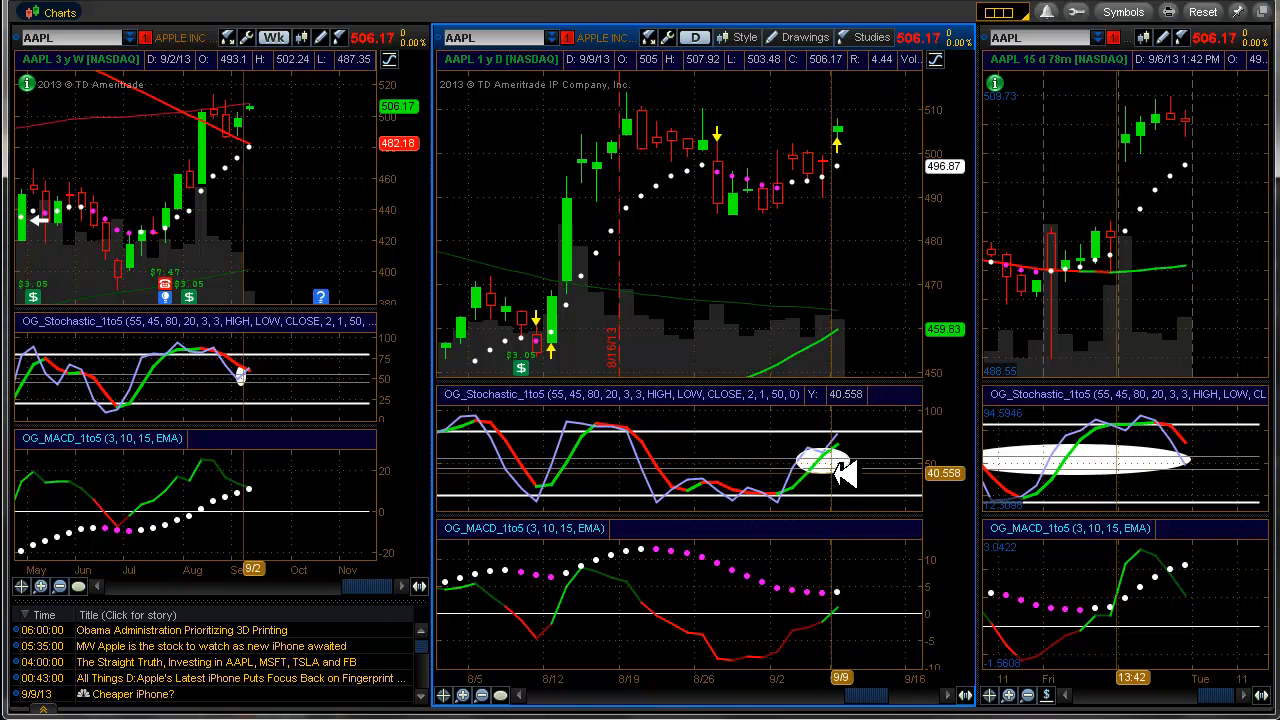
{"action": "mouse_move", "coordinate": [844, 470]}
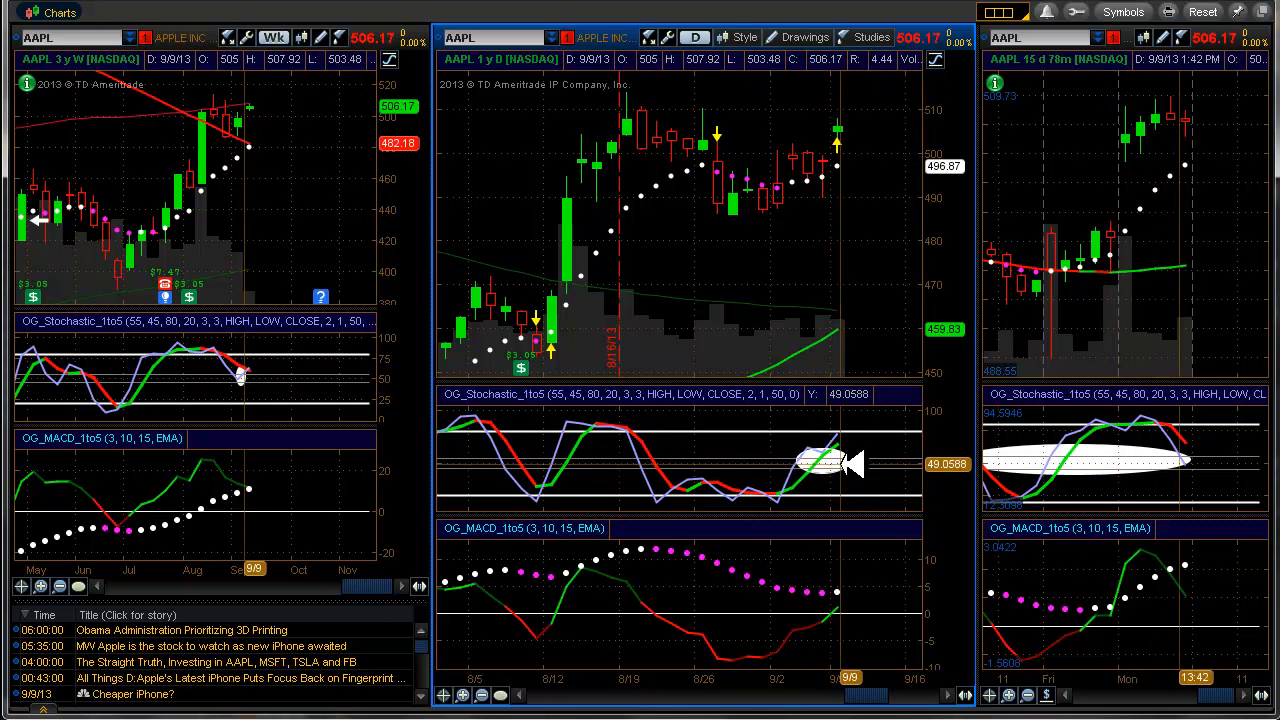
{"action": "mouse_move", "coordinate": [850, 312]}
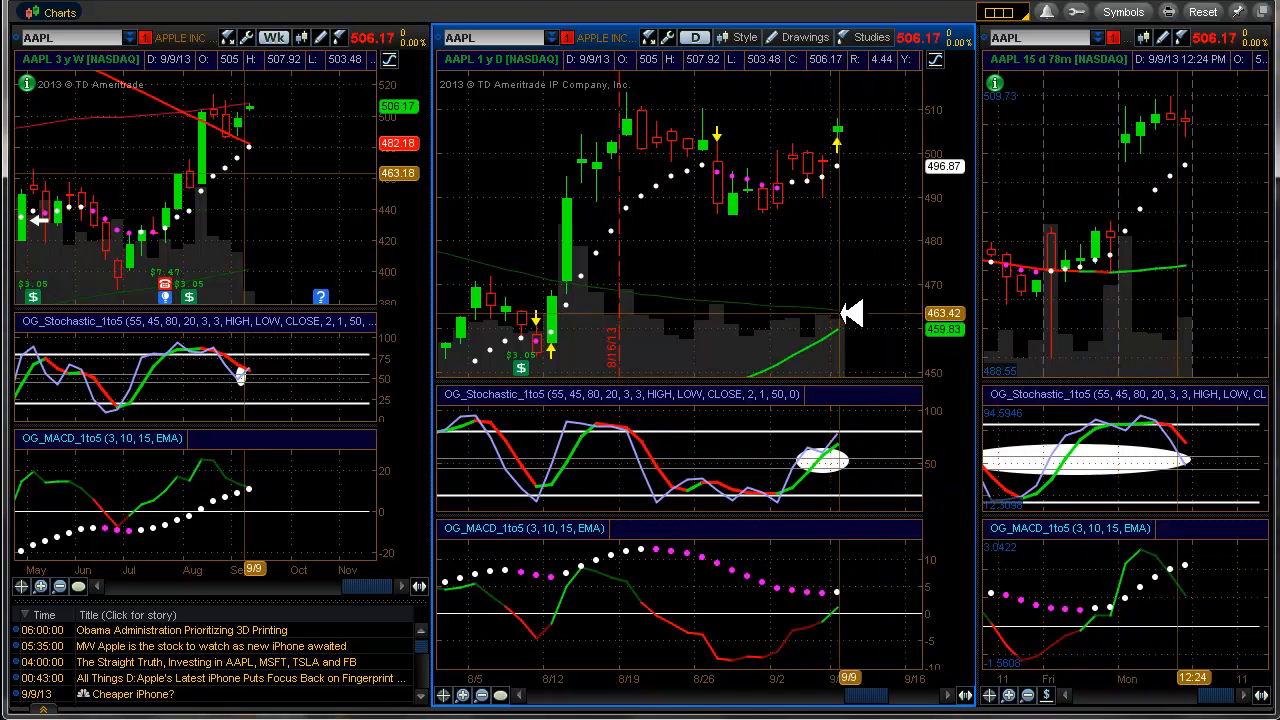
{"action": "mouse_move", "coordinate": [790, 144]}
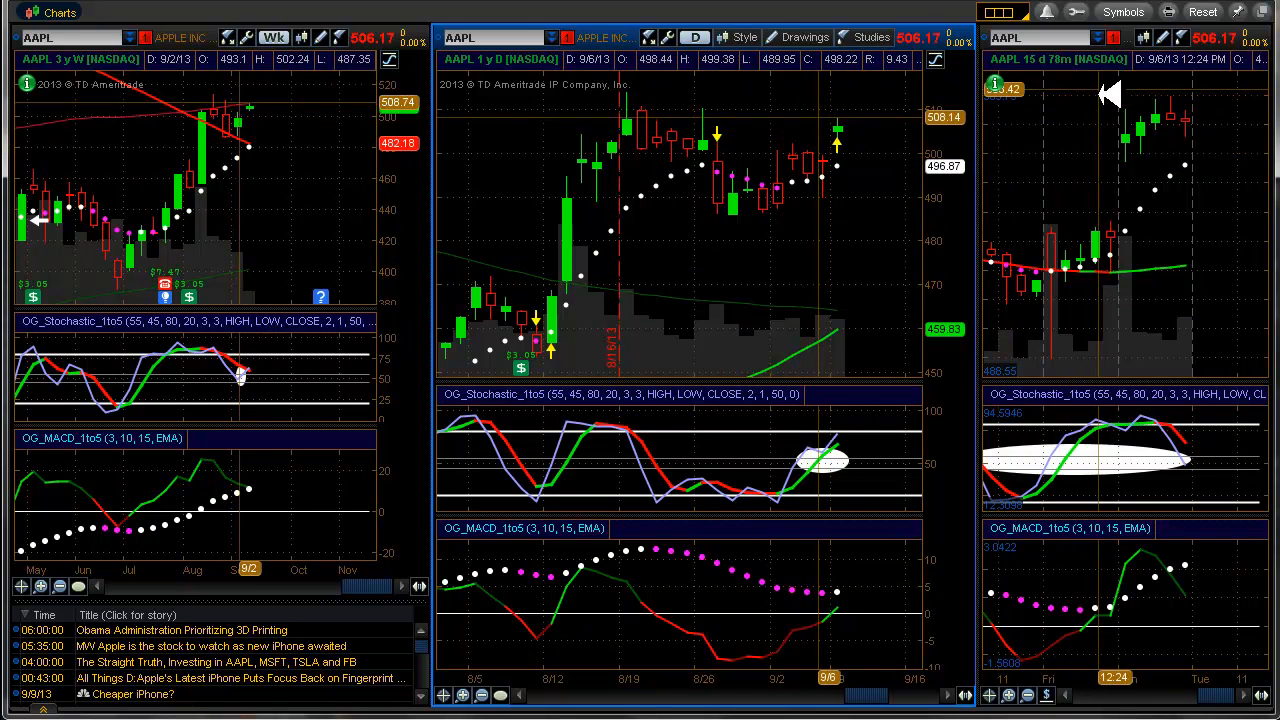
{"action": "right_click", "coordinate": [1110, 96]}
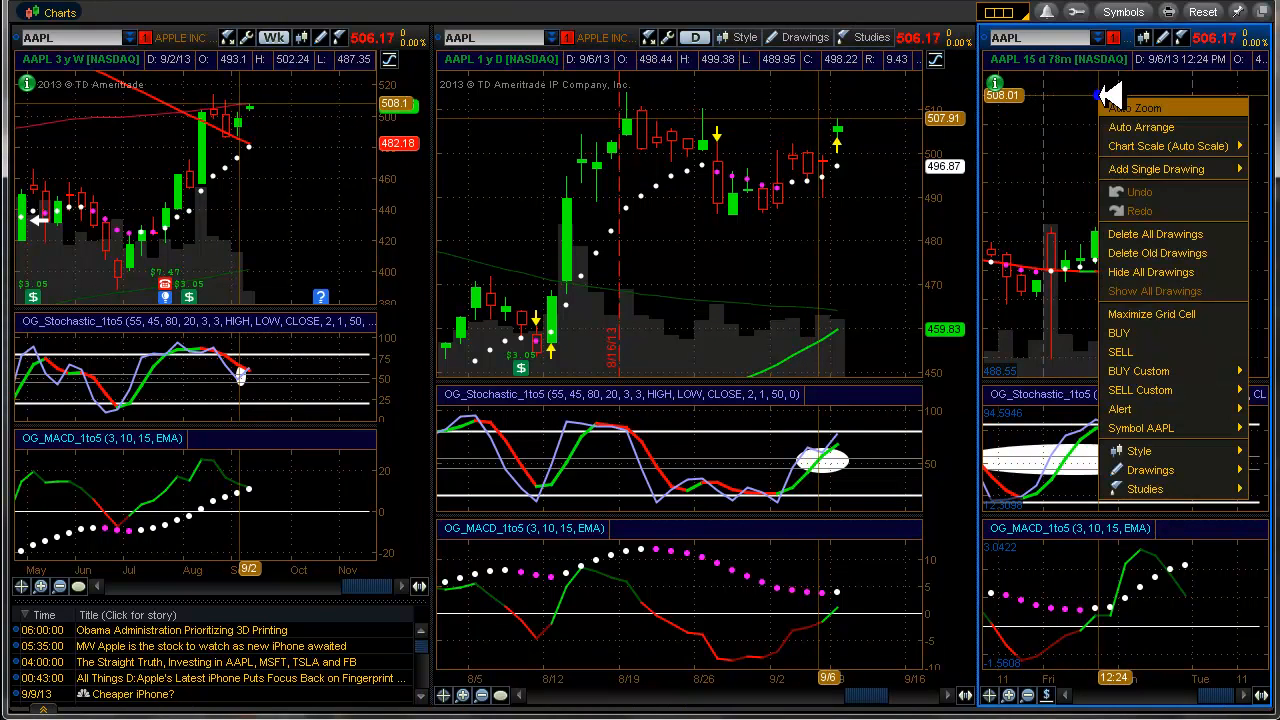
{"action": "left_click", "coordinate": [1120, 408]}
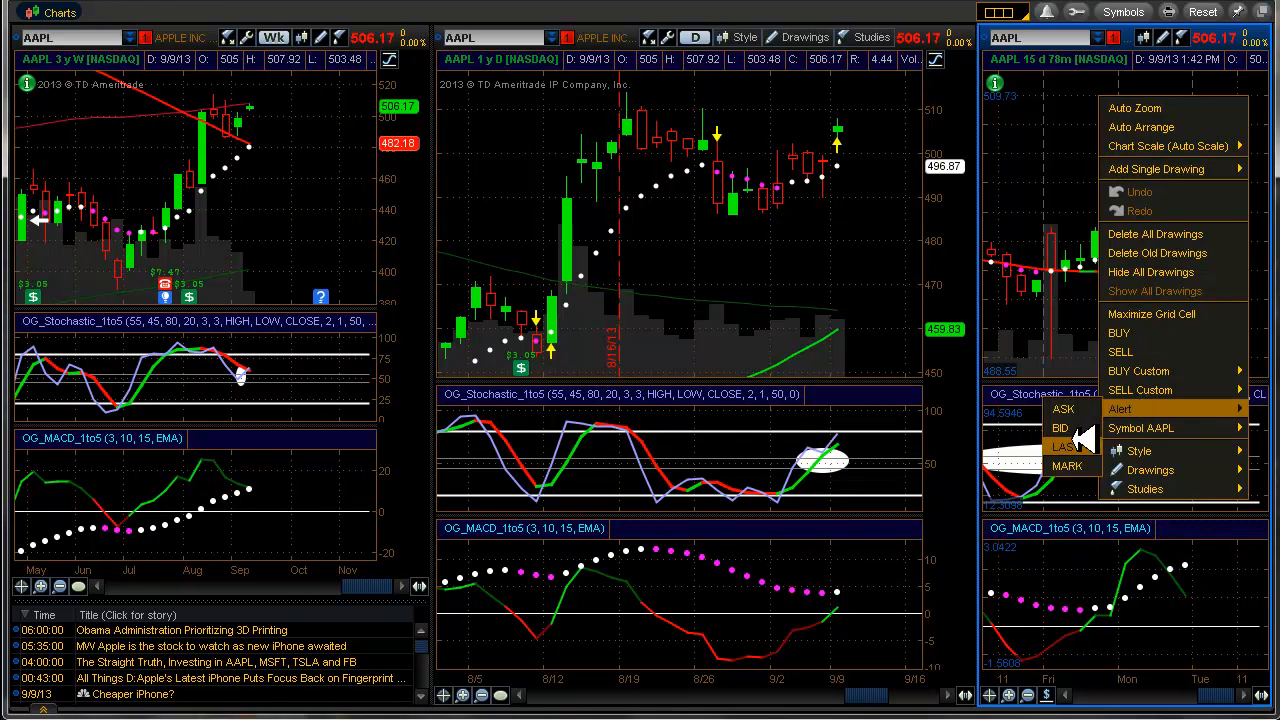
{"action": "left_click", "coordinate": [1120, 408]}
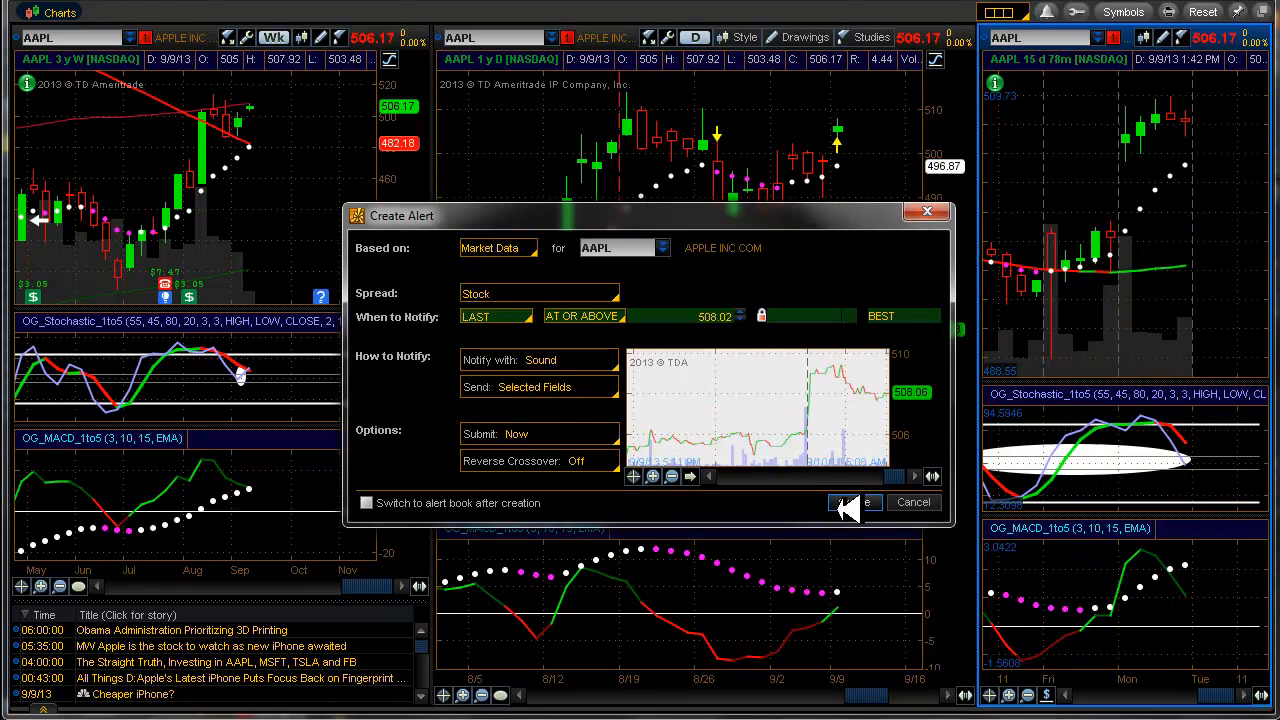
{"action": "left_click", "coordinate": [856, 502]}
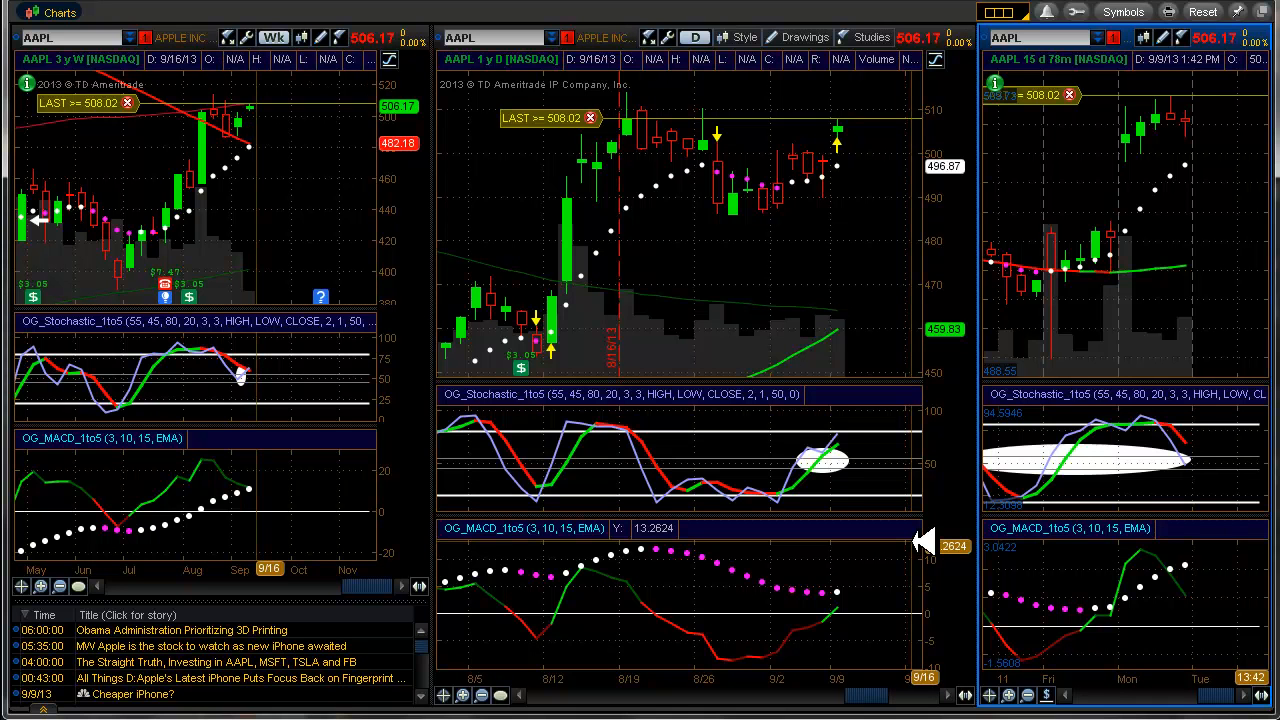
{"action": "left_click", "coordinate": [340, 20]}
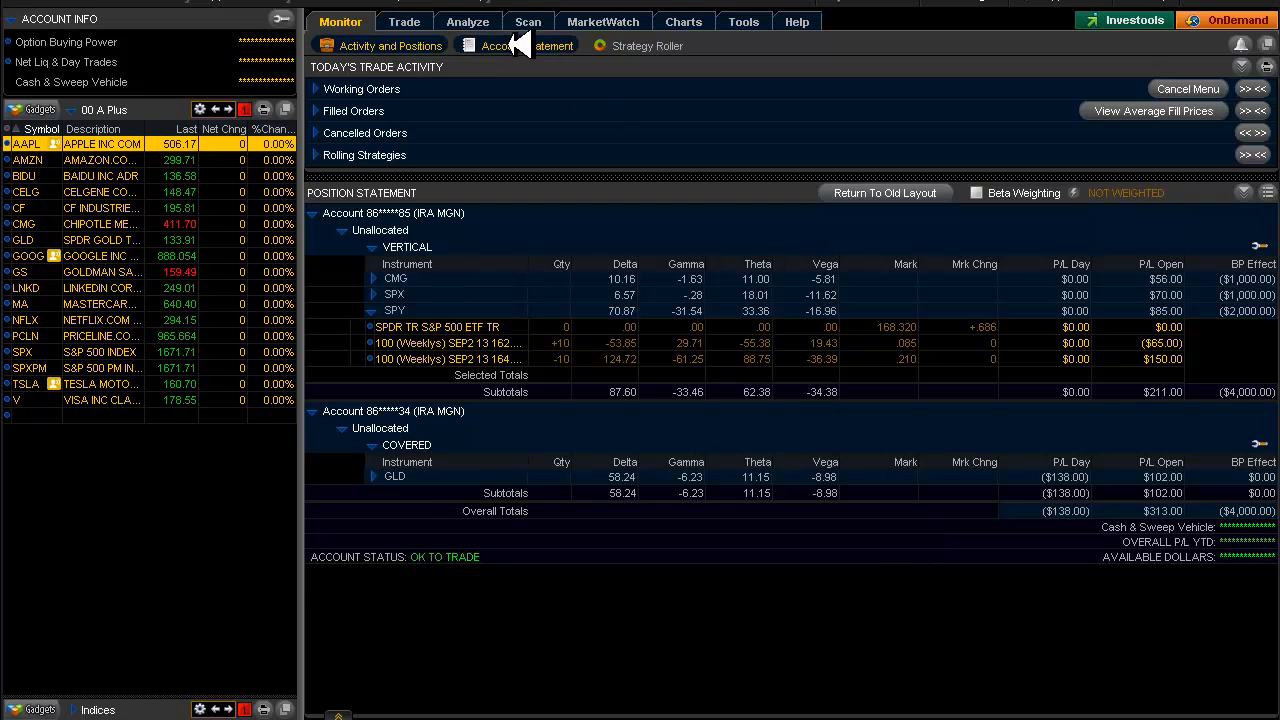
Show AAPL's option chain with September weekly options in the Analyze view
{"action": "left_click", "coordinate": [468, 20]}
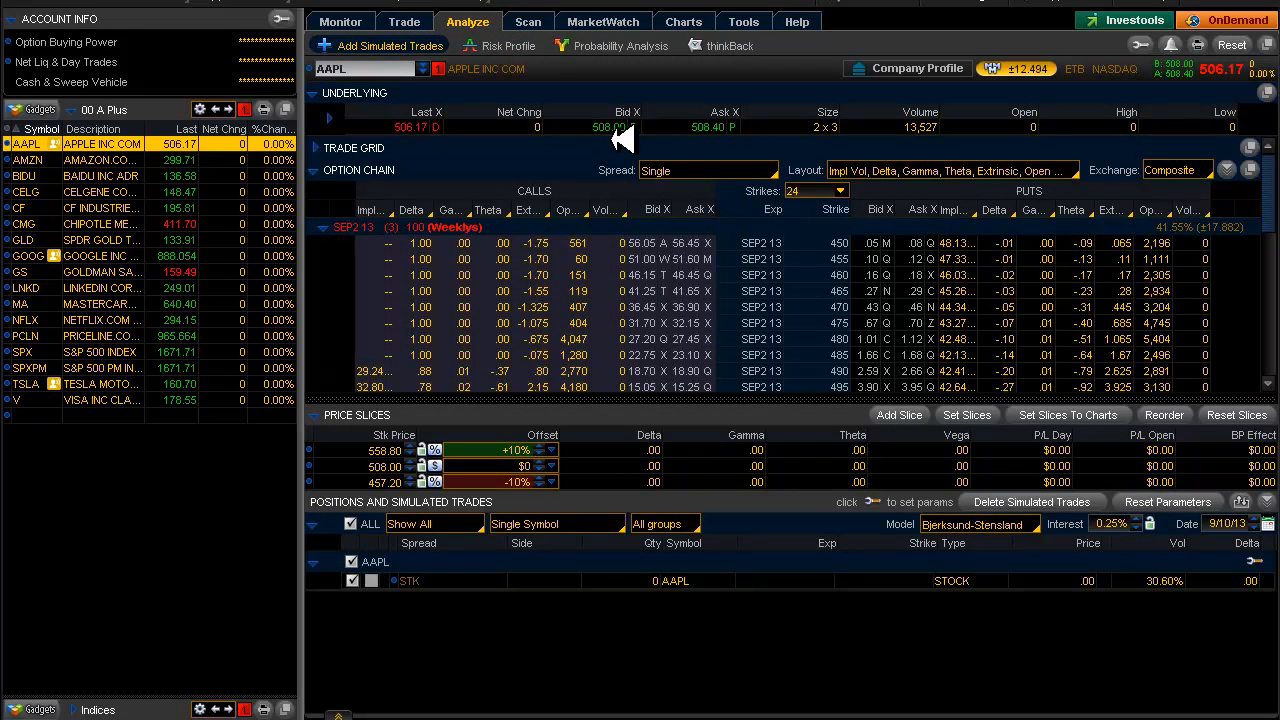
{"action": "mouse_move", "coordinate": [670, 130]}
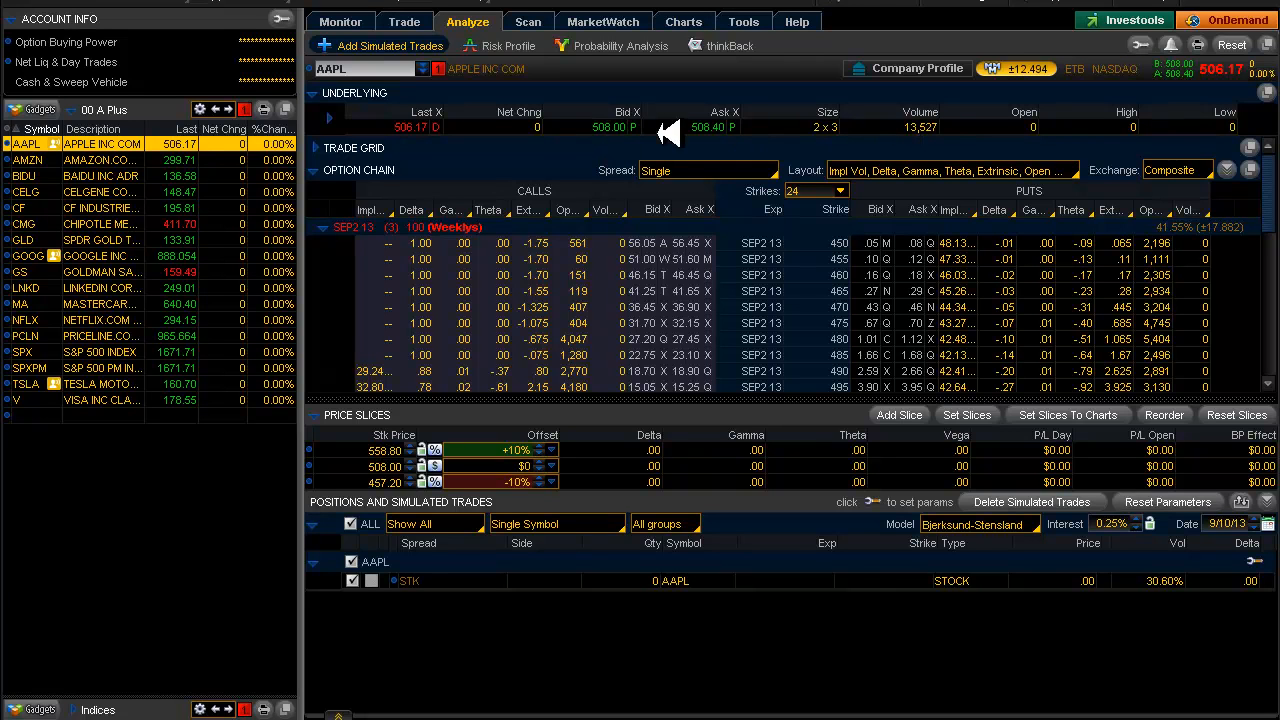
{"action": "mouse_move", "coordinate": [464, 122]}
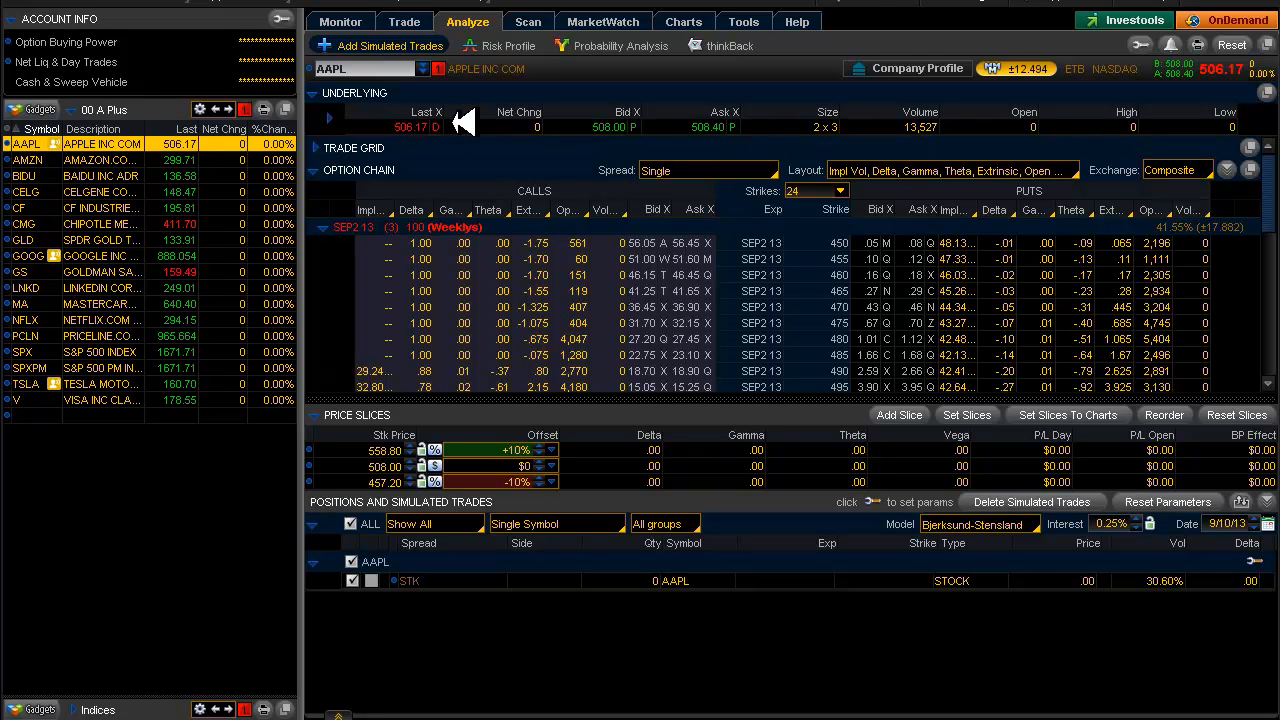
{"action": "mouse_move", "coordinate": [770, 122]}
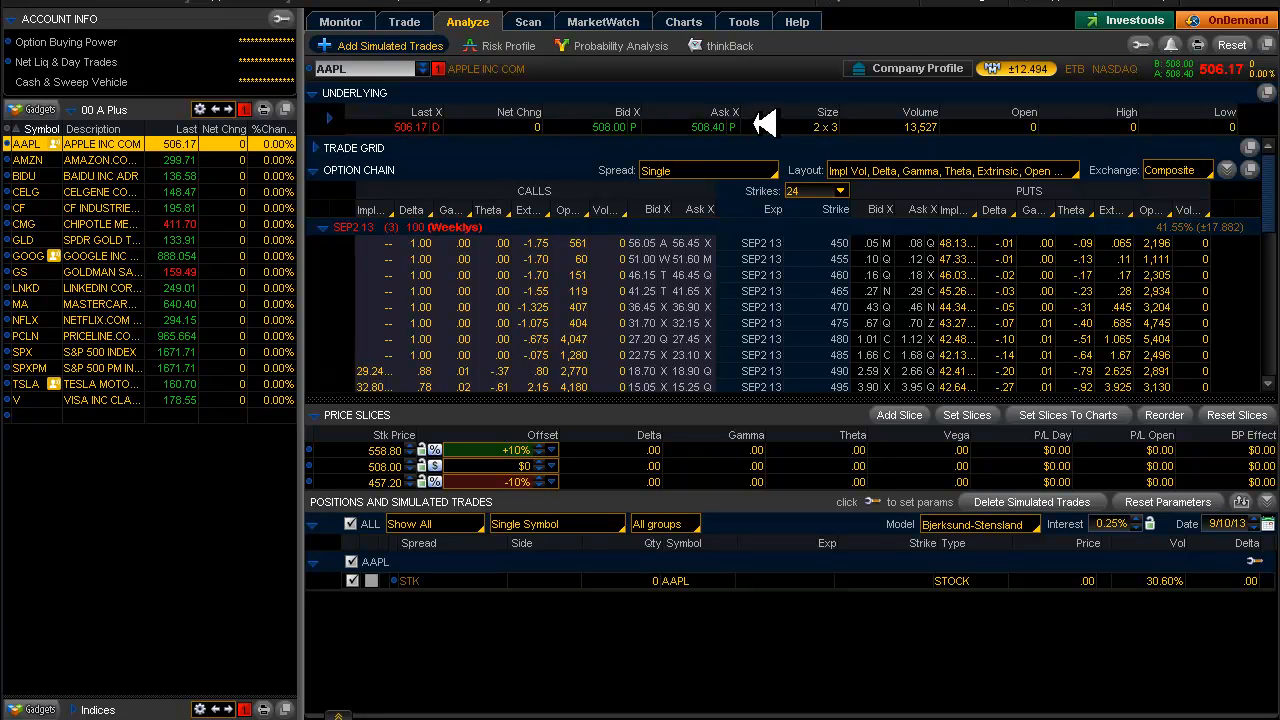
{"action": "mouse_move", "coordinate": [944, 130]}
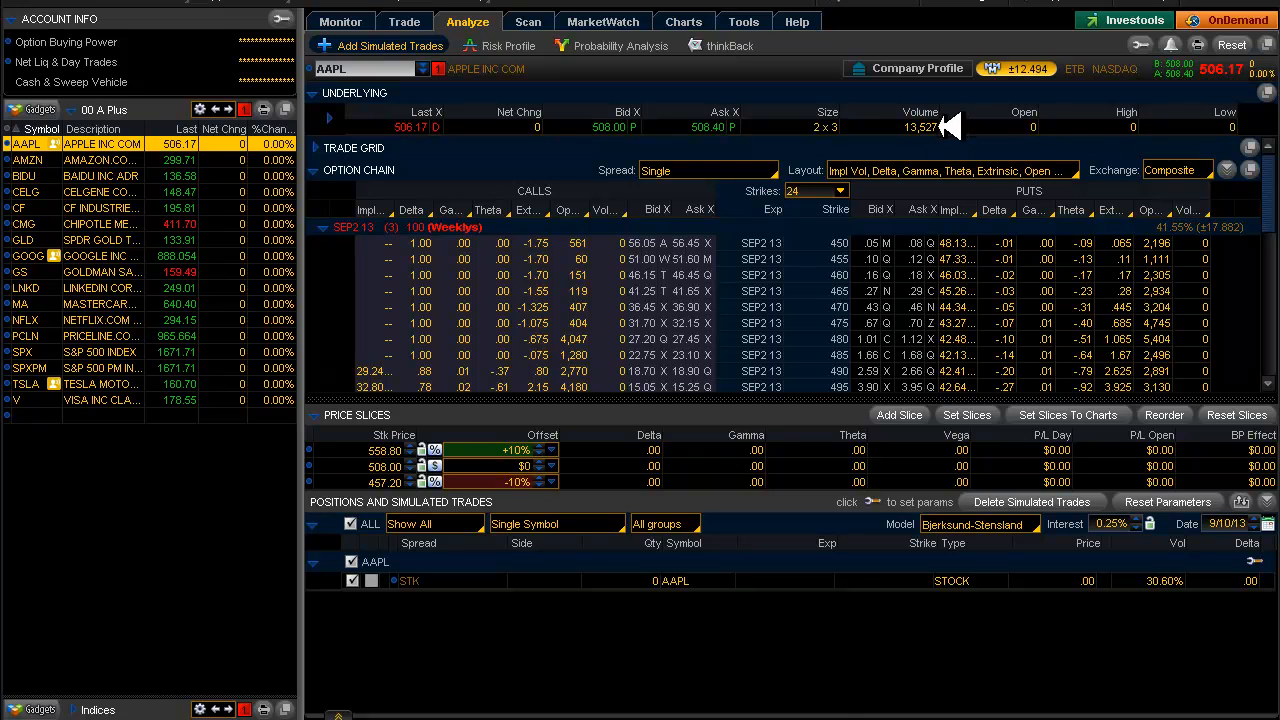
{"action": "mouse_move", "coordinate": [822, 634]}
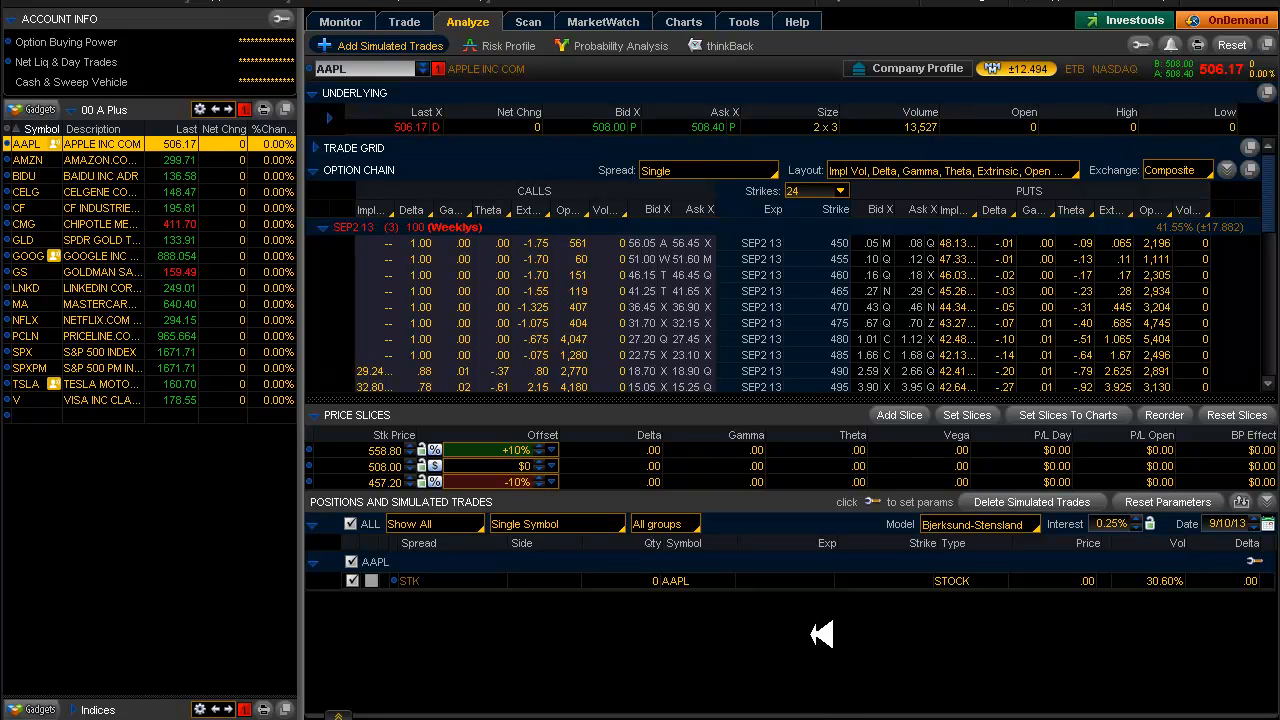
{"action": "mouse_move", "coordinate": [90, 420]}
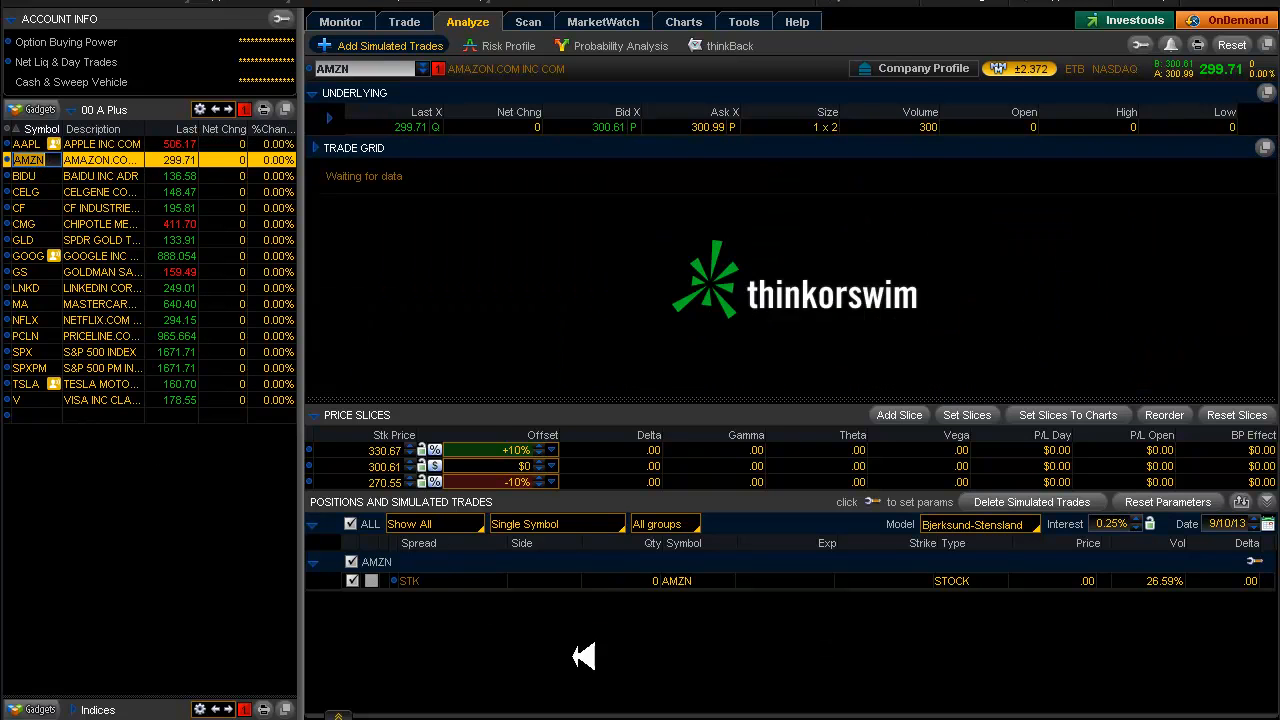
Review AMZN's 3y weekly, 1y daily and 15-day charts, then return to the Analyze tab
{"action": "left_click", "coordinate": [684, 20]}
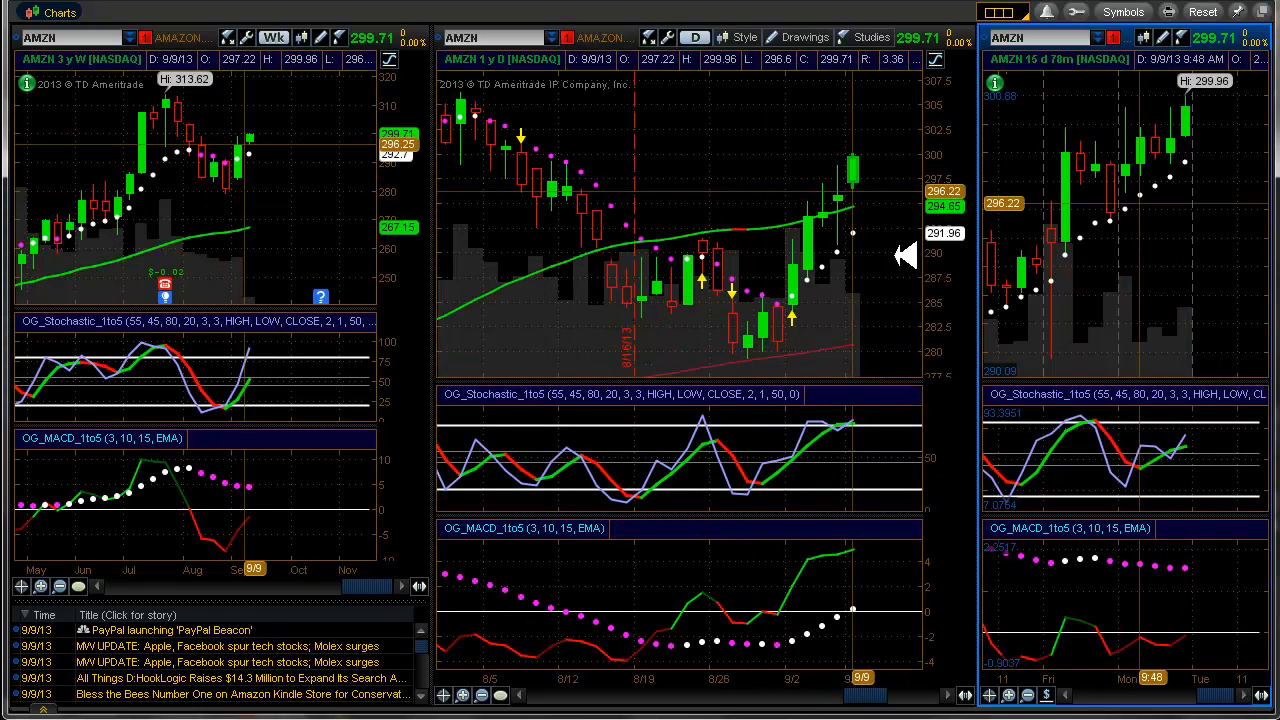
{"action": "mouse_move", "coordinate": [876, 424]}
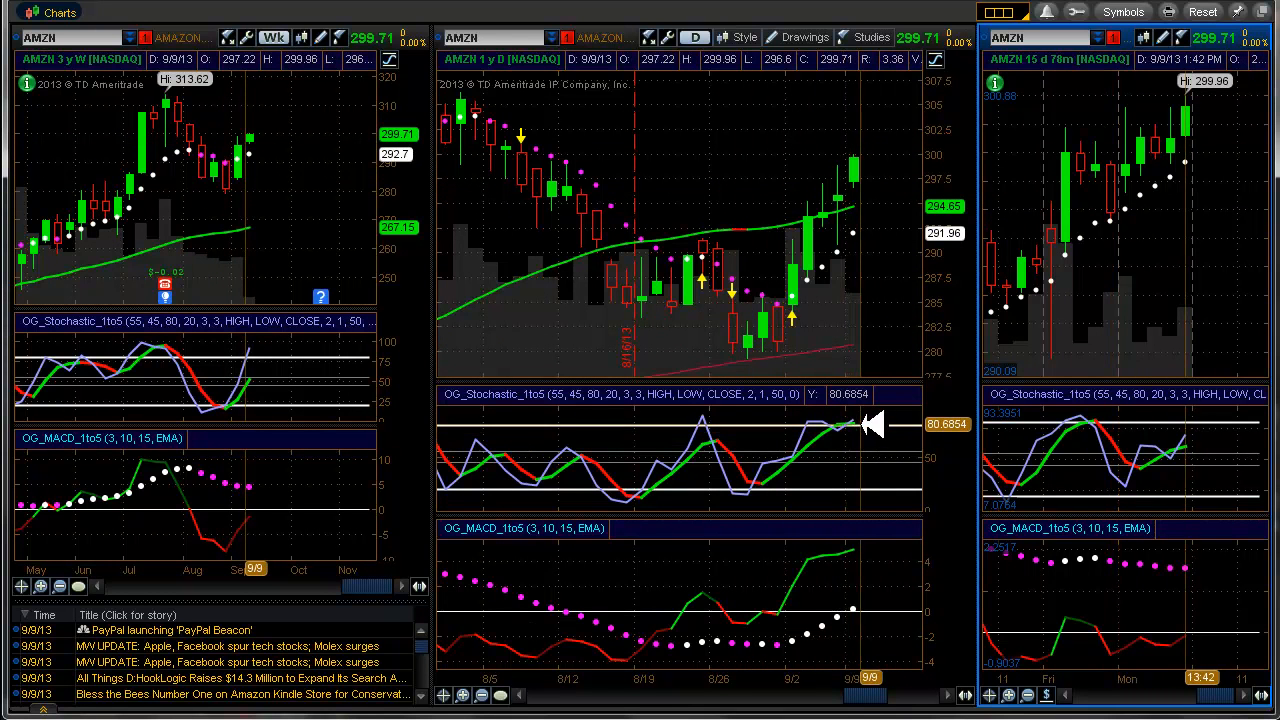
{"action": "mouse_move", "coordinate": [968, 604]}
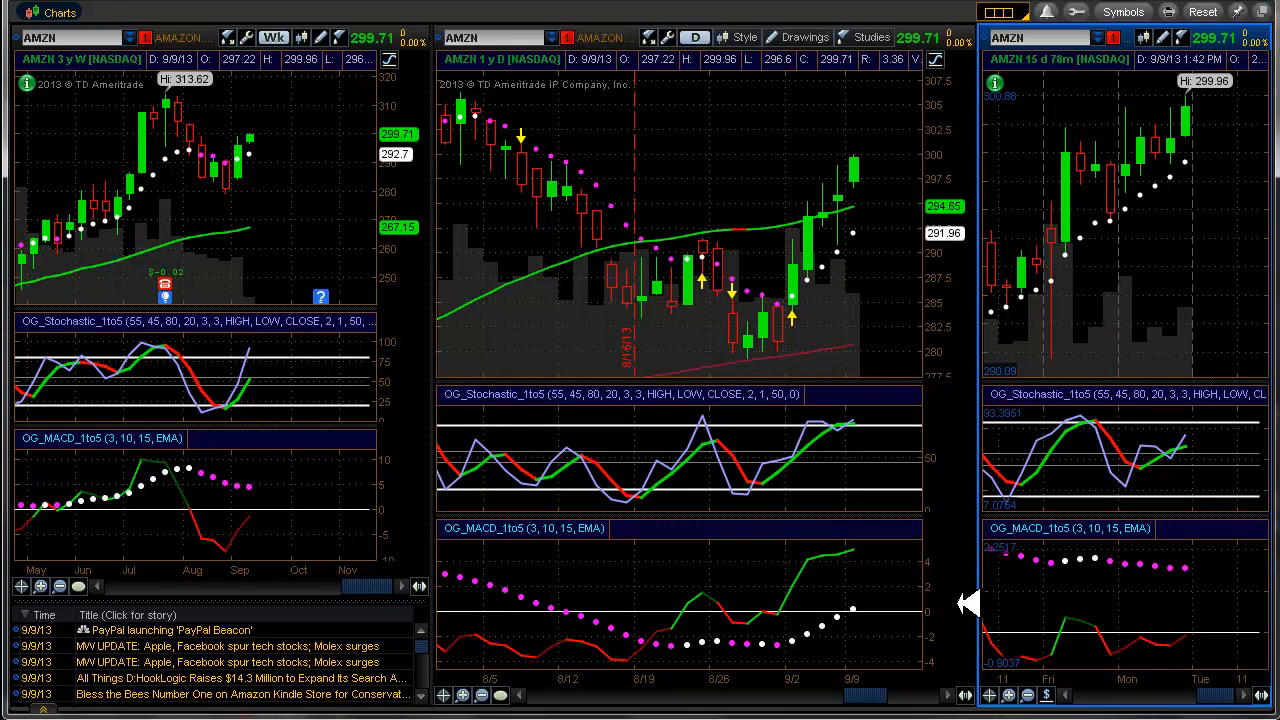
{"action": "mouse_move", "coordinate": [216, 440]}
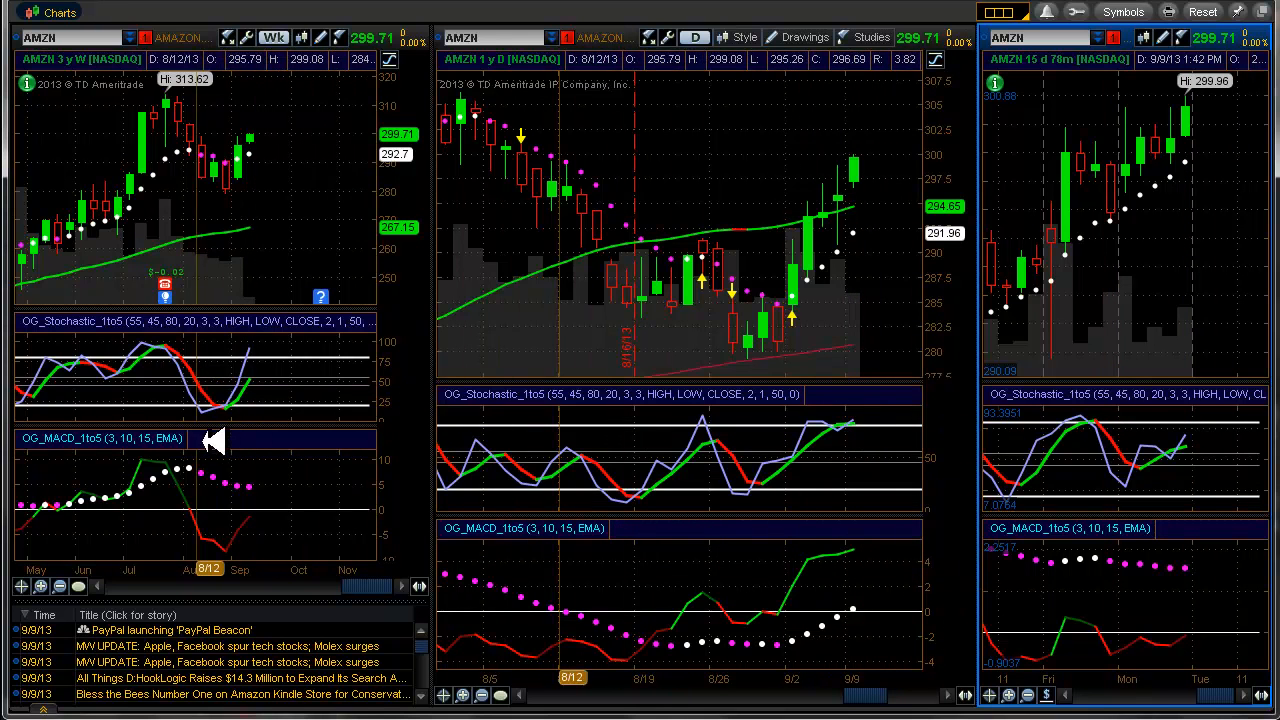
{"action": "mouse_move", "coordinate": [256, 184]}
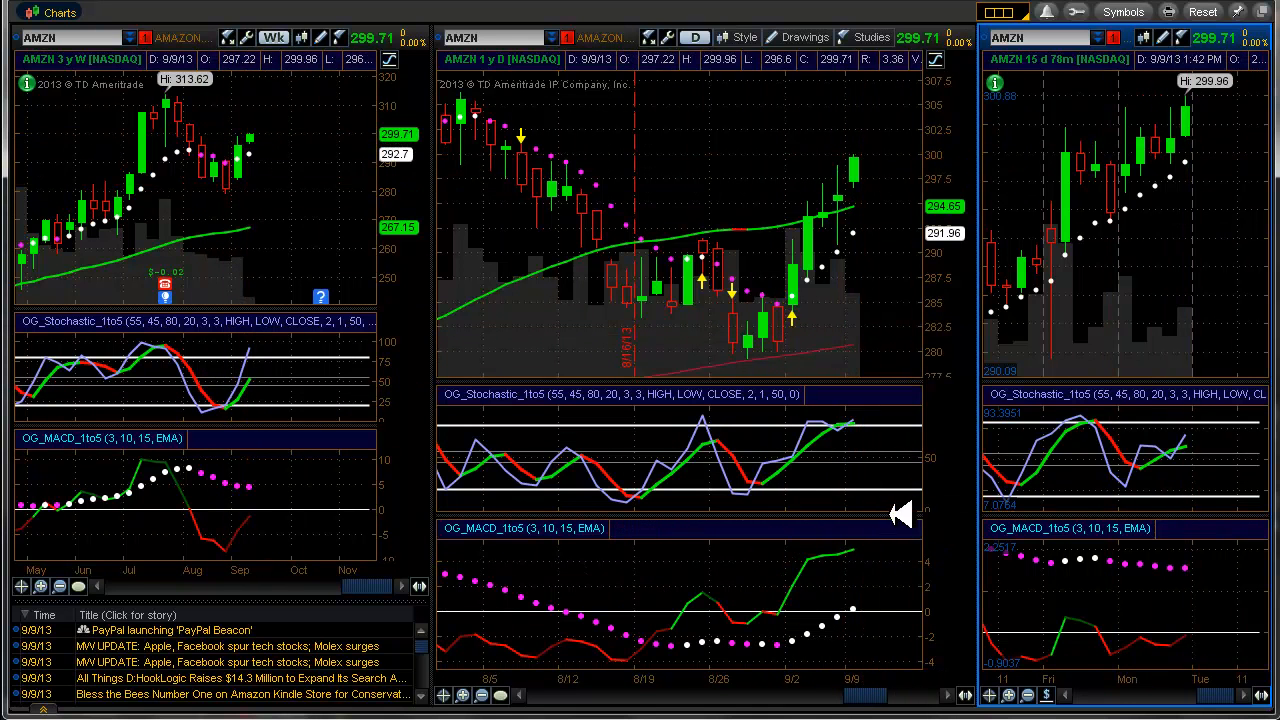
{"action": "mouse_move", "coordinate": [870, 424]}
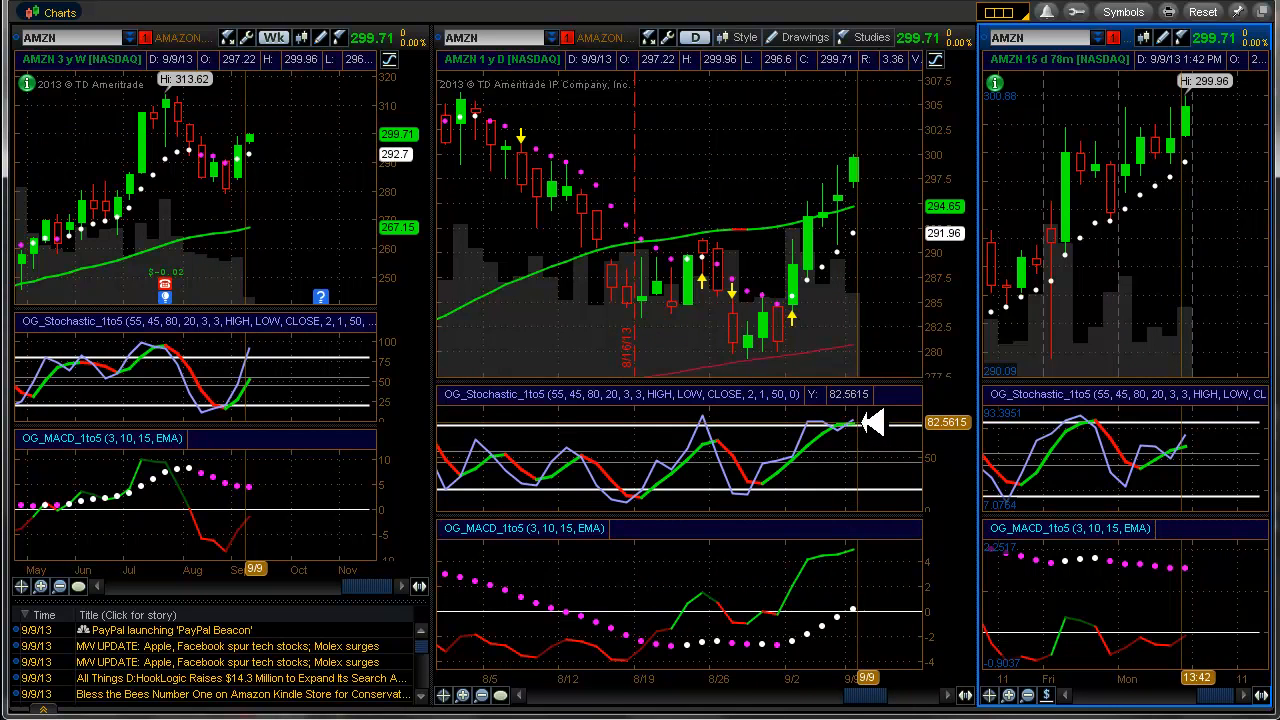
{"action": "mouse_move", "coordinate": [964, 408]}
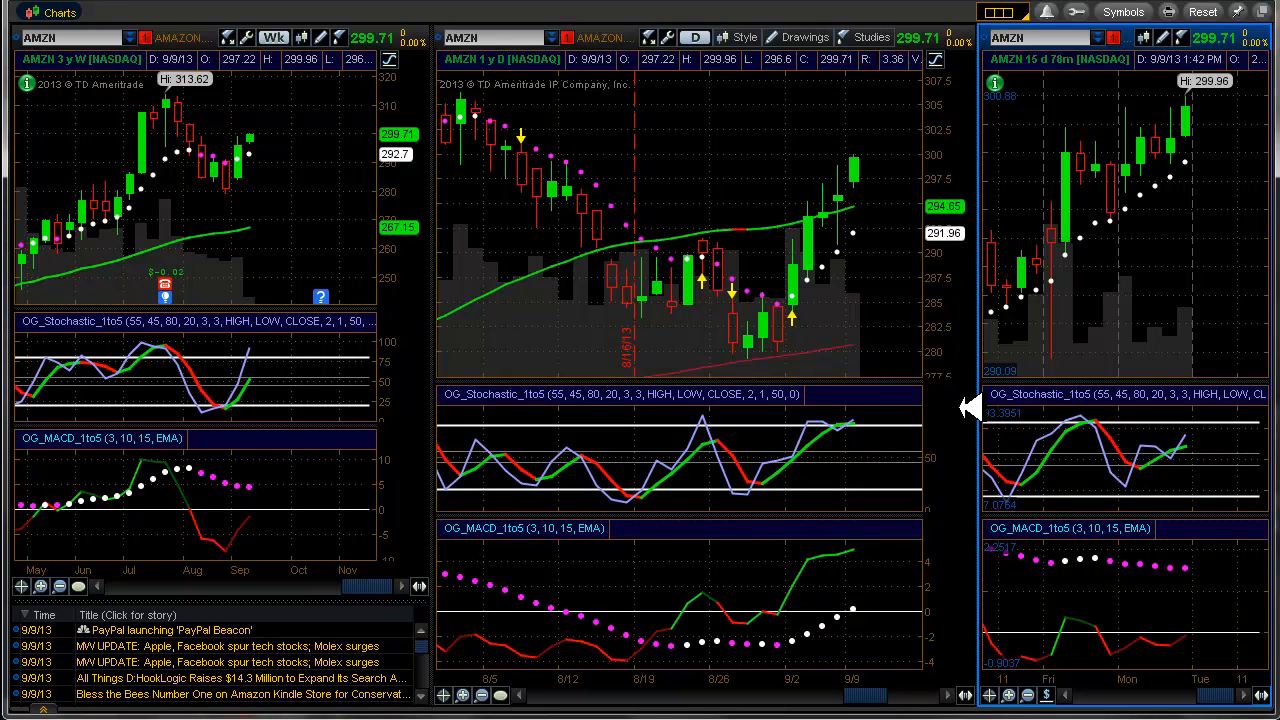
{"action": "mouse_move", "coordinate": [718, 284]}
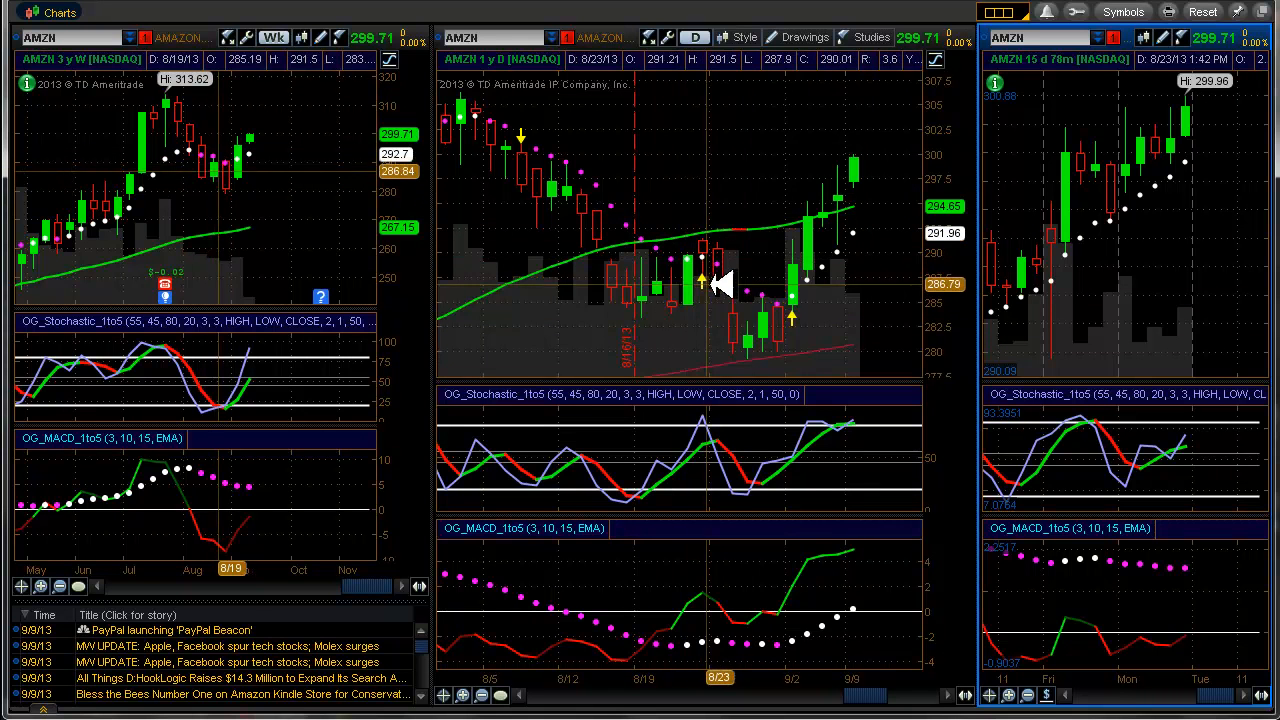
{"action": "mouse_move", "coordinate": [720, 236]}
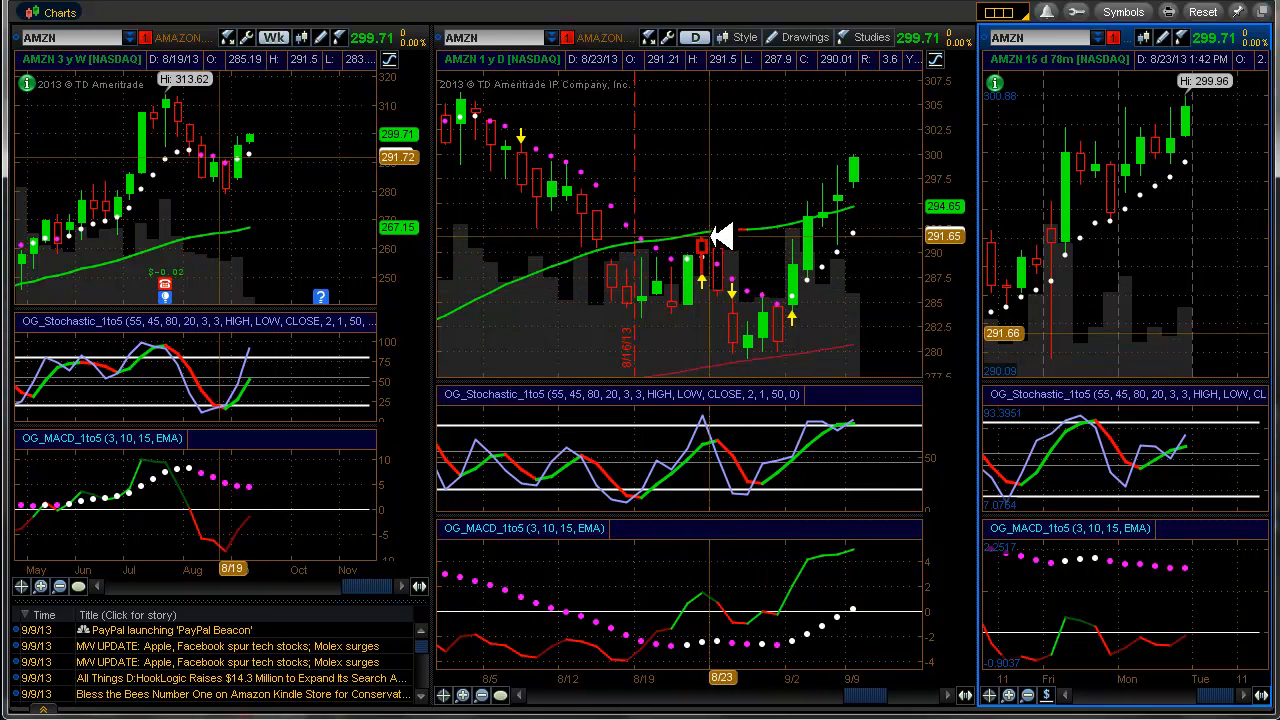
{"action": "mouse_move", "coordinate": [836, 220]}
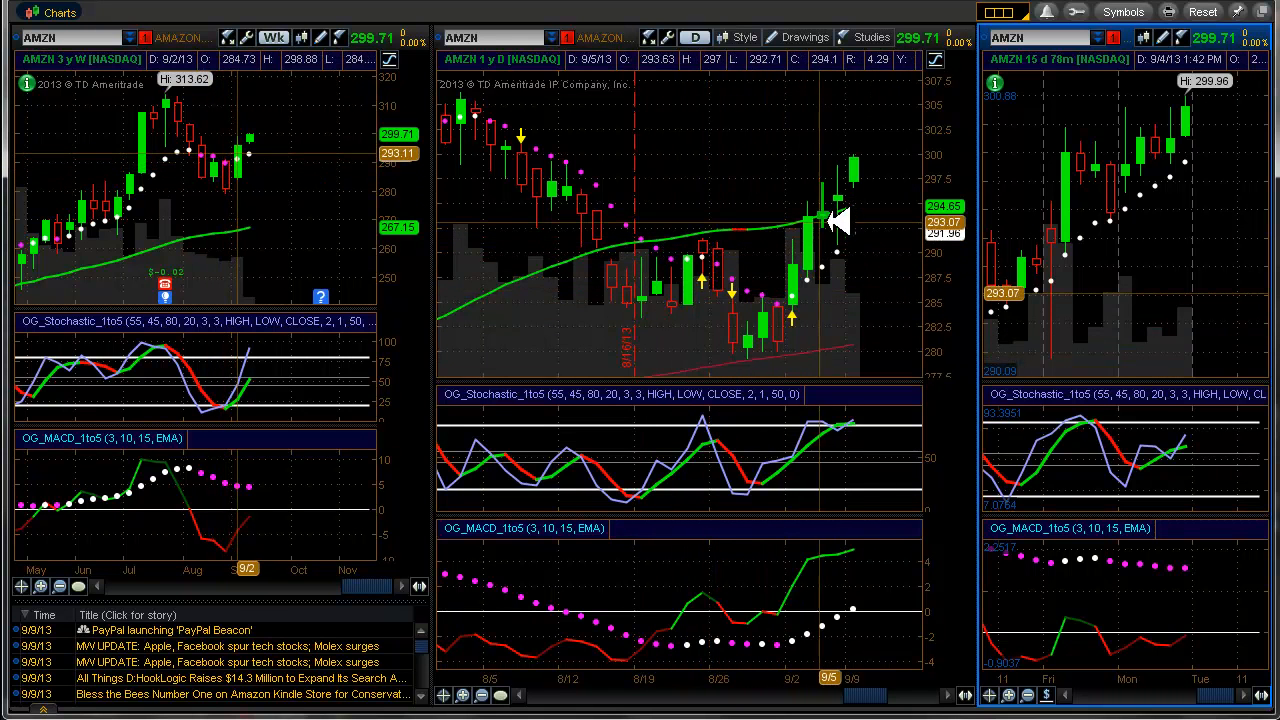
{"action": "mouse_move", "coordinate": [880, 270]}
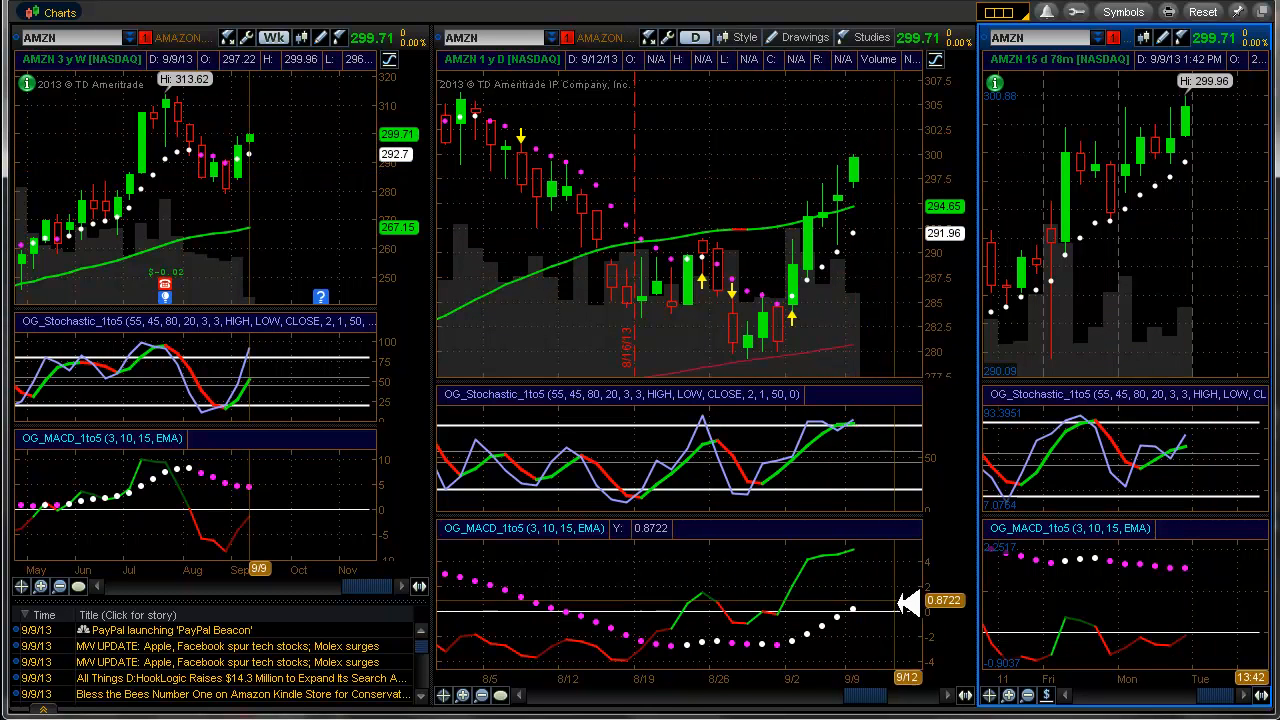
{"action": "mouse_move", "coordinate": [804, 336]}
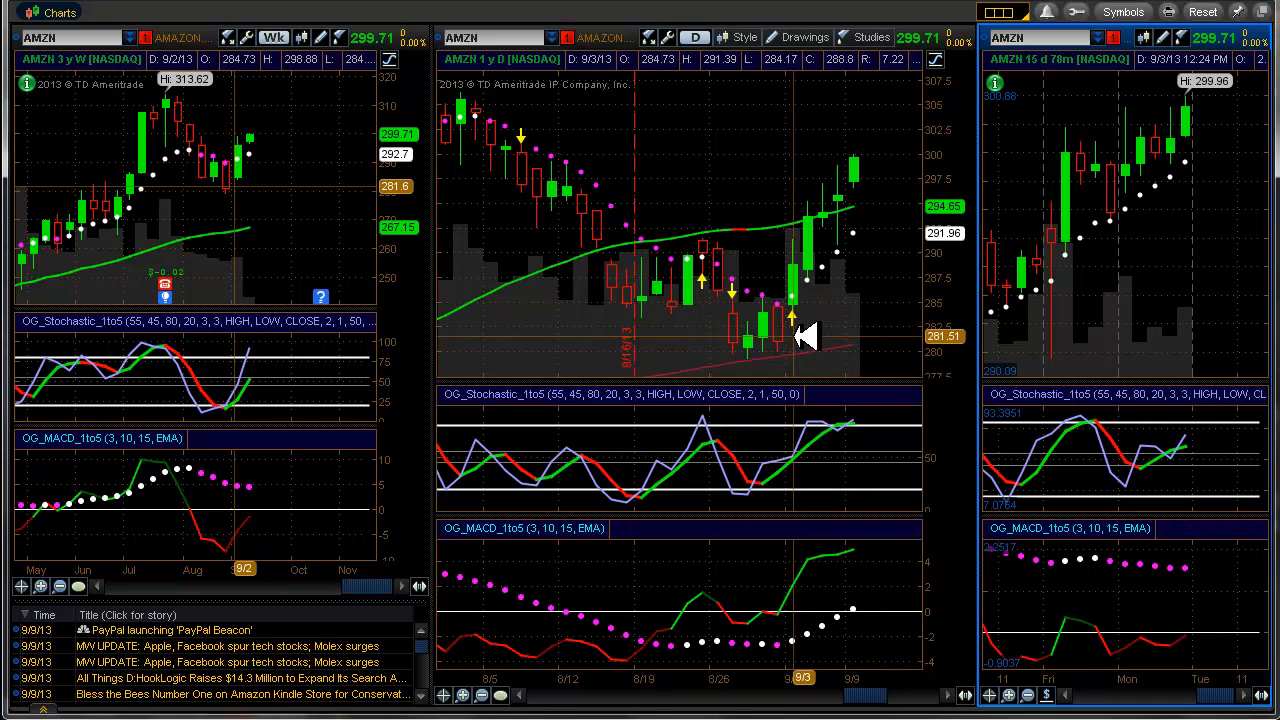
{"action": "mouse_move", "coordinate": [250, 396]}
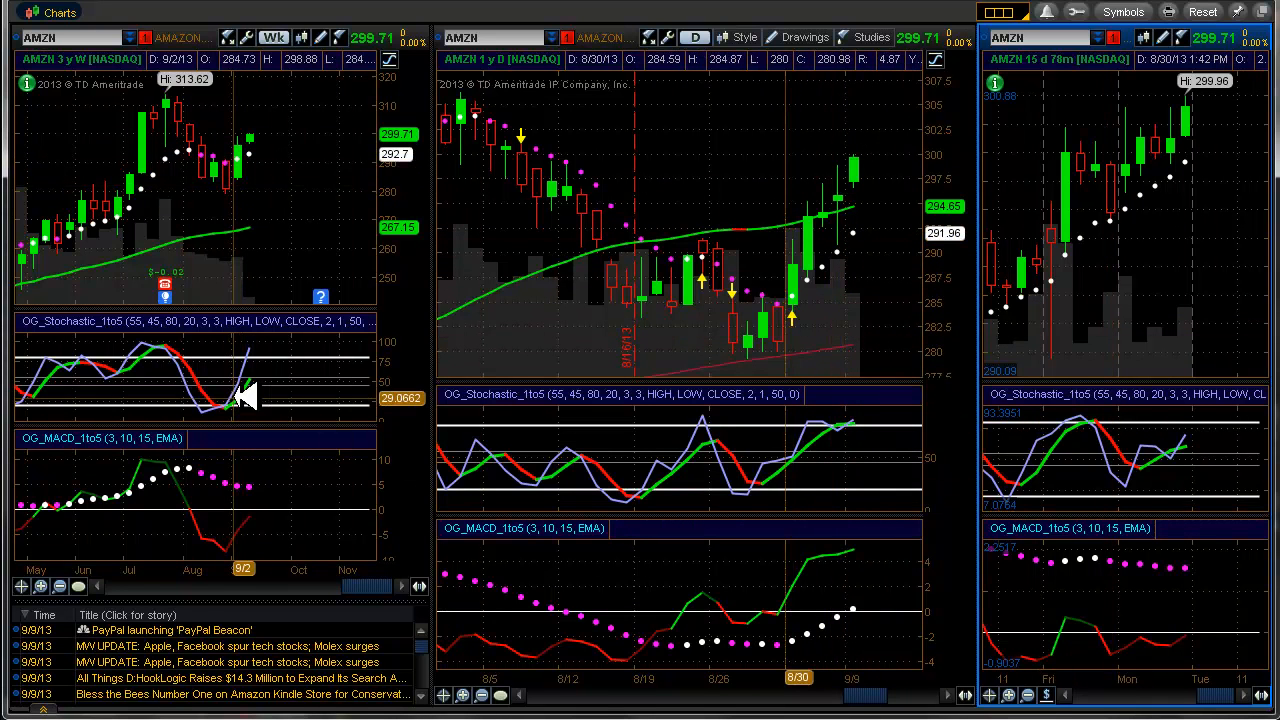
{"action": "mouse_move", "coordinate": [264, 490]}
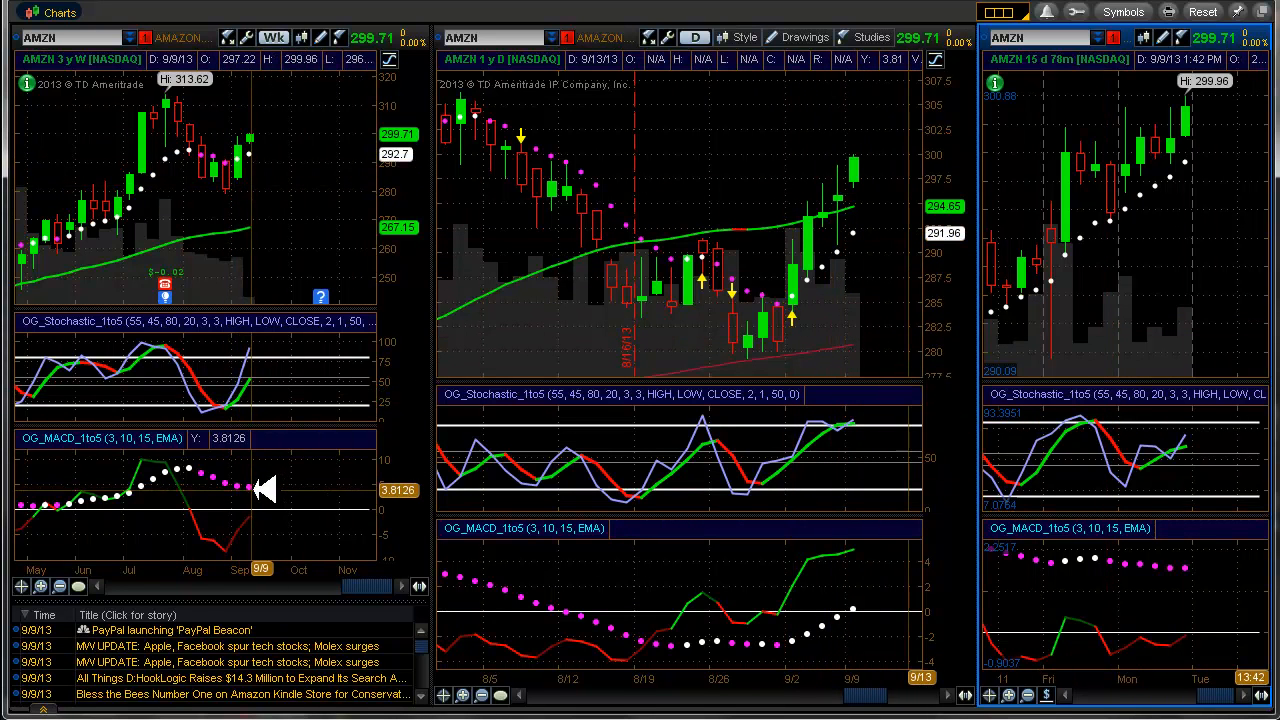
{"action": "mouse_move", "coordinate": [264, 378]}
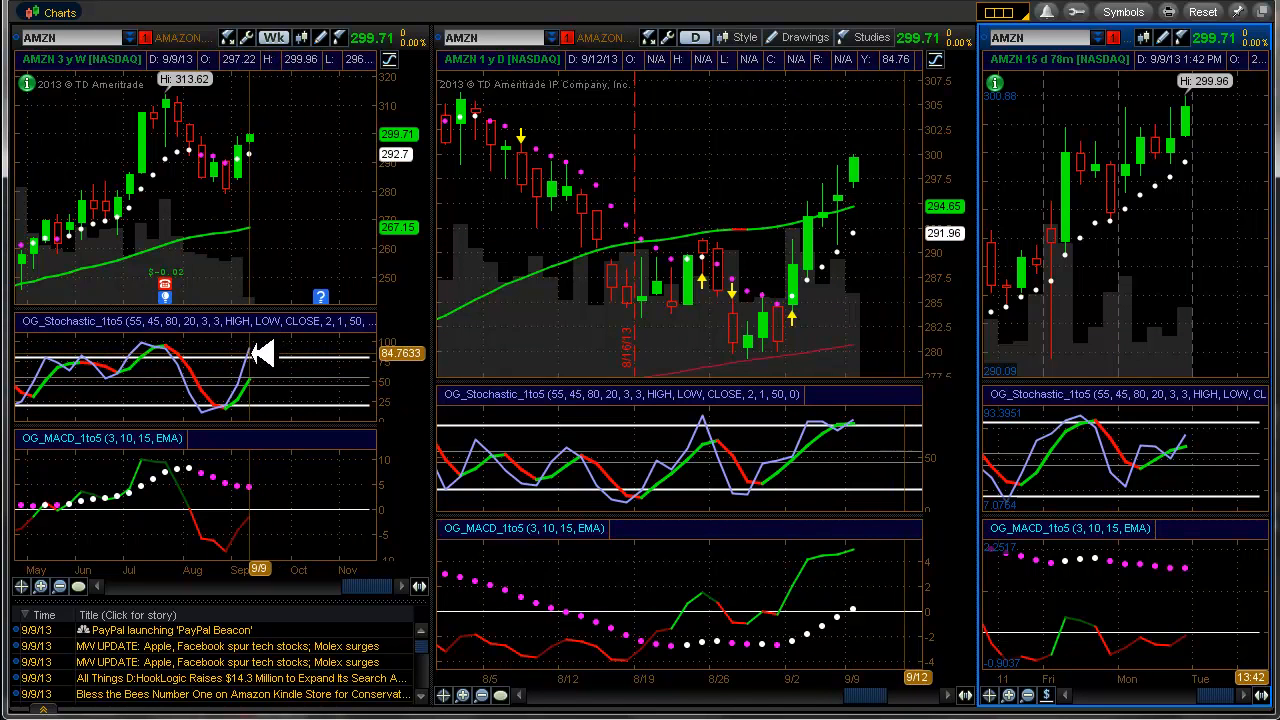
{"action": "mouse_move", "coordinate": [264, 408]}
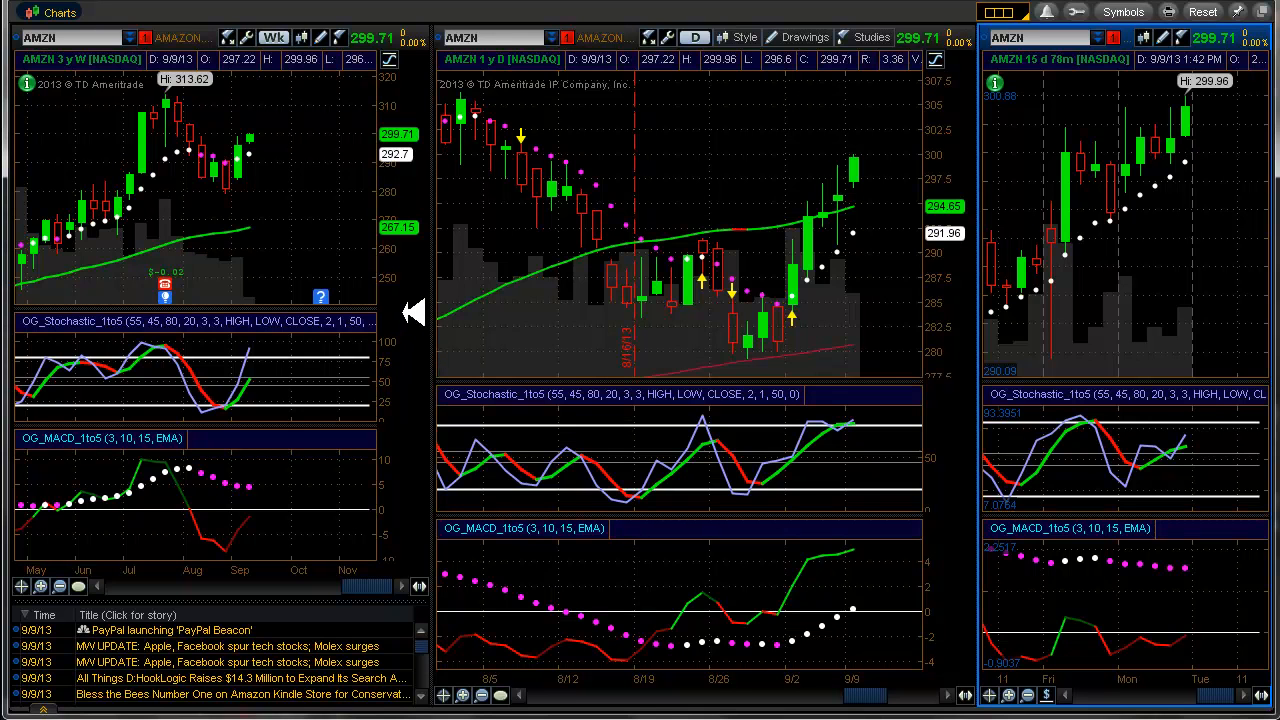
{"action": "mouse_move", "coordinate": [170, 100]}
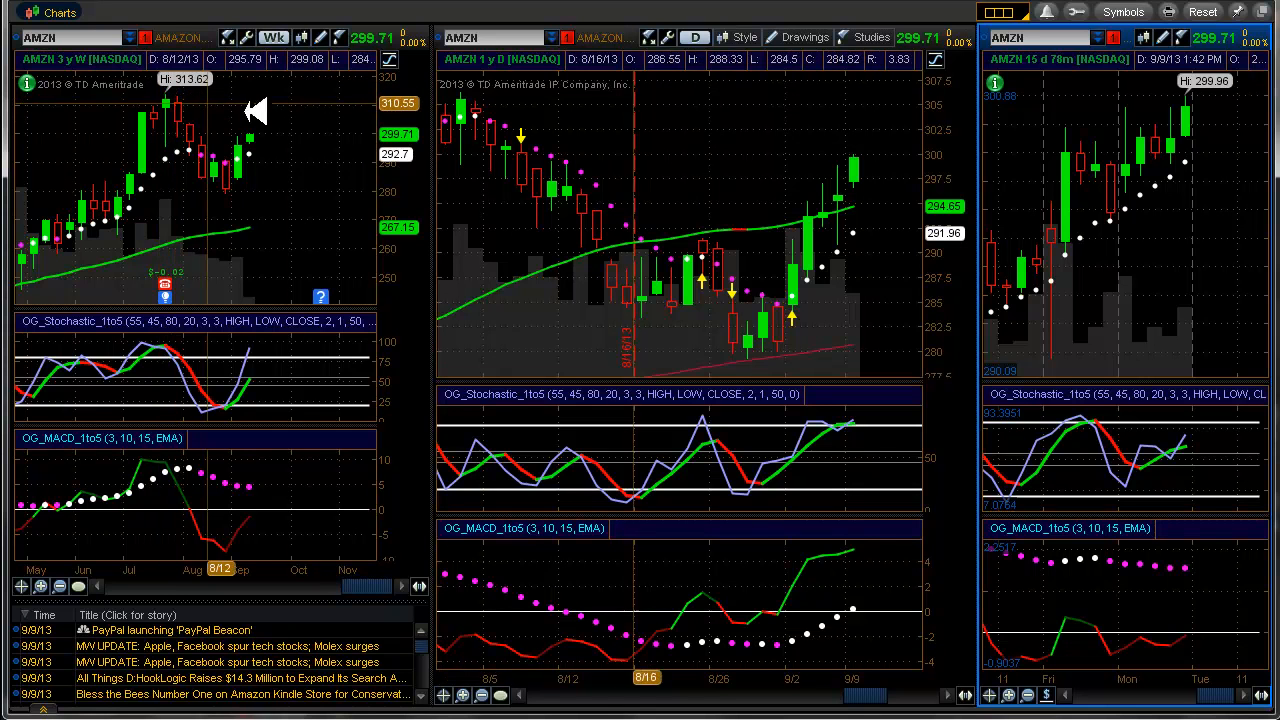
{"action": "mouse_move", "coordinate": [418, 200]}
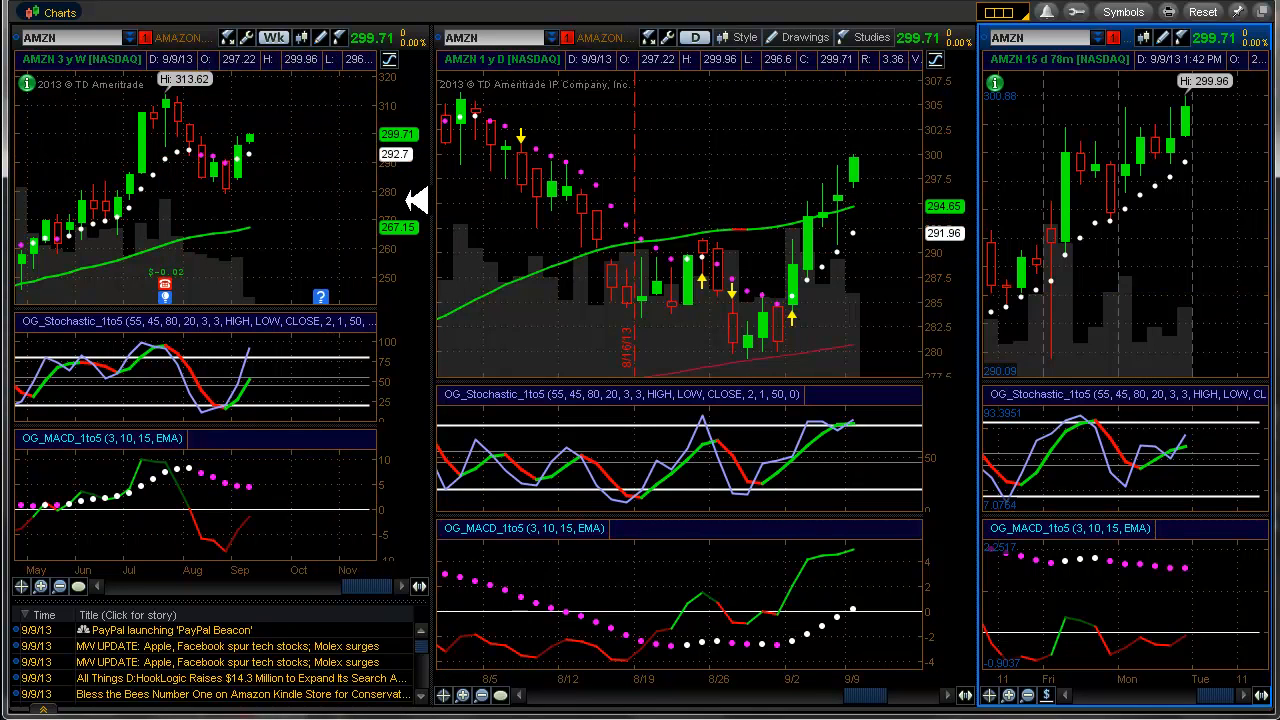
{"action": "mouse_move", "coordinate": [436, 344]}
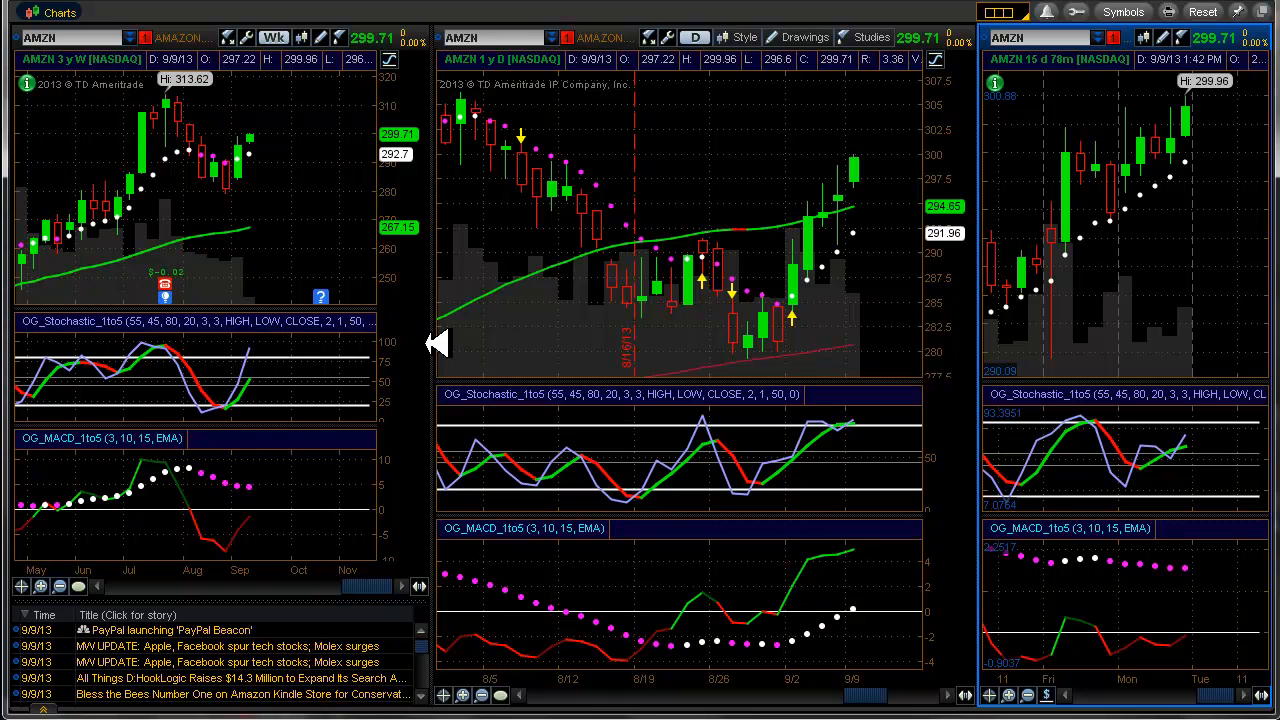
{"action": "mouse_move", "coordinate": [410, 316]}
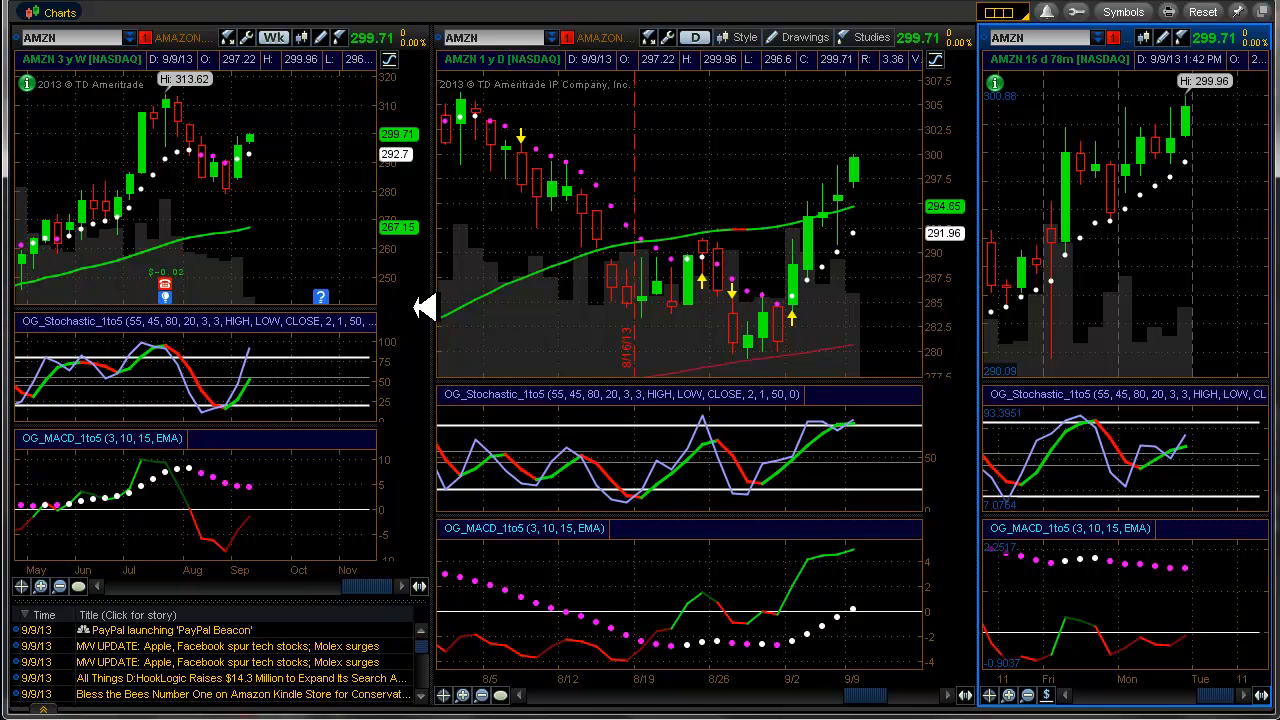
{"action": "left_click", "coordinate": [468, 20]}
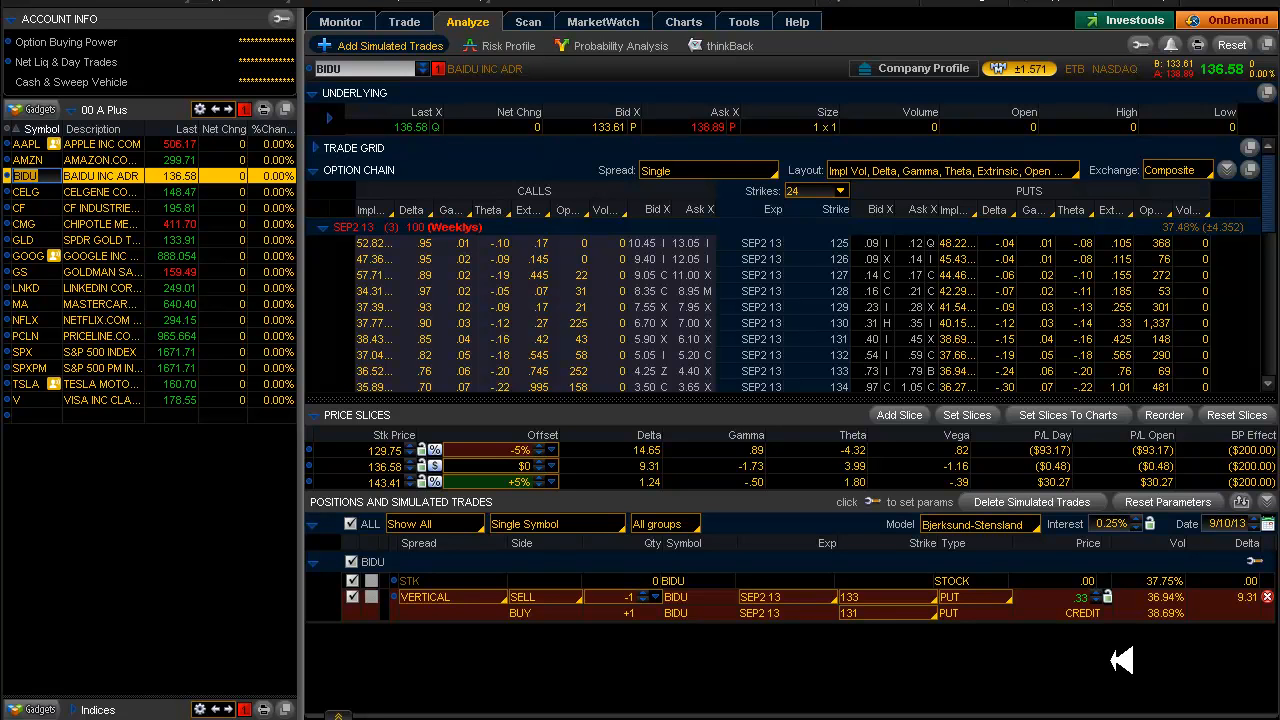
{"action": "mouse_move", "coordinate": [1044, 436]}
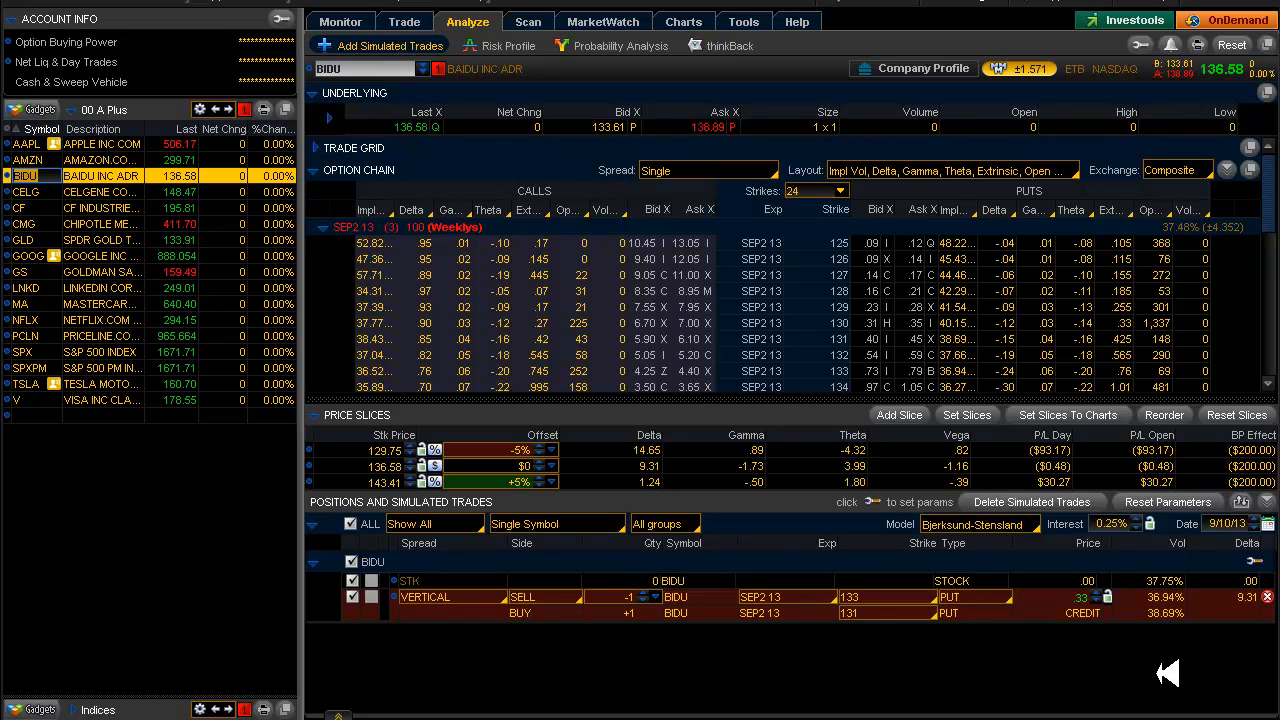
{"action": "mouse_move", "coordinate": [1076, 604]}
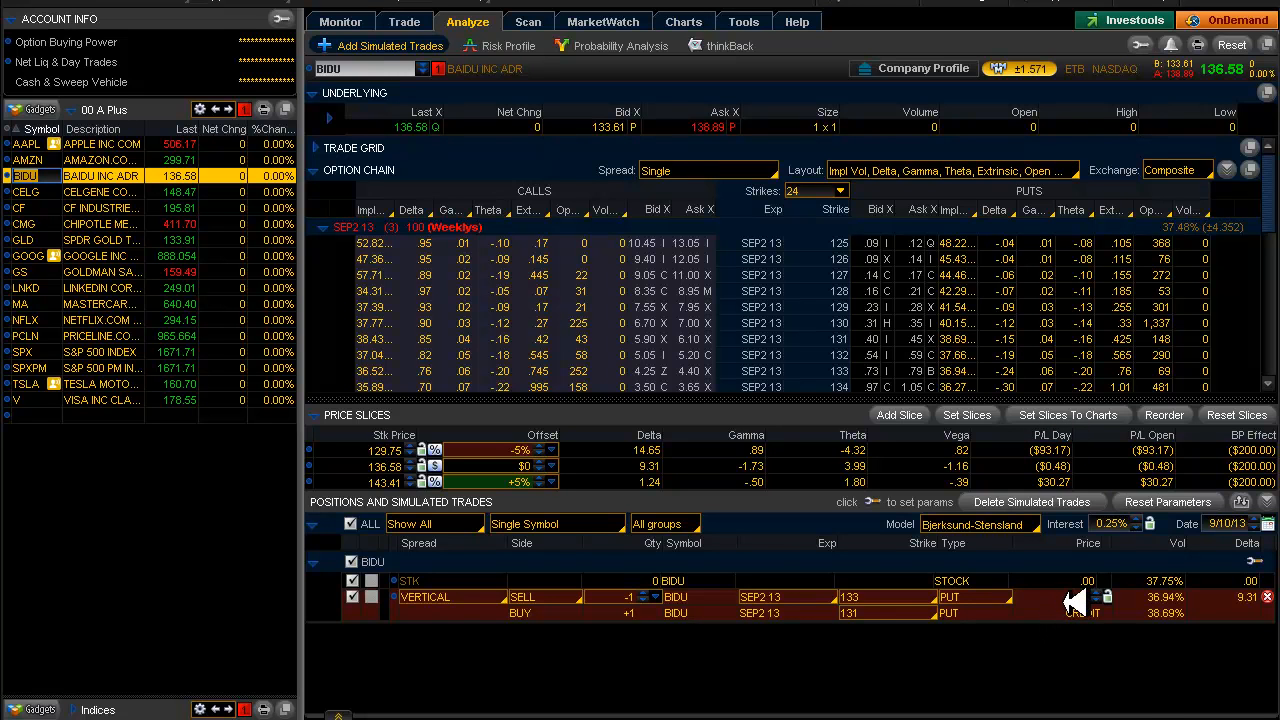
{"action": "mouse_move", "coordinate": [1070, 600]}
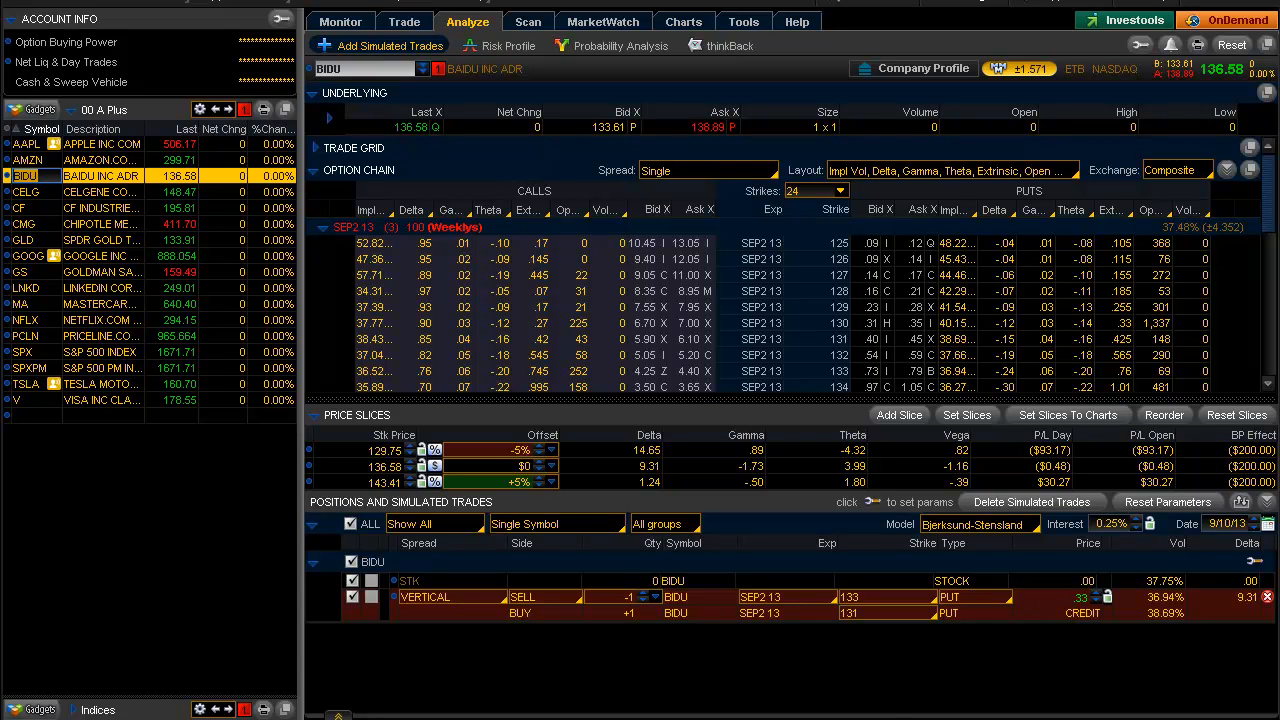
Switch to the Charts window to view BIDU's weekly, daily and intraday charts
{"action": "left_click", "coordinate": [684, 20]}
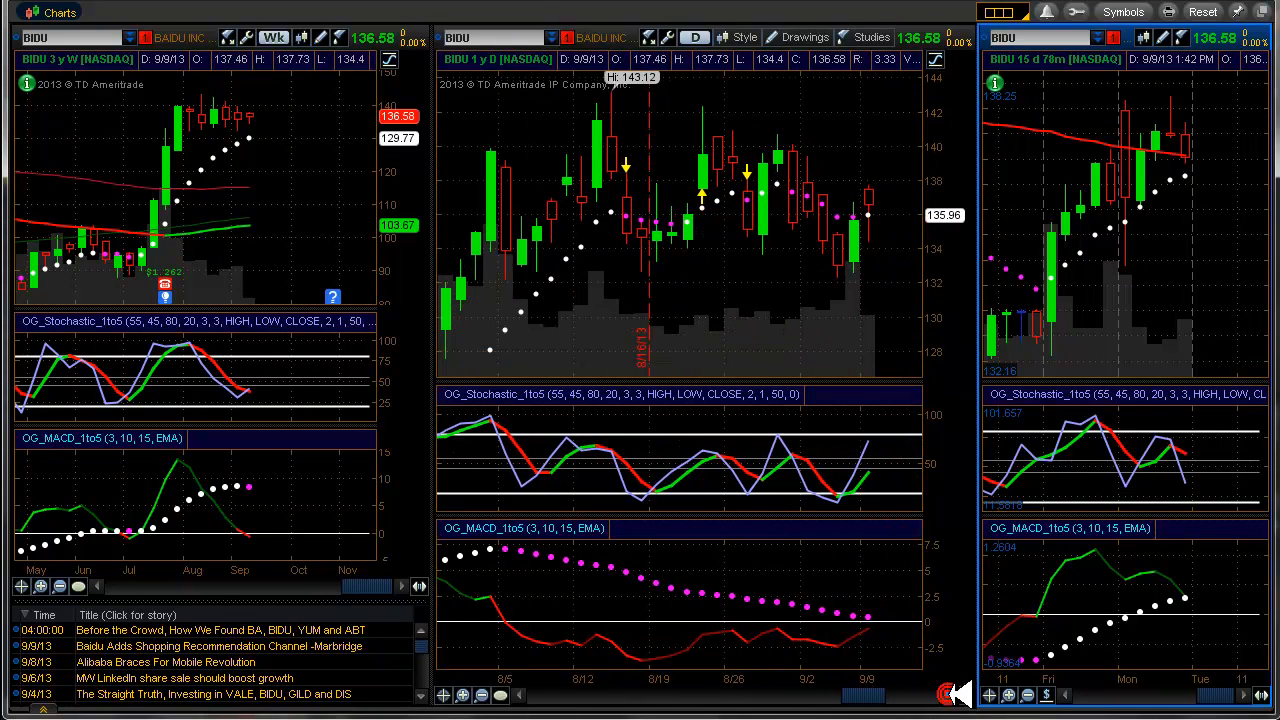
{"action": "mouse_move", "coordinate": [870, 204]}
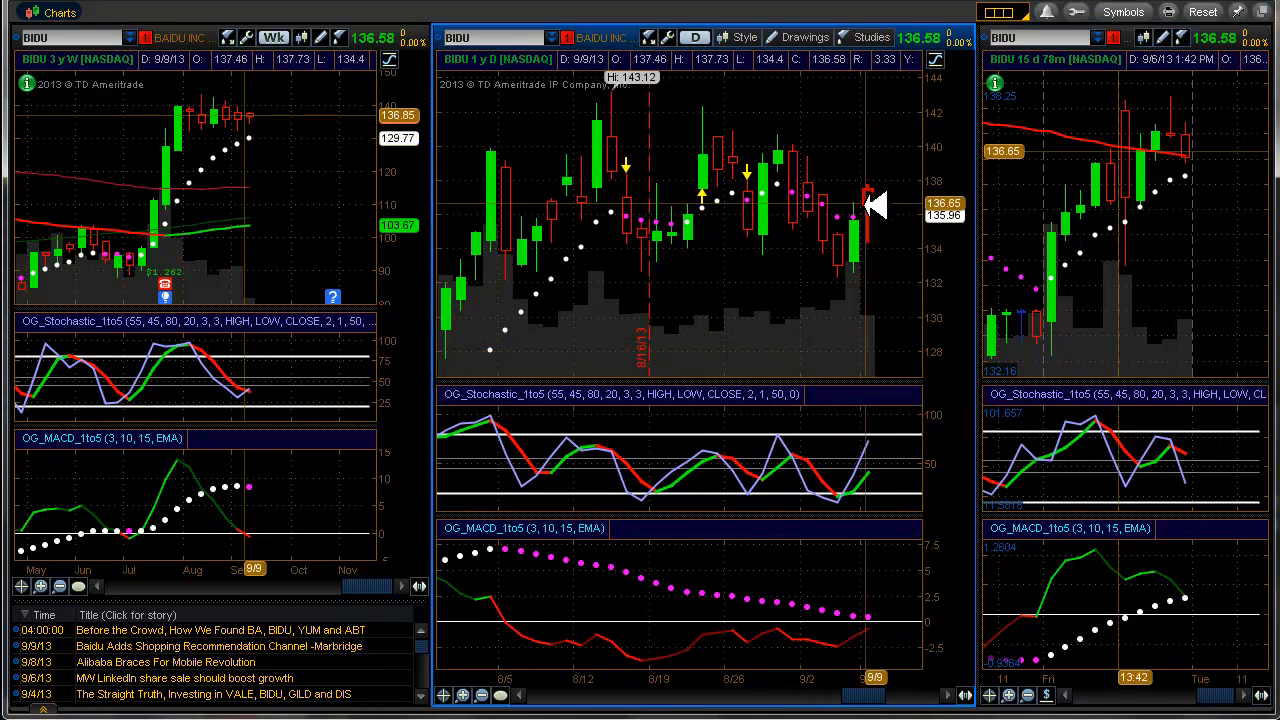
{"action": "mouse_move", "coordinate": [804, 320]}
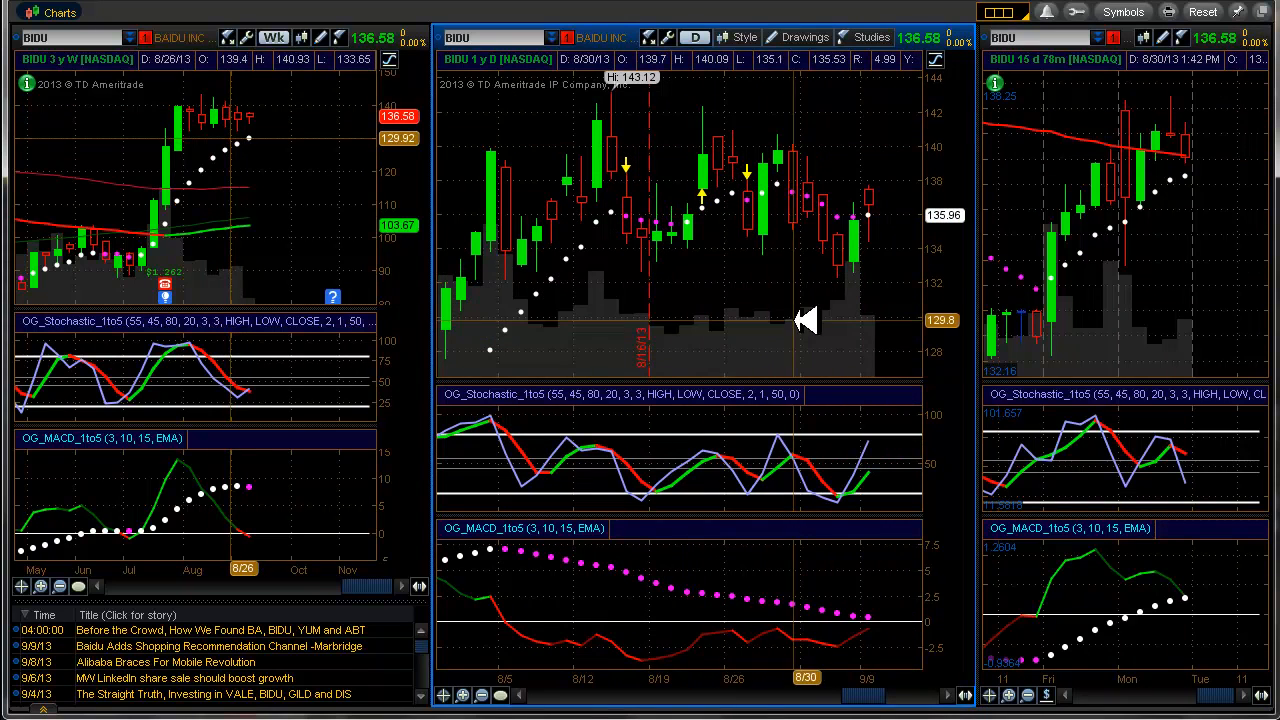
{"action": "mouse_move", "coordinate": [840, 250]}
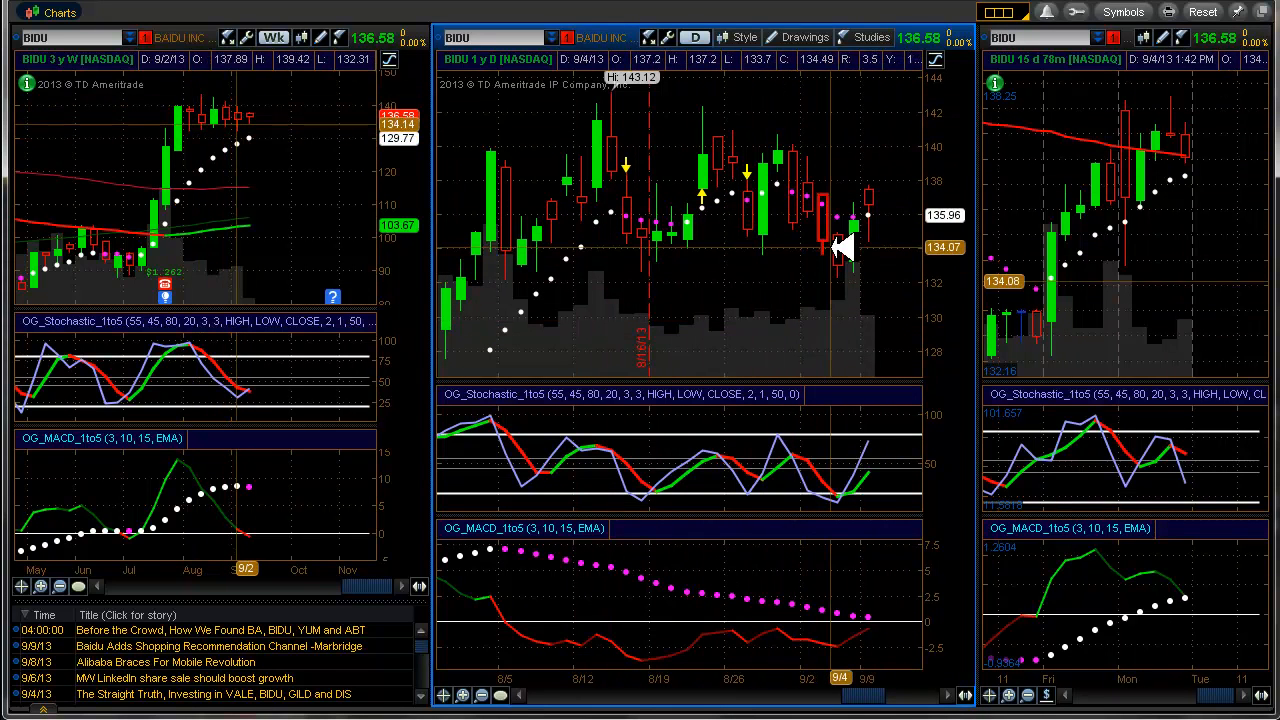
{"action": "mouse_move", "coordinate": [844, 244]}
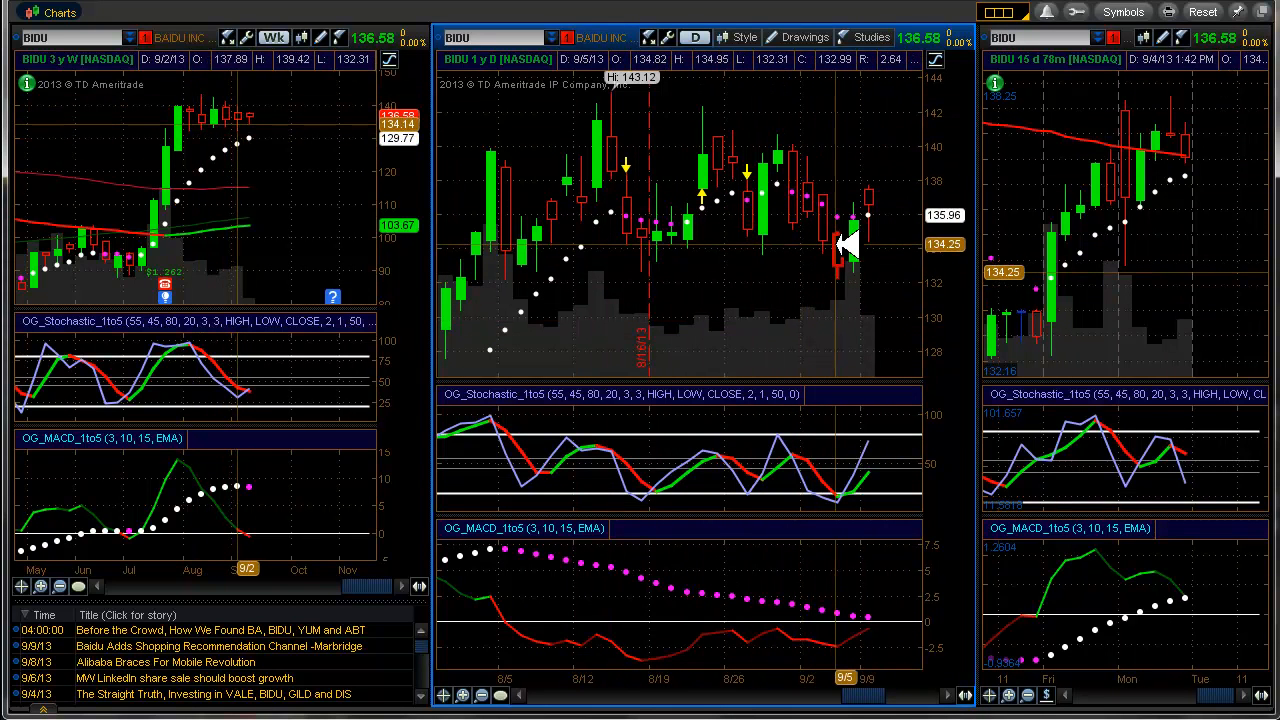
{"action": "mouse_move", "coordinate": [880, 244]}
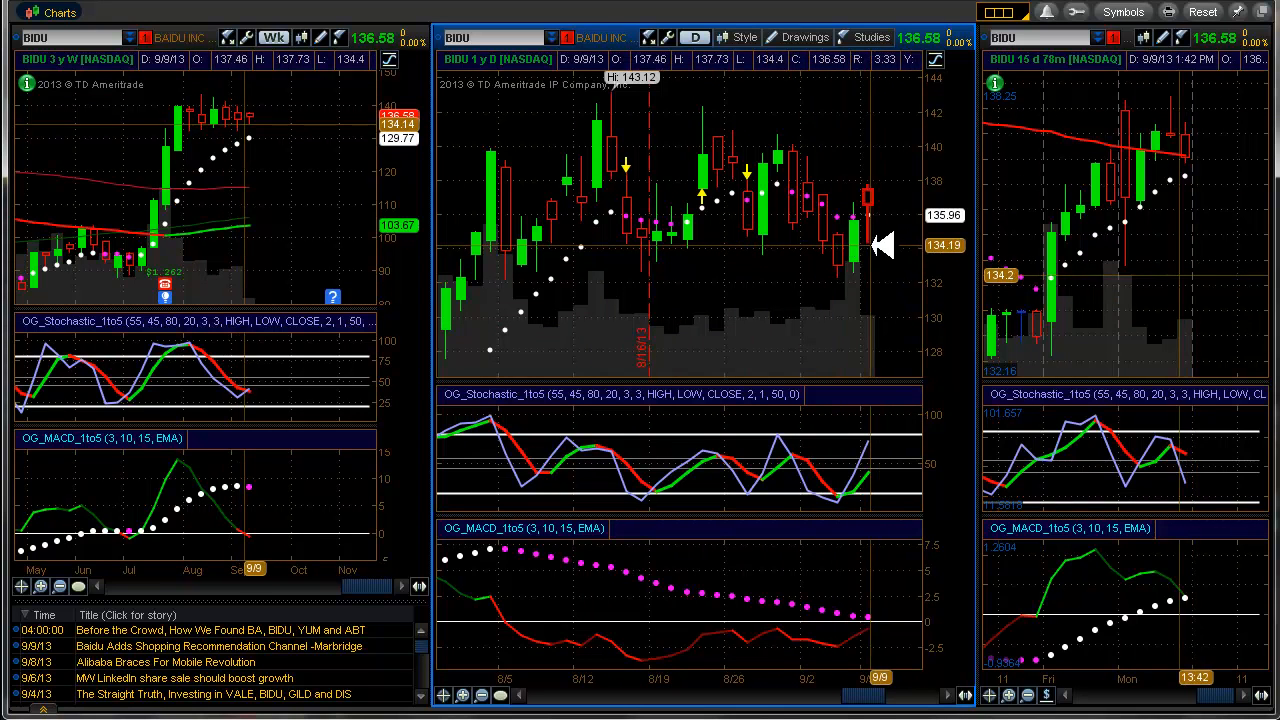
Inspect BIDU's charts, then load CELG's option chain and positions from the watchlist
{"action": "left_click", "coordinate": [964, 696]}
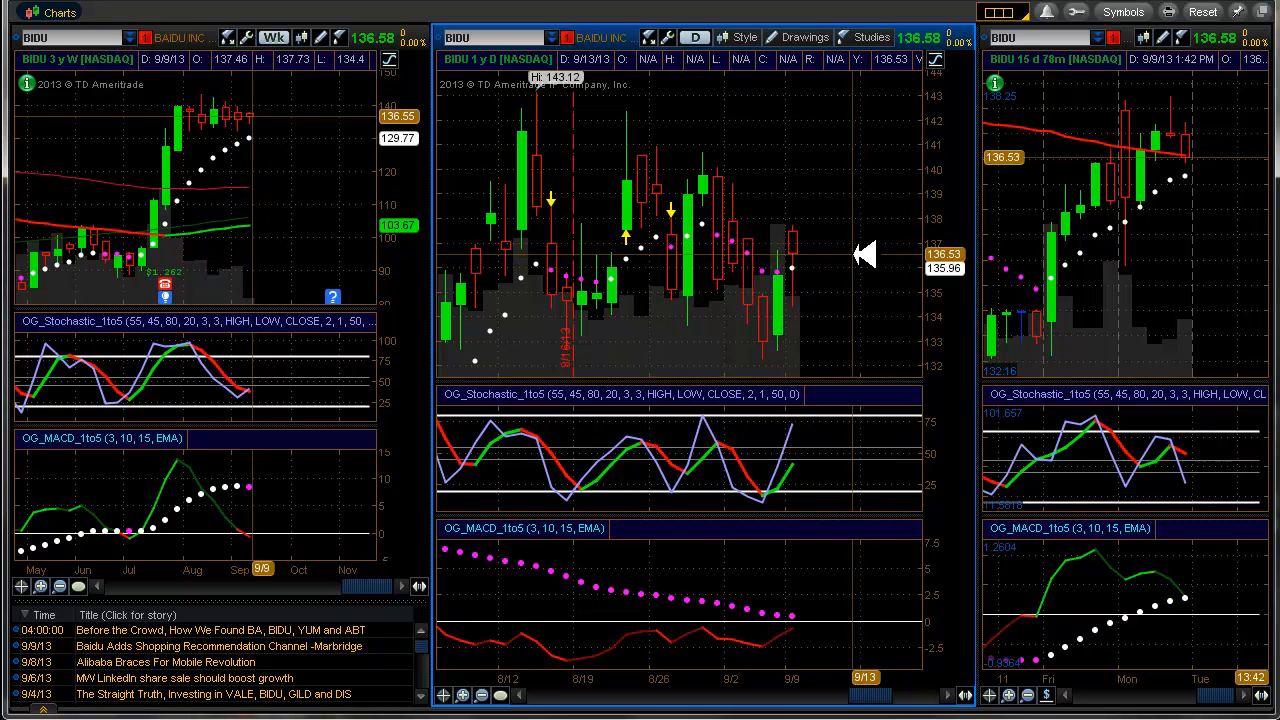
{"action": "mouse_move", "coordinate": [764, 292]}
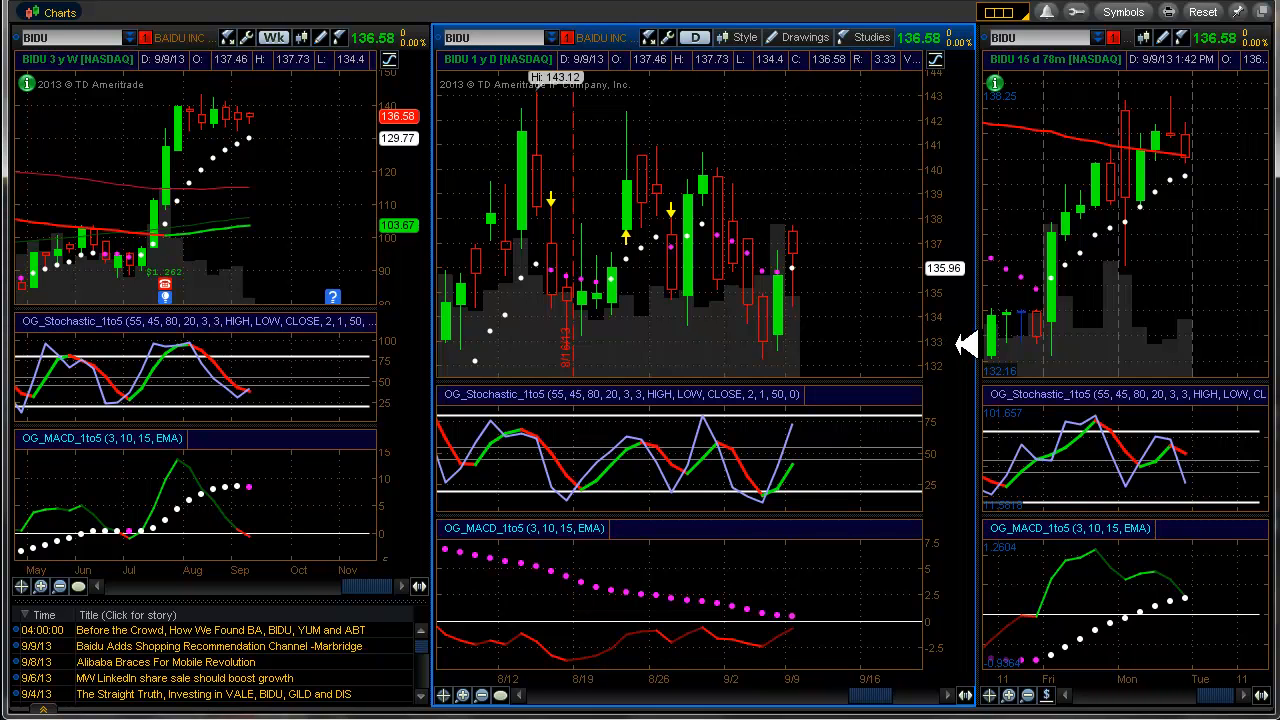
{"action": "mouse_move", "coordinate": [870, 228]}
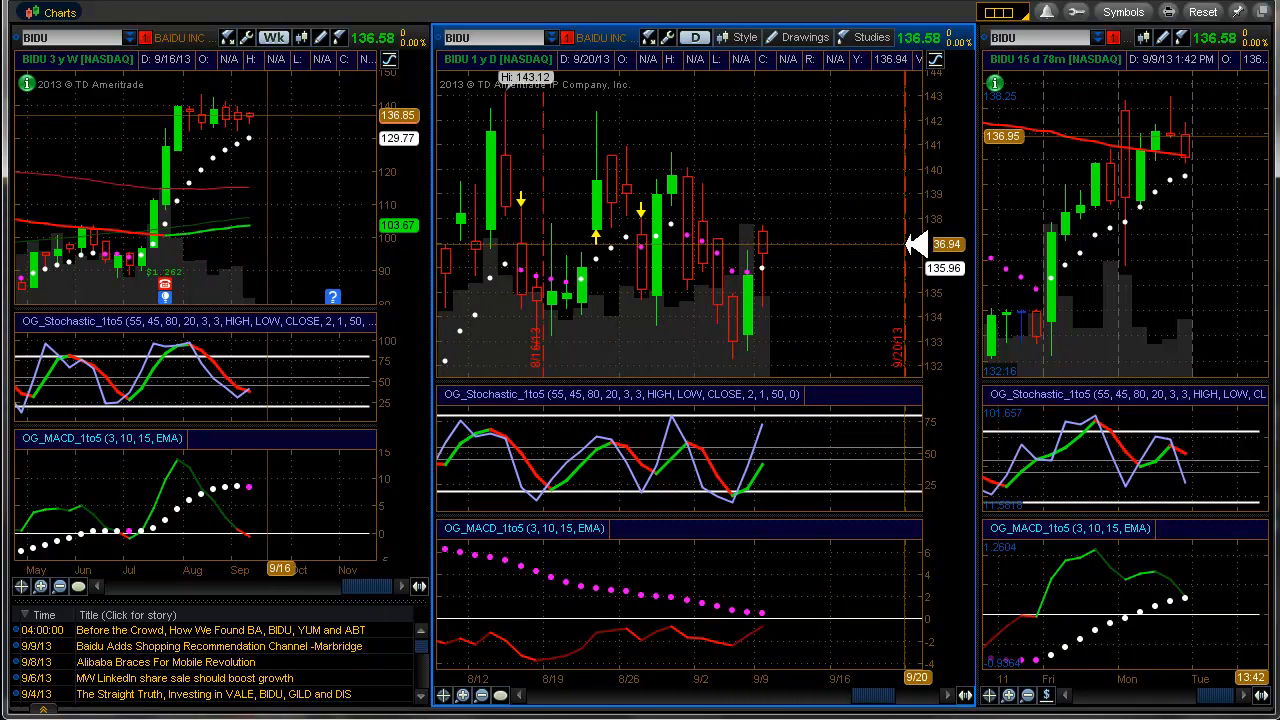
{"action": "mouse_move", "coordinate": [984, 570]}
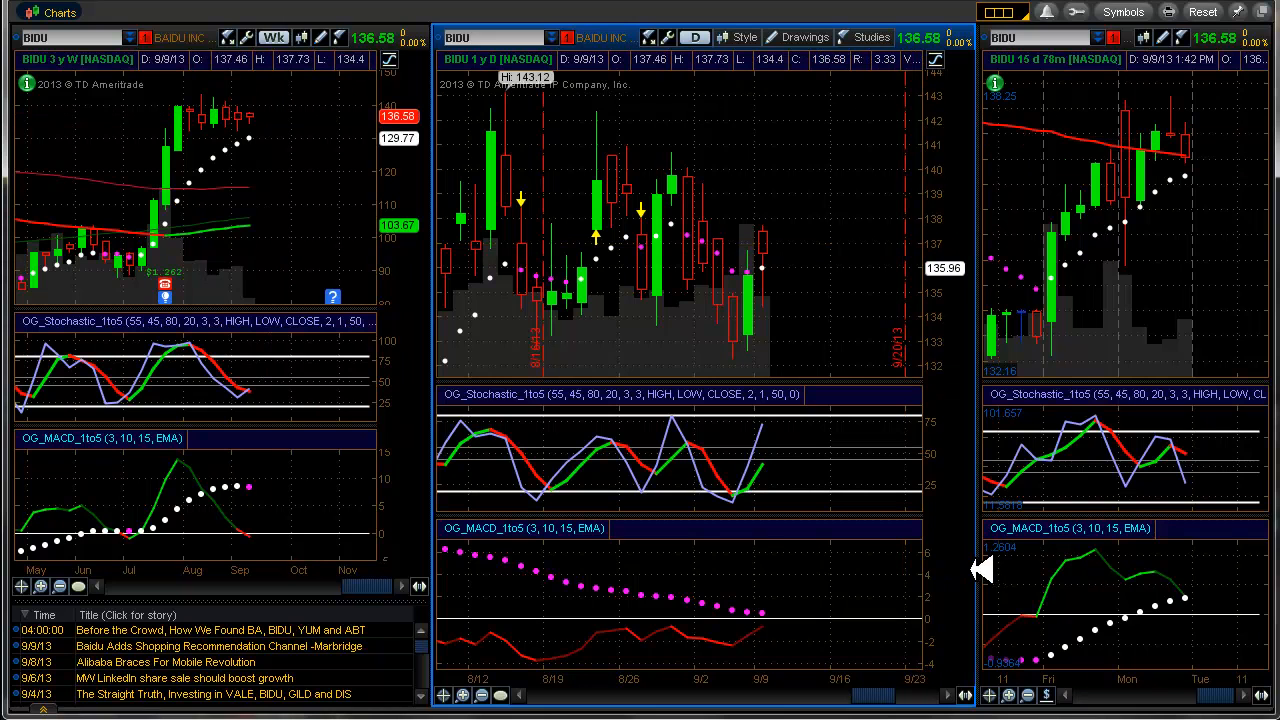
{"action": "mouse_move", "coordinate": [976, 570]}
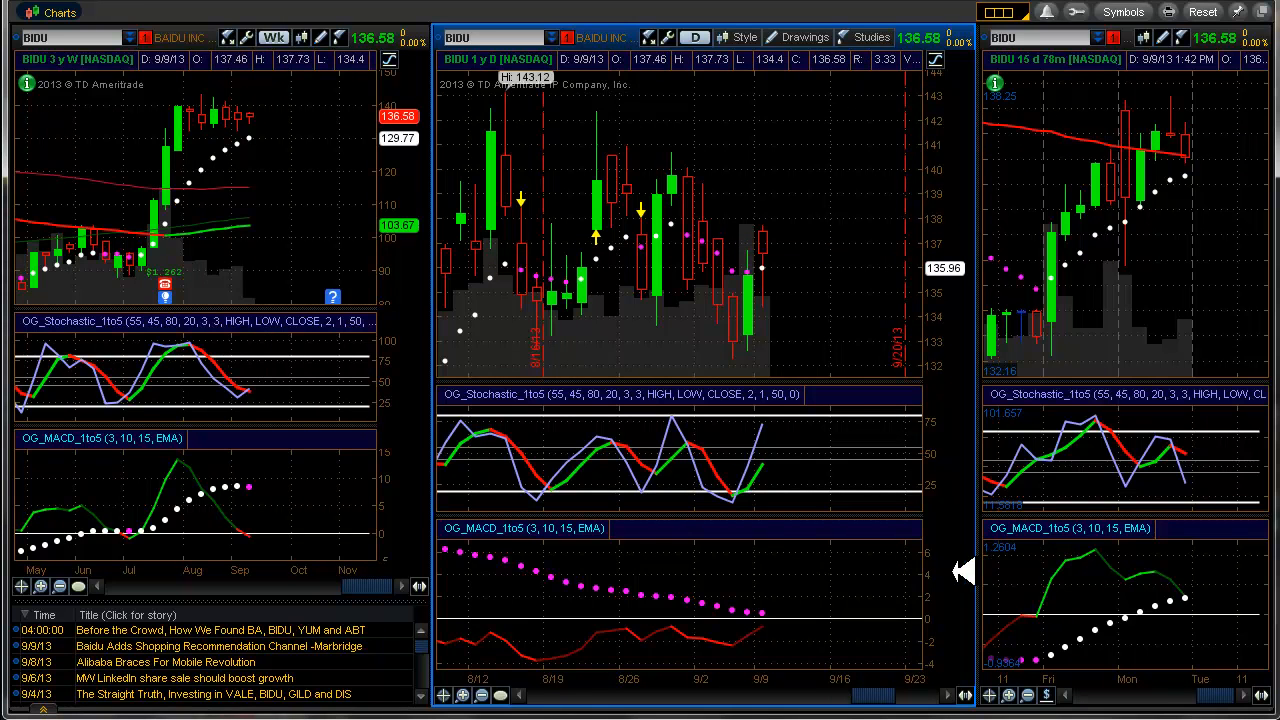
{"action": "mouse_move", "coordinate": [660, 296]}
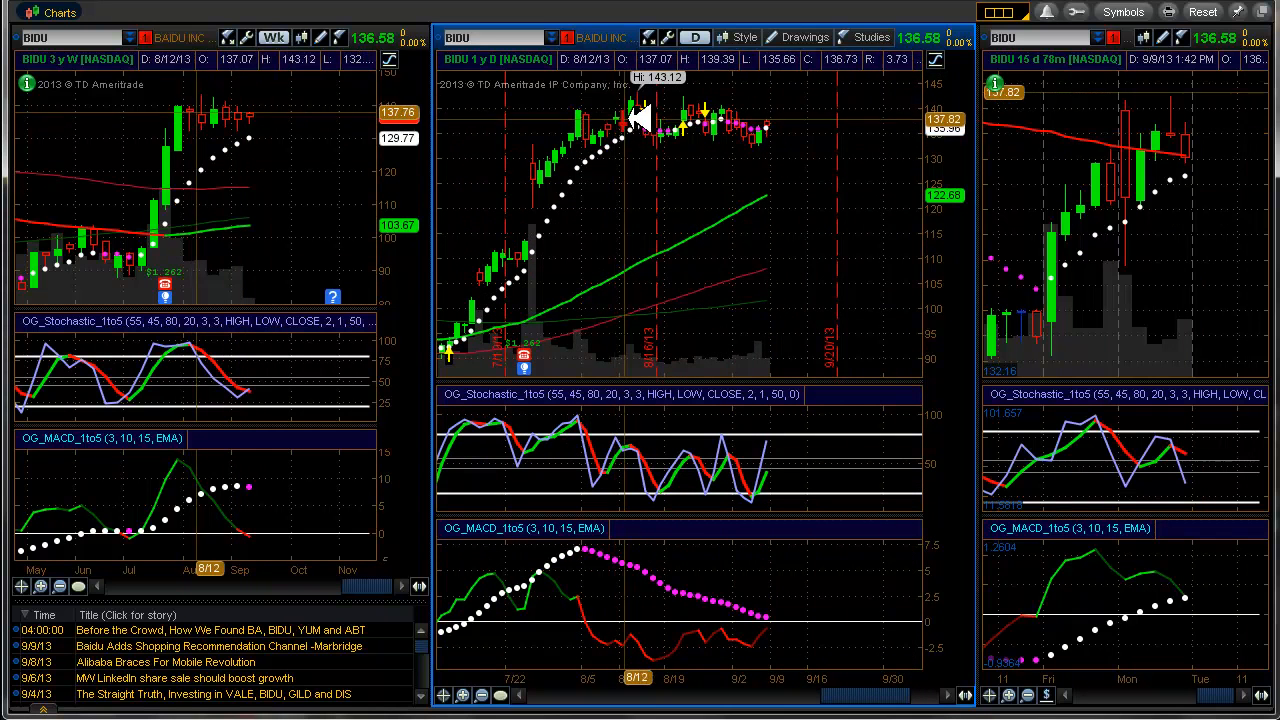
{"action": "mouse_move", "coordinate": [800, 140]}
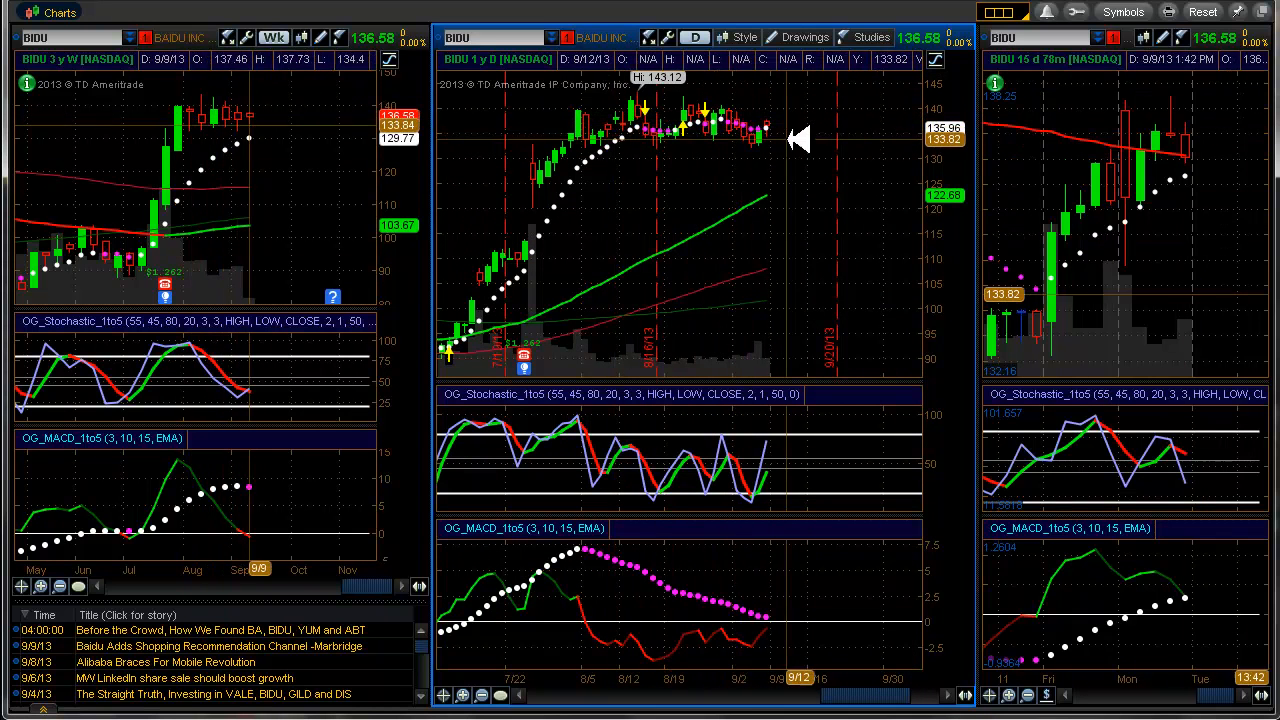
{"action": "mouse_move", "coordinate": [780, 616]}
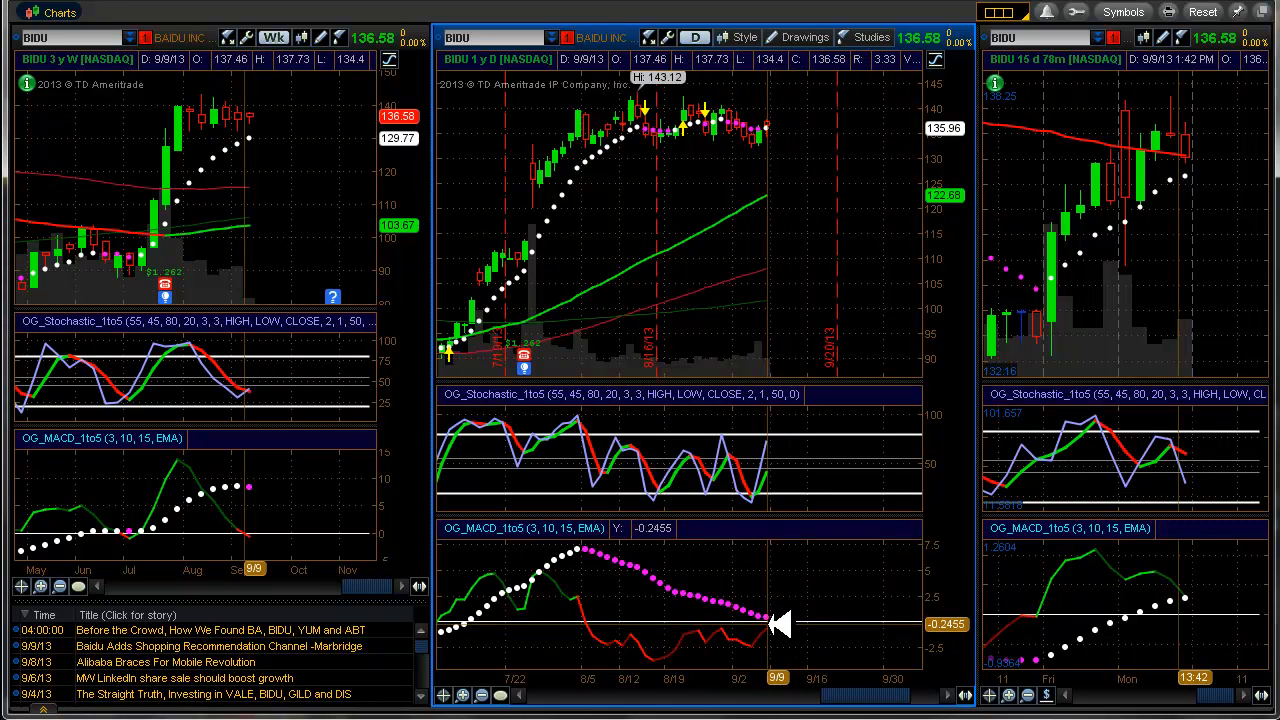
{"action": "mouse_move", "coordinate": [780, 622]}
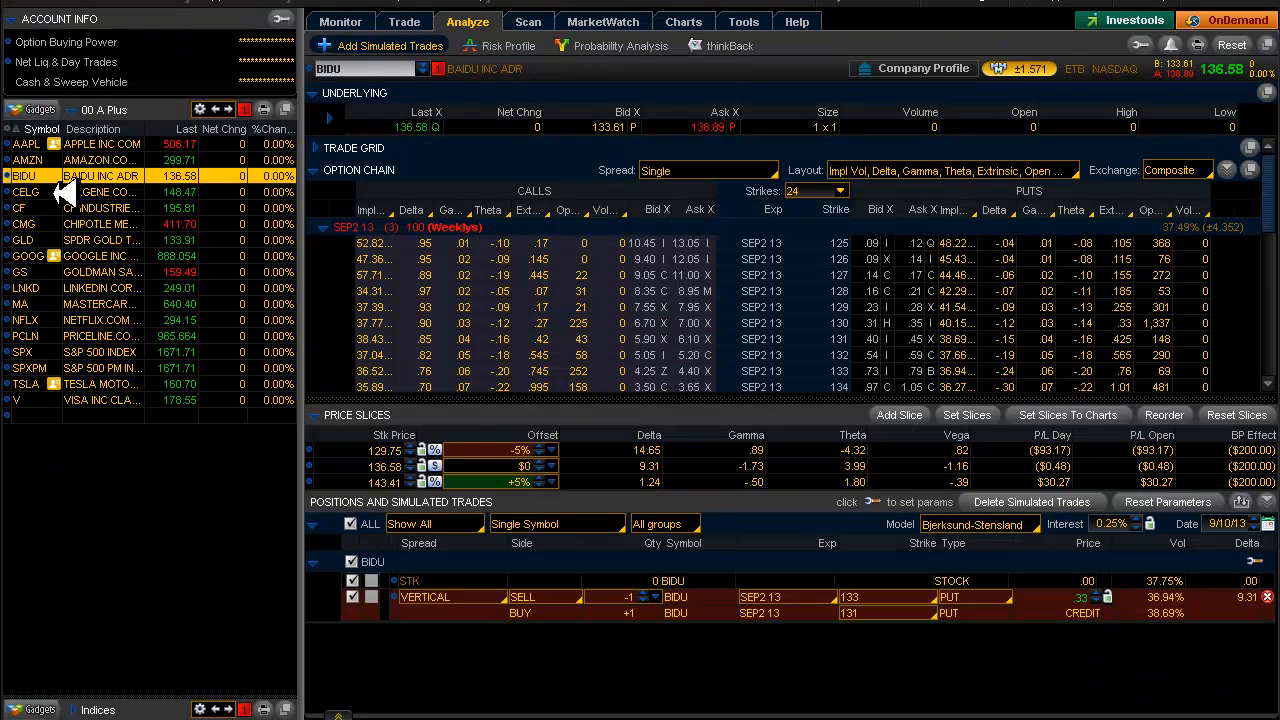
{"action": "left_click", "coordinate": [24, 192]}
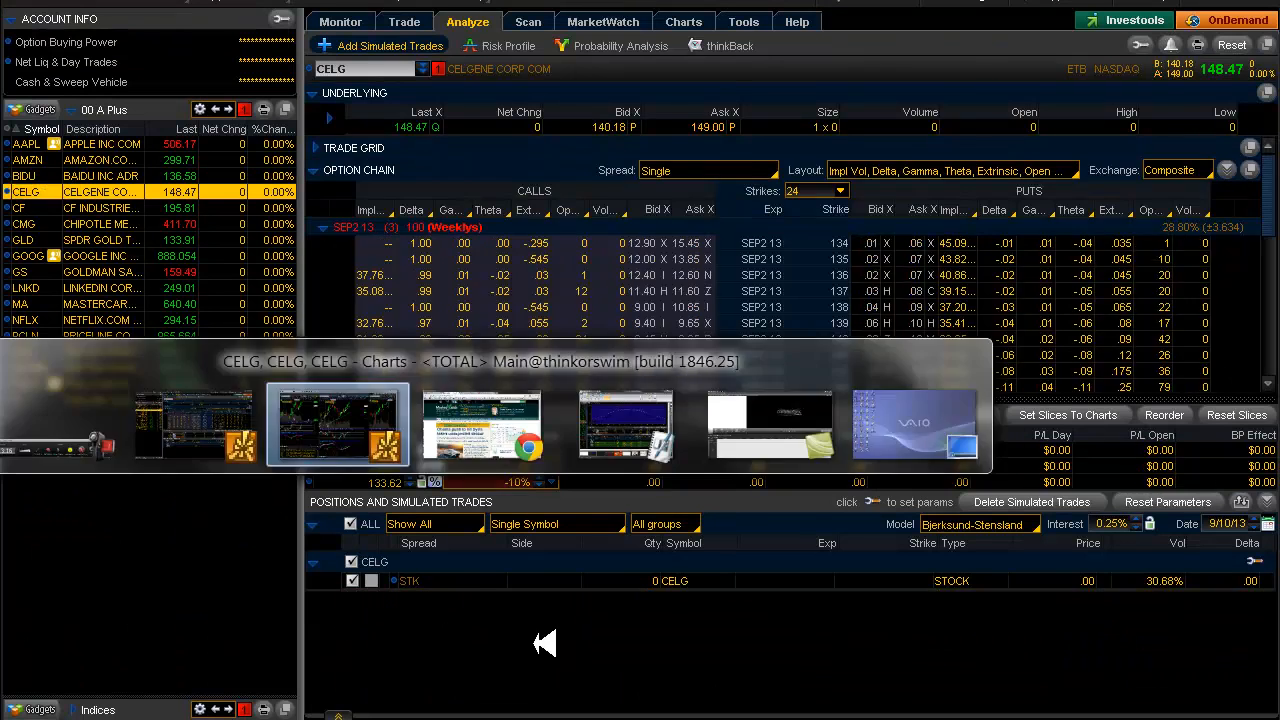
Review CELG's weekly, daily and 15-minute charts, then move on to CF
{"action": "left_click", "coordinate": [336, 424]}
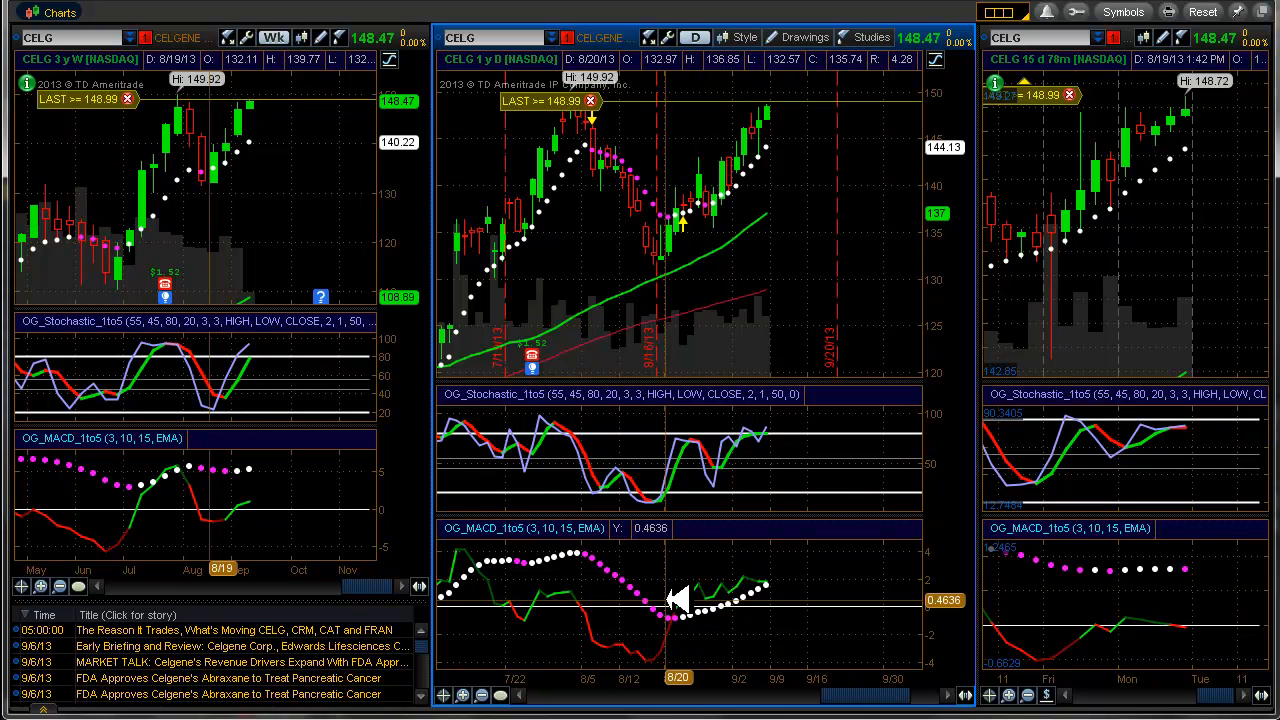
{"action": "mouse_move", "coordinate": [684, 596]}
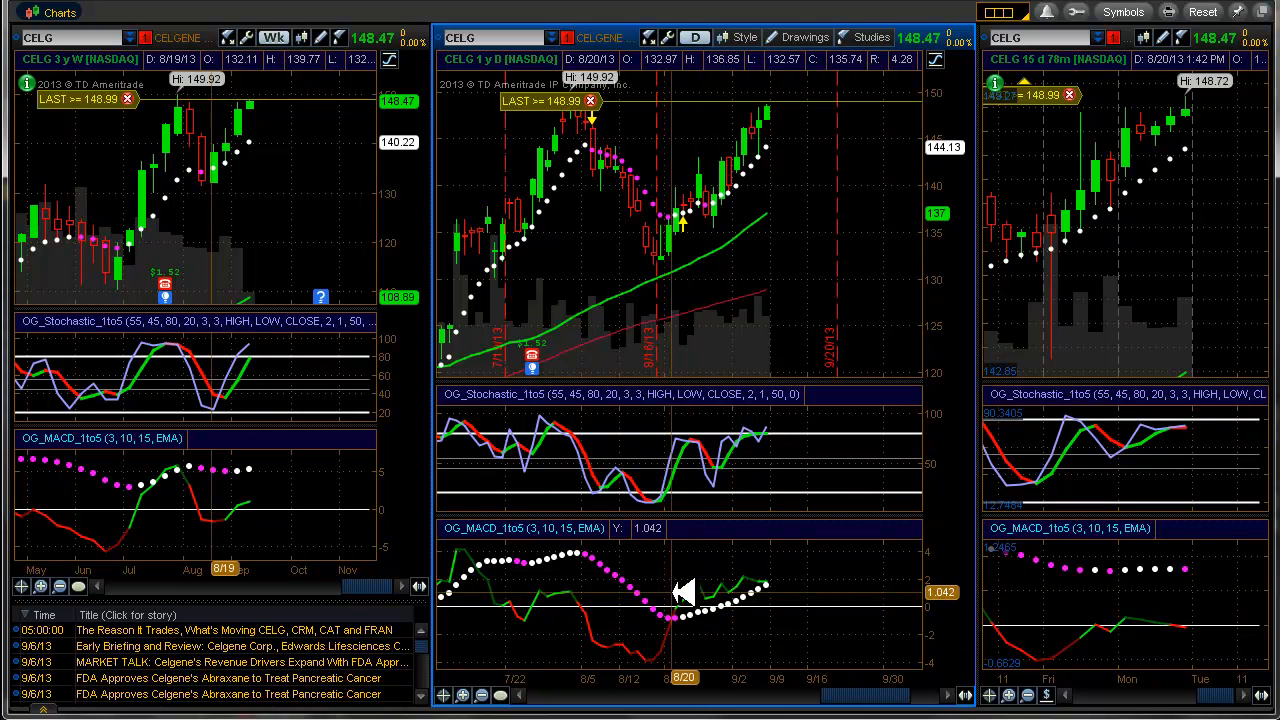
{"action": "mouse_move", "coordinate": [680, 196]}
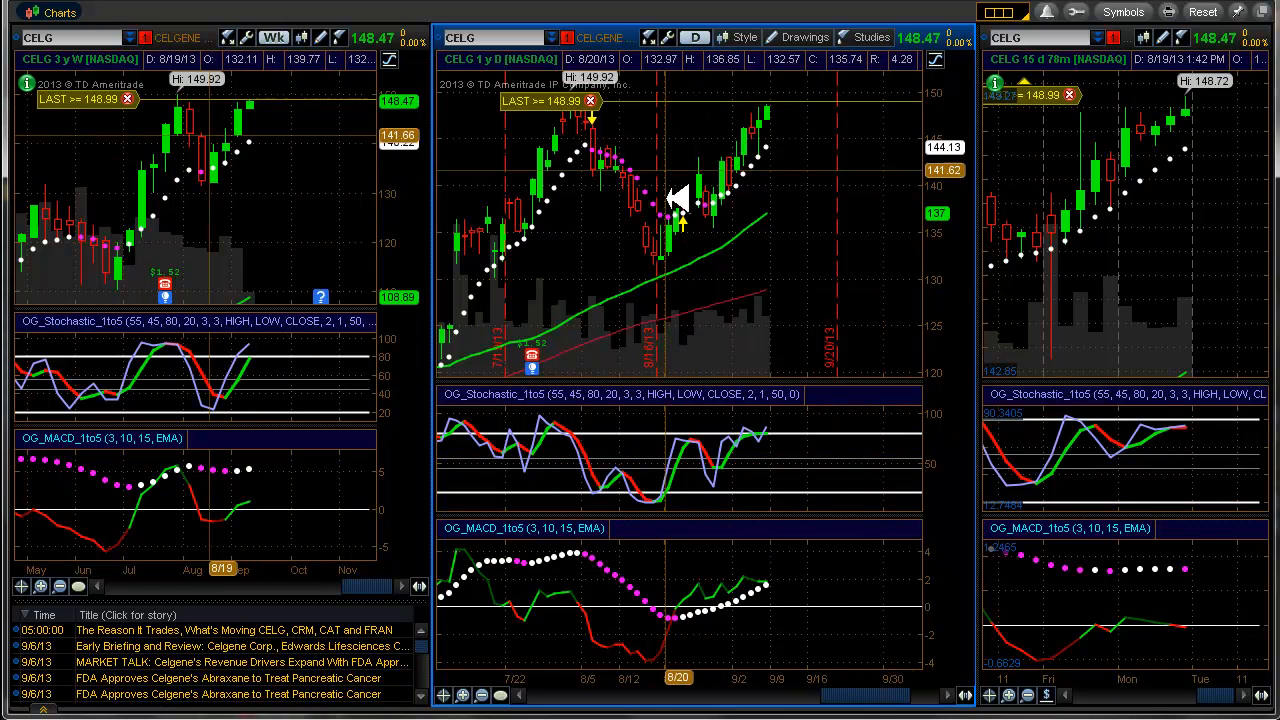
{"action": "mouse_move", "coordinate": [776, 464]}
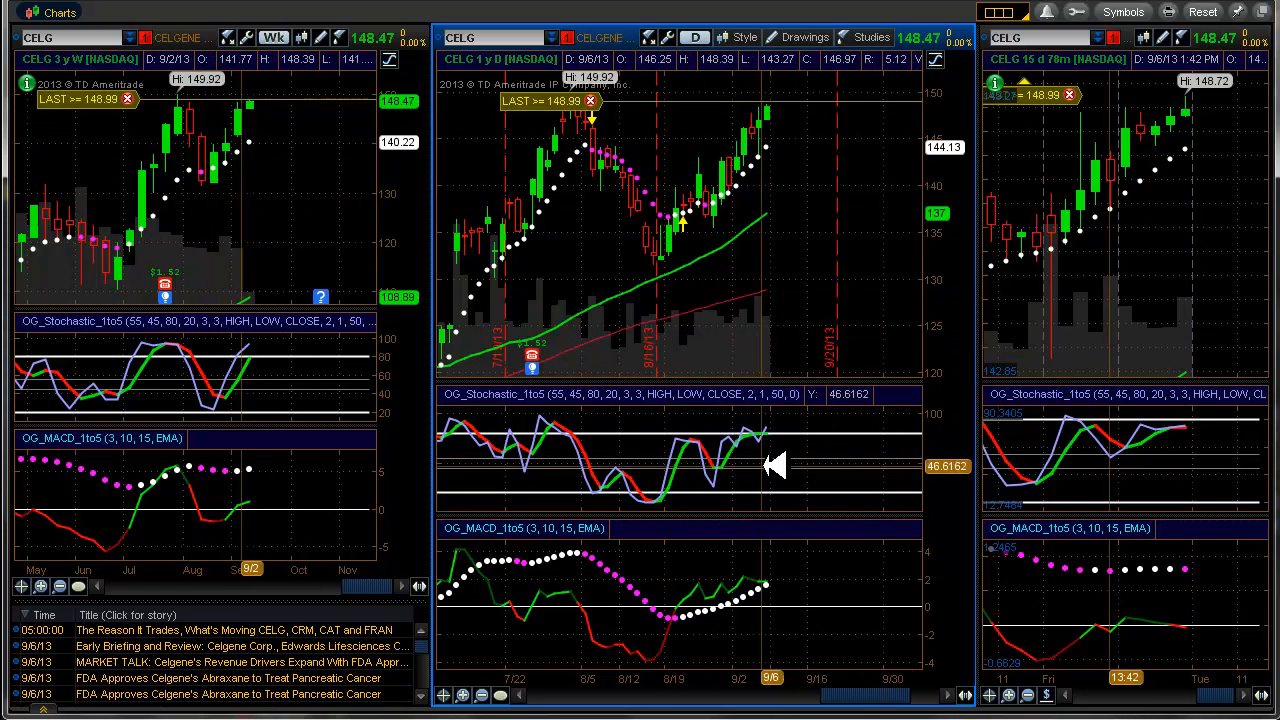
{"action": "mouse_move", "coordinate": [264, 518]}
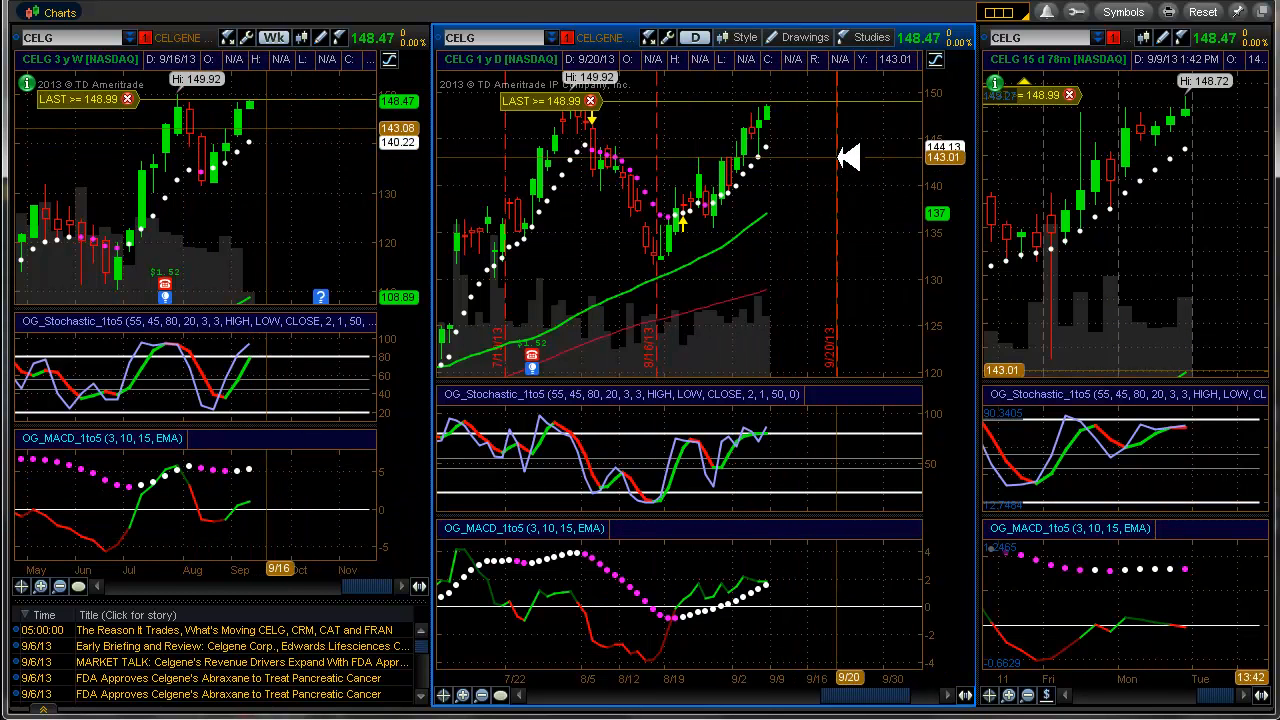
{"action": "mouse_move", "coordinate": [784, 330]}
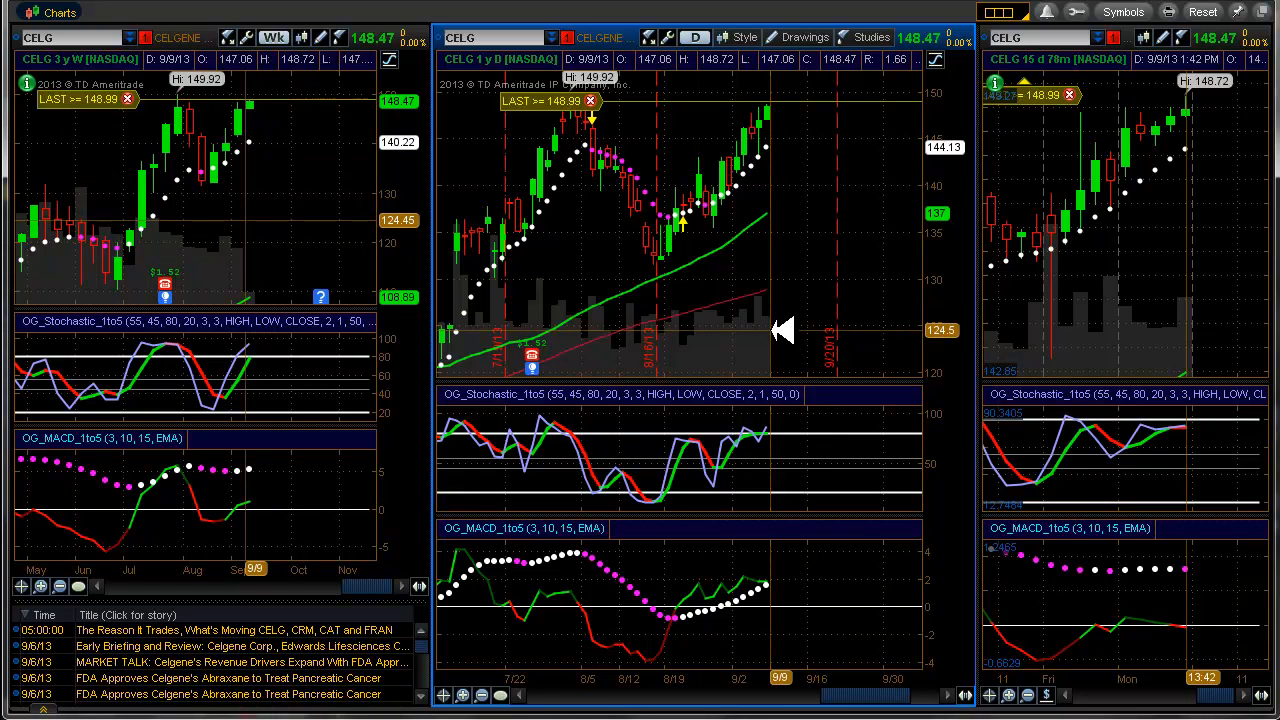
{"action": "mouse_move", "coordinate": [784, 330]}
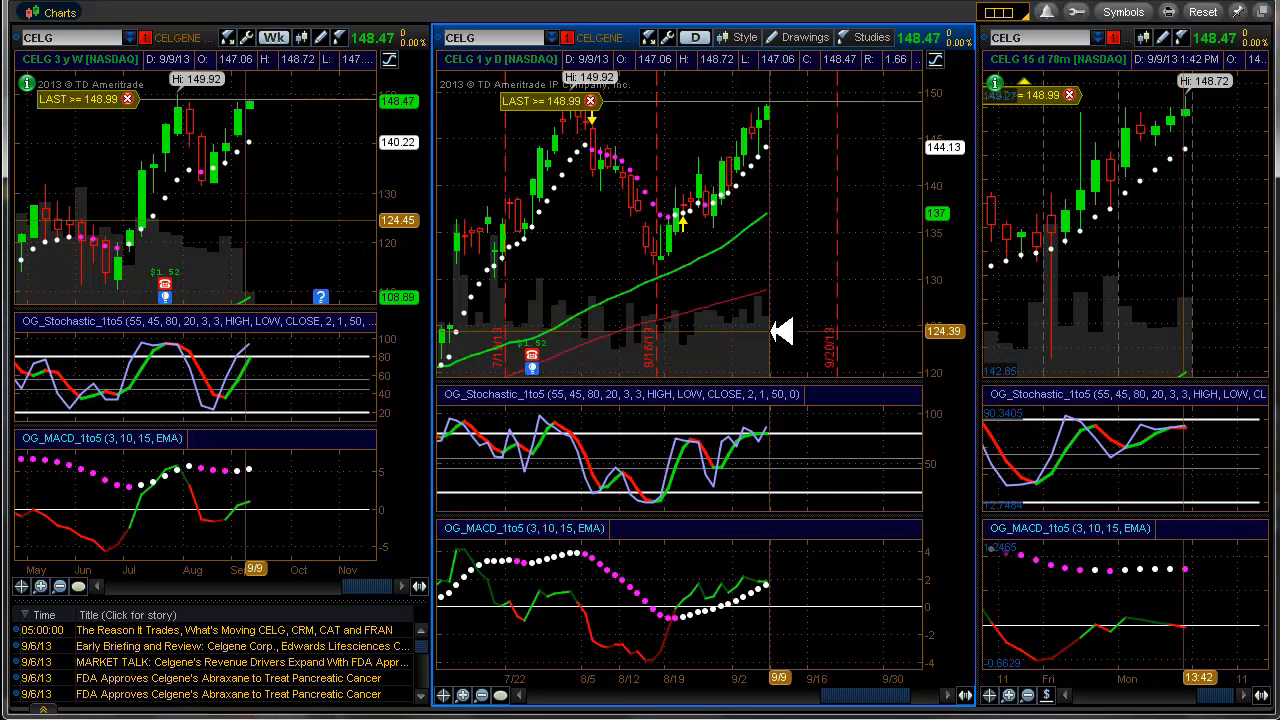
{"action": "left_click", "coordinate": [468, 20]}
{"action": "type", "text": "CF"}
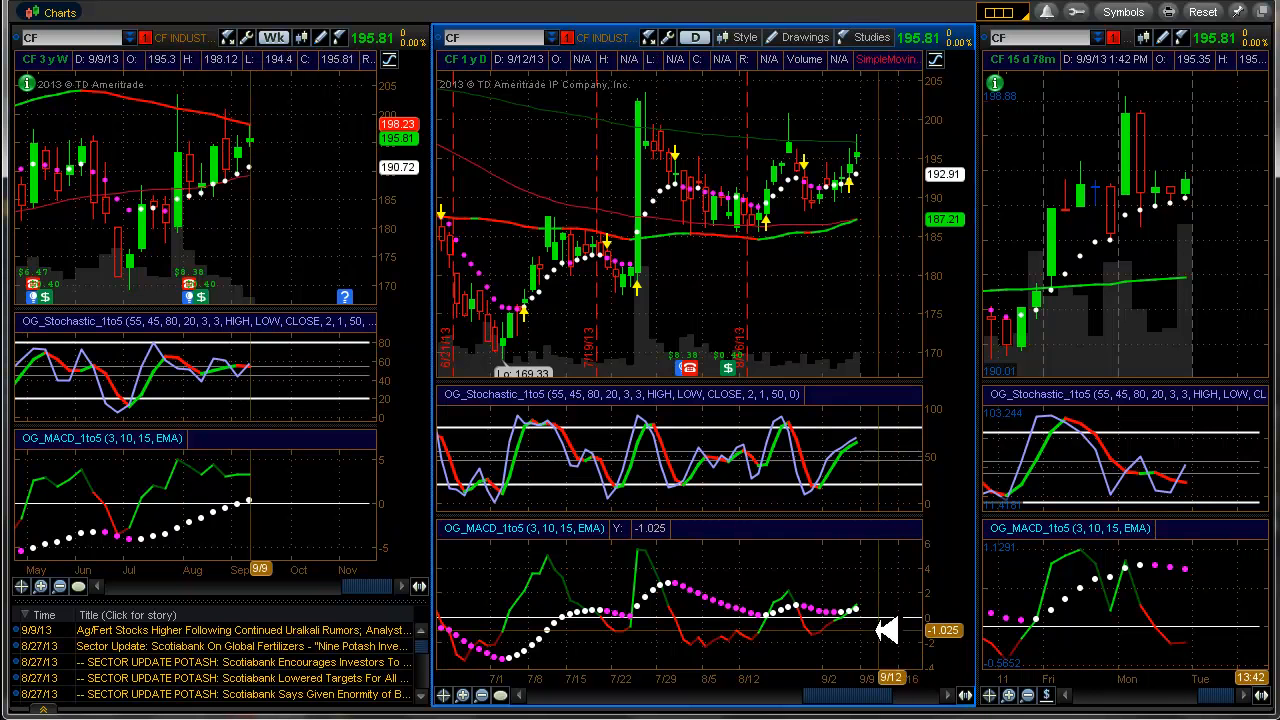
{"action": "mouse_move", "coordinate": [730, 376]}
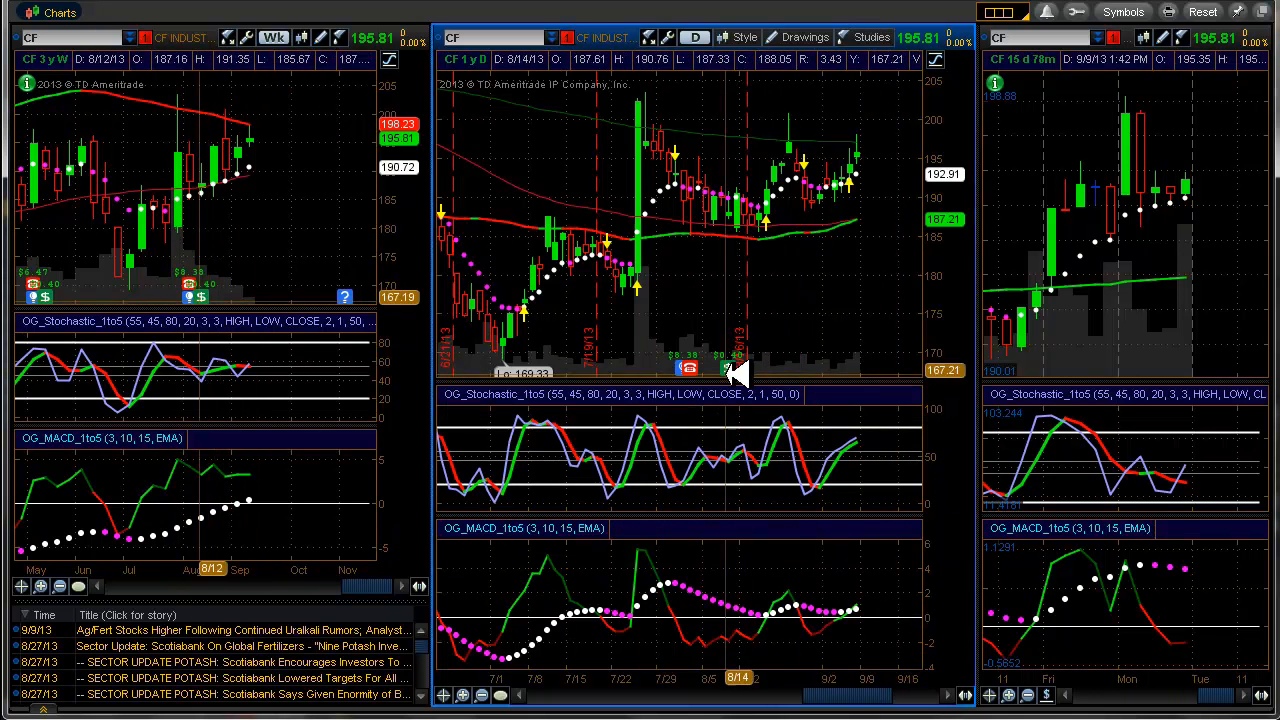
{"action": "mouse_move", "coordinate": [876, 168]}
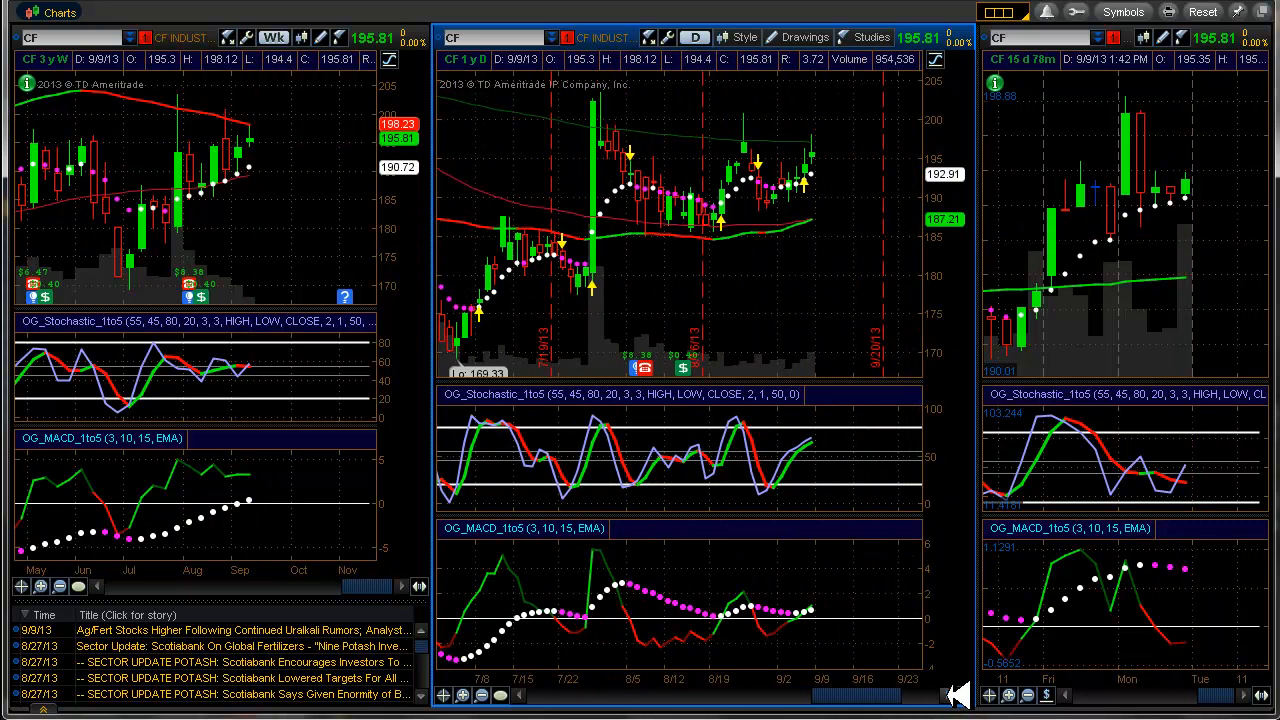
{"action": "mouse_move", "coordinate": [964, 584]}
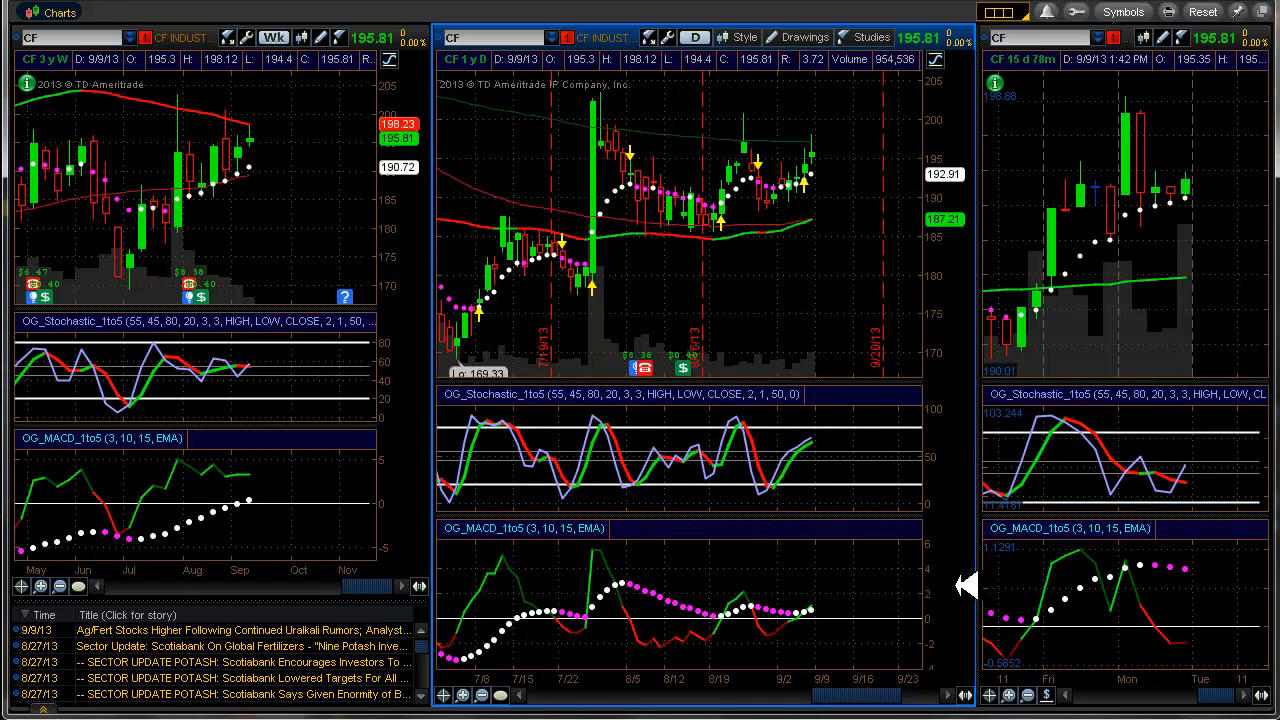
After viewing CF's three charts, return to CF's option chain on the Analyze tab
{"action": "left_click", "coordinate": [468, 20]}
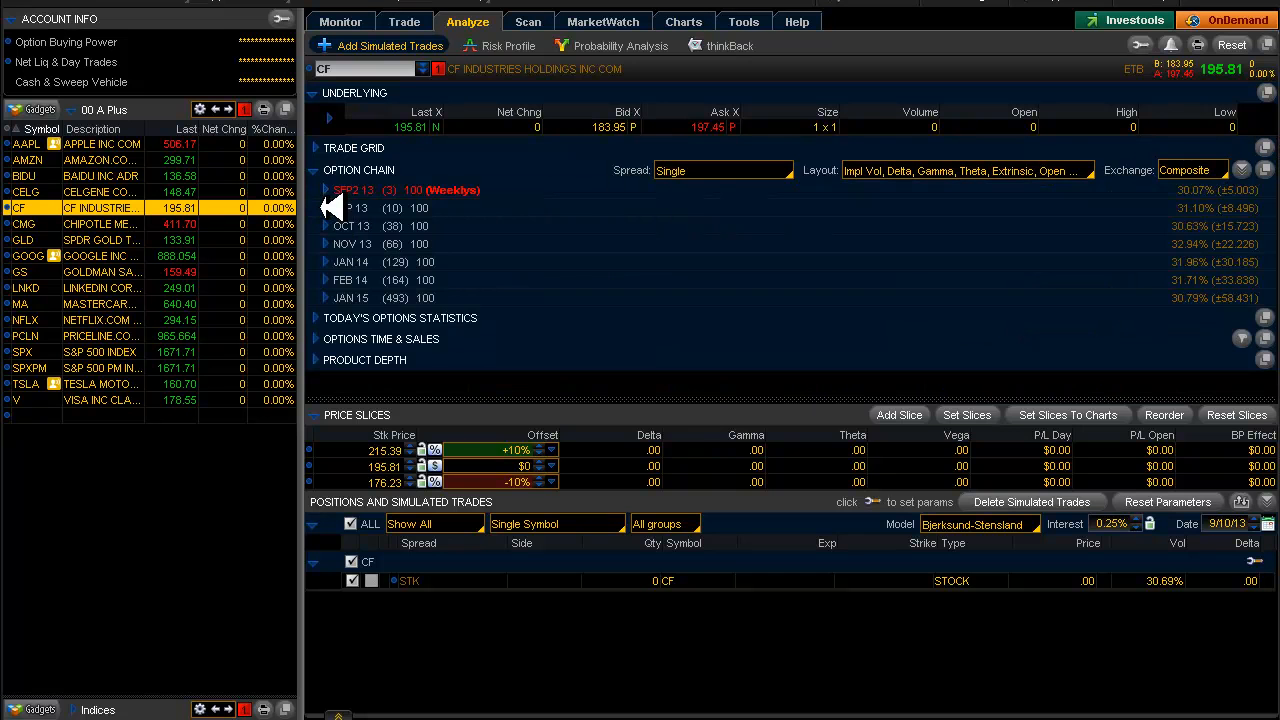
Bring up the trade choices for selling the September 185 put in CF's option chain
{"action": "left_click", "coordinate": [324, 206]}
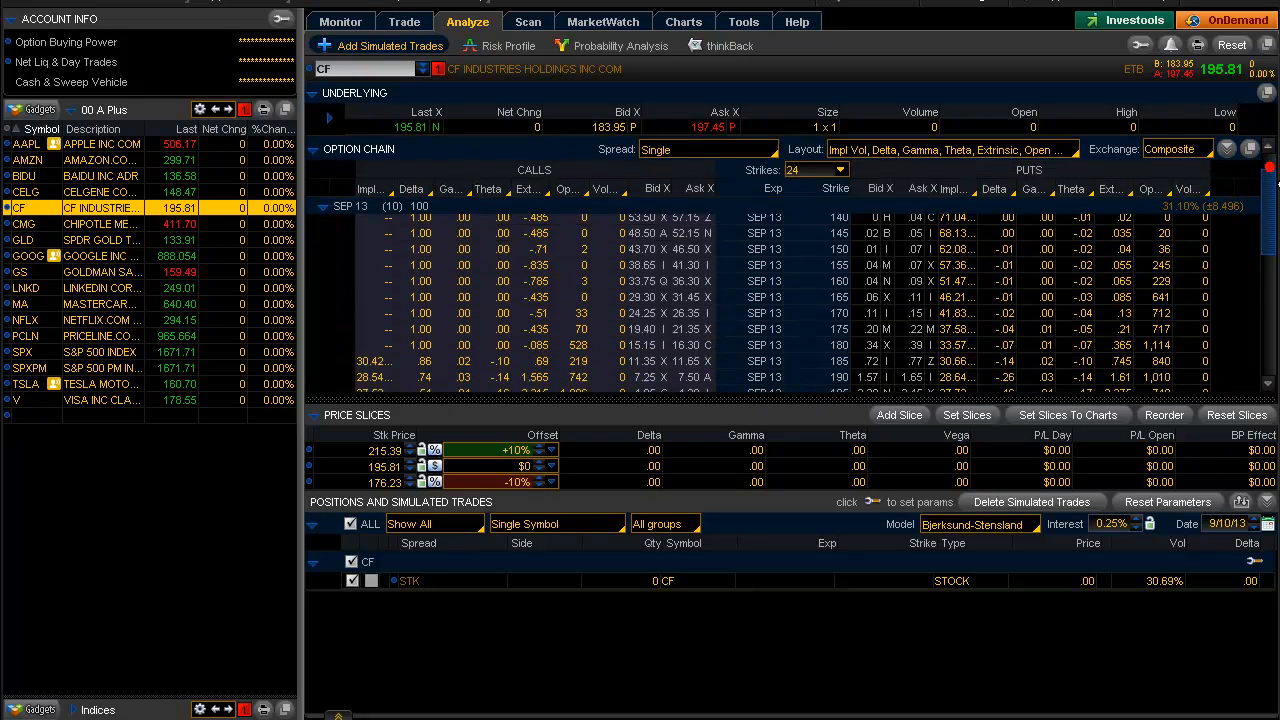
{"action": "scroll", "scroll_direction": "down", "scroll_amount": 3}
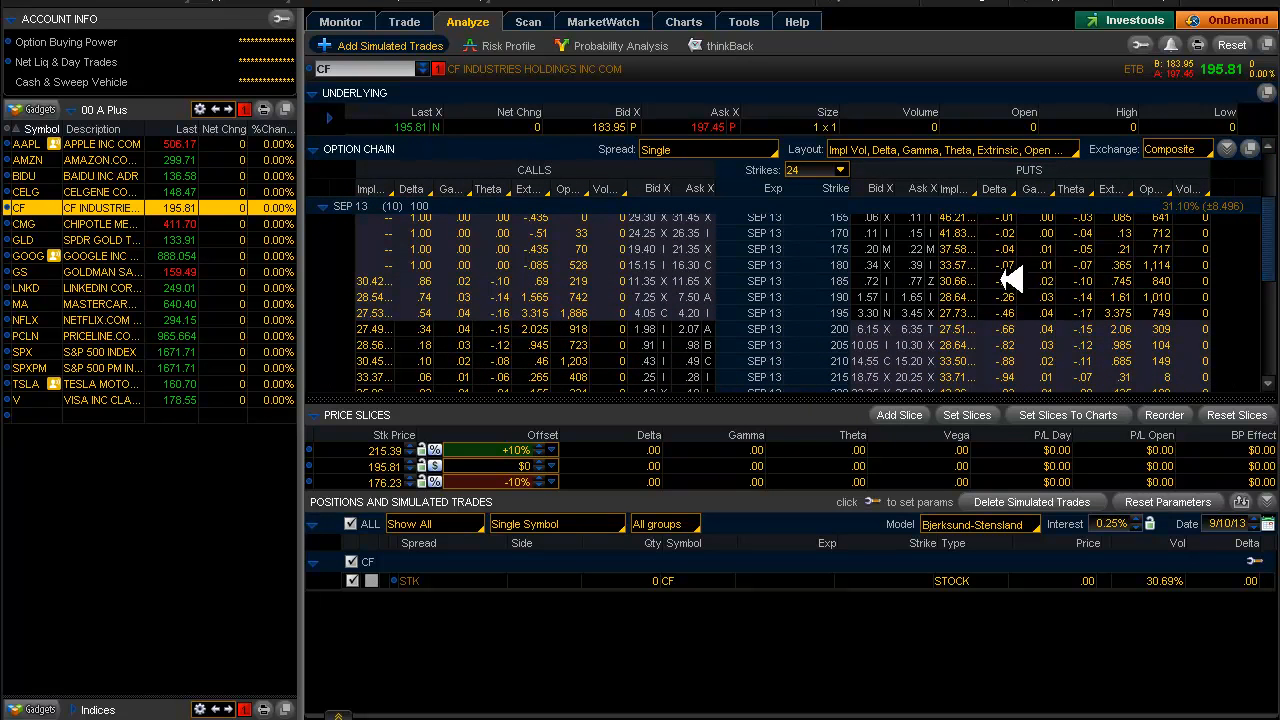
{"action": "mouse_move", "coordinate": [876, 280]}
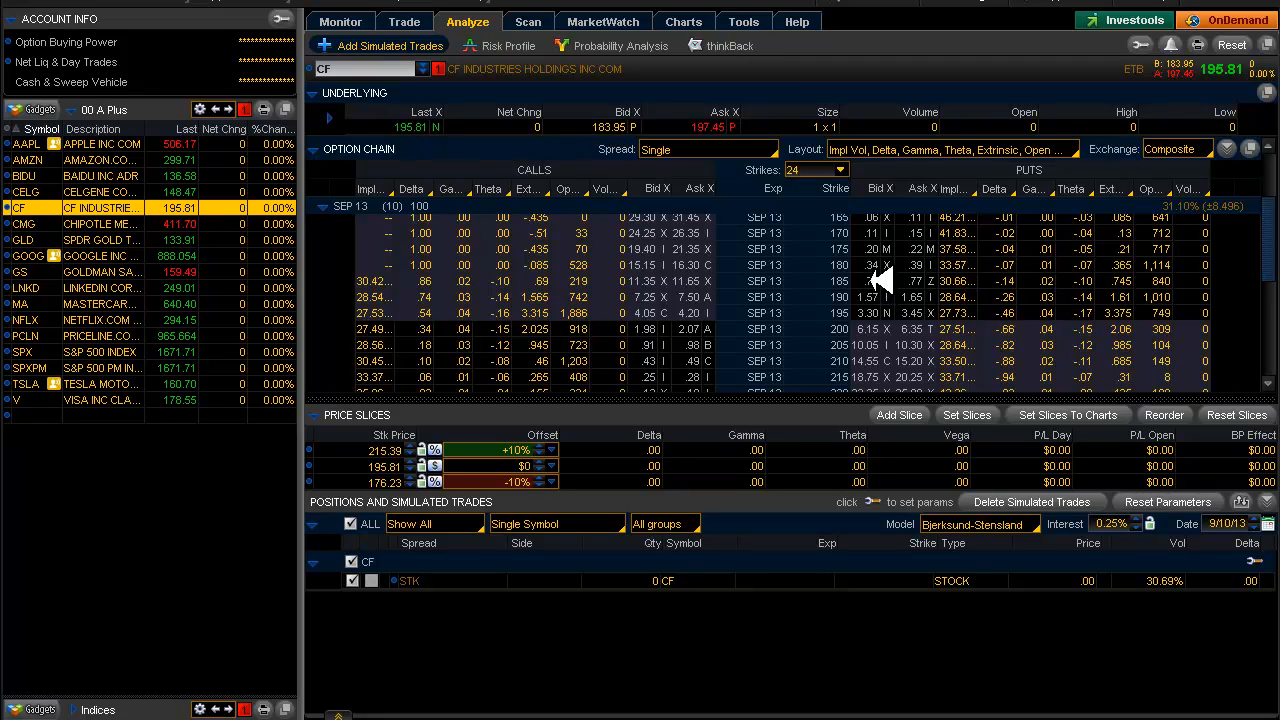
{"action": "mouse_move", "coordinate": [1020, 300]}
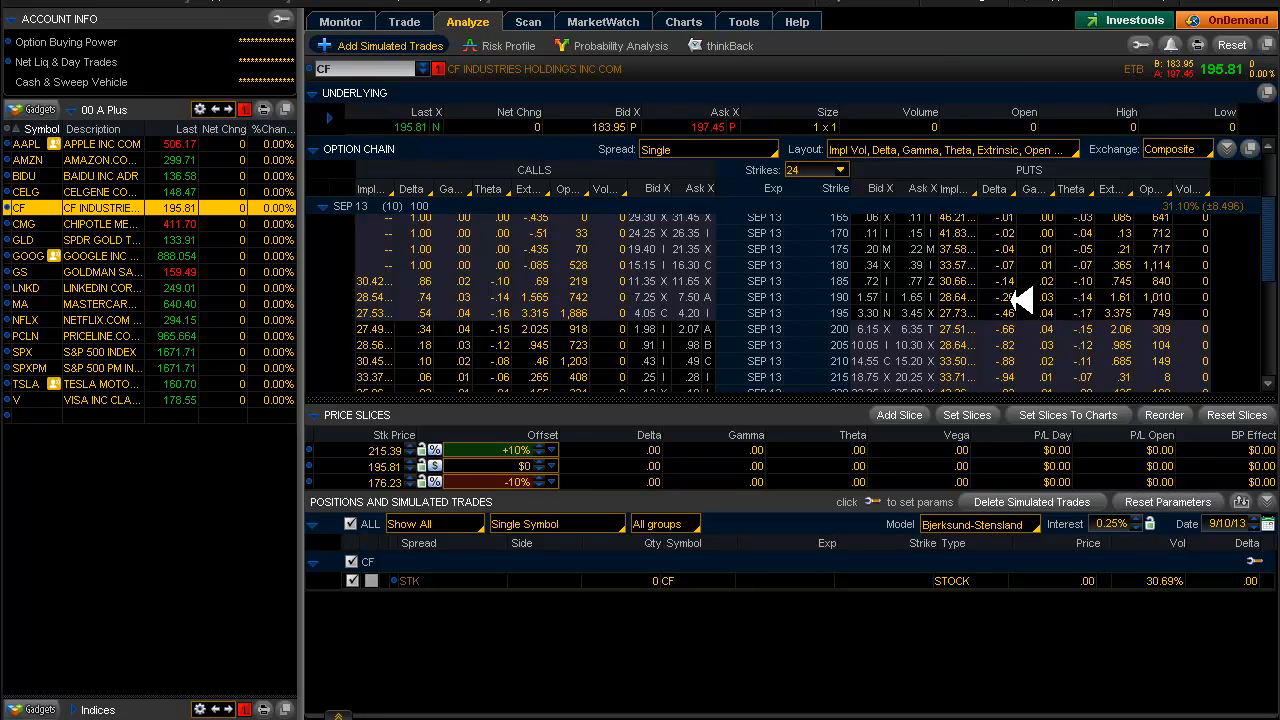
{"action": "mouse_move", "coordinate": [1024, 296]}
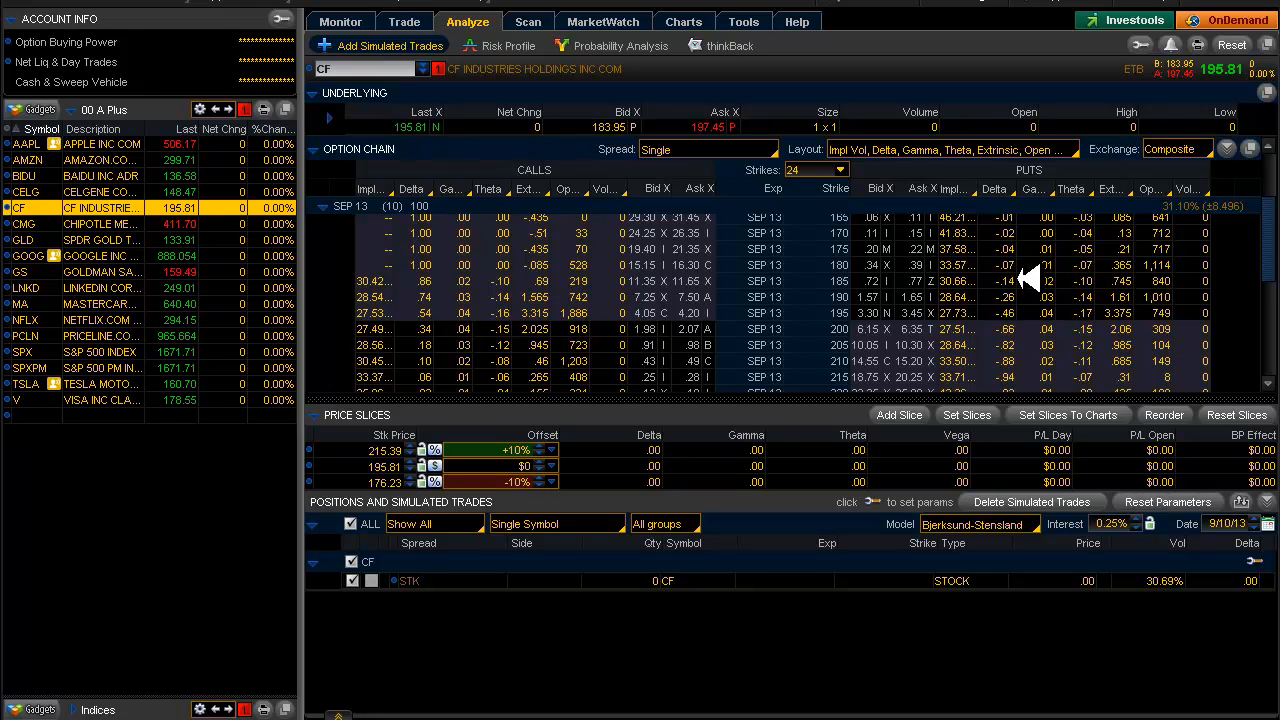
{"action": "mouse_move", "coordinate": [1272, 230]}
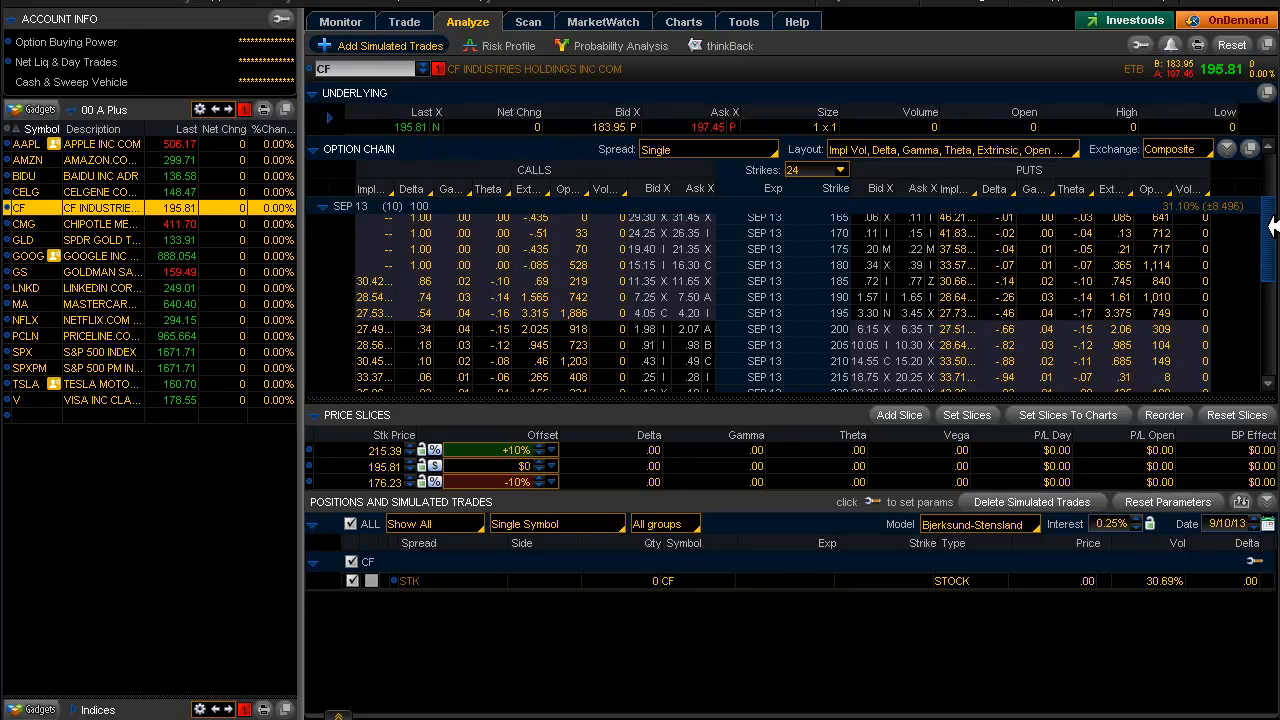
{"action": "scroll", "scroll_direction": "down", "scroll_amount": 3}
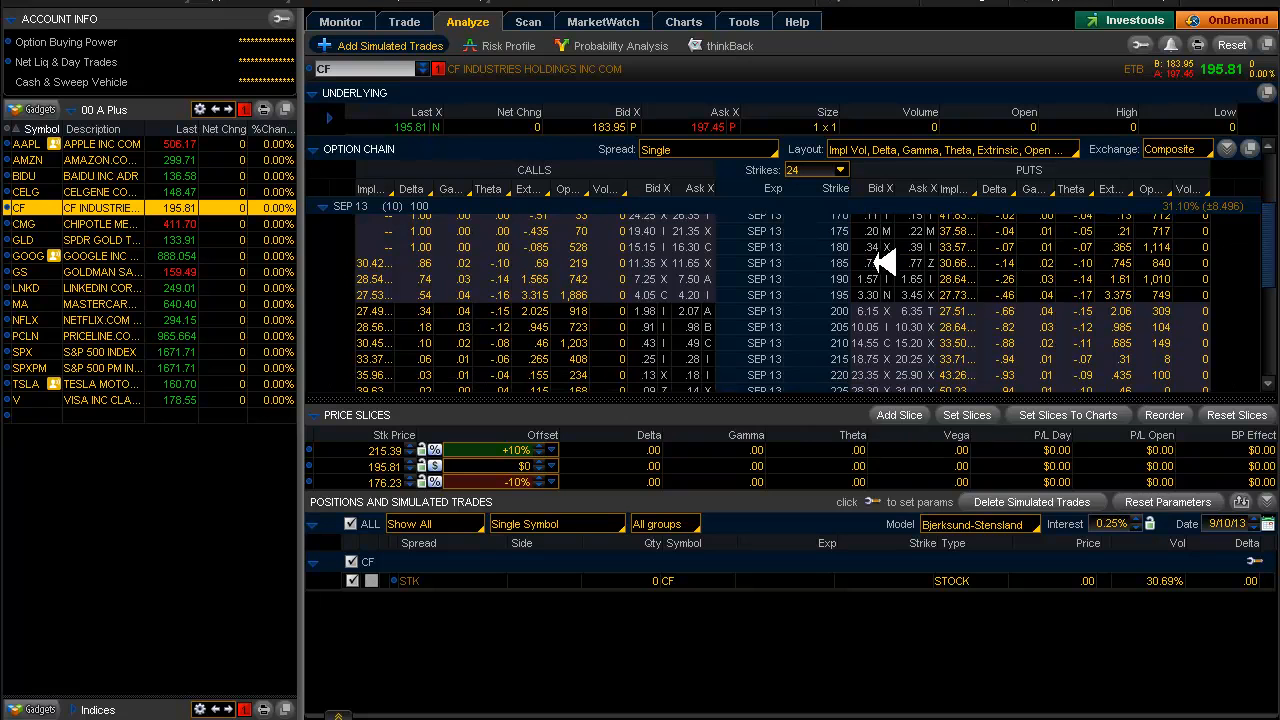
{"action": "right_click", "coordinate": [880, 262]}
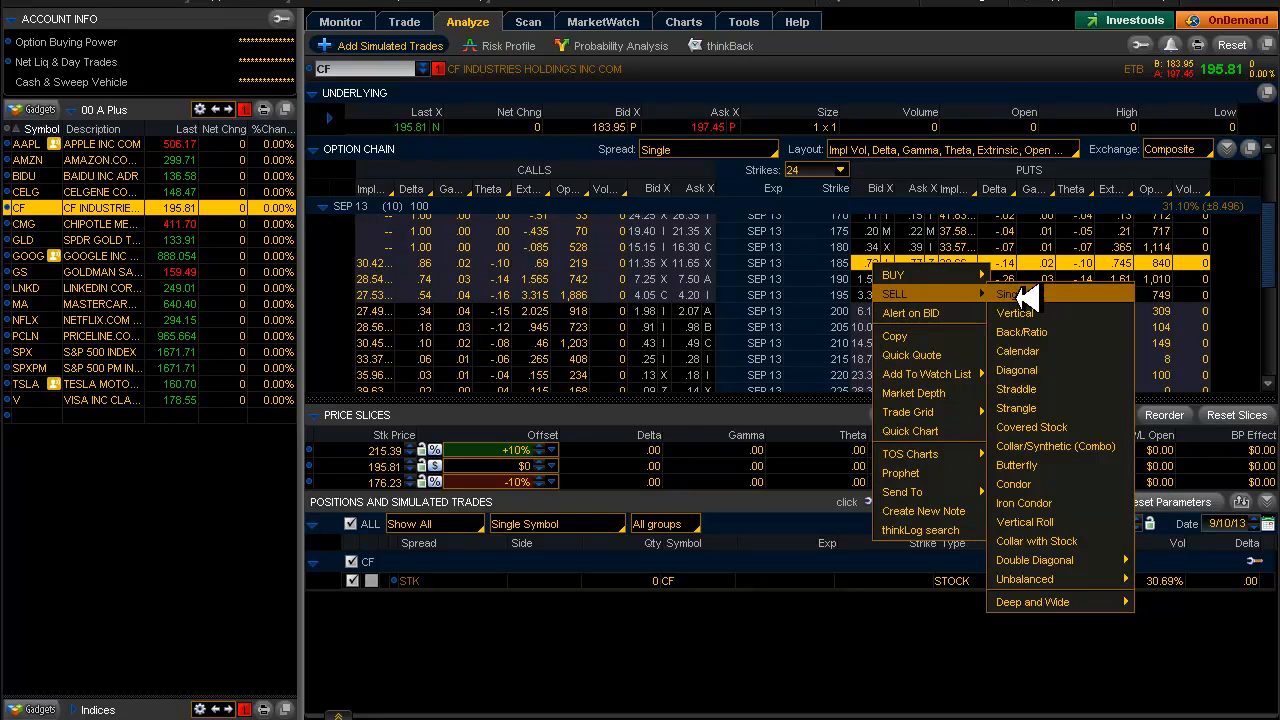
Add simulated CF September 185/180 put and 205/210 call credit verticals, then view CF's charts
{"action": "left_click", "coordinate": [1016, 312]}
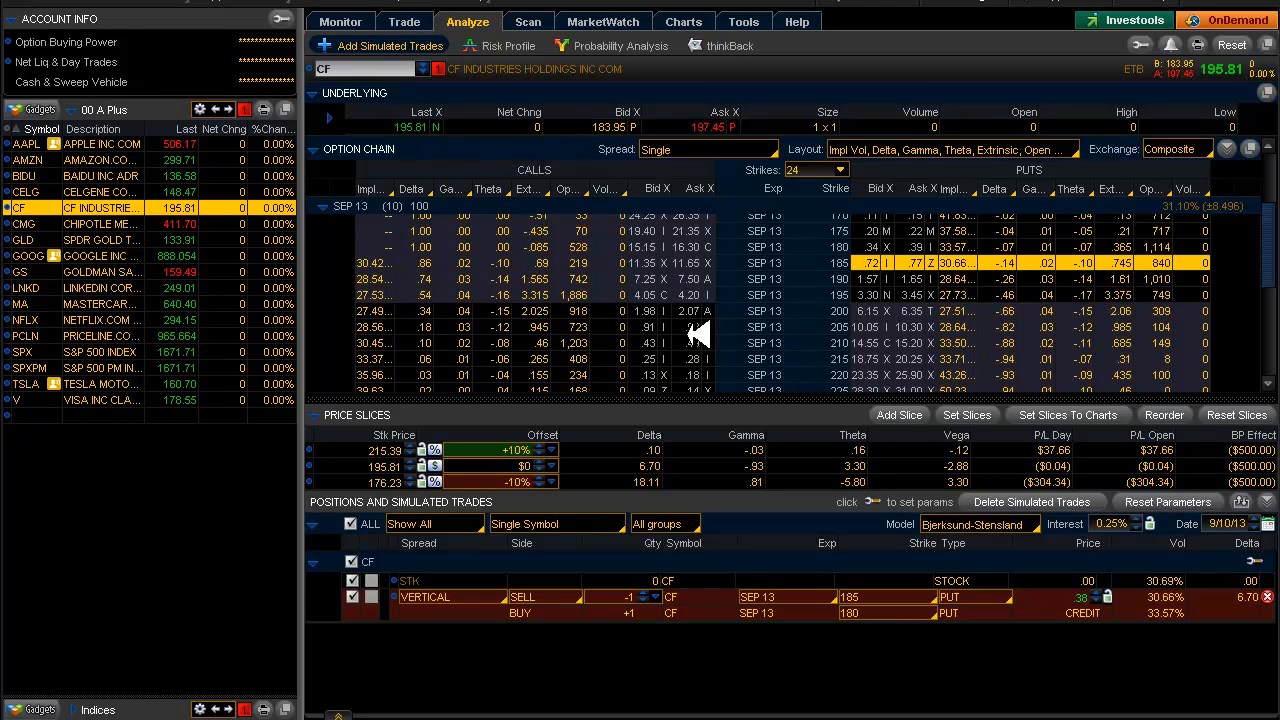
{"action": "right_click", "coordinate": [456, 328]}
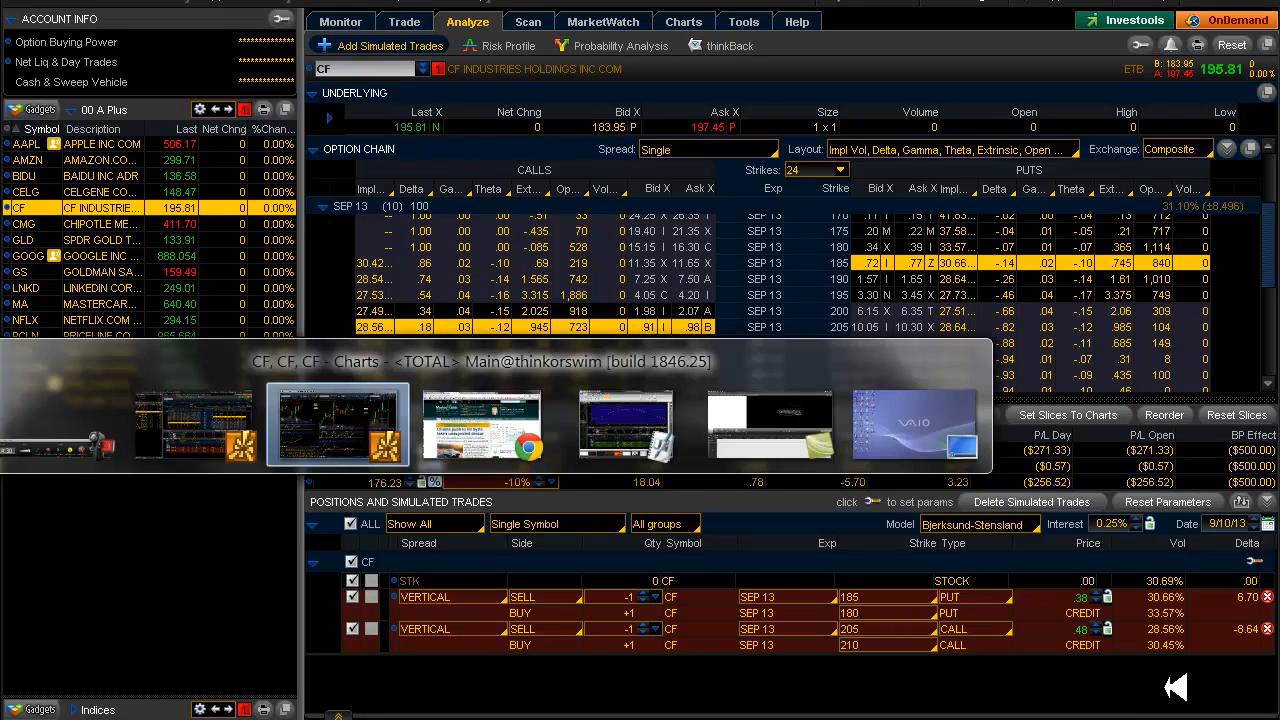
{"action": "left_click", "coordinate": [338, 424]}
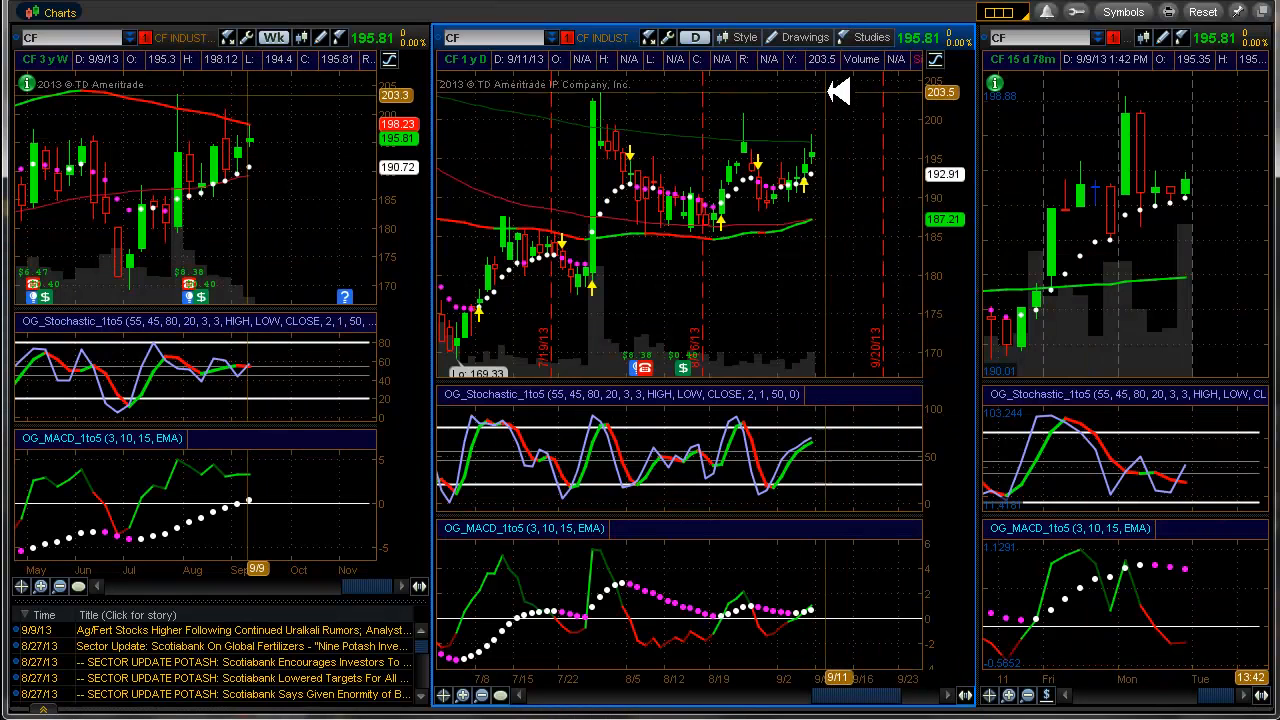
{"action": "mouse_move", "coordinate": [844, 210]}
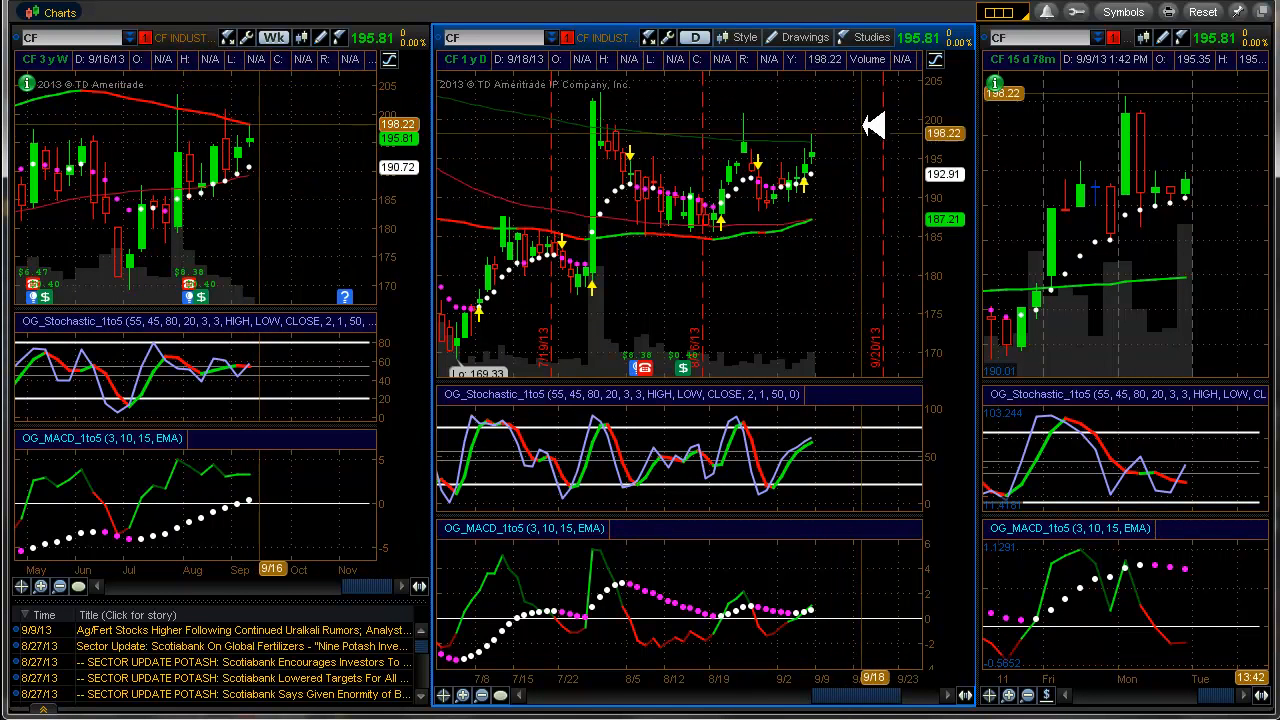
{"action": "mouse_move", "coordinate": [870, 80]}
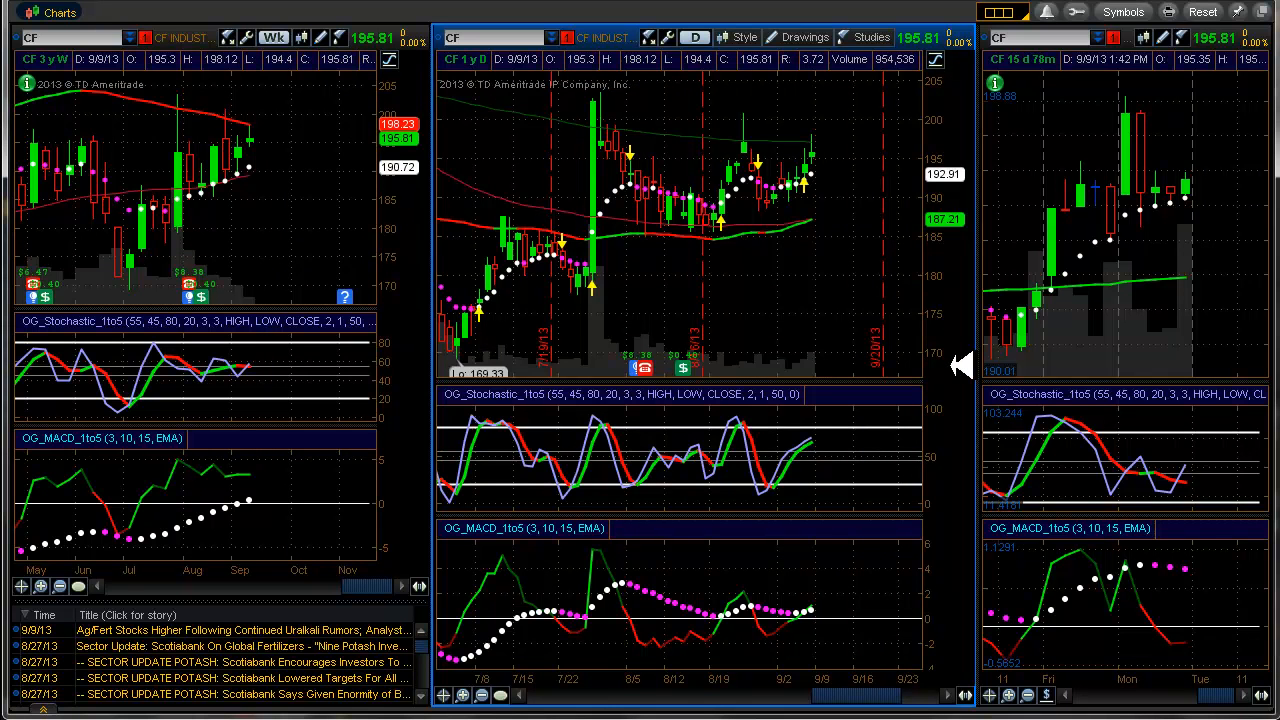
{"action": "mouse_move", "coordinate": [980, 450]}
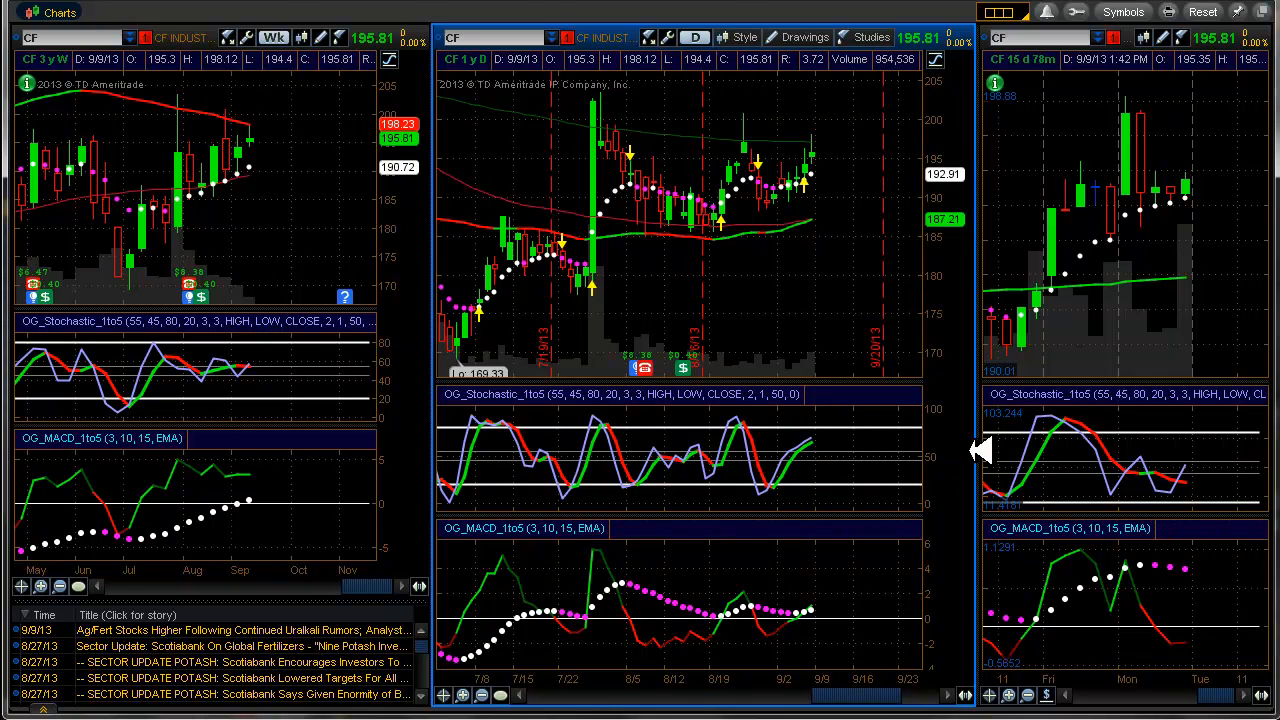
Return from CF's charts to the Analyze tab holding the simulated verticals
{"action": "left_click", "coordinate": [468, 20]}
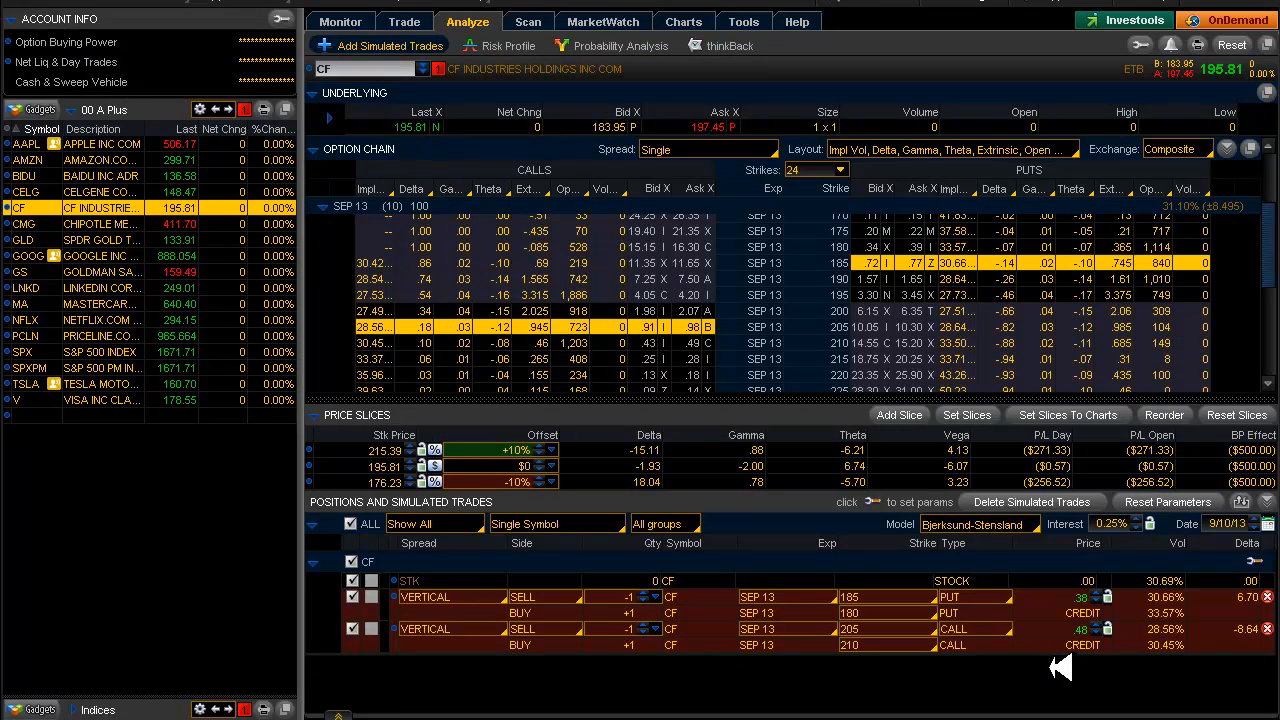
{"action": "mouse_move", "coordinate": [238, 604]}
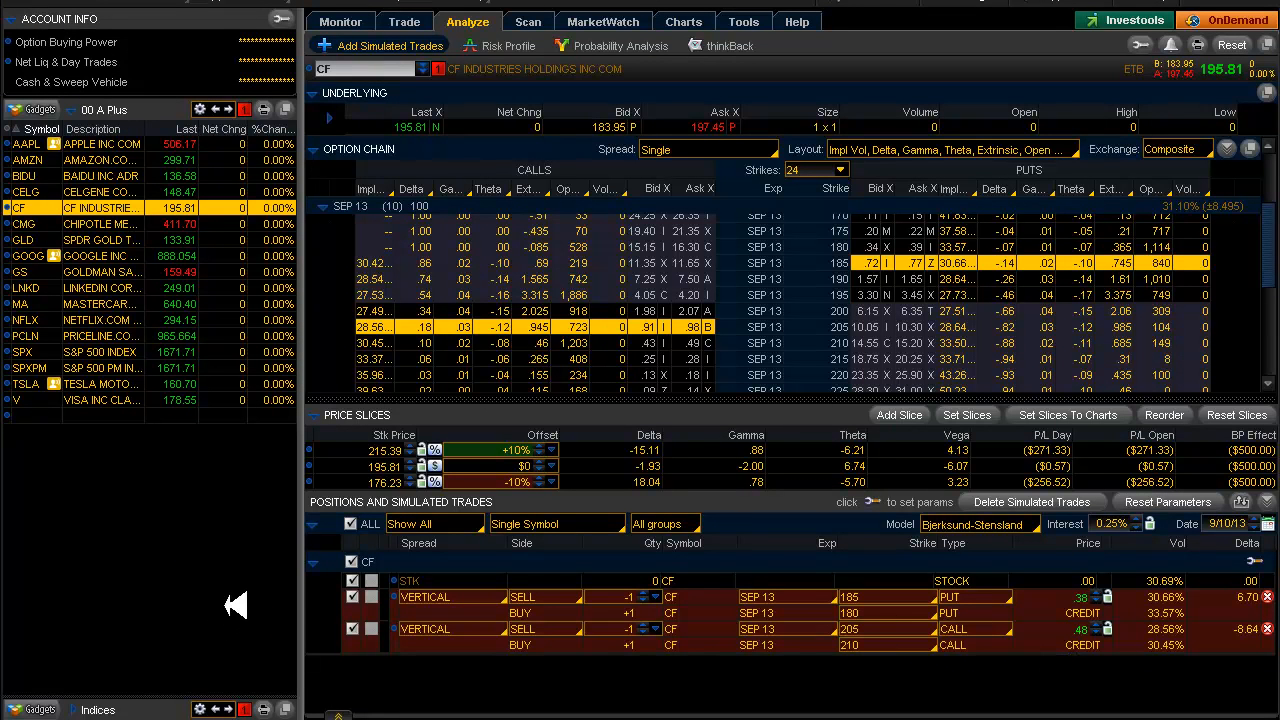
{"action": "mouse_move", "coordinate": [972, 684]}
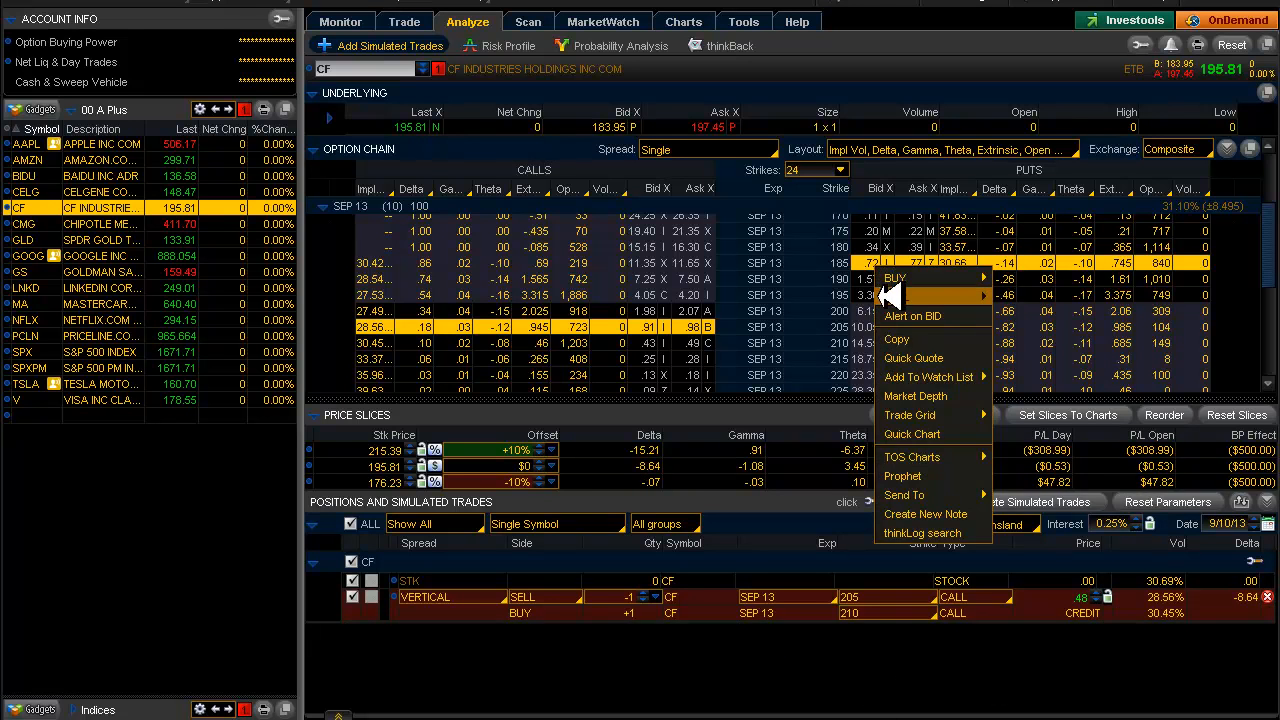
Re-sell the 185/180 put vertical and show the Risk Profile graph for CF's combined spreads
{"action": "left_click", "coordinate": [896, 276]}
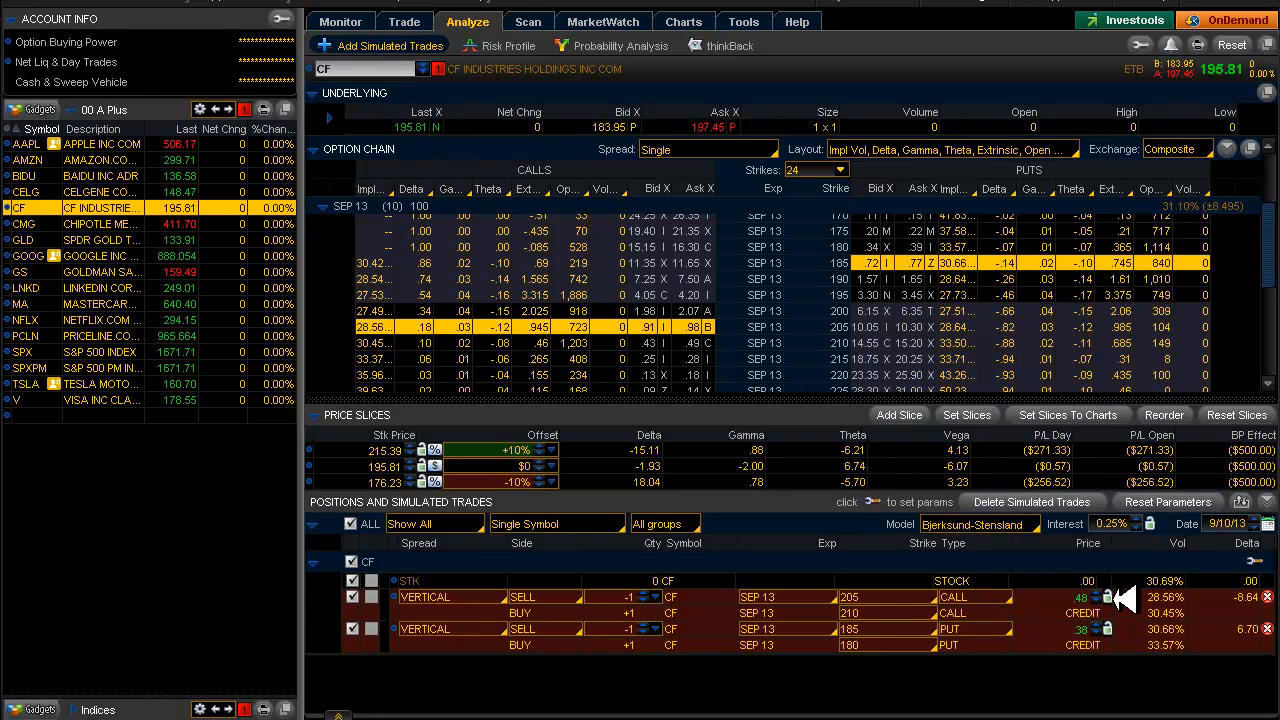
{"action": "mouse_move", "coordinate": [1100, 684]}
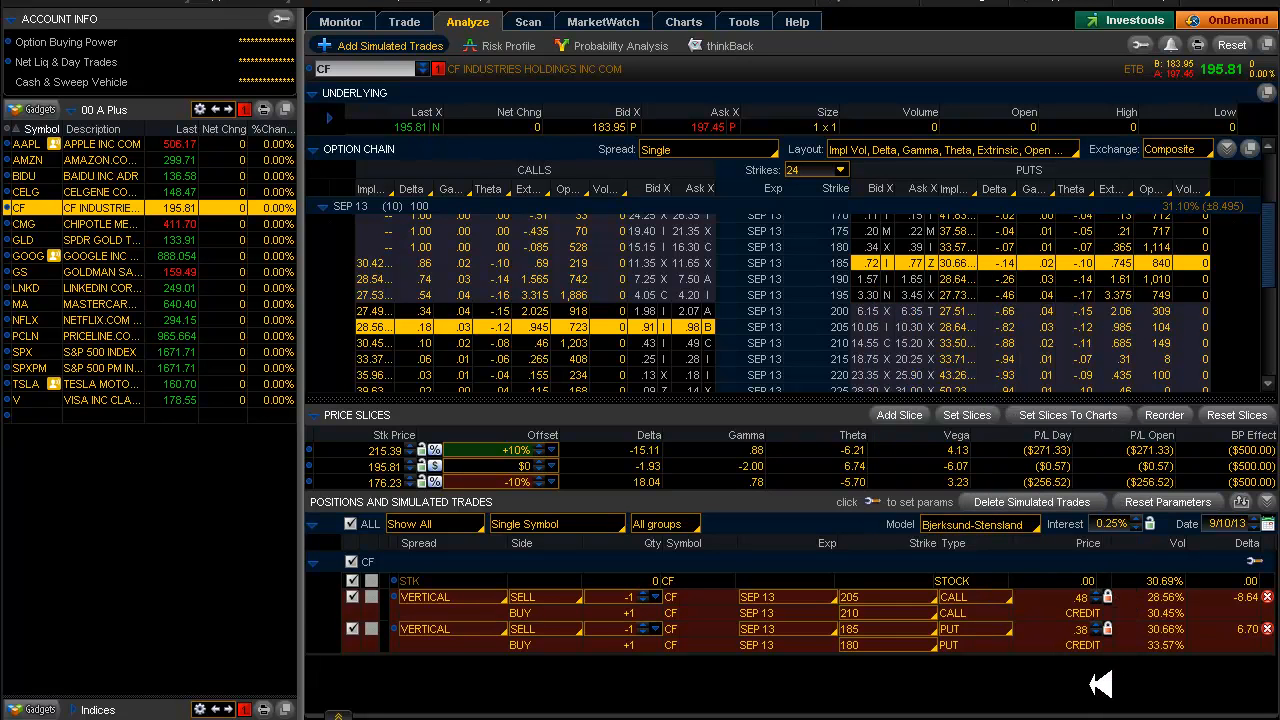
{"action": "mouse_move", "coordinate": [1096, 664]}
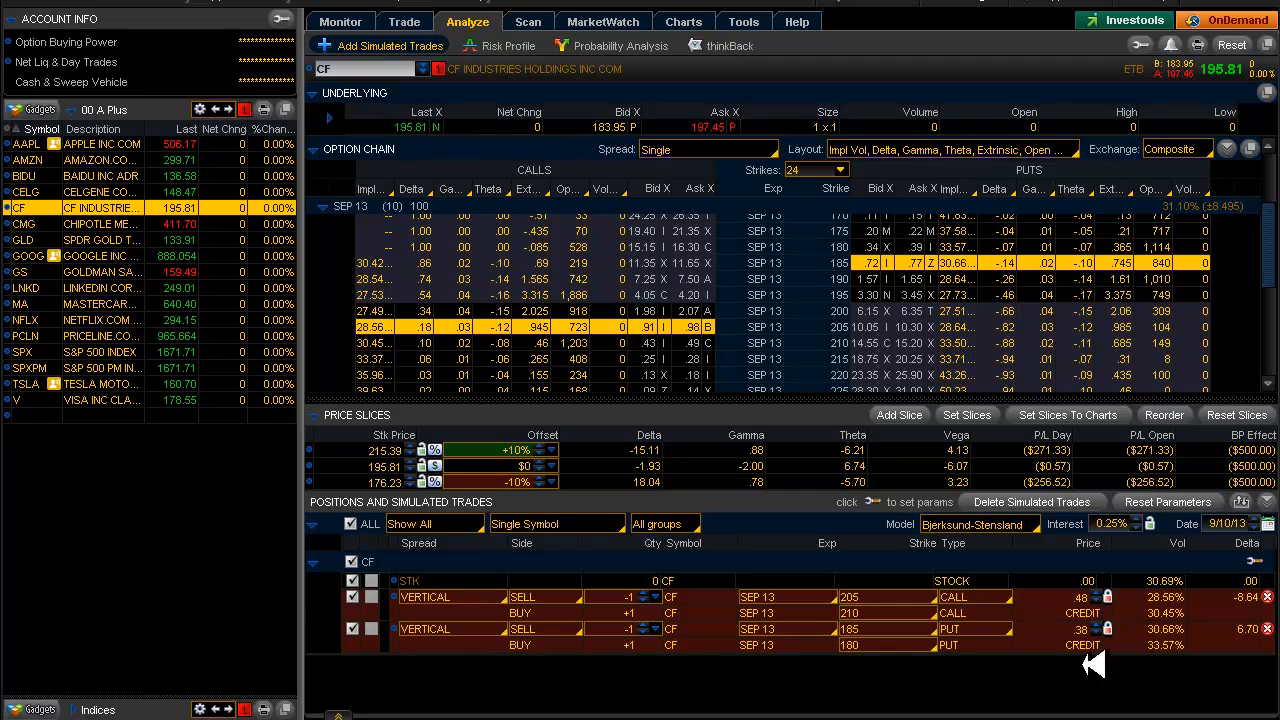
{"action": "mouse_move", "coordinate": [1120, 700]}
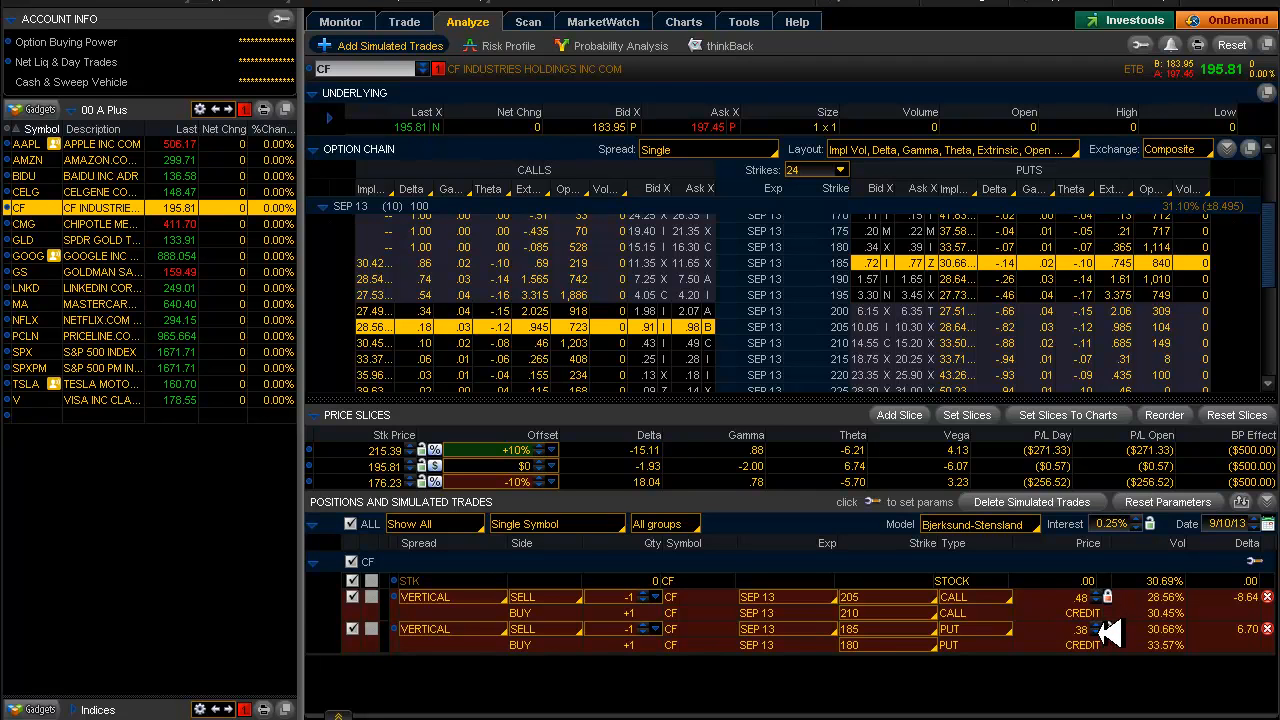
{"action": "mouse_move", "coordinate": [450, 122]}
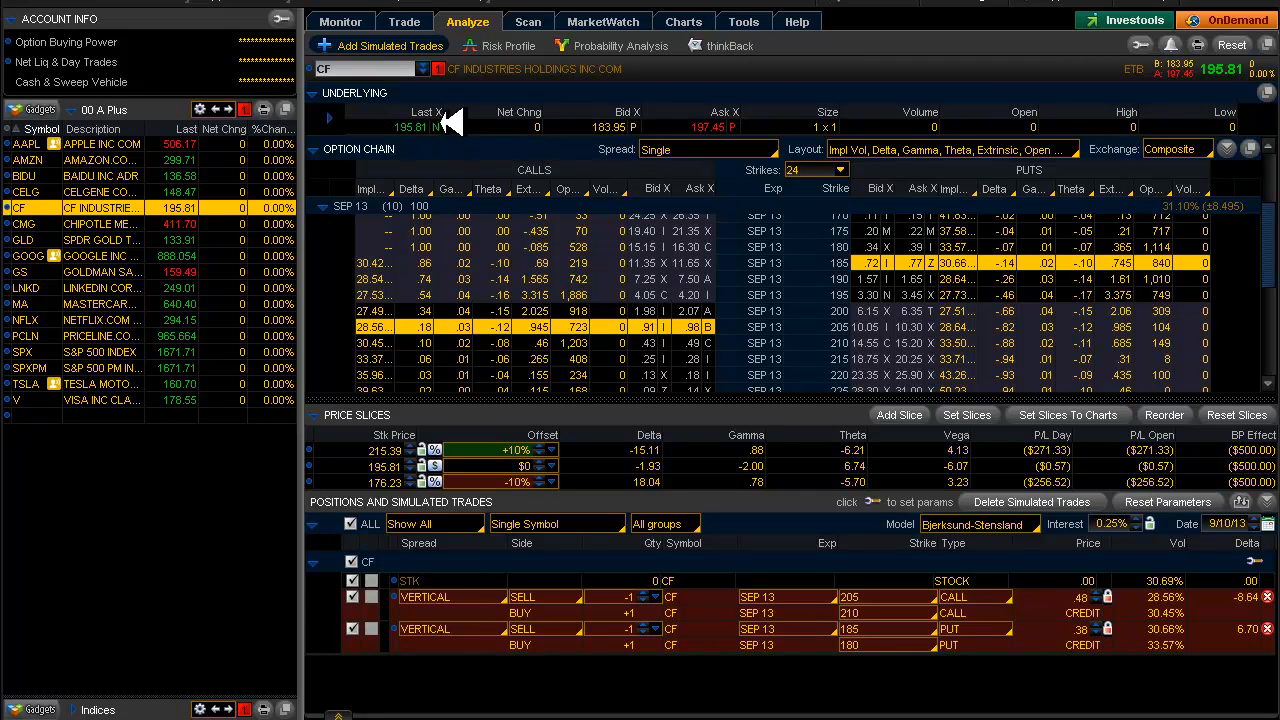
{"action": "mouse_move", "coordinate": [630, 184]}
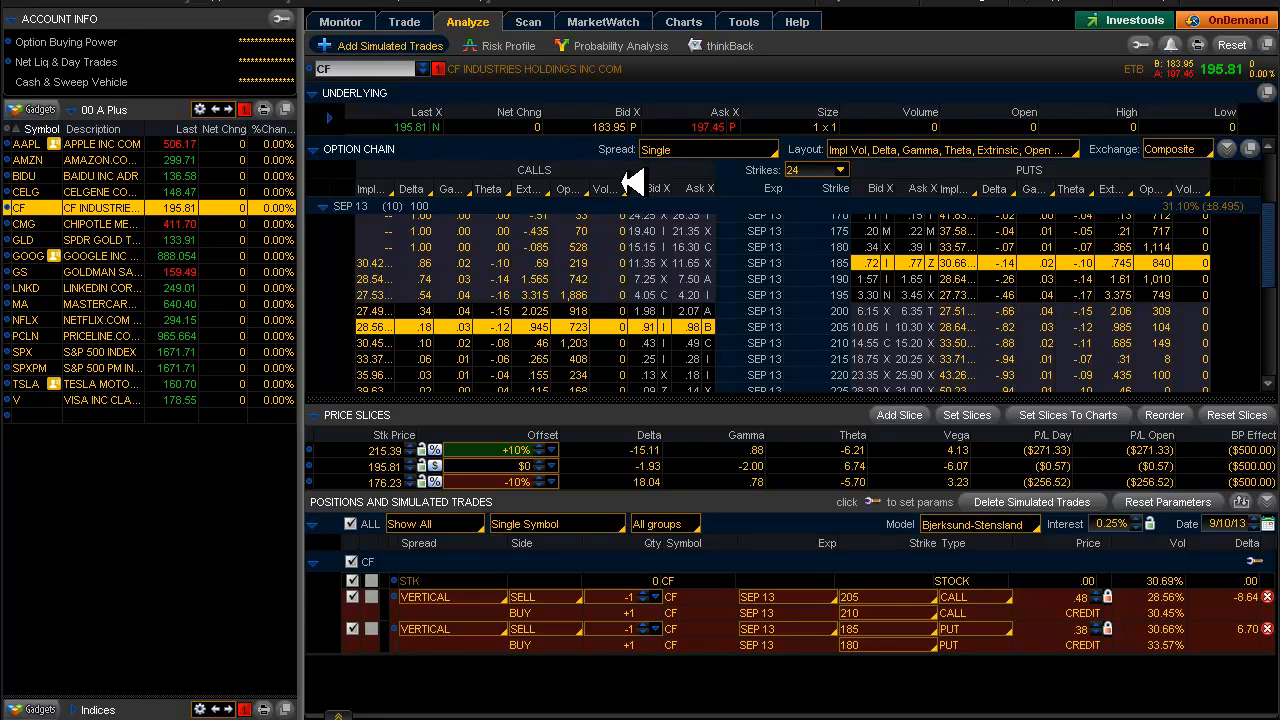
{"action": "mouse_move", "coordinate": [396, 232]}
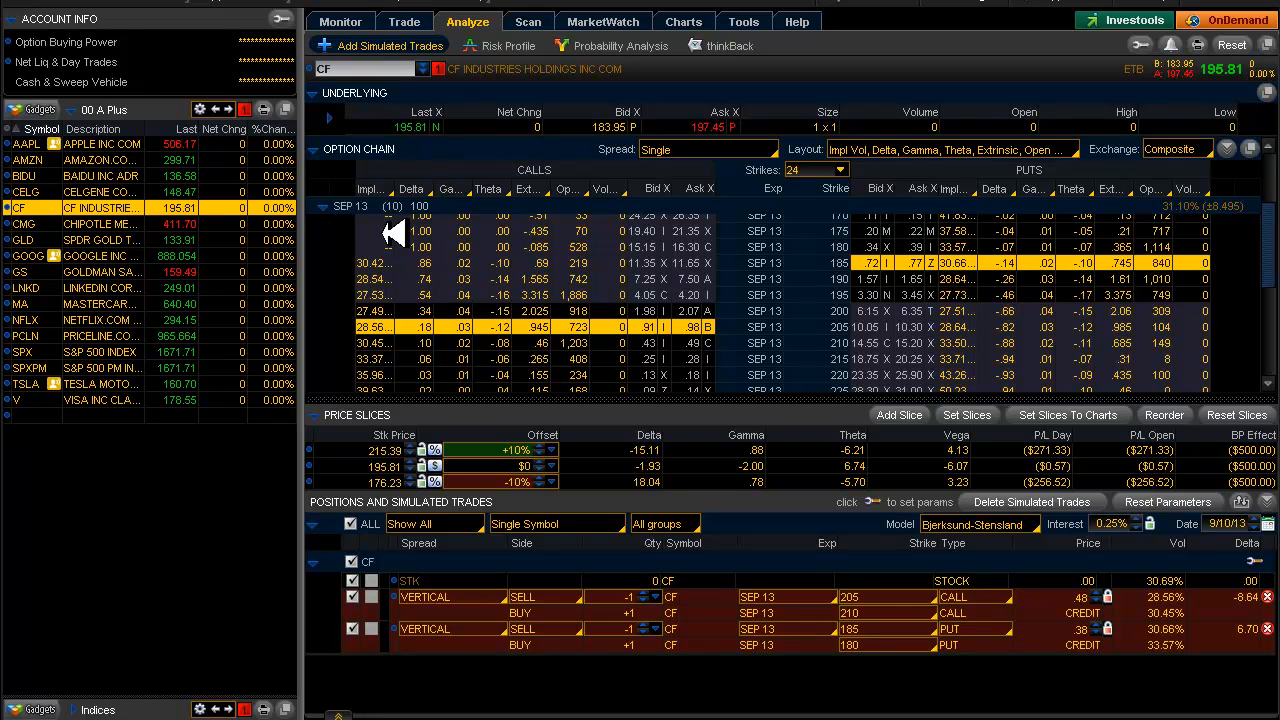
{"action": "left_click", "coordinate": [508, 44]}
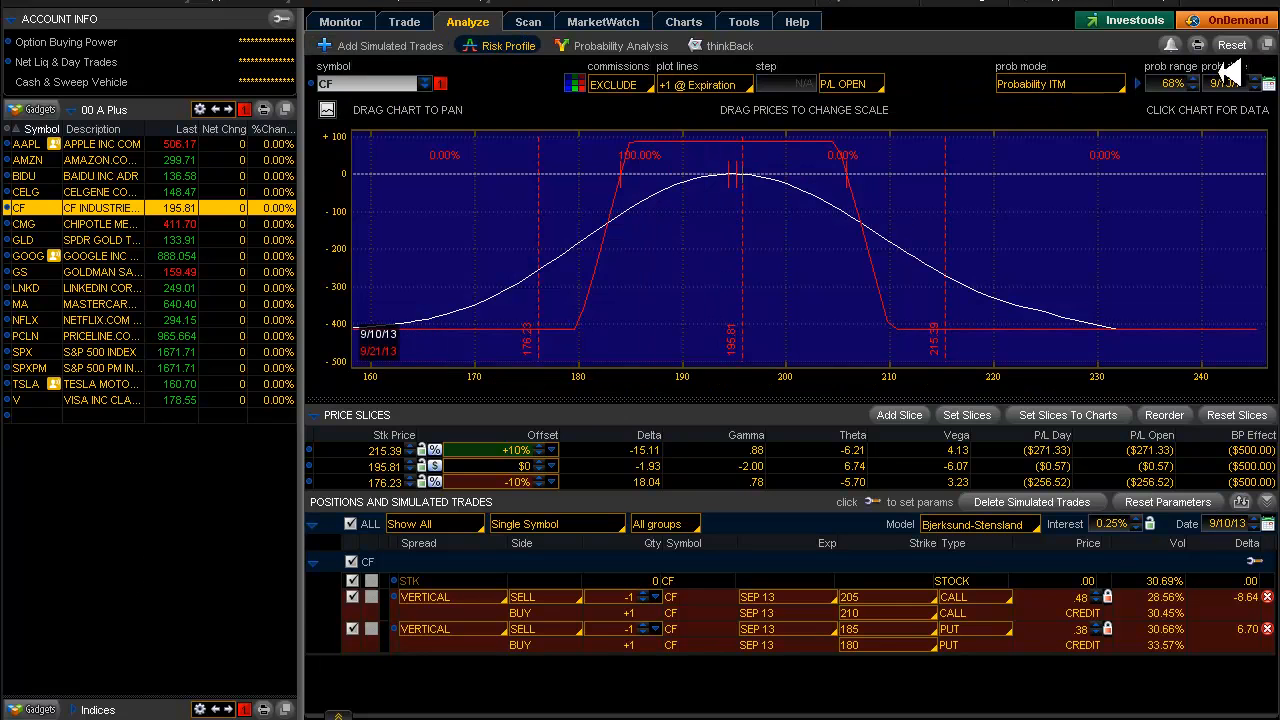
Set the probability date to September 21, 2013 on CF's iron condor risk graph
{"action": "left_click", "coordinate": [1268, 84]}
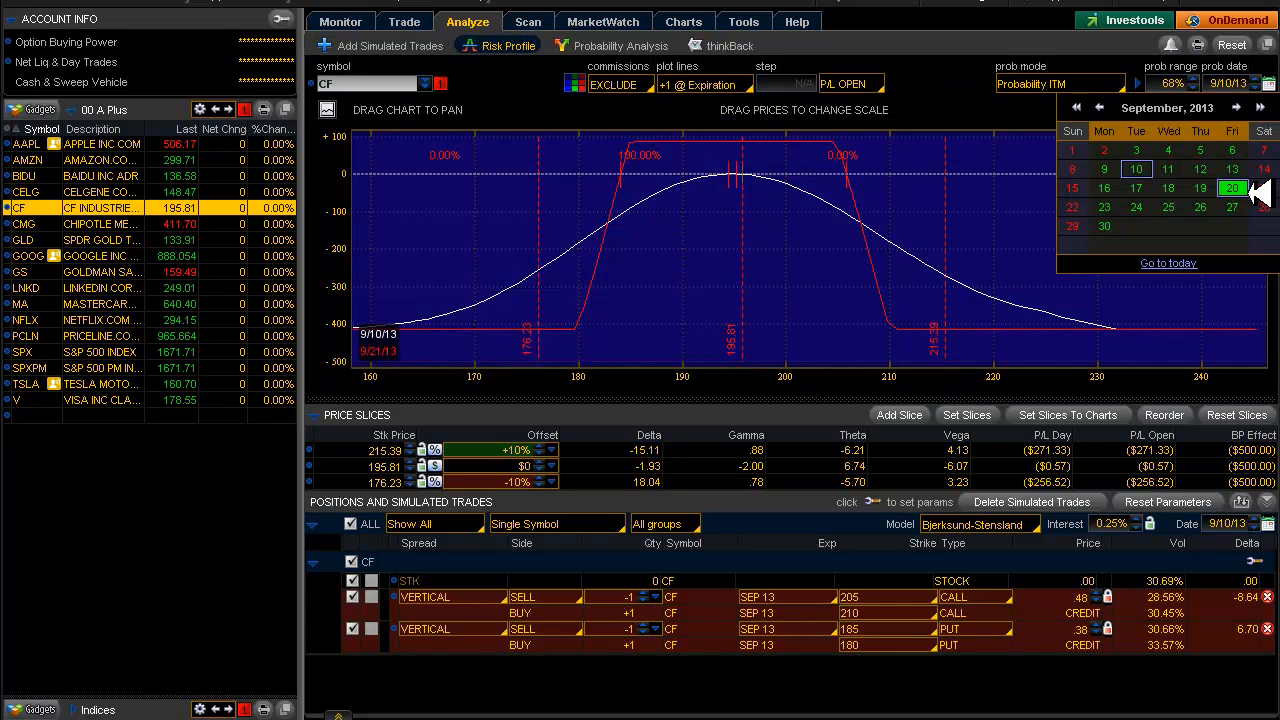
{"action": "left_click", "coordinate": [1232, 188]}
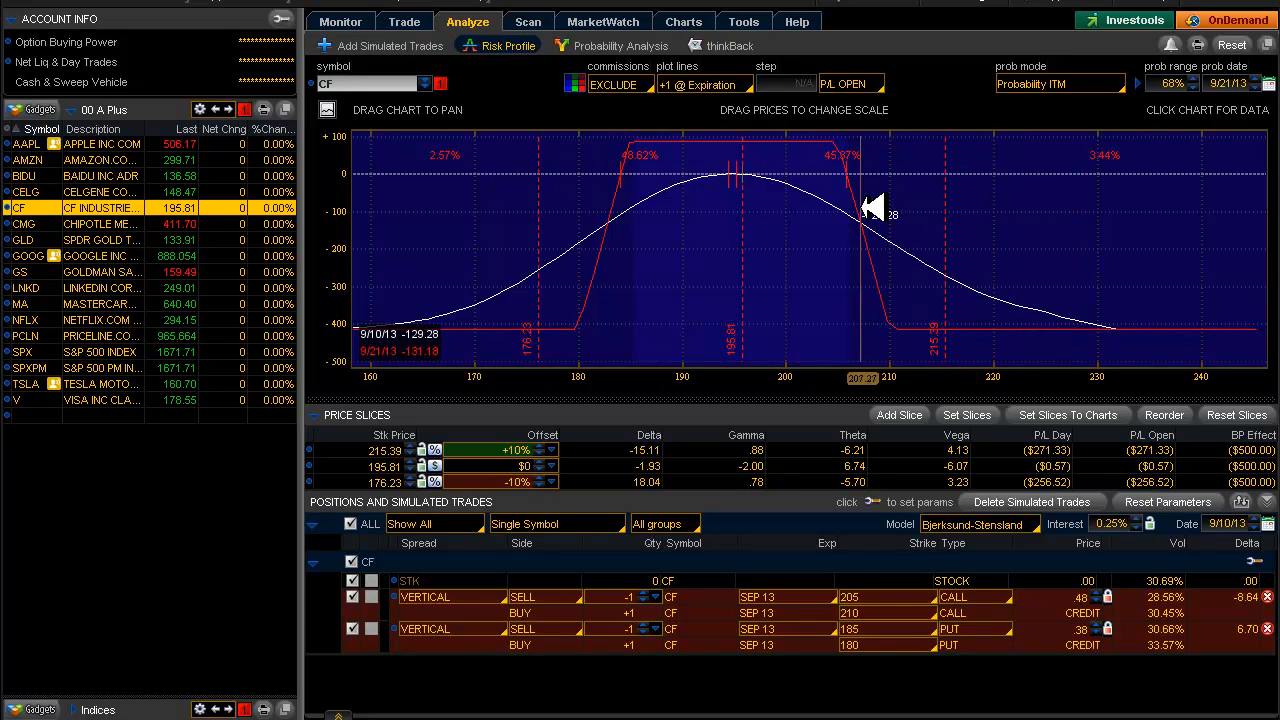
{"action": "mouse_move", "coordinate": [728, 198]}
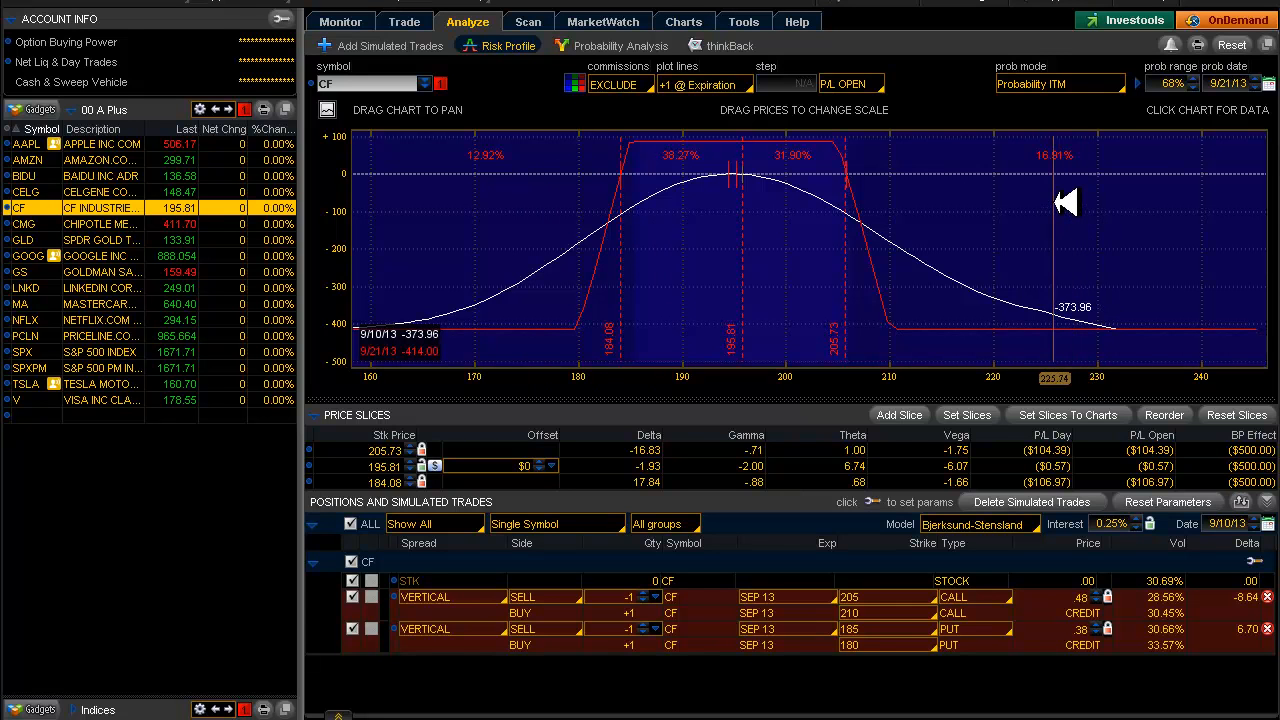
{"action": "mouse_move", "coordinate": [850, 190]}
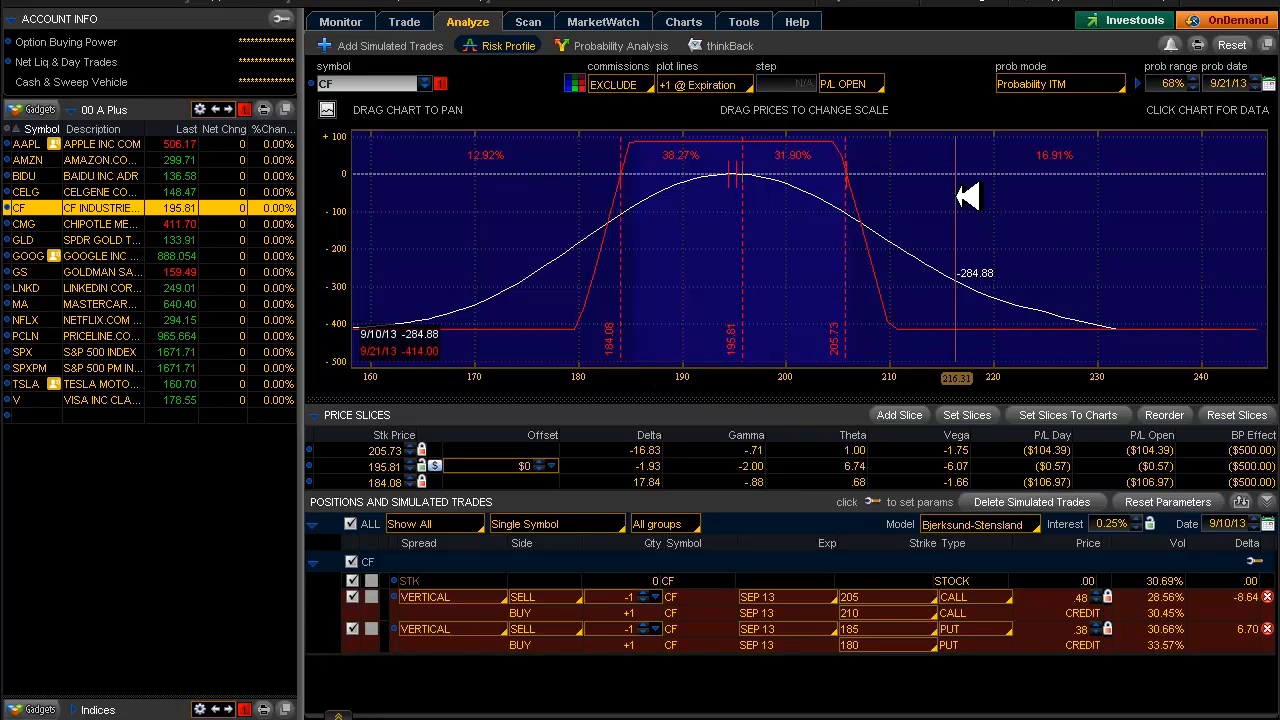
{"action": "mouse_move", "coordinate": [1064, 192]}
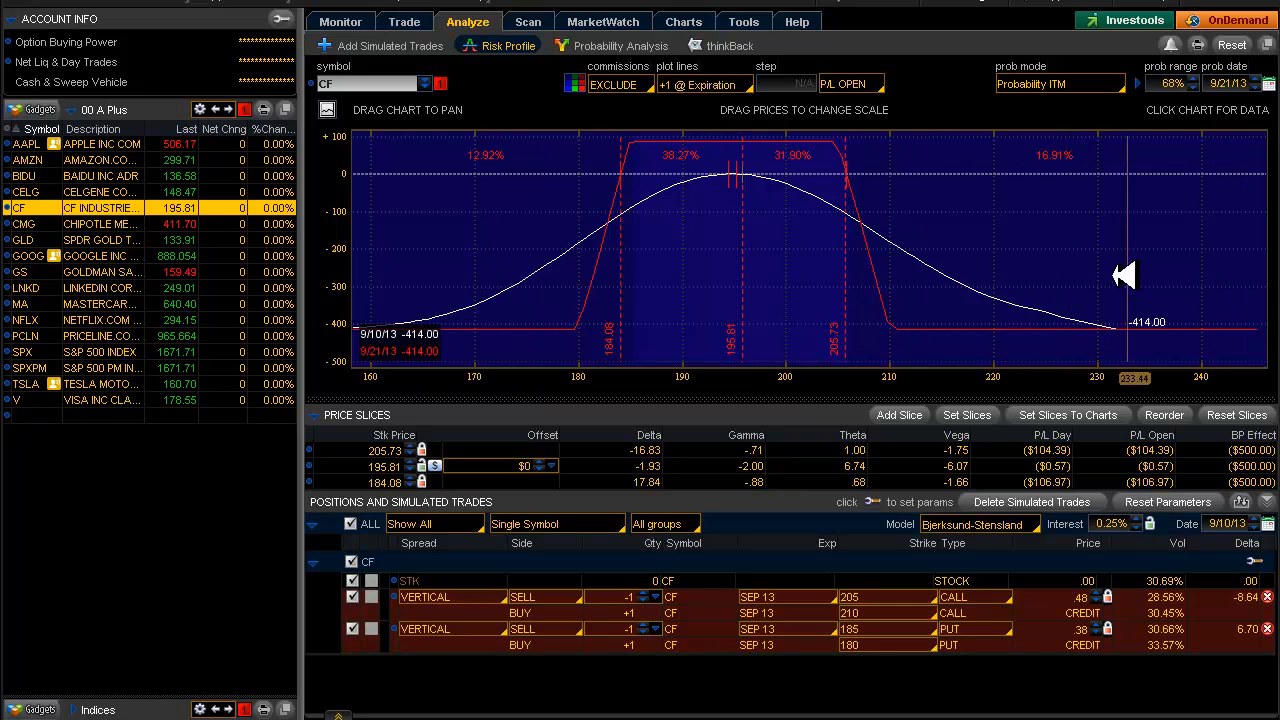
{"action": "mouse_move", "coordinate": [1136, 256]}
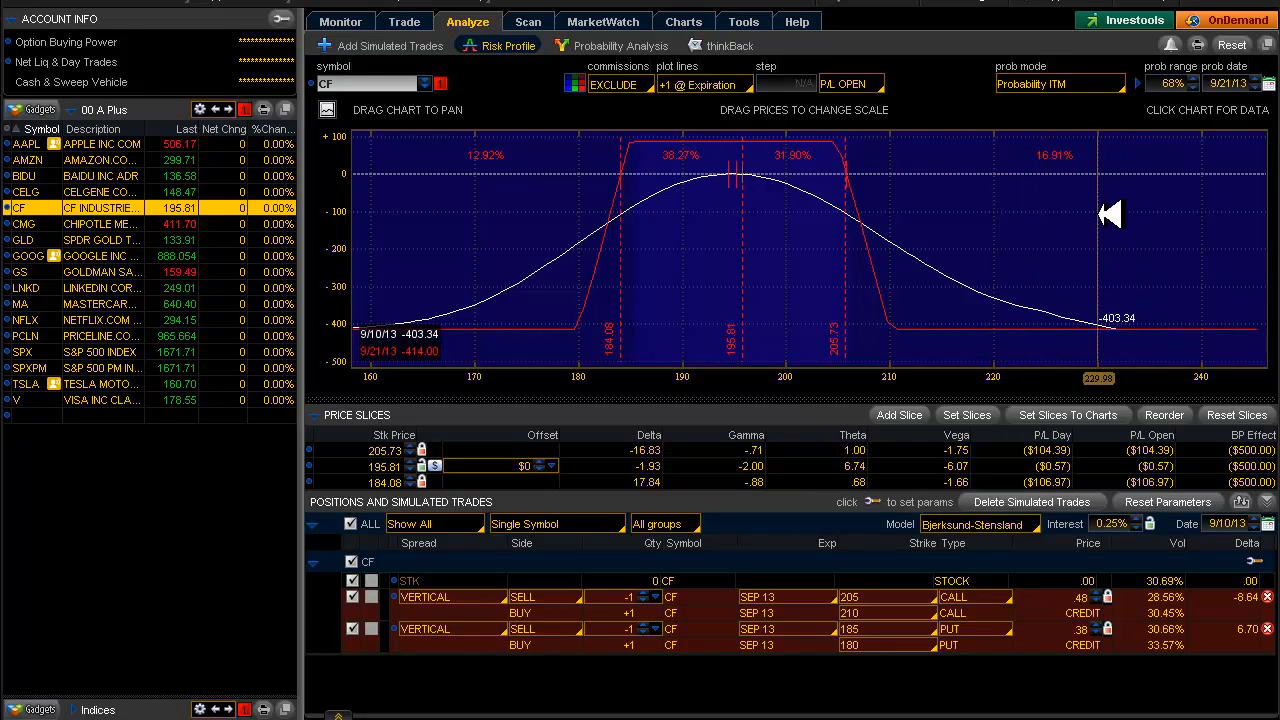
{"action": "mouse_move", "coordinate": [60, 410]}
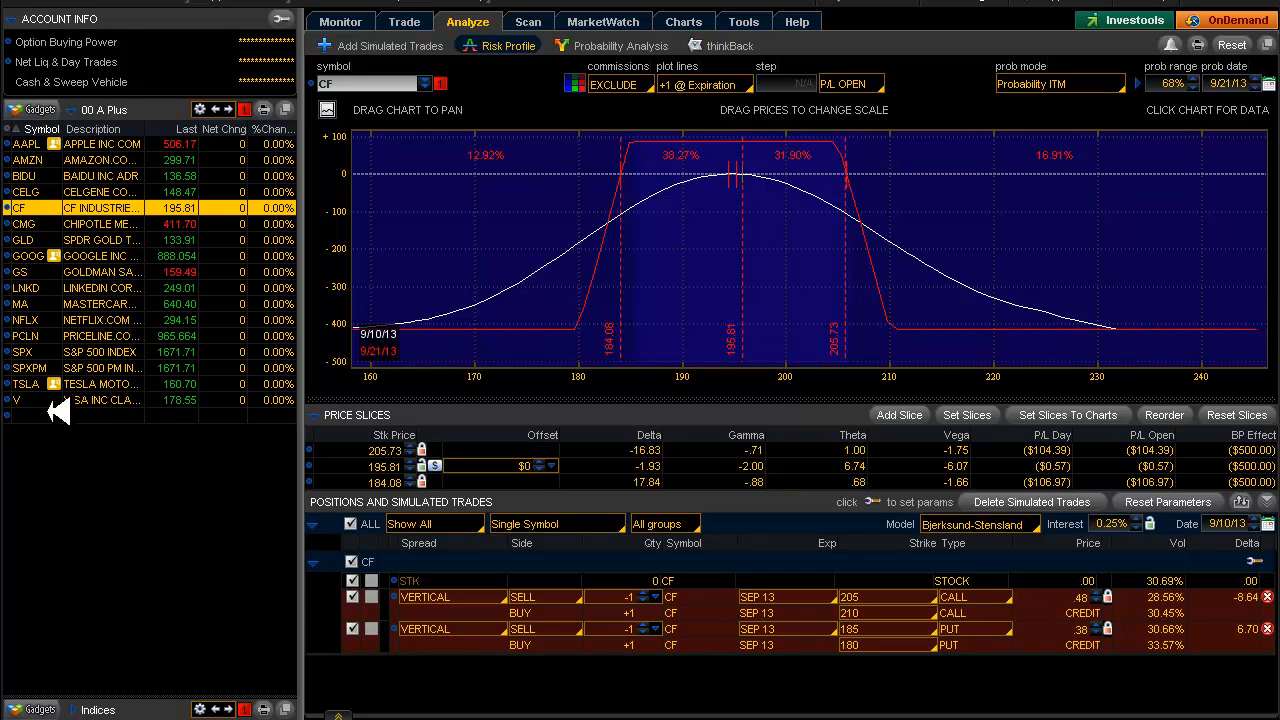
Load CMG from the watchlist into the weekly, daily and intraday chart grid and bring up the chart menu
{"action": "left_click", "coordinate": [90, 224]}
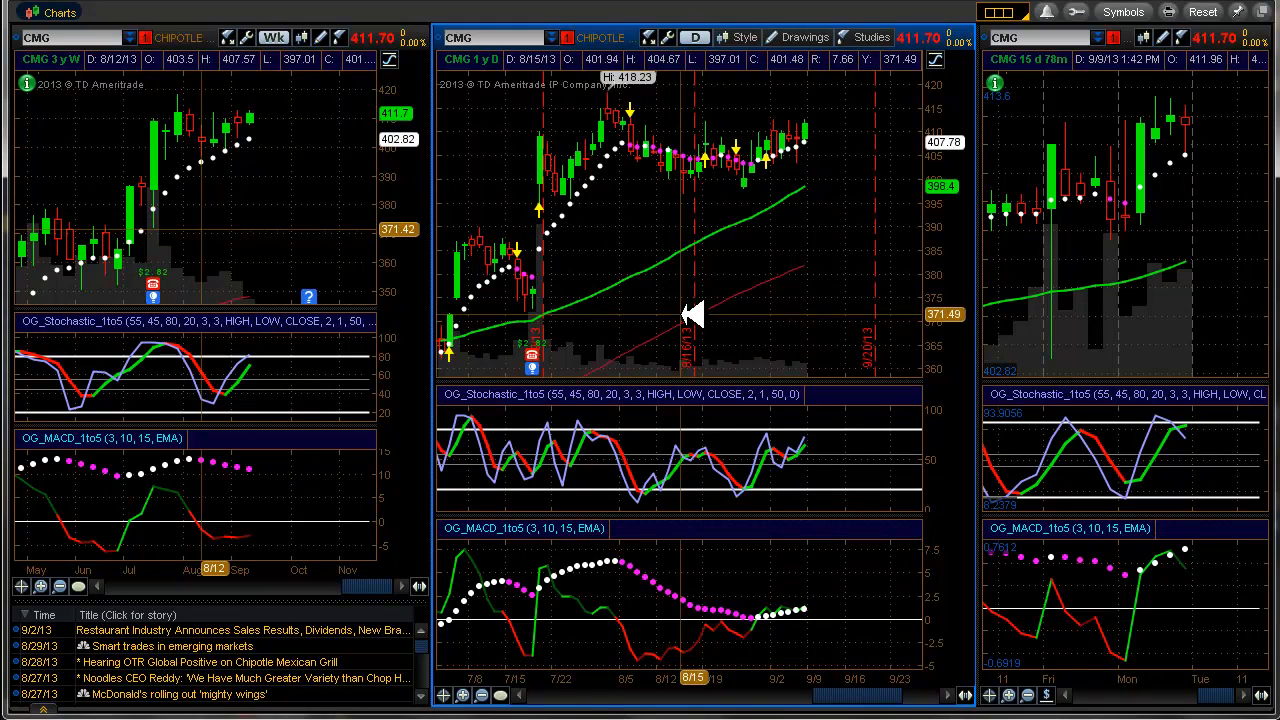
{"action": "mouse_move", "coordinate": [804, 130]}
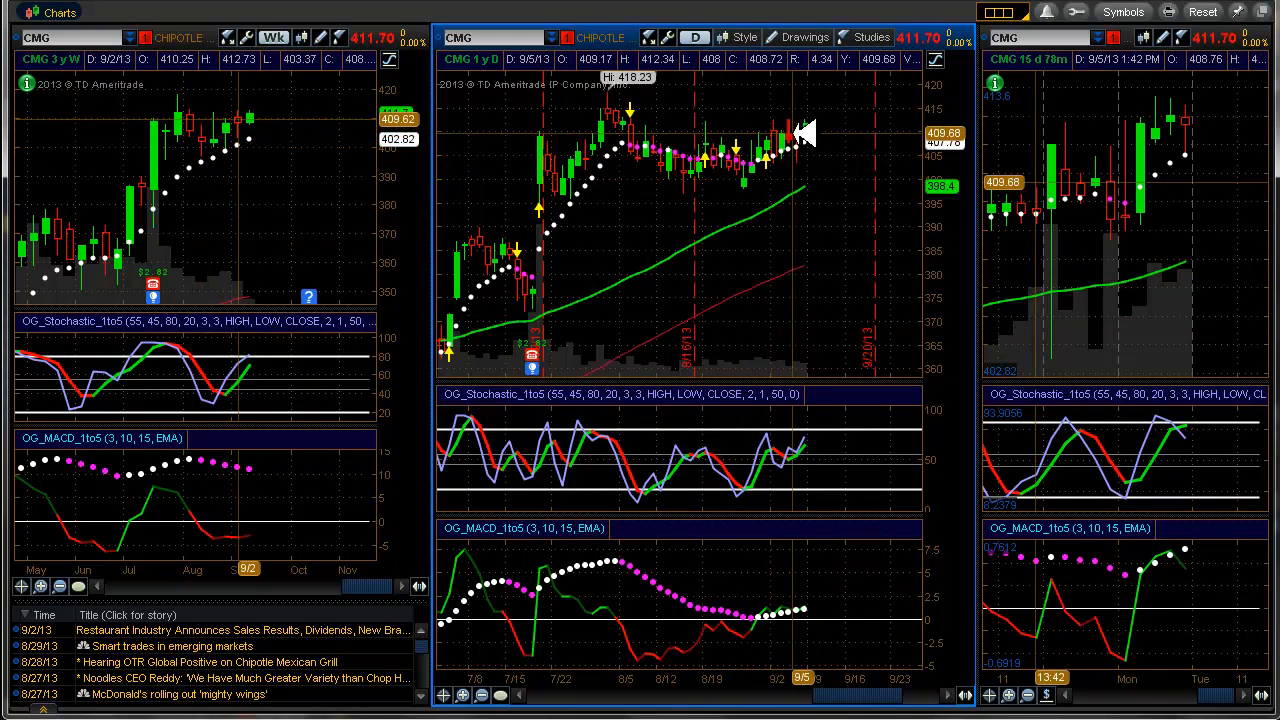
{"action": "mouse_move", "coordinate": [760, 200]}
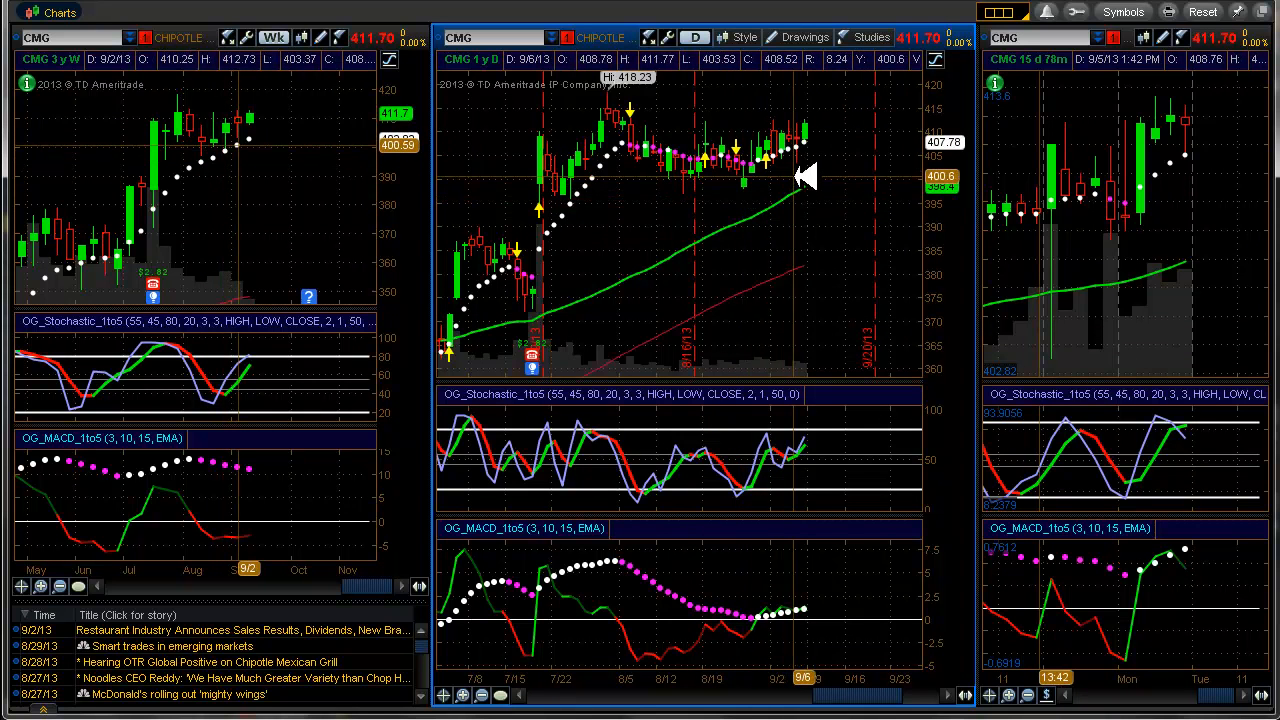
{"action": "mouse_move", "coordinate": [818, 188]}
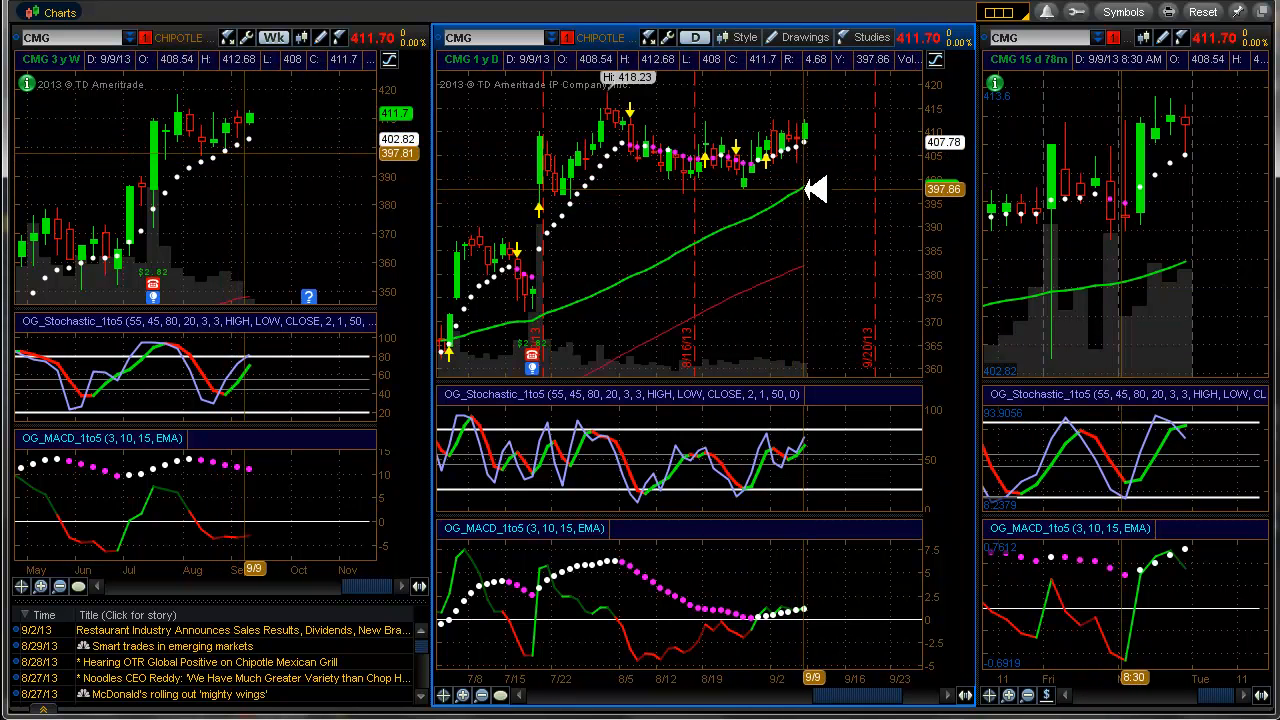
{"action": "mouse_move", "coordinate": [824, 178]}
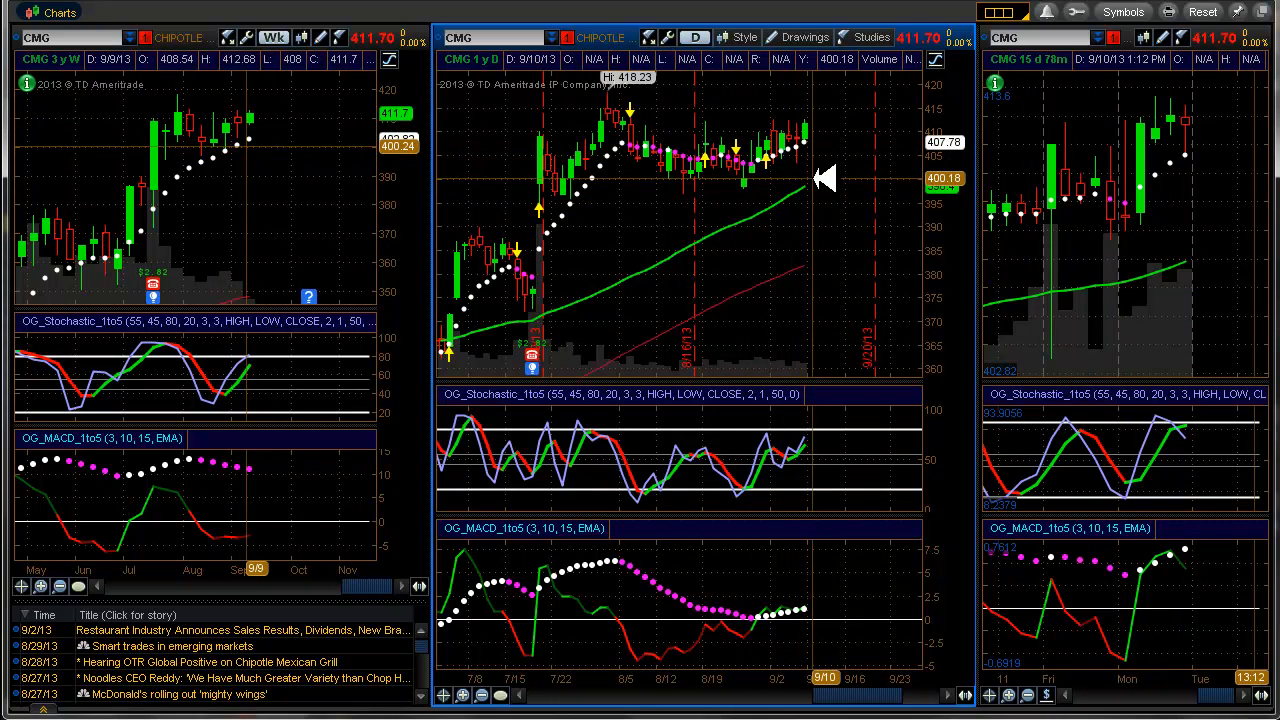
{"action": "mouse_move", "coordinate": [884, 590]}
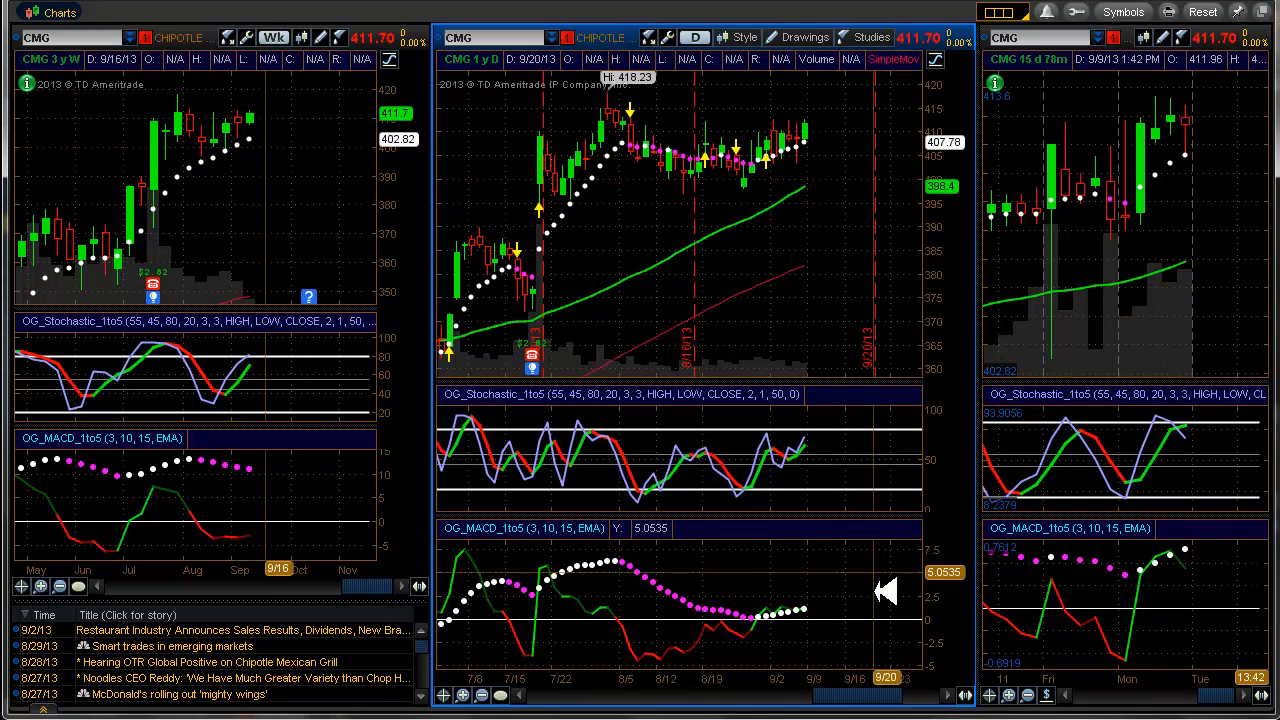
{"action": "mouse_move", "coordinate": [810, 608]}
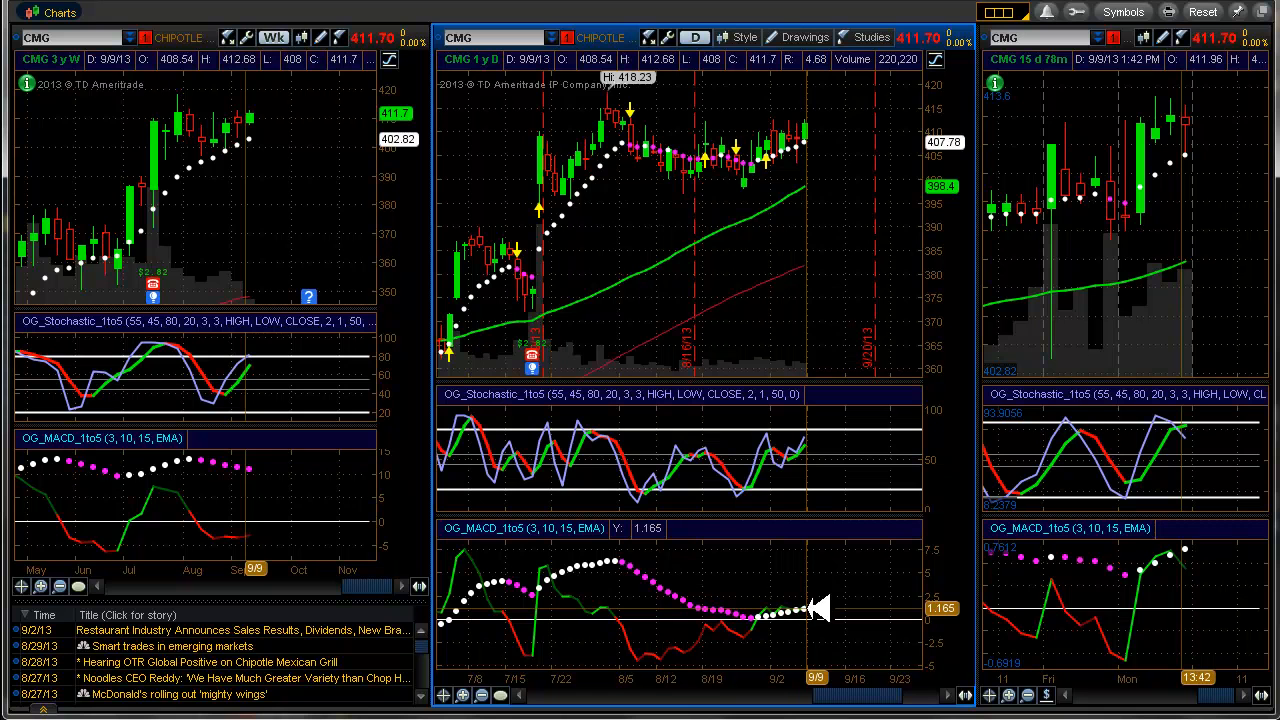
{"action": "mouse_move", "coordinate": [818, 444]}
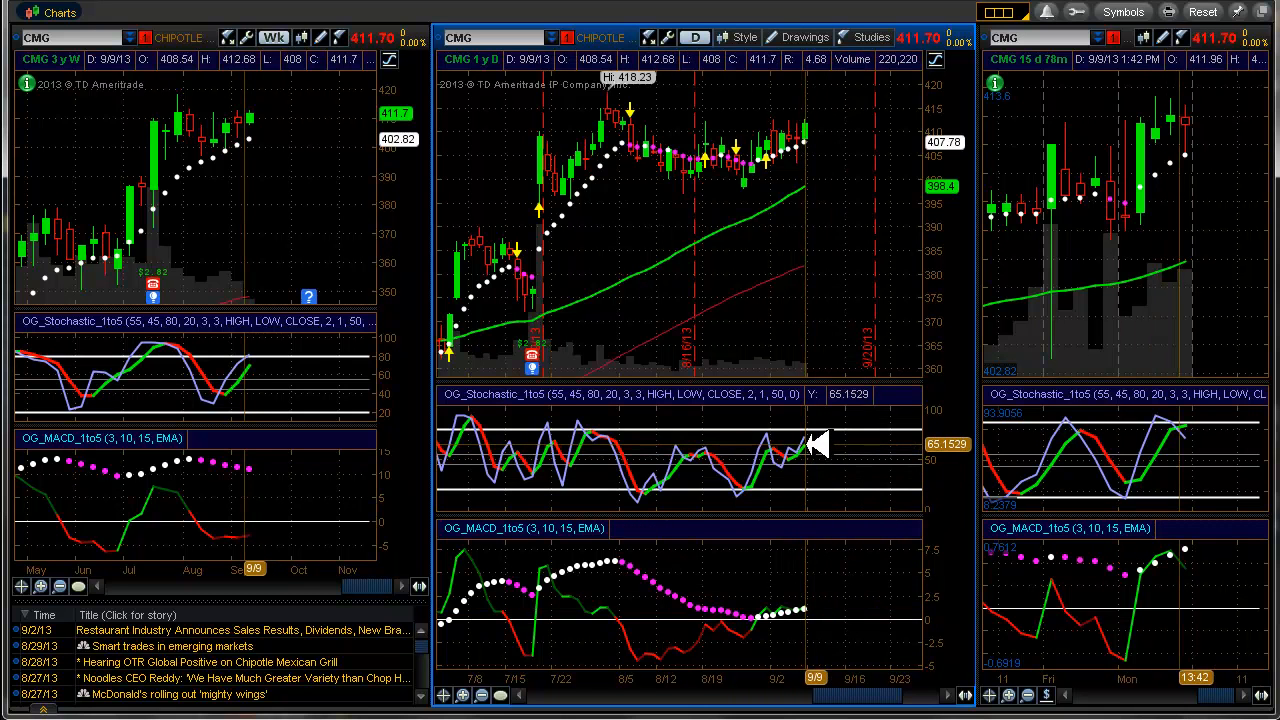
{"action": "mouse_move", "coordinate": [240, 482]}
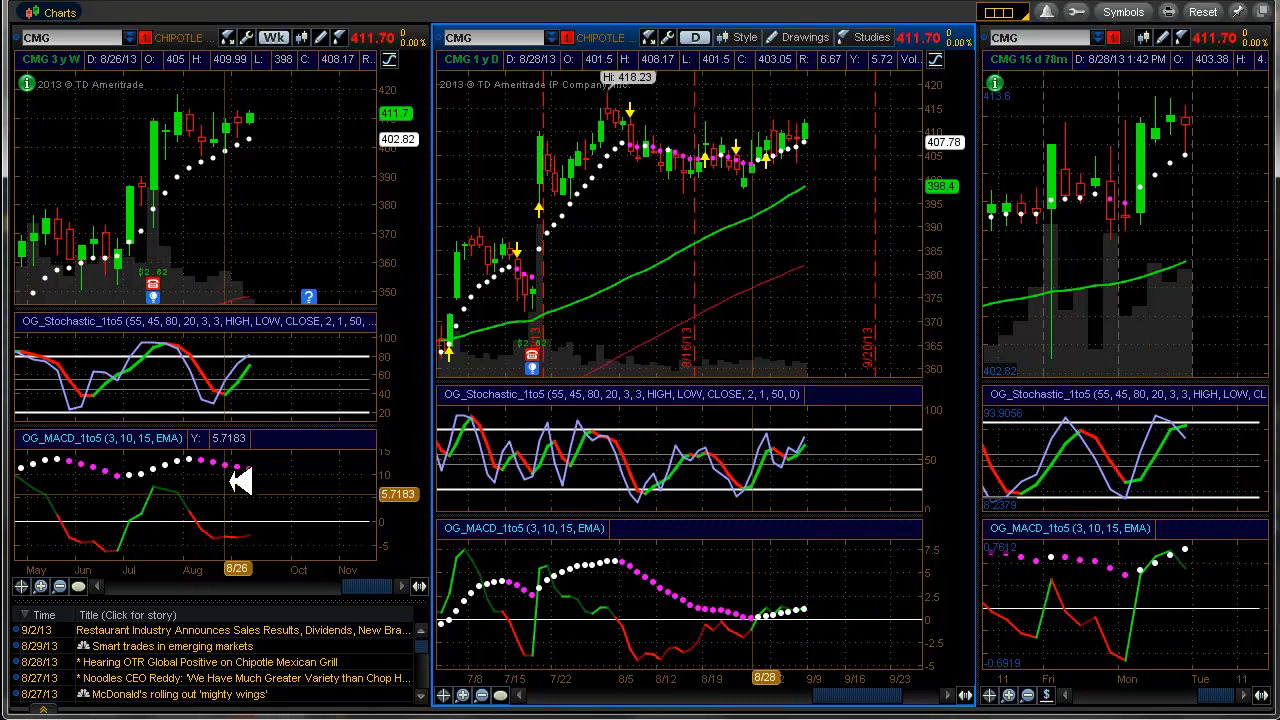
{"action": "mouse_move", "coordinate": [260, 364]}
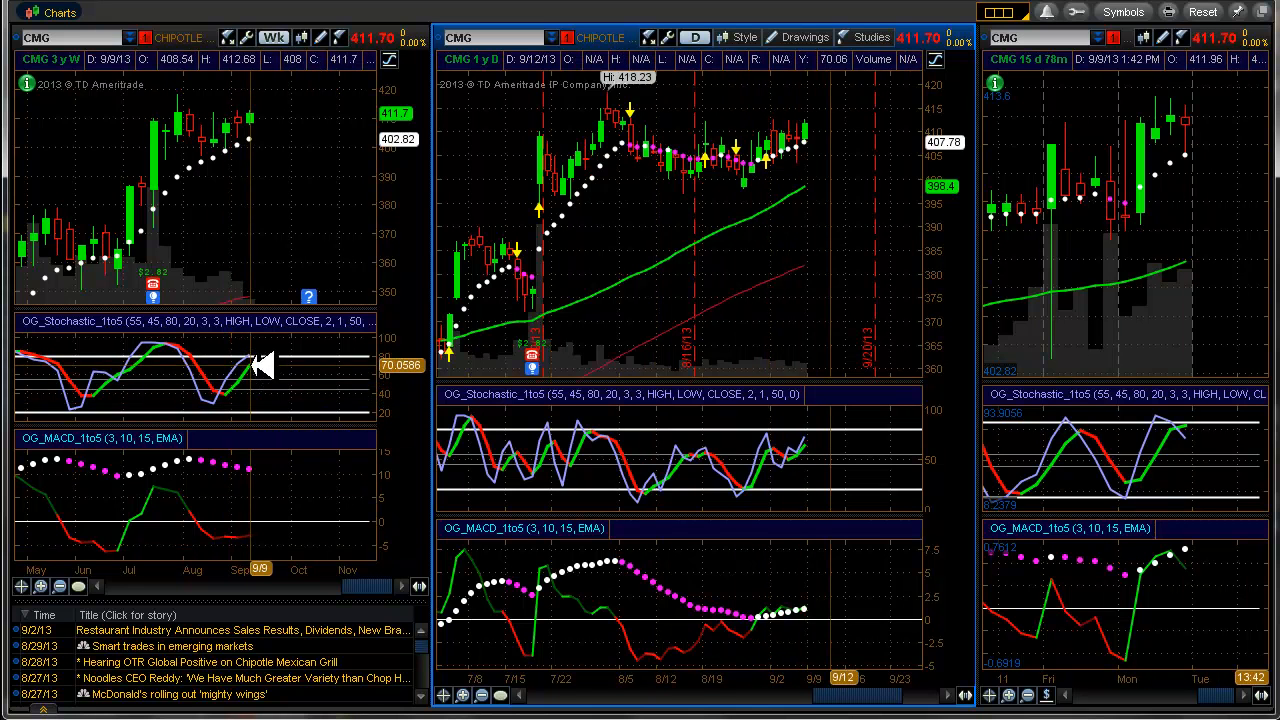
{"action": "mouse_move", "coordinate": [260, 536]}
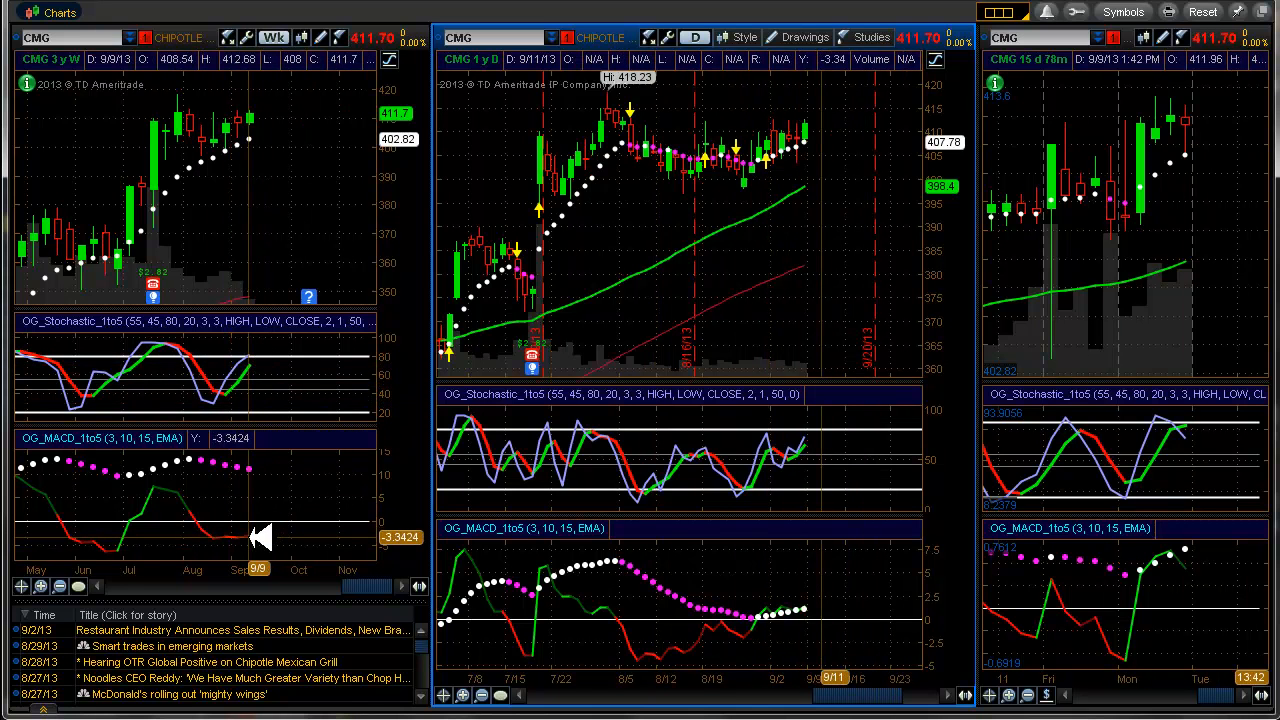
{"action": "mouse_move", "coordinate": [804, 336]}
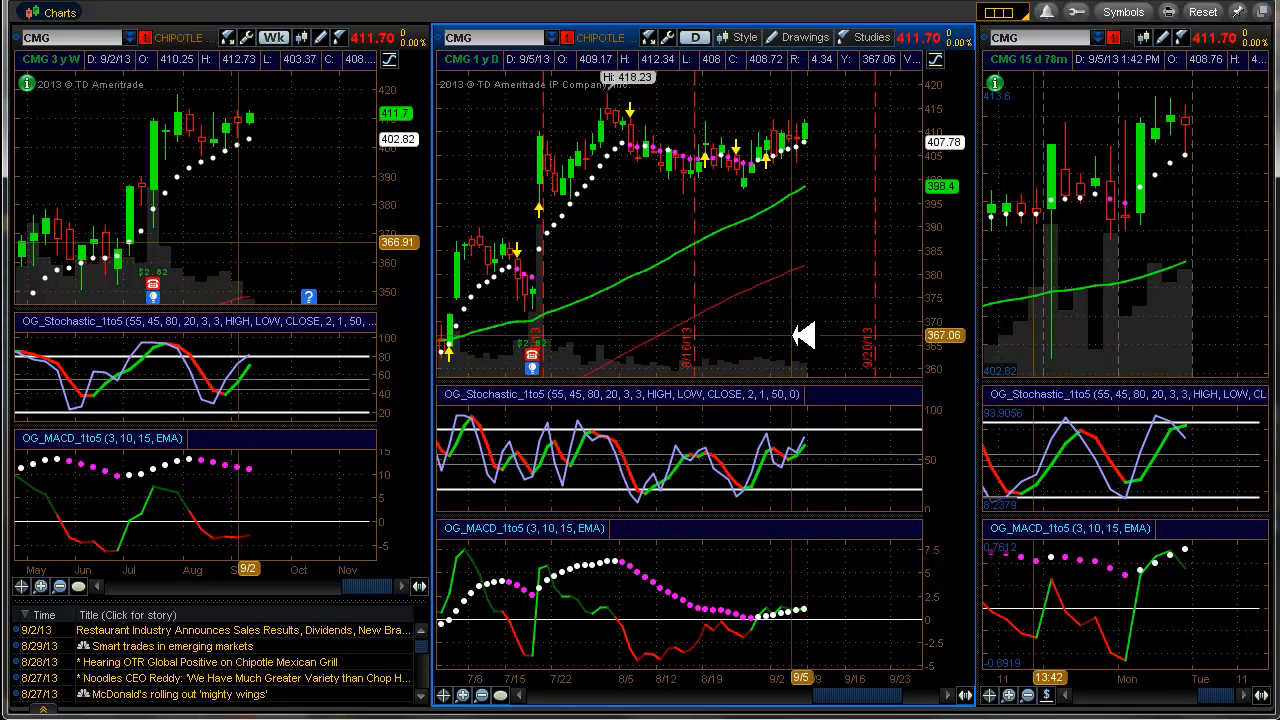
{"action": "mouse_move", "coordinate": [1096, 100]}
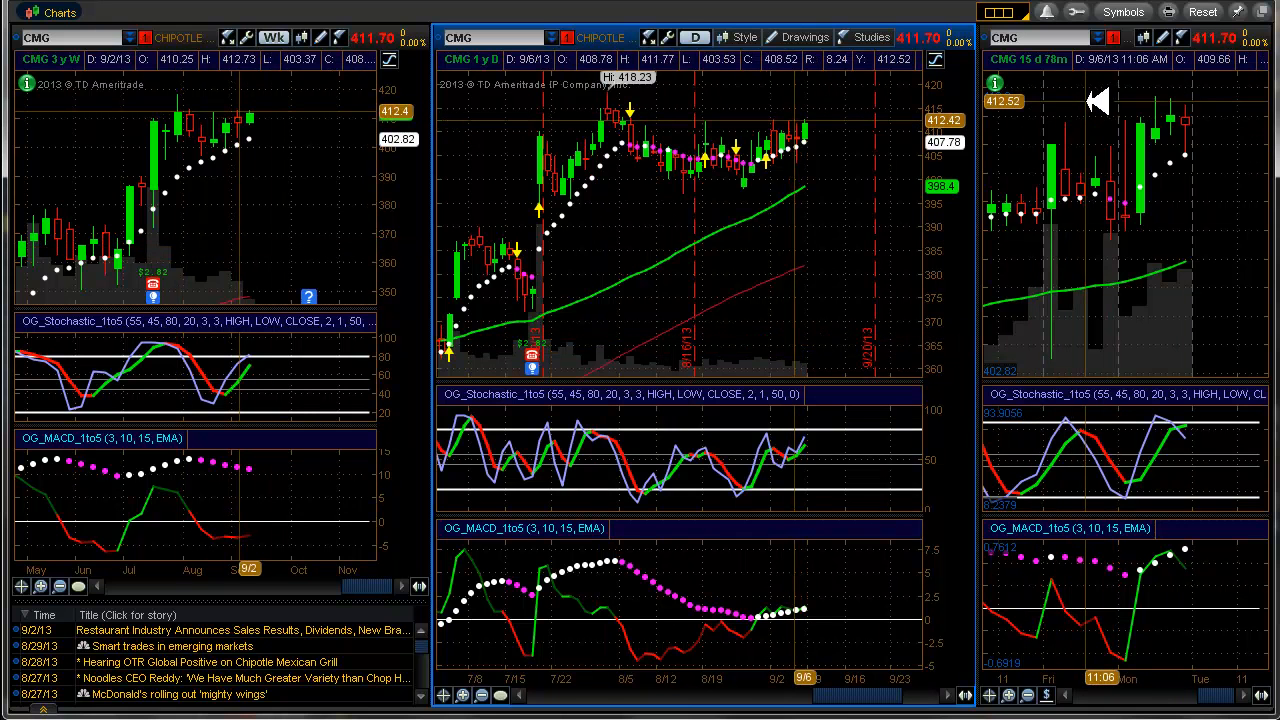
{"action": "right_click", "coordinate": [1100, 100]}
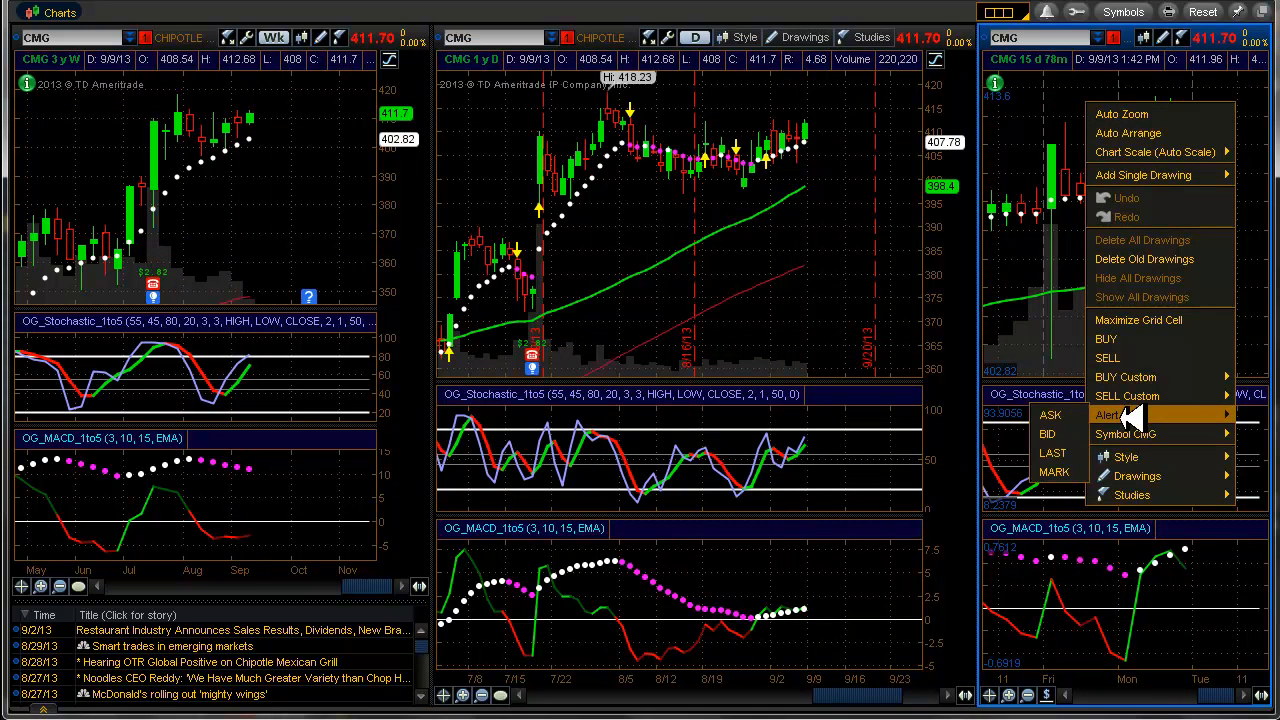
Create a CMG alert for last price at or above 412.52
{"action": "left_click", "coordinate": [1108, 414]}
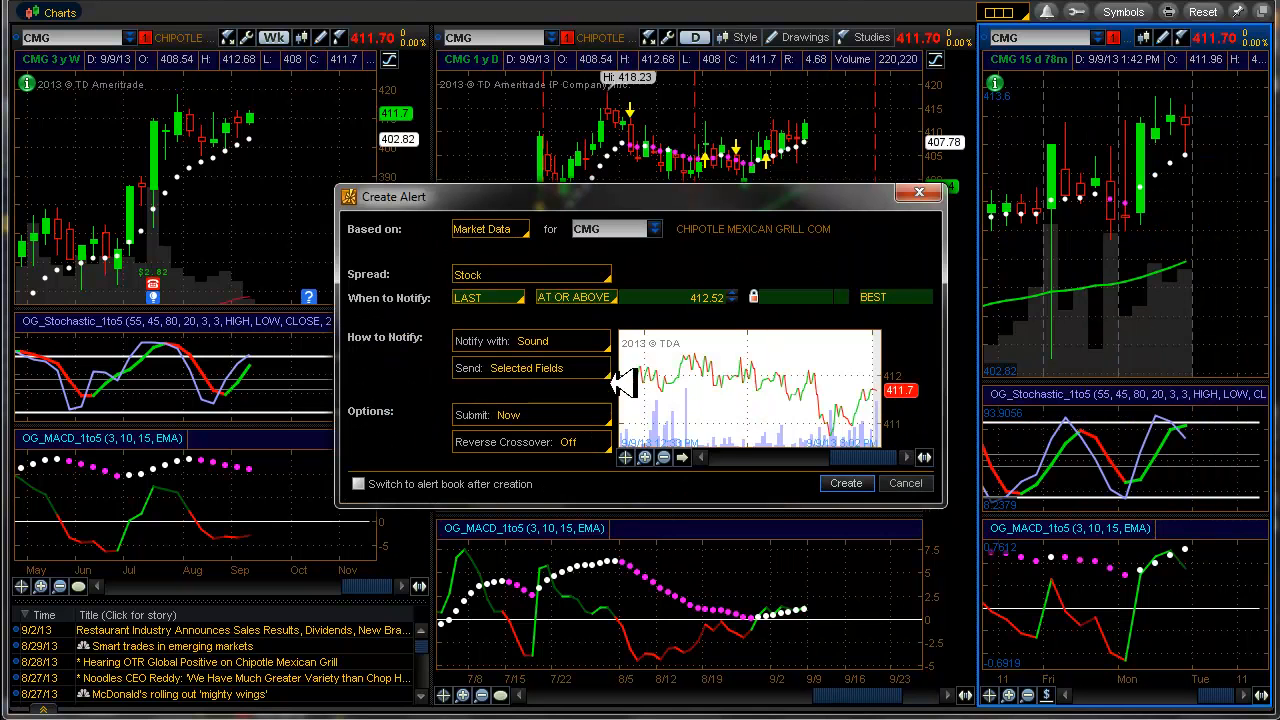
{"action": "left_click", "coordinate": [844, 482]}
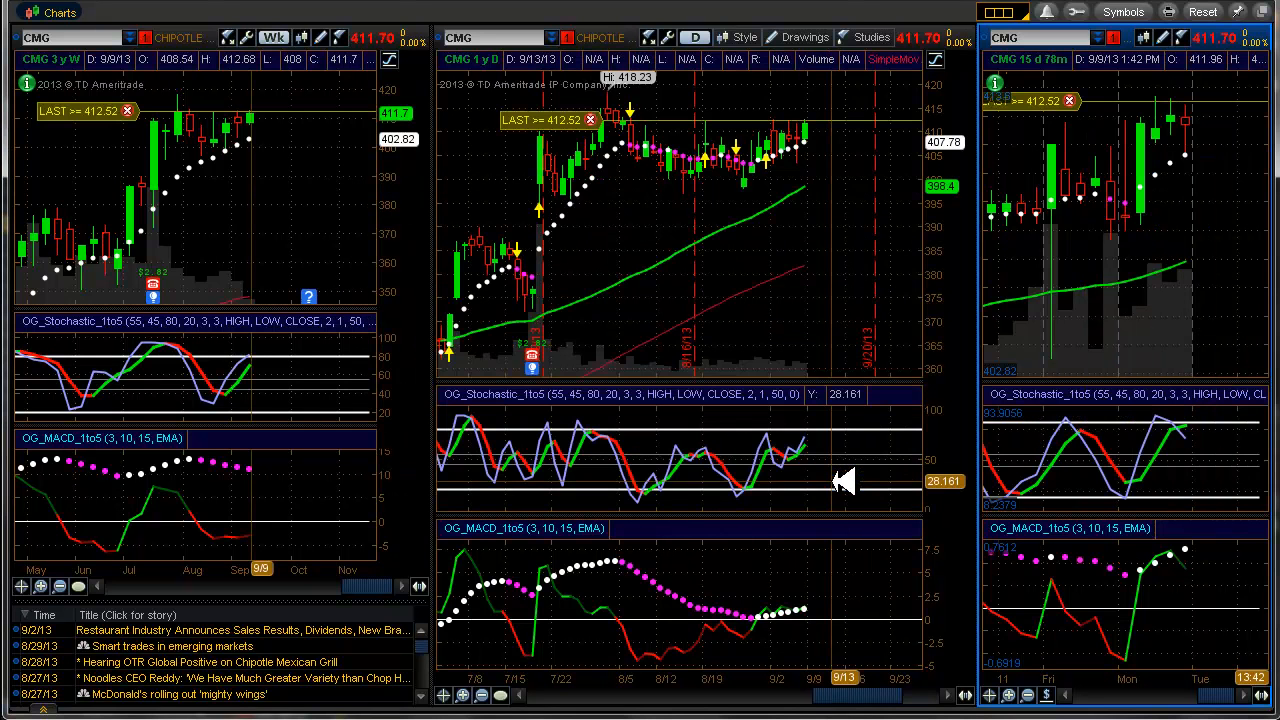
{"action": "mouse_move", "coordinate": [836, 478]}
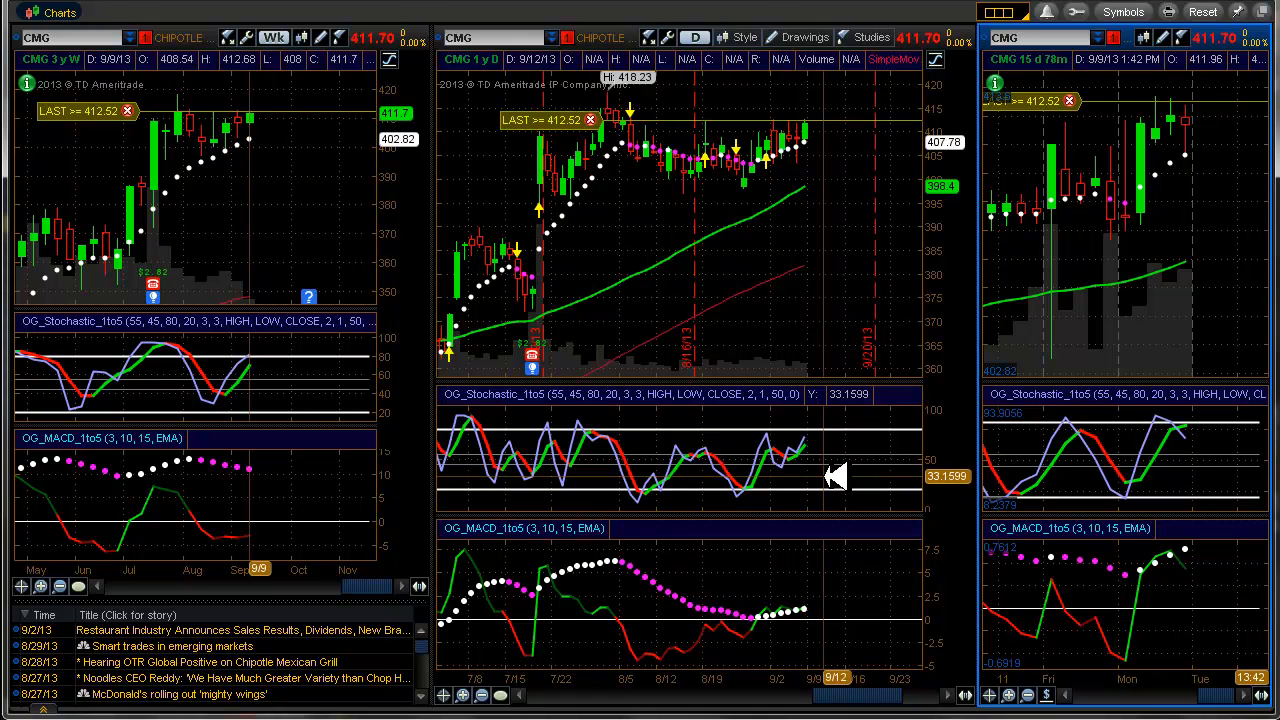
Select GOOG in the watchlist and show its three-timeframe charts
{"action": "left_click", "coordinate": [468, 20]}
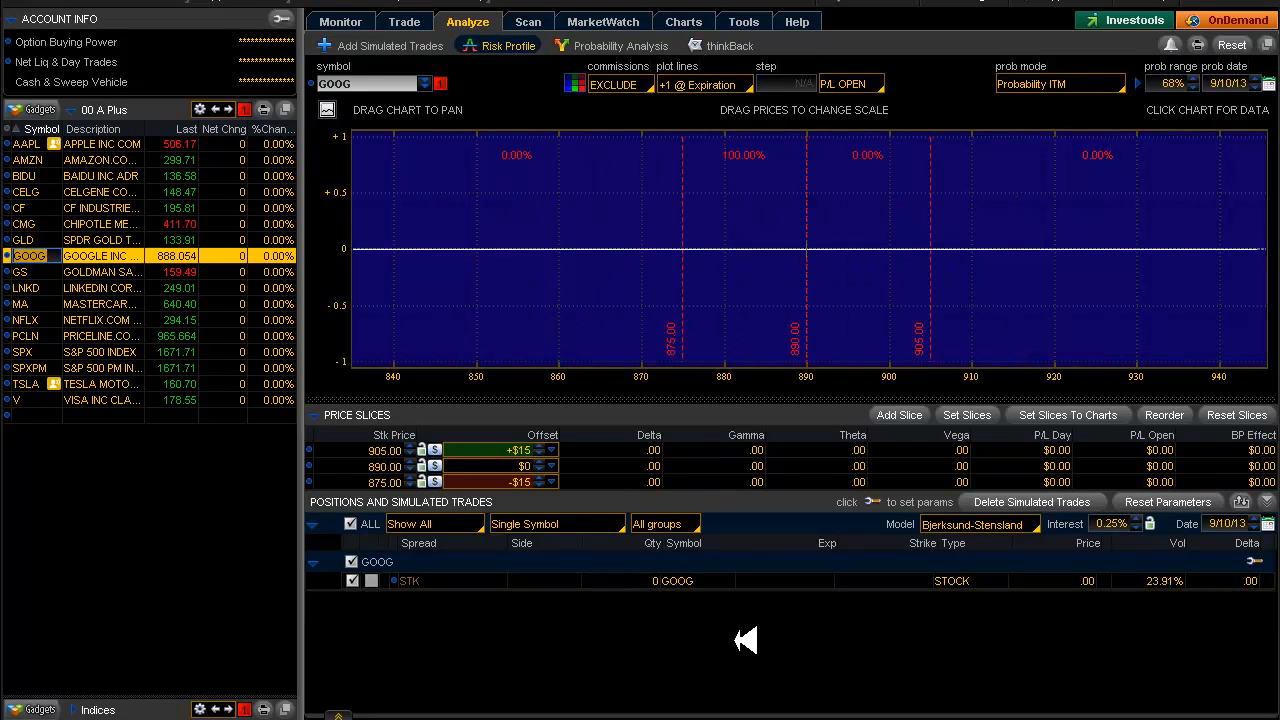
{"action": "left_click", "coordinate": [684, 20]}
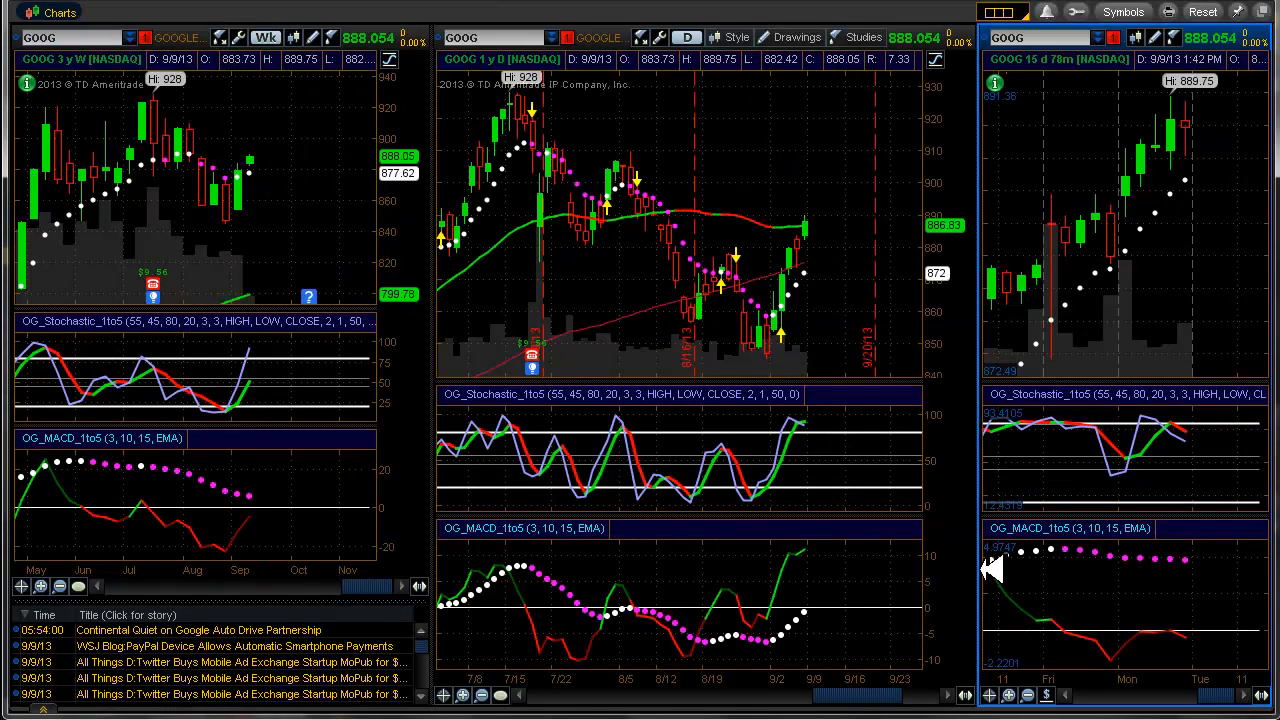
{"action": "mouse_move", "coordinate": [796, 264]}
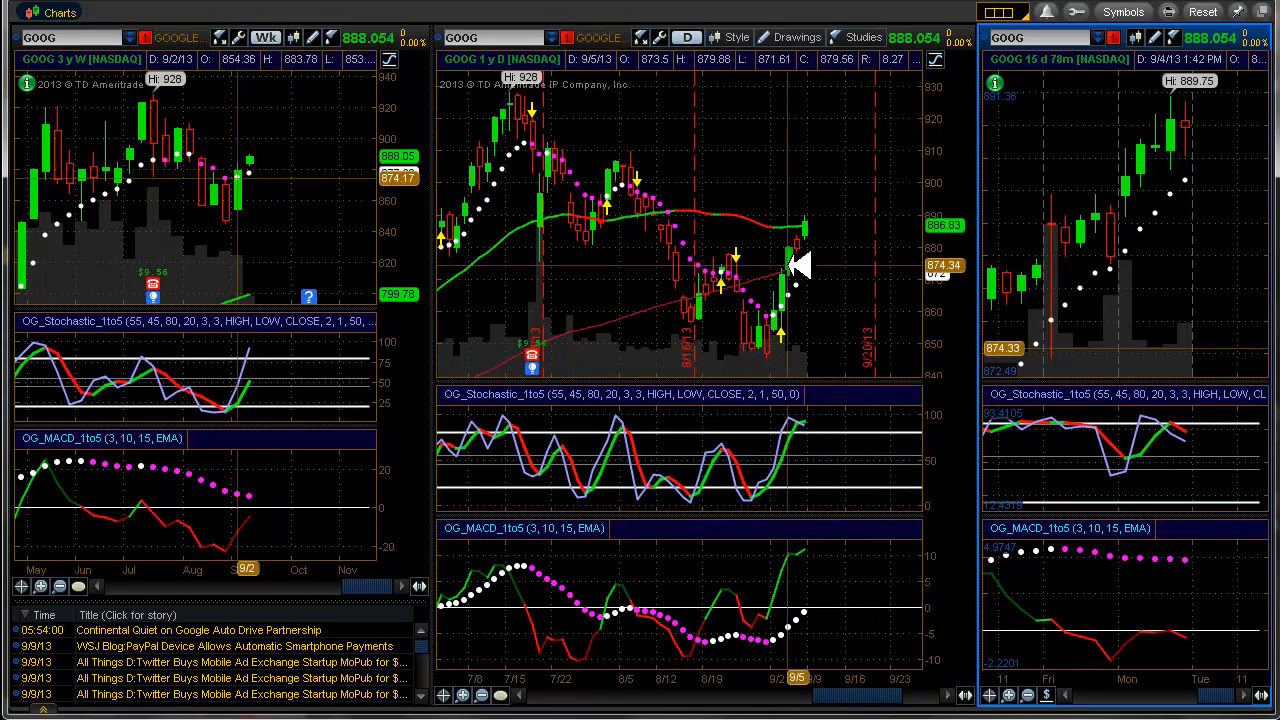
{"action": "mouse_move", "coordinate": [816, 464]}
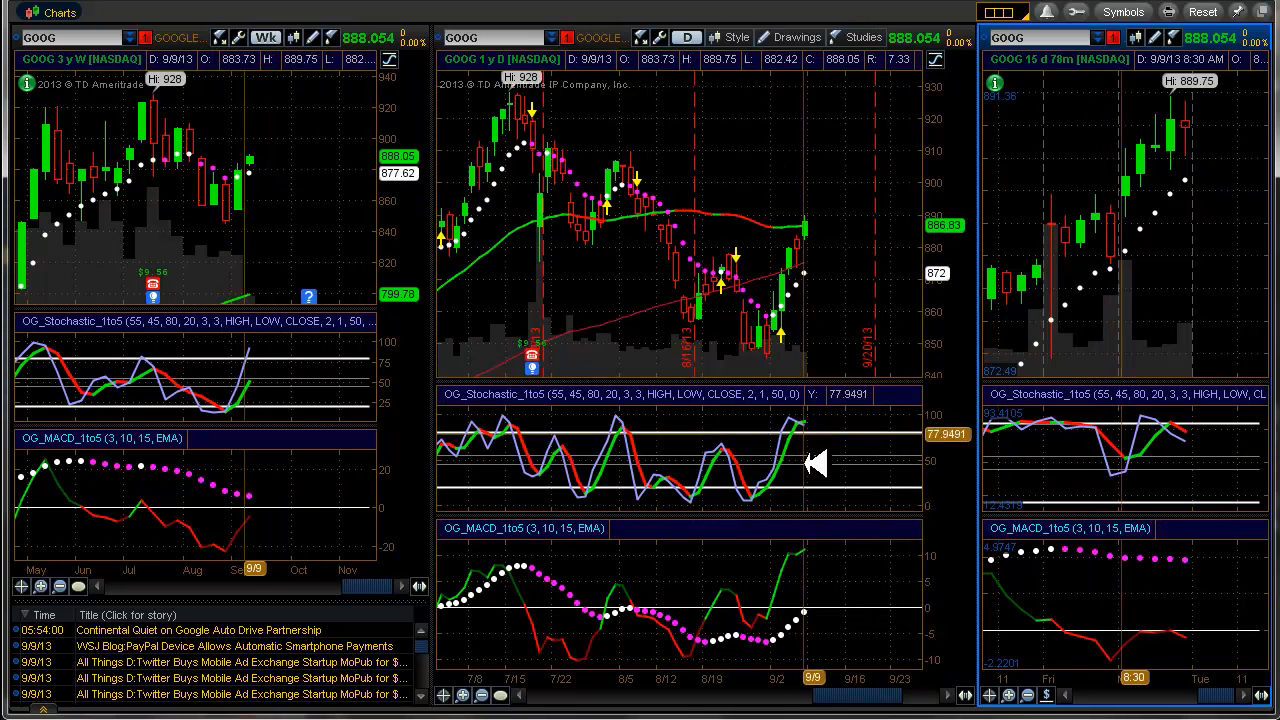
{"action": "mouse_move", "coordinate": [720, 280]}
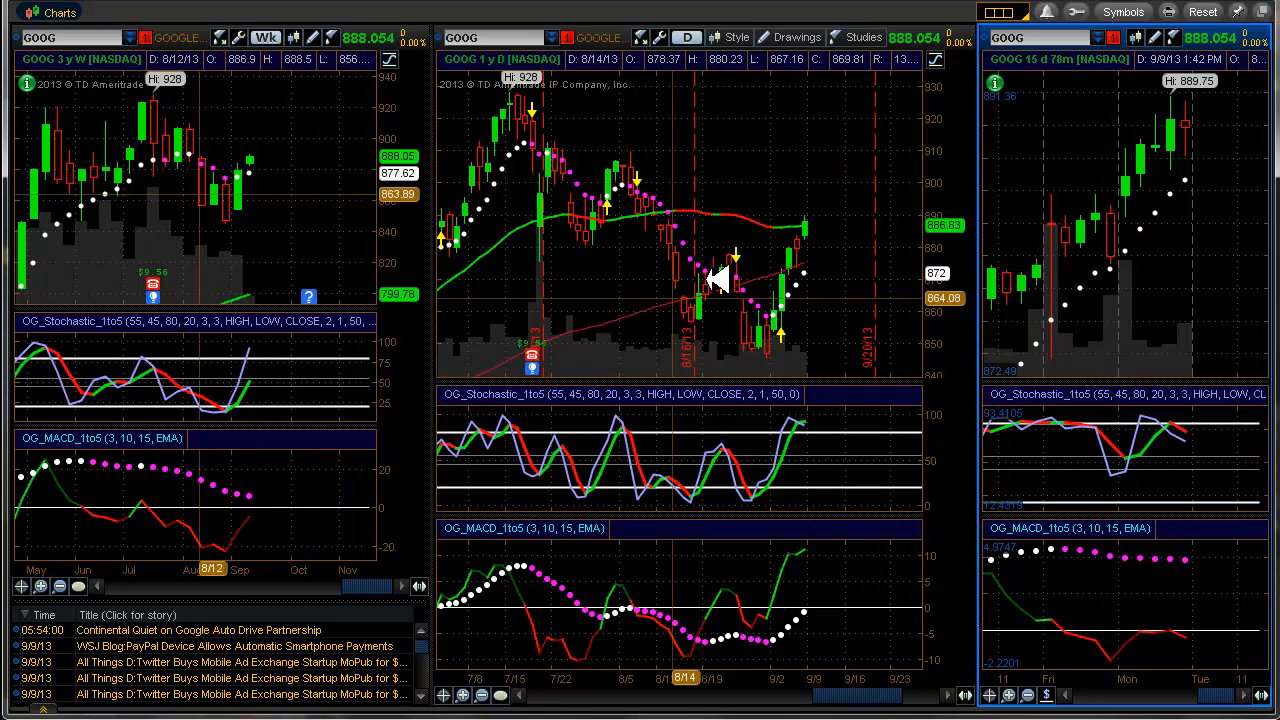
{"action": "mouse_move", "coordinate": [816, 356]}
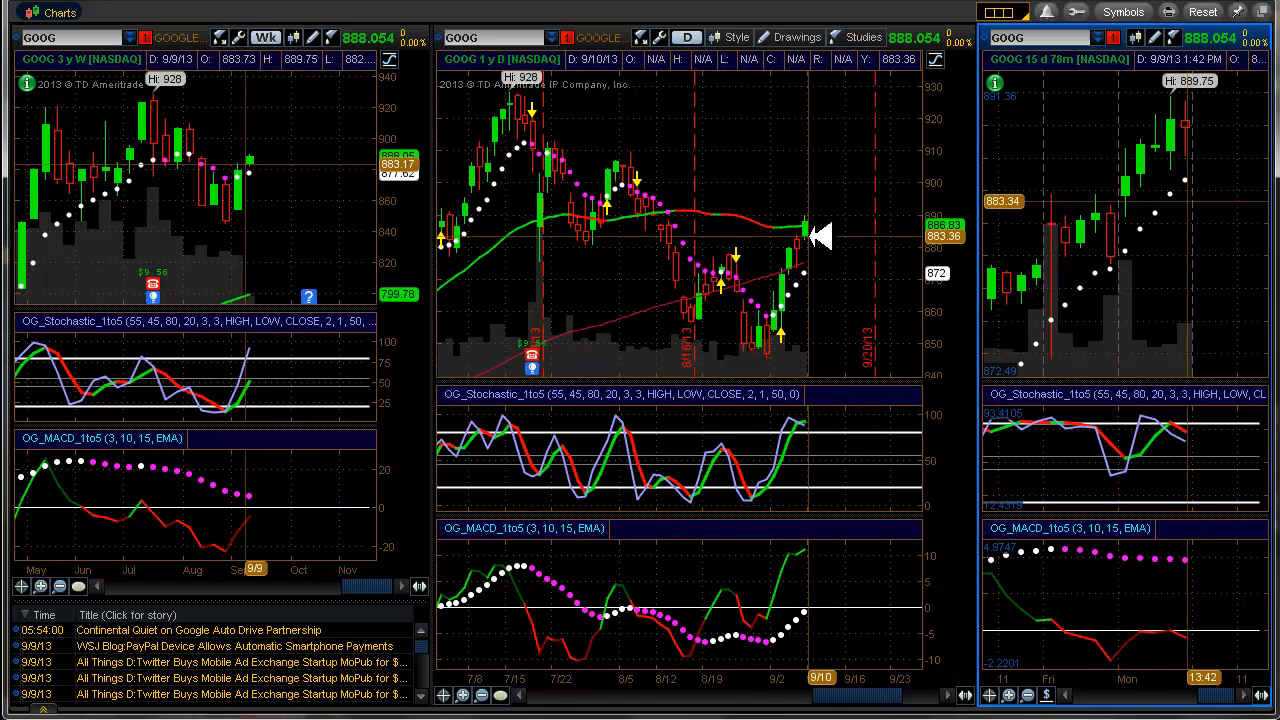
{"action": "mouse_move", "coordinate": [862, 504]}
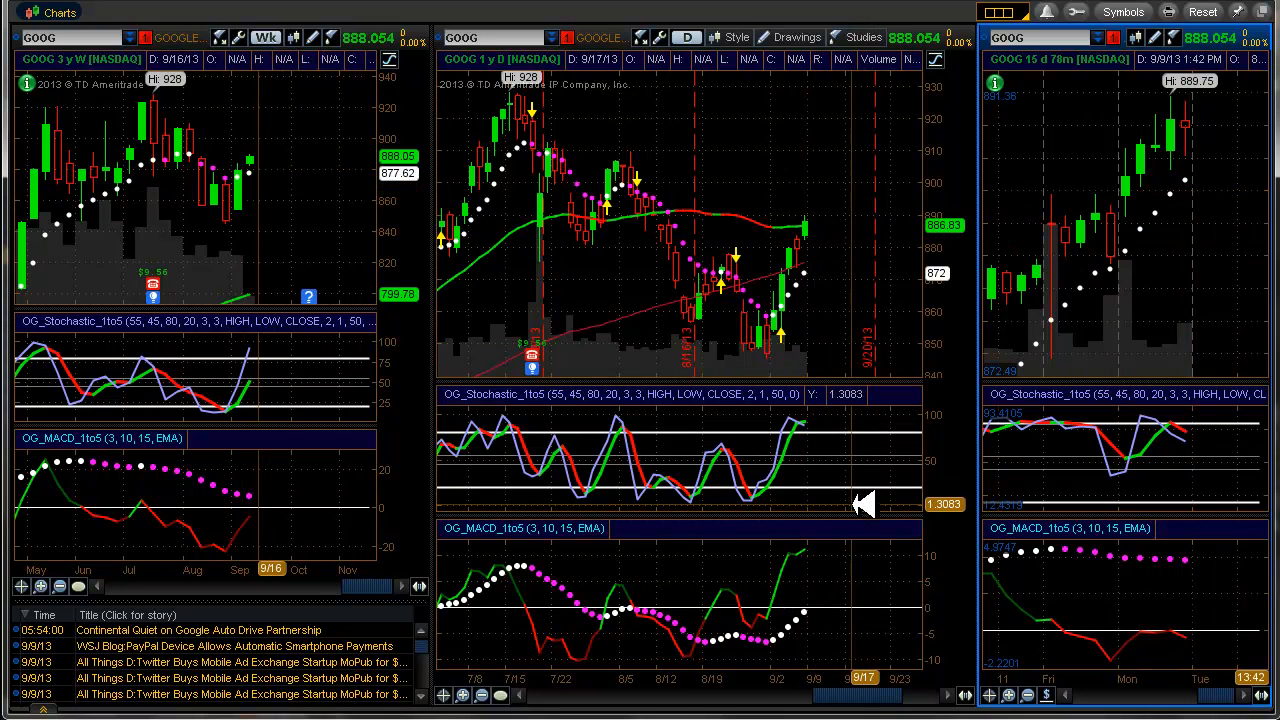
{"action": "mouse_move", "coordinate": [836, 482]}
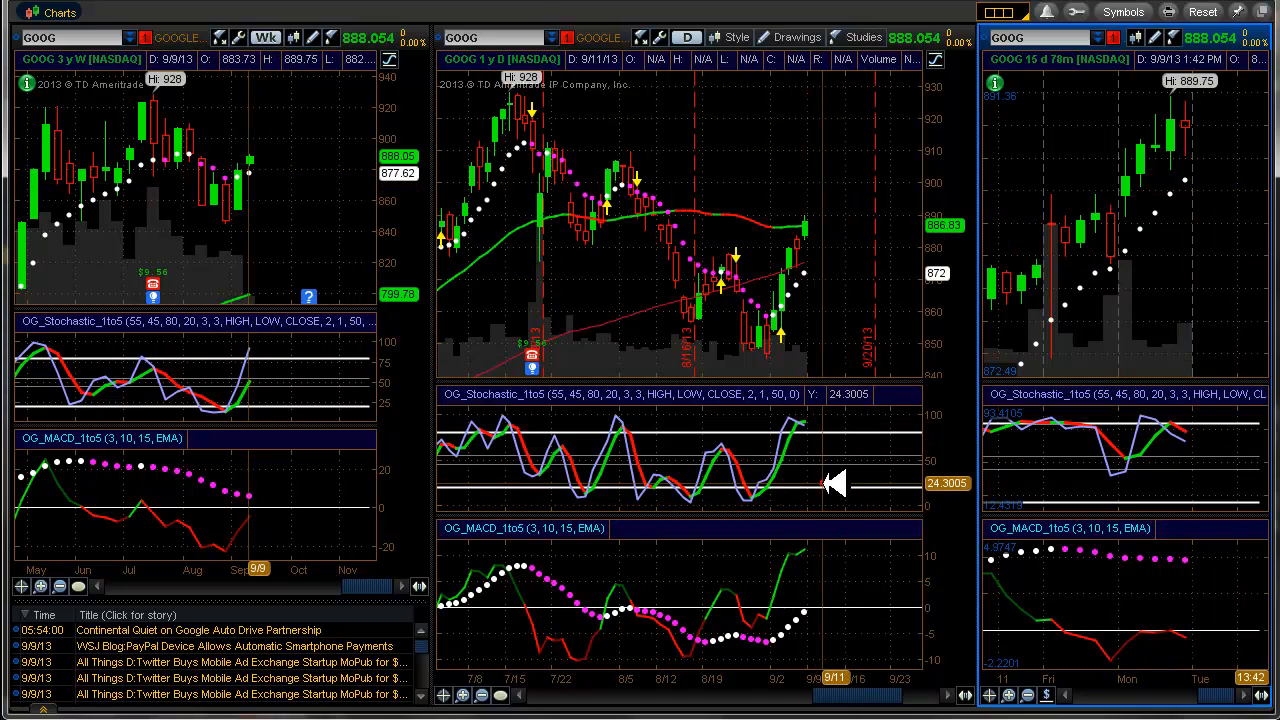
{"action": "mouse_move", "coordinate": [956, 458]}
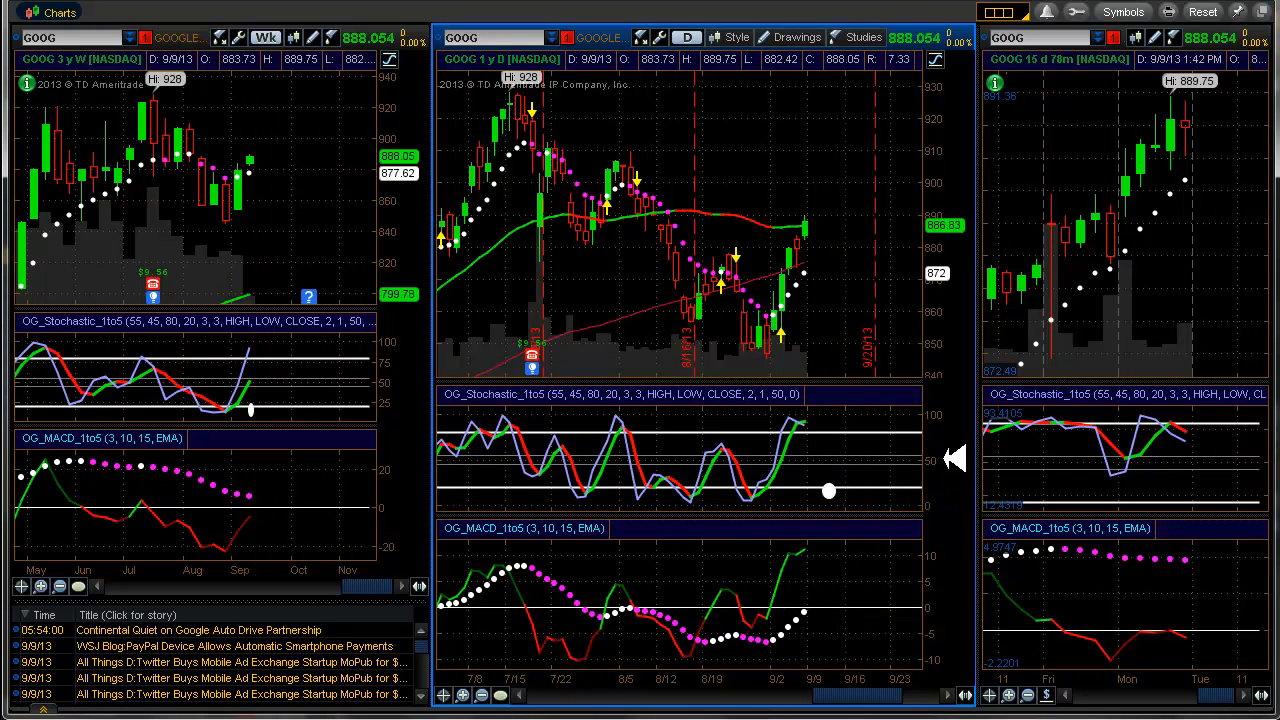
{"action": "mouse_move", "coordinate": [958, 452]}
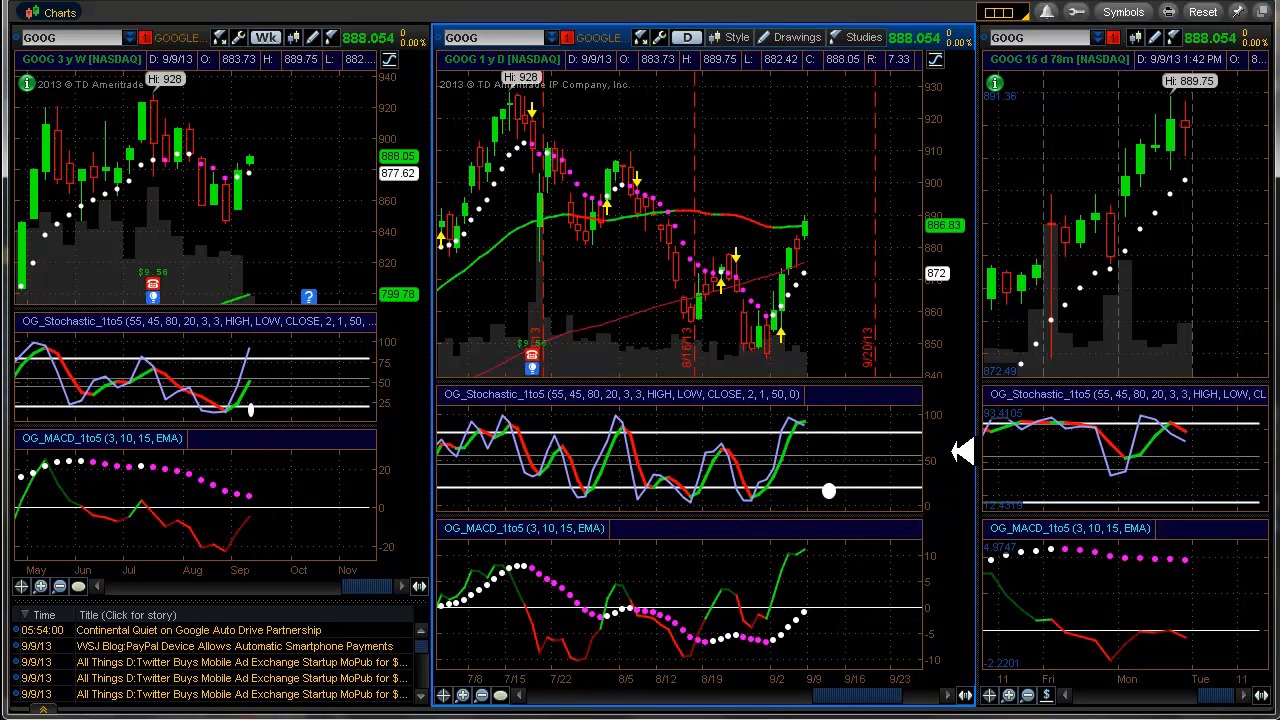
{"action": "mouse_move", "coordinate": [790, 216]}
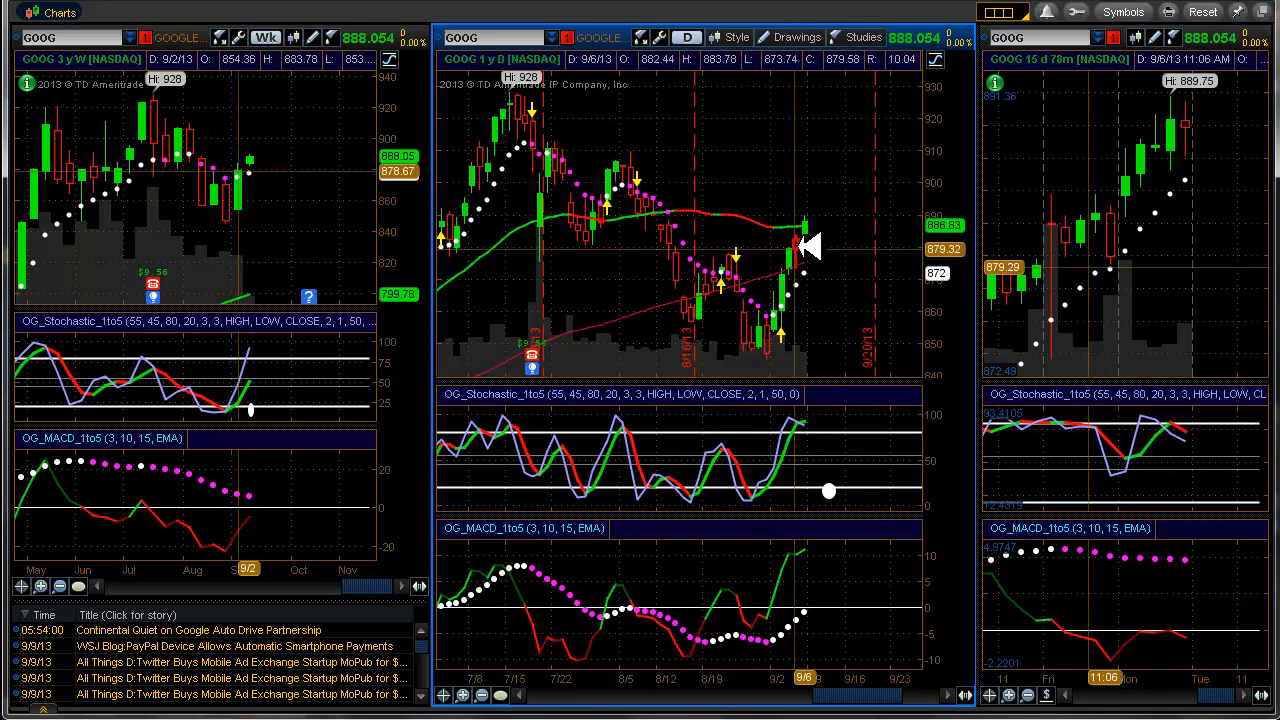
{"action": "mouse_move", "coordinate": [840, 178]}
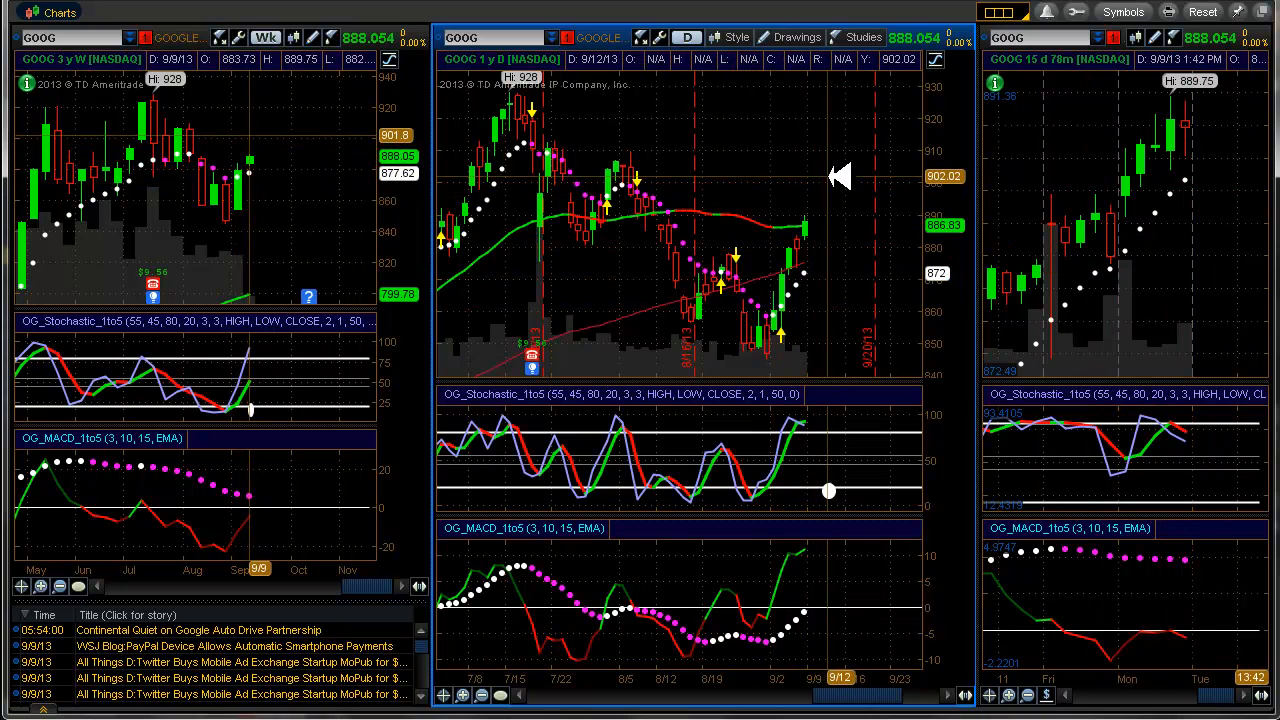
{"action": "mouse_move", "coordinate": [856, 232]}
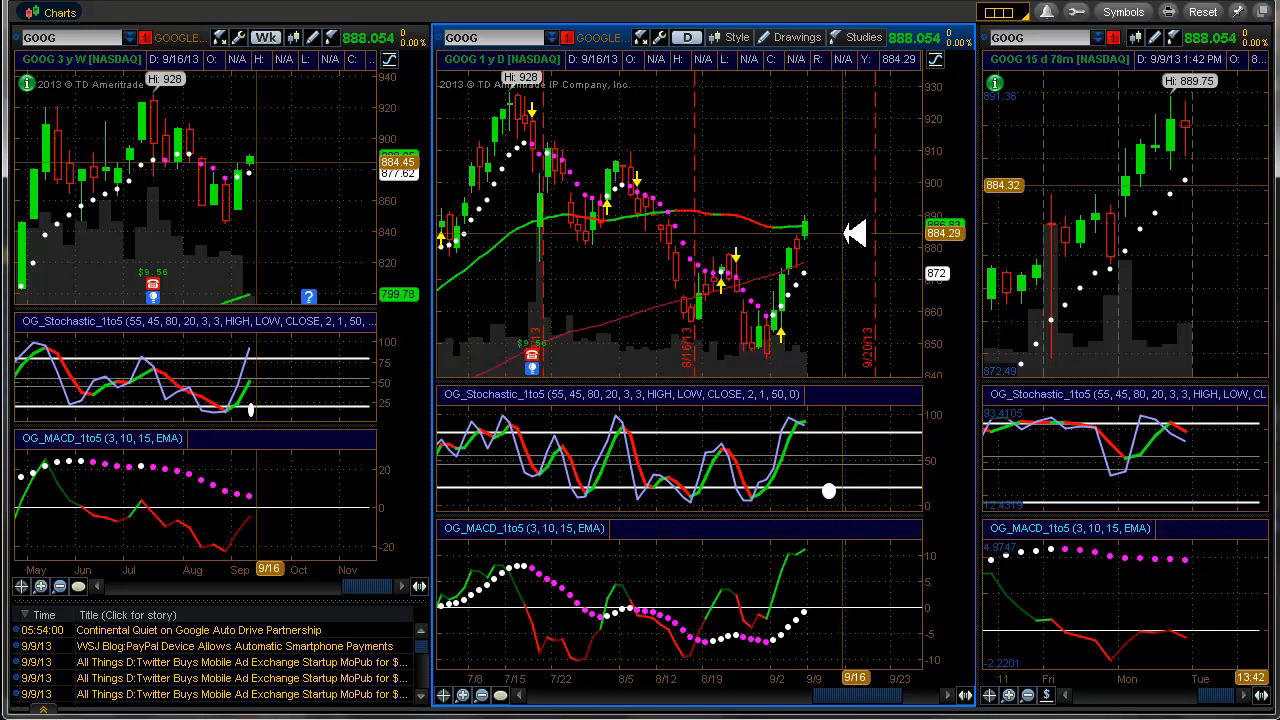
{"action": "mouse_move", "coordinate": [900, 260]}
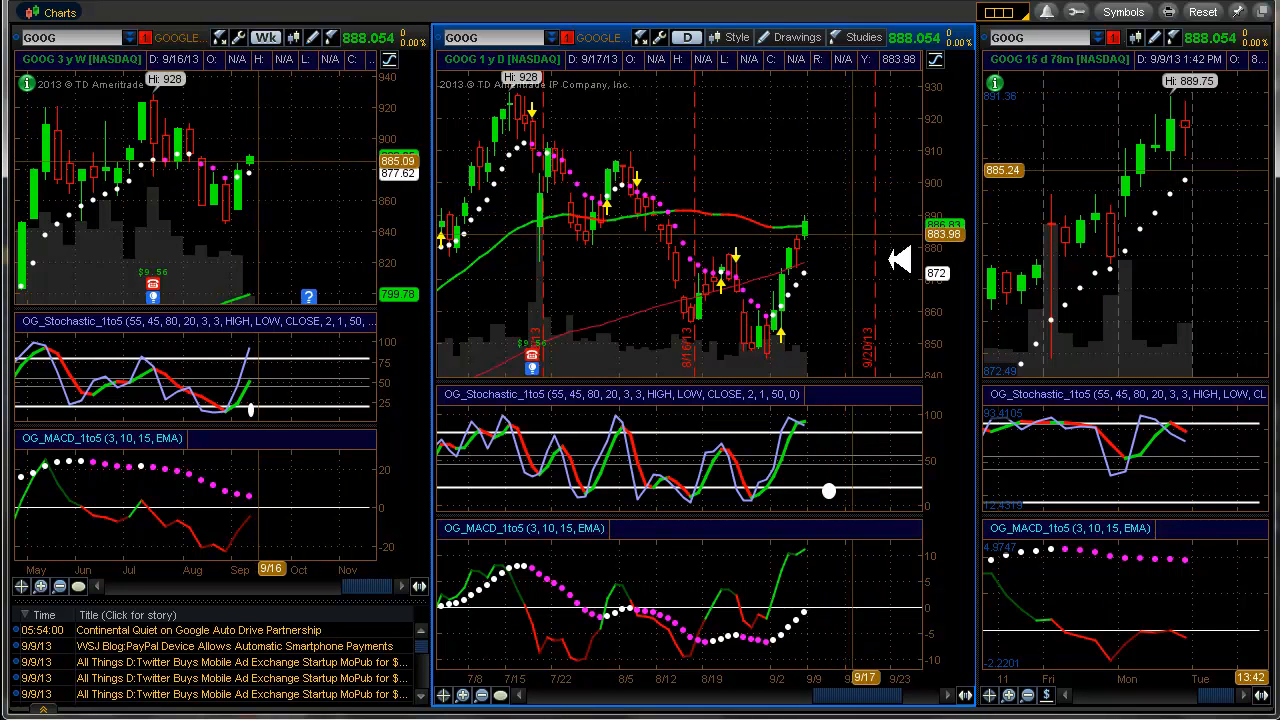
Return to the Analyze tab's watchlist and risk profile with GS selected
{"action": "left_click", "coordinate": [468, 20]}
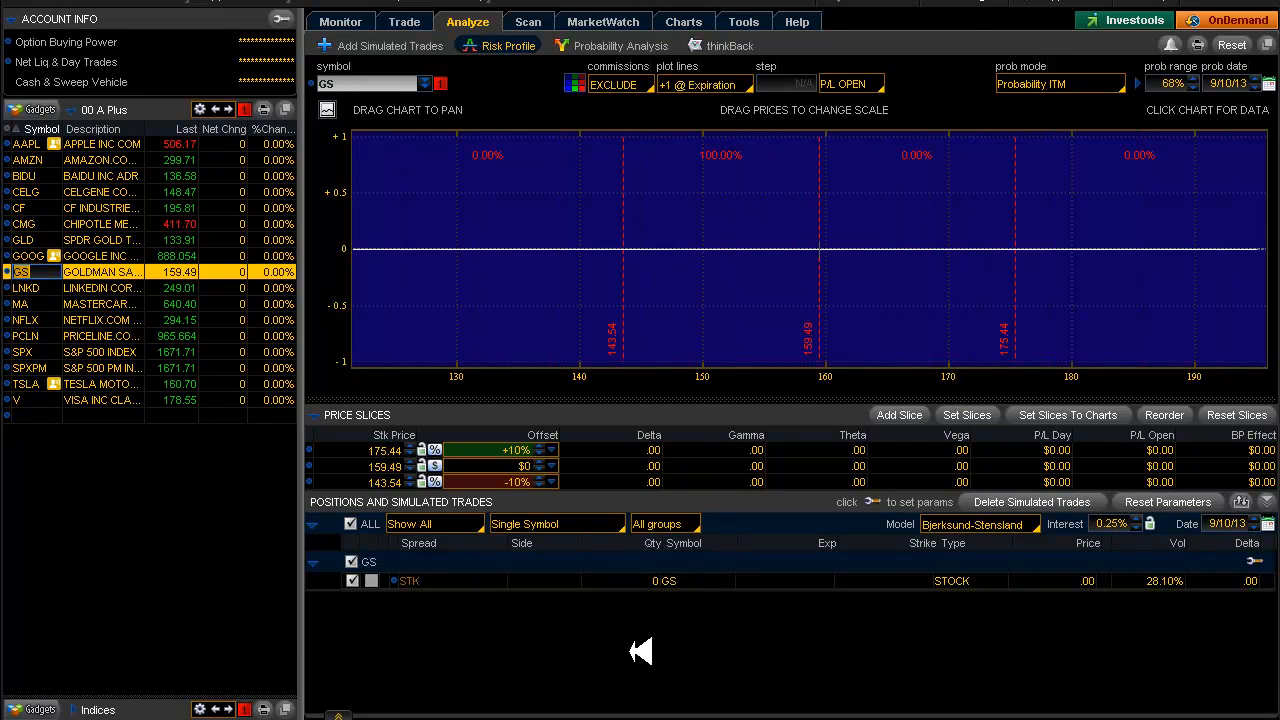
Show Goldman Sachs (GS) weekly, daily and intraday charts in the grid
{"action": "left_click", "coordinate": [684, 20]}
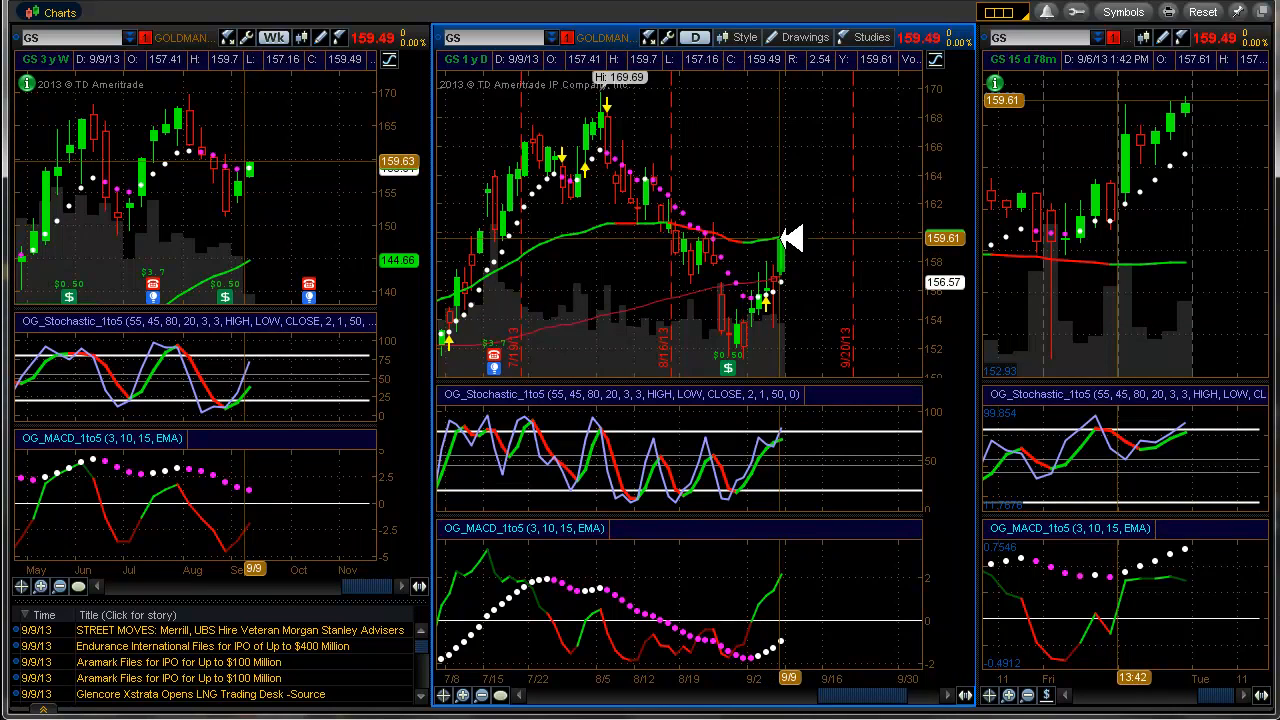
{"action": "mouse_move", "coordinate": [796, 444]}
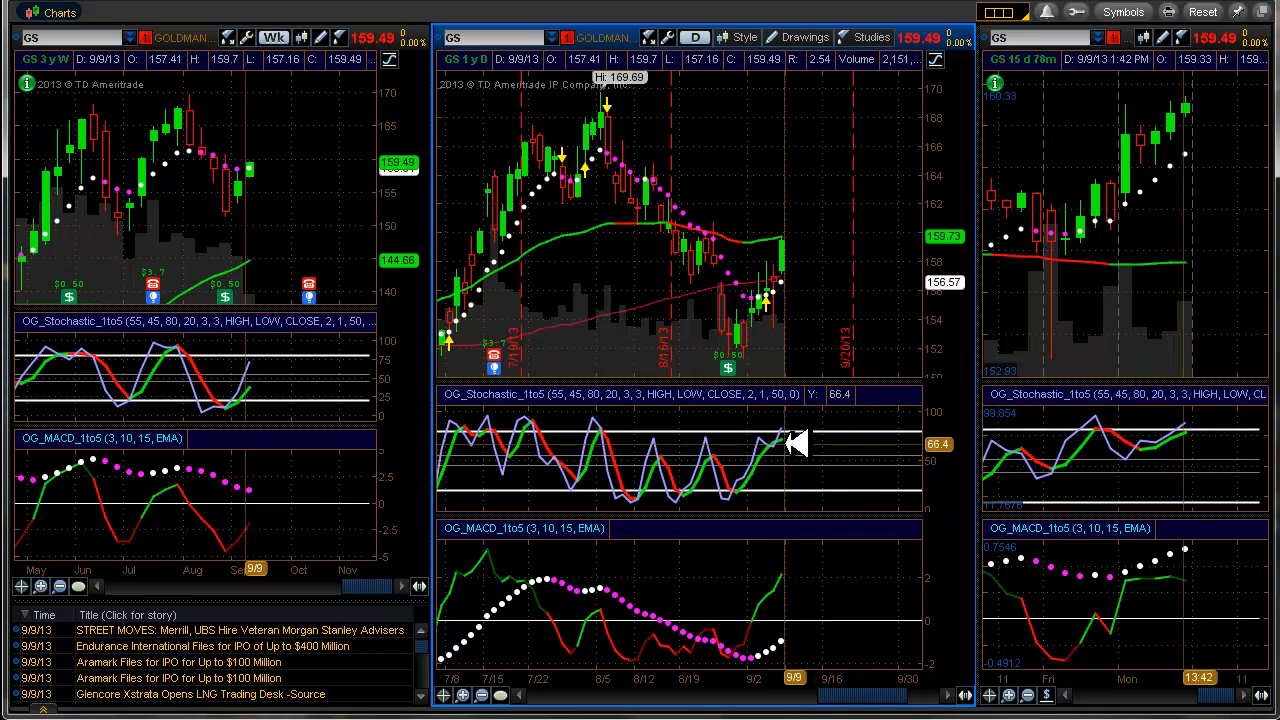
{"action": "mouse_move", "coordinate": [810, 480]}
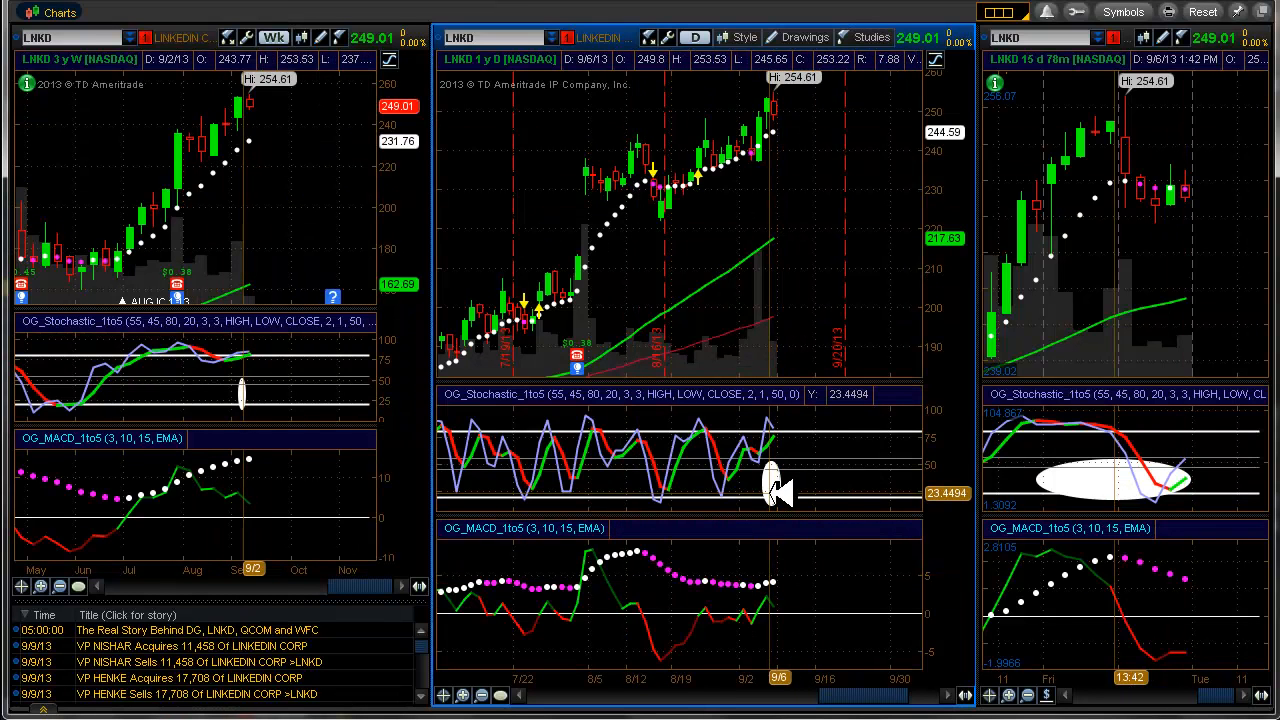
Review the LNKD charts and return to the watchlist and risk profile window
{"action": "right_click", "coordinate": [770, 486]}
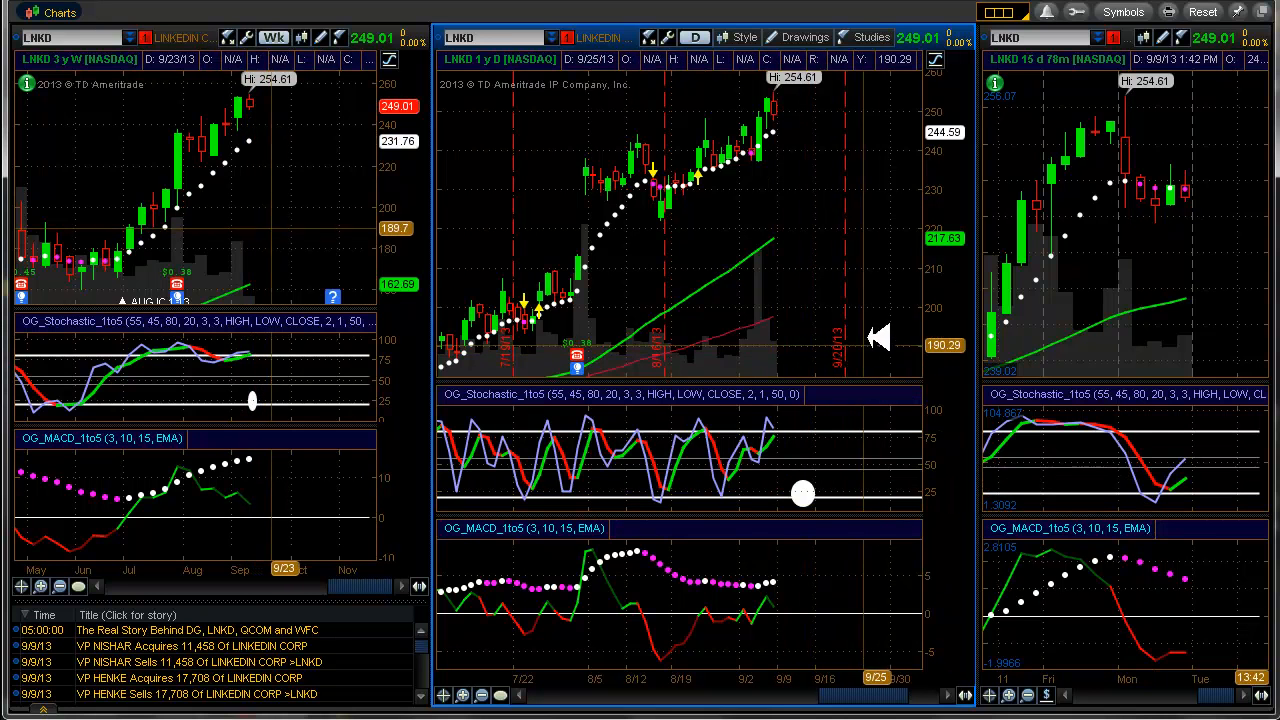
{"action": "mouse_move", "coordinate": [880, 284]}
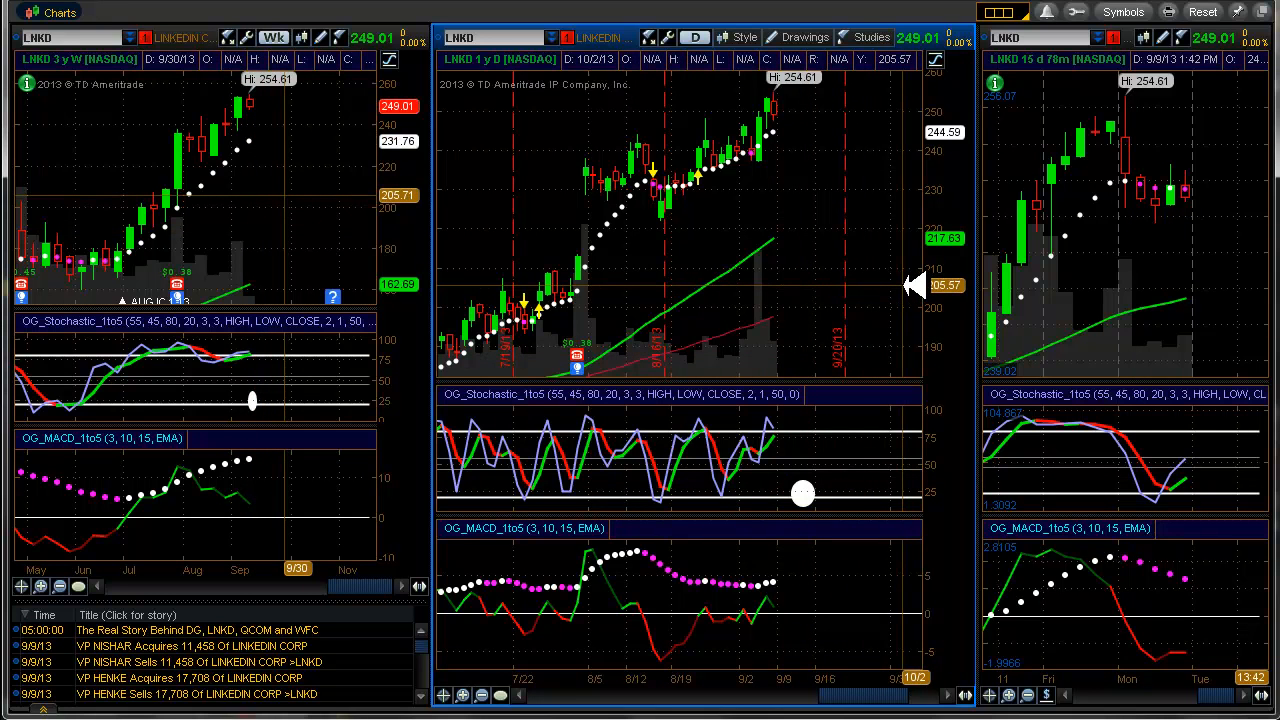
{"action": "mouse_move", "coordinate": [644, 200]}
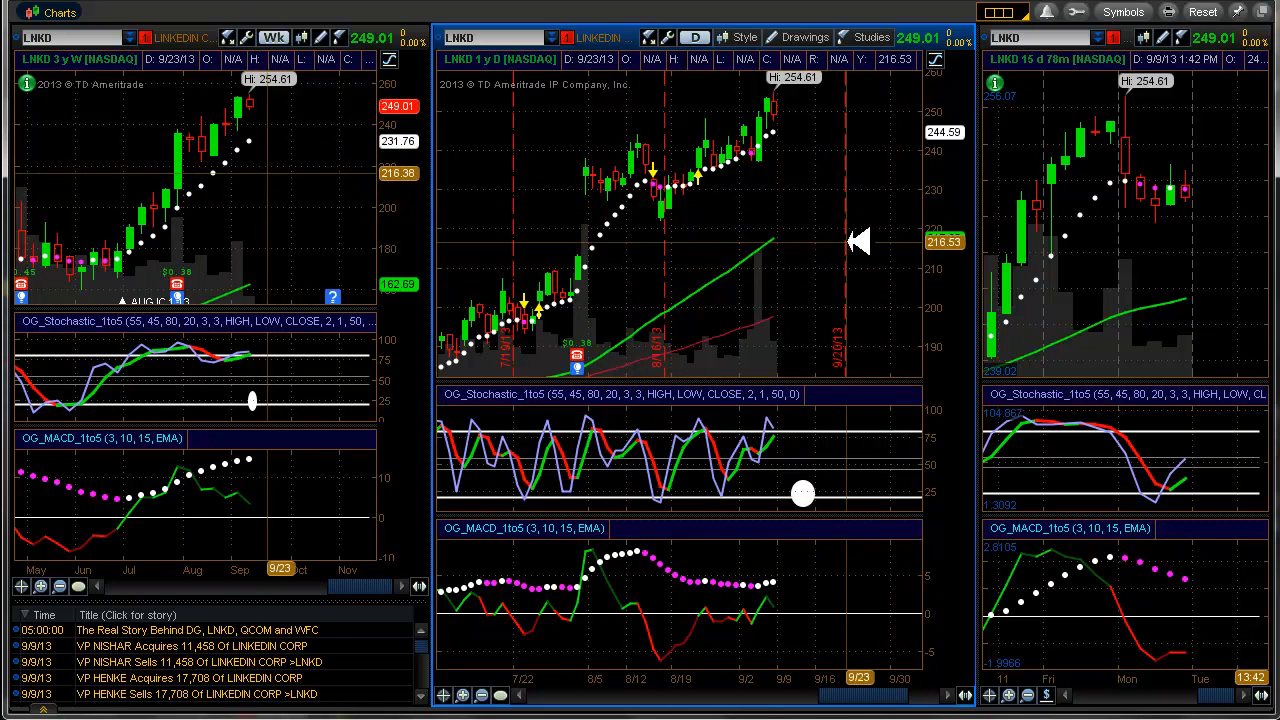
{"action": "left_click", "coordinate": [468, 20]}
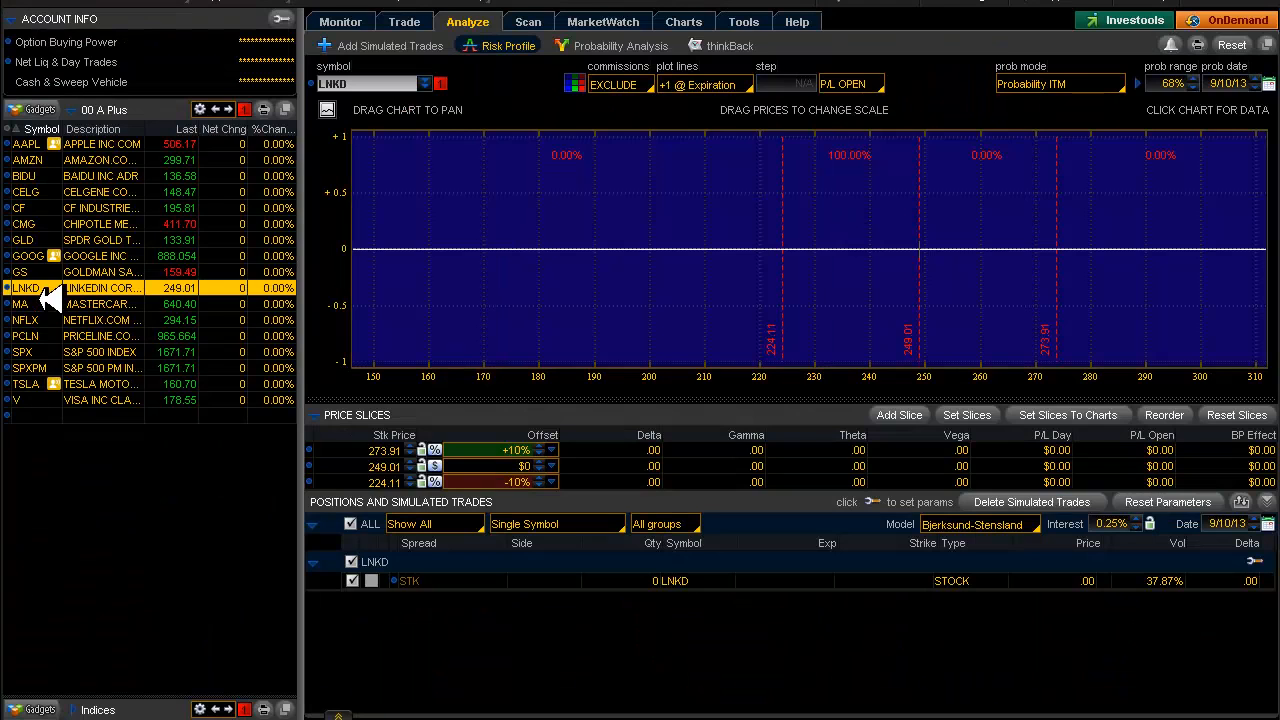
Show MasterCard (MA) charts in the grid, then return to the Analyze risk profile
{"action": "left_click", "coordinate": [684, 20]}
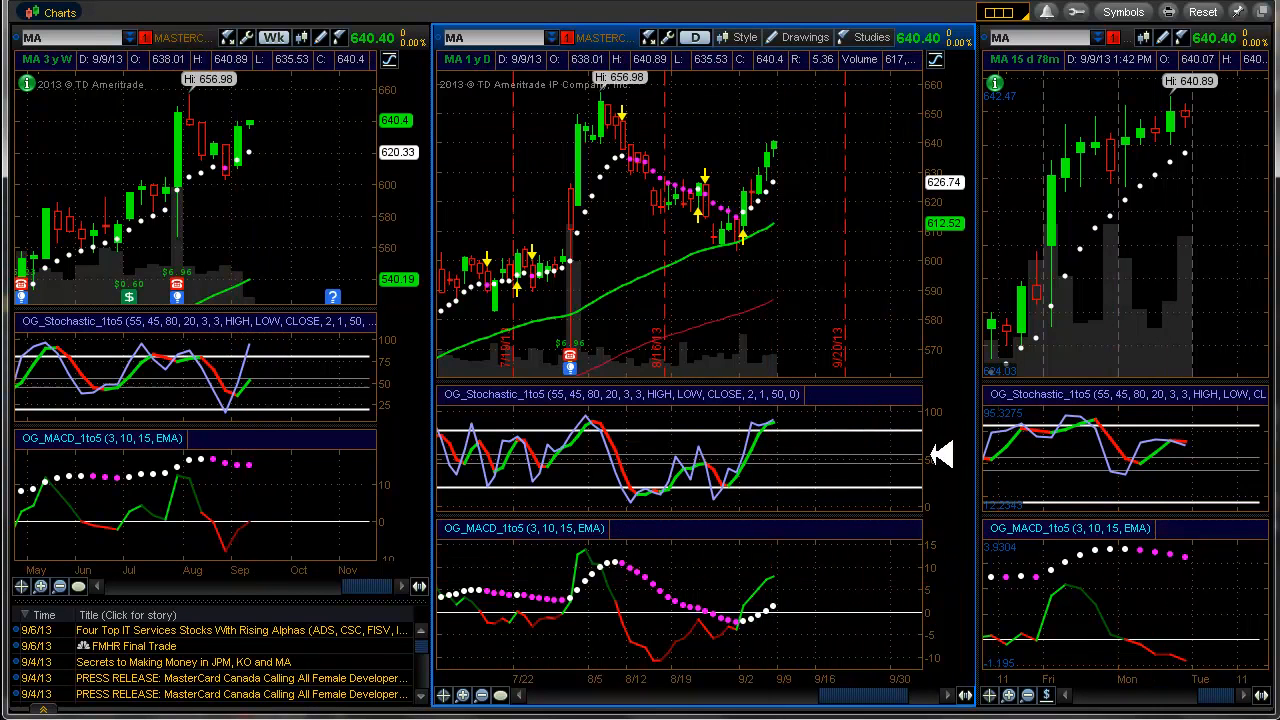
{"action": "mouse_move", "coordinate": [964, 360]}
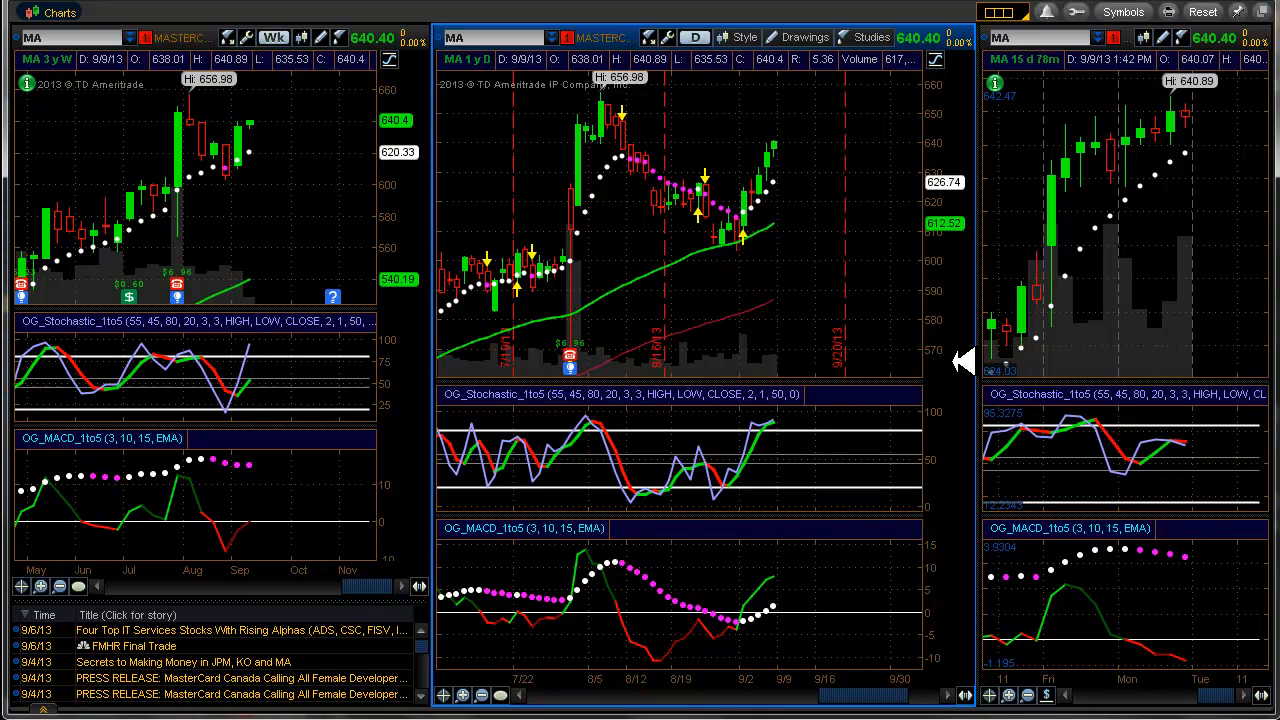
{"action": "mouse_move", "coordinate": [970, 400]}
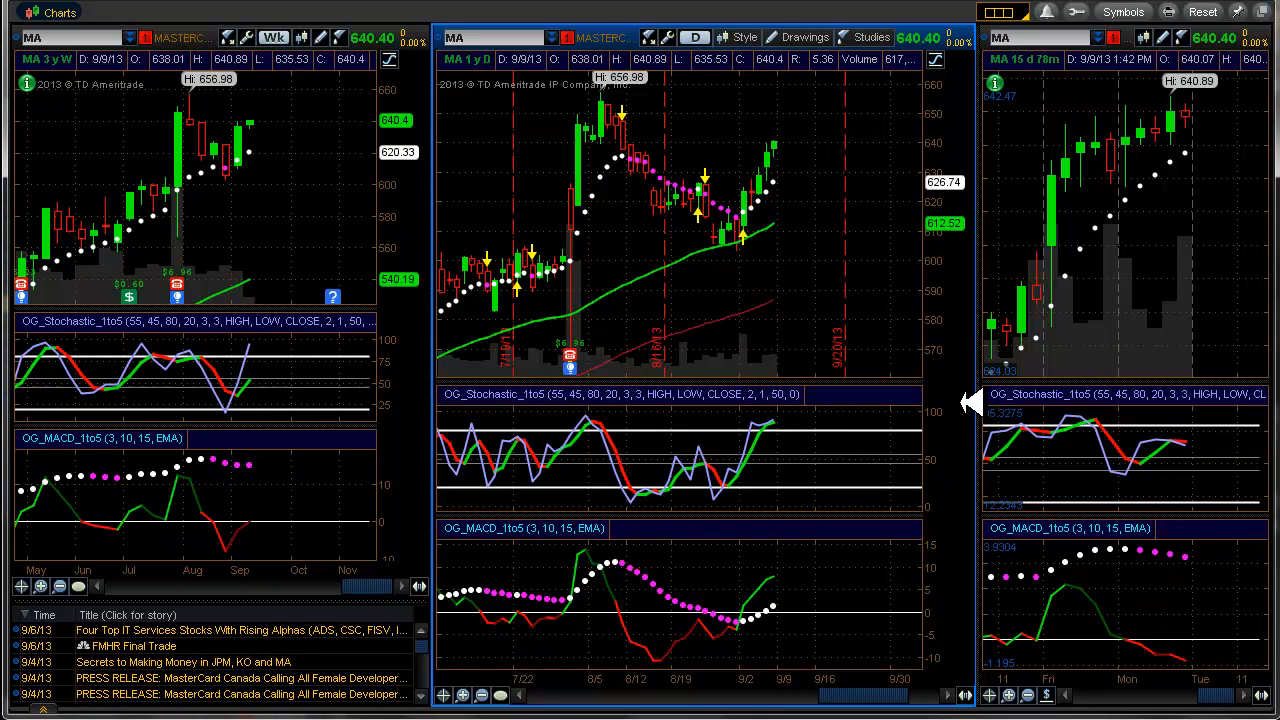
{"action": "mouse_move", "coordinate": [776, 424]}
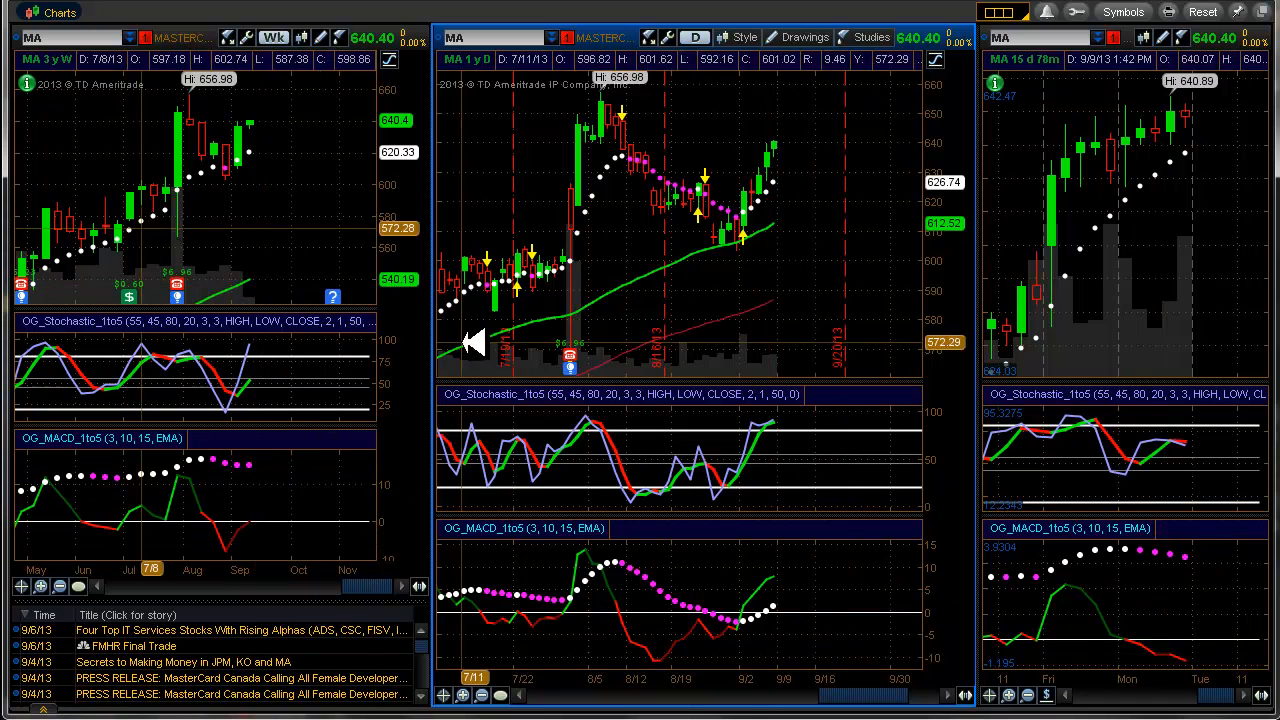
{"action": "mouse_move", "coordinate": [836, 364]}
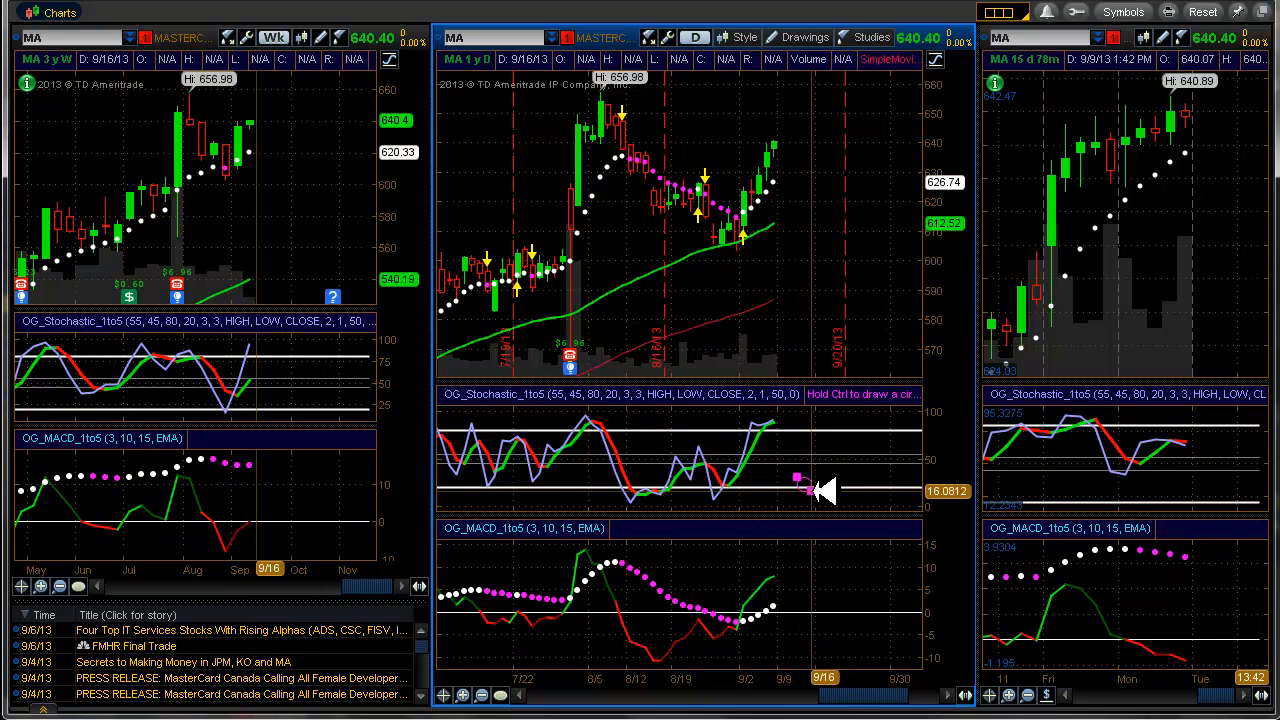
{"action": "mouse_move", "coordinate": [976, 460]}
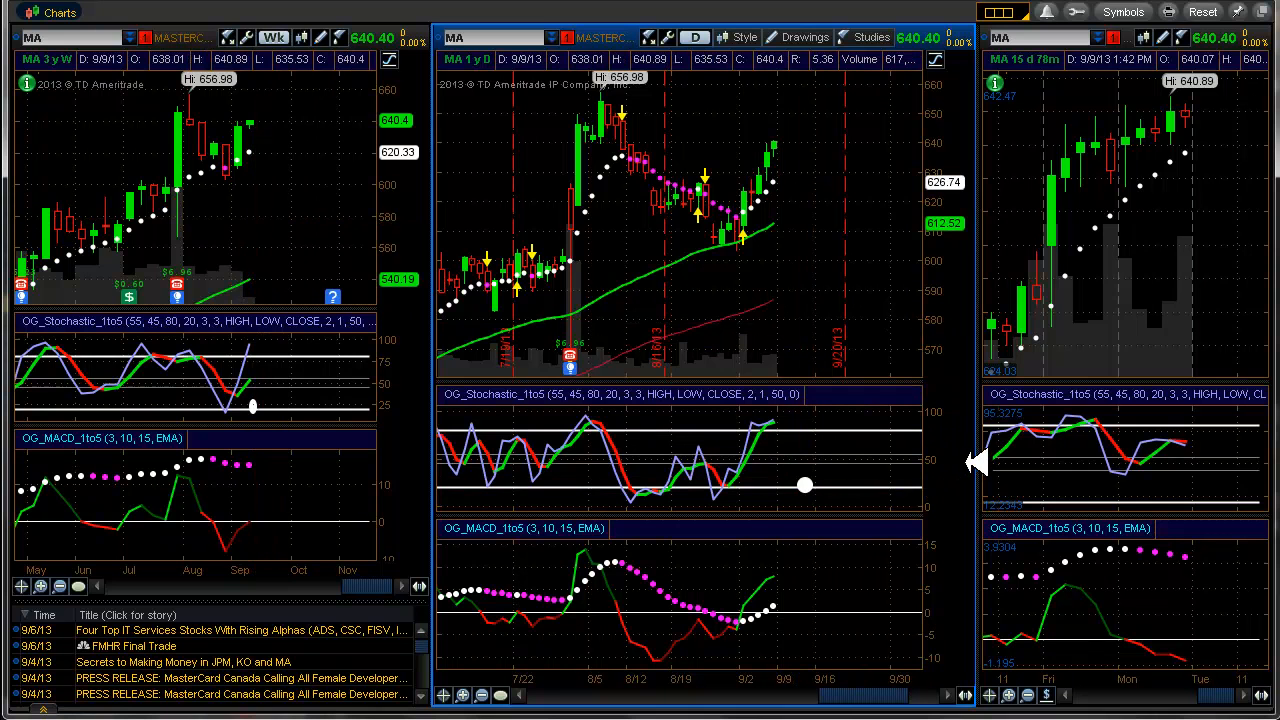
{"action": "left_click", "coordinate": [468, 20]}
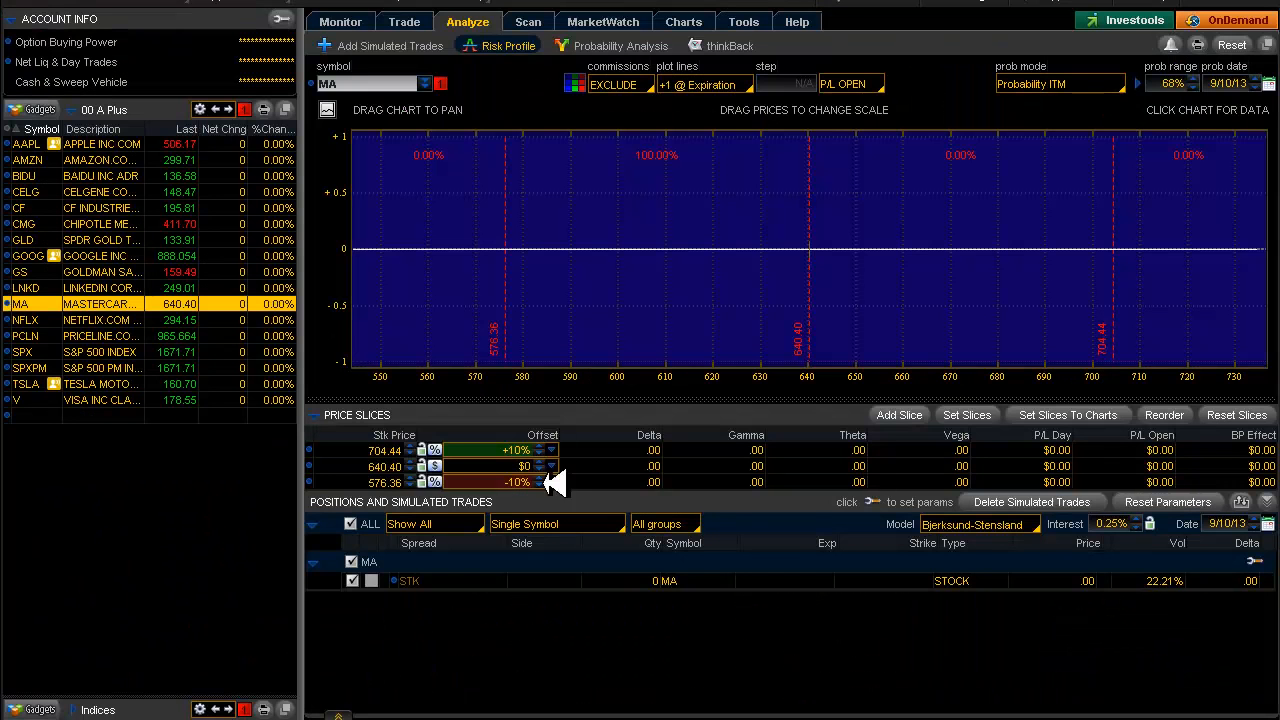
Load Netflix (NFLX) weekly, daily and intraday charts into the grid
{"action": "left_click", "coordinate": [28, 320]}
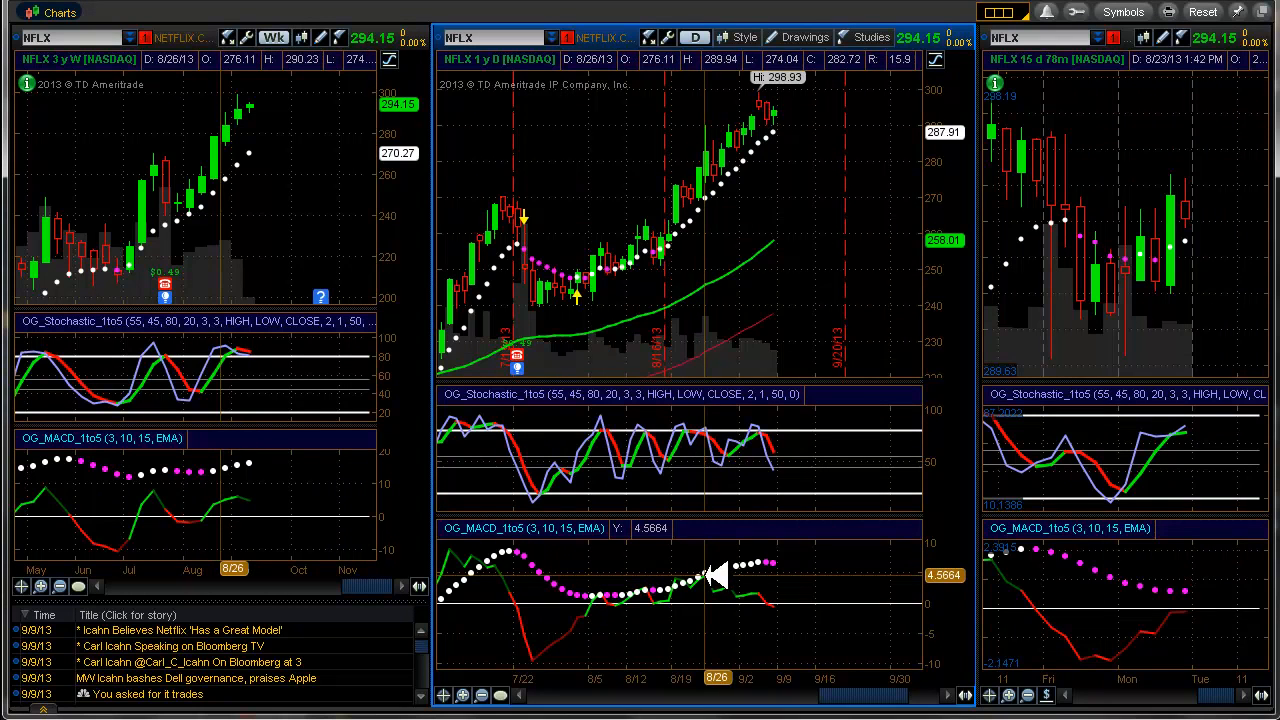
{"action": "mouse_move", "coordinate": [784, 460]}
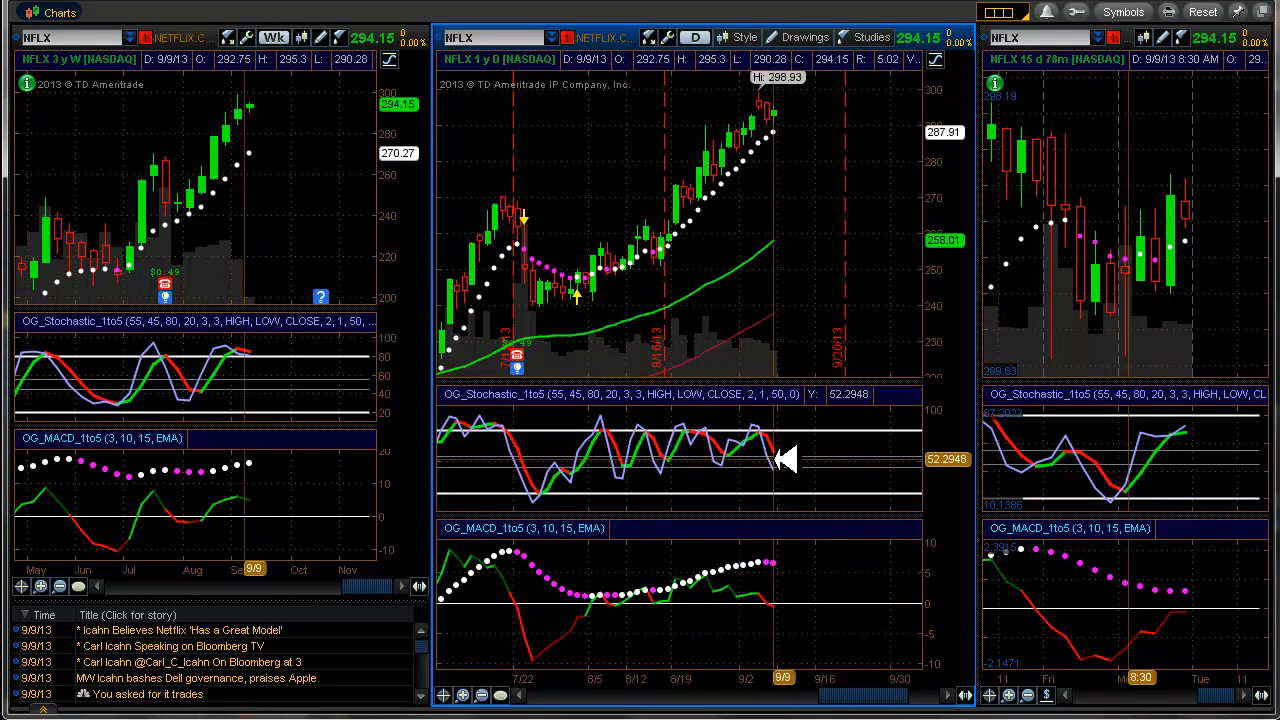
{"action": "mouse_move", "coordinate": [796, 476]}
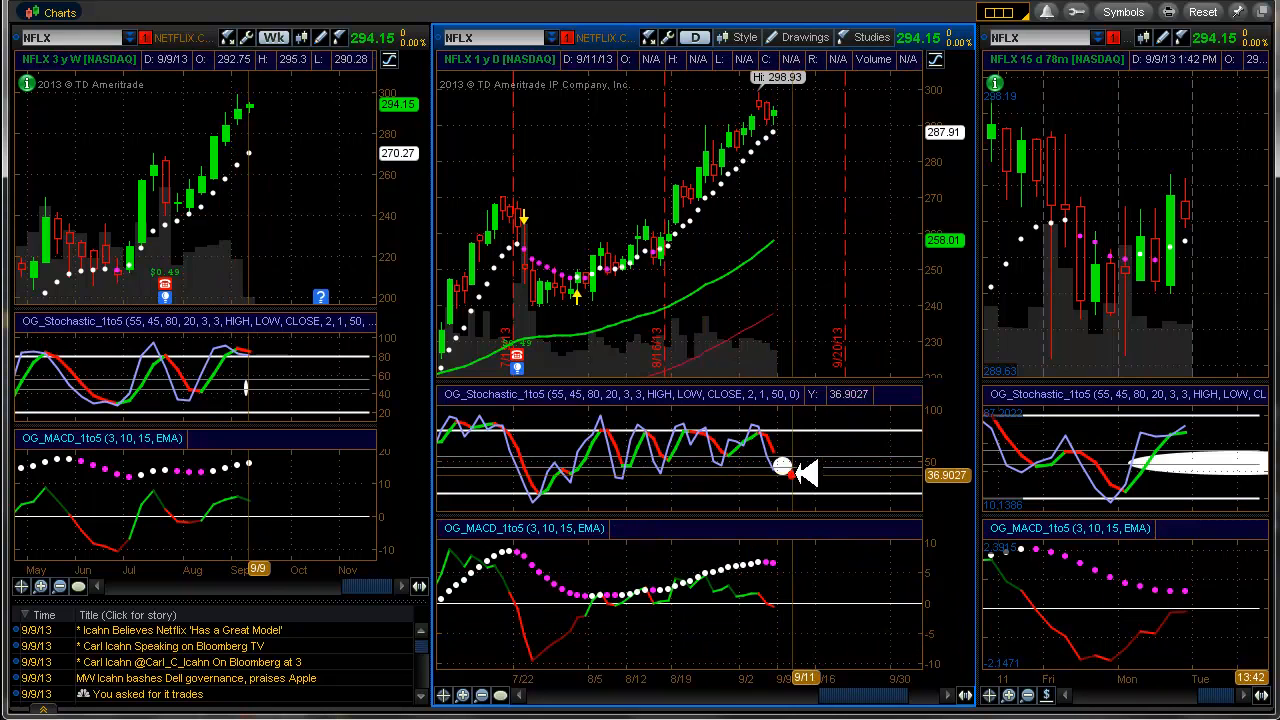
{"action": "mouse_move", "coordinate": [950, 556]}
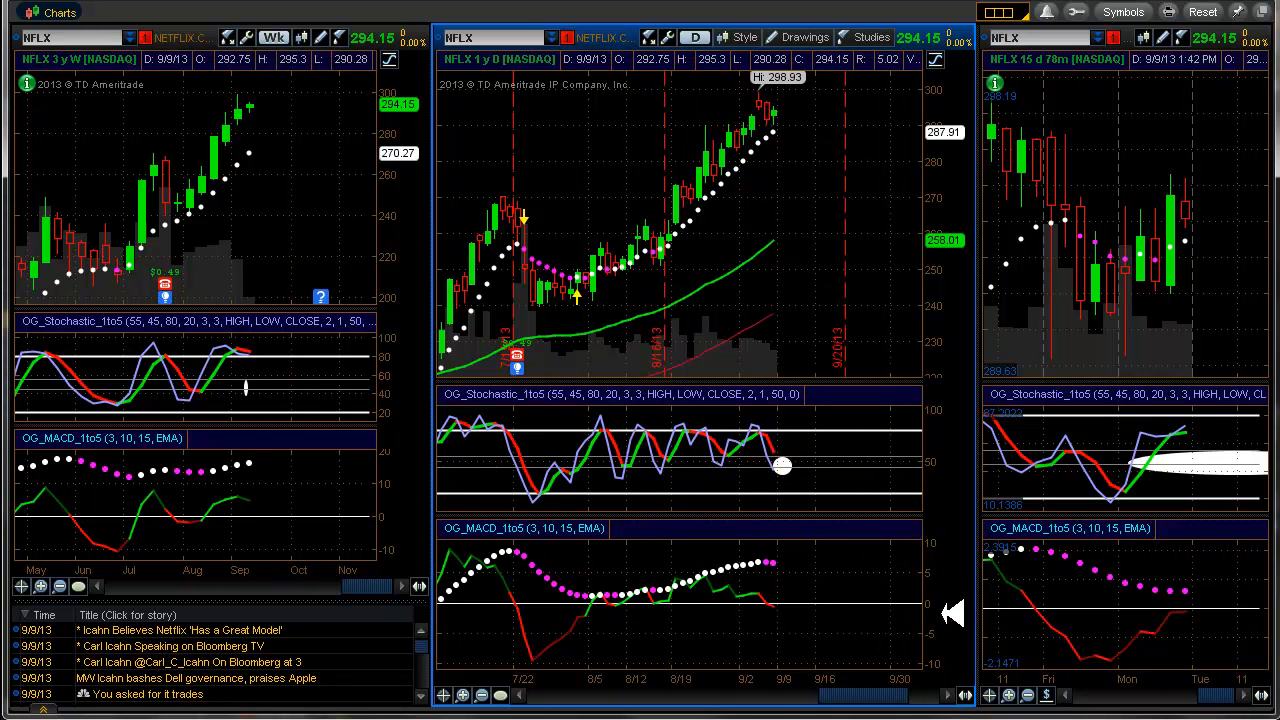
{"action": "mouse_move", "coordinate": [1140, 170]}
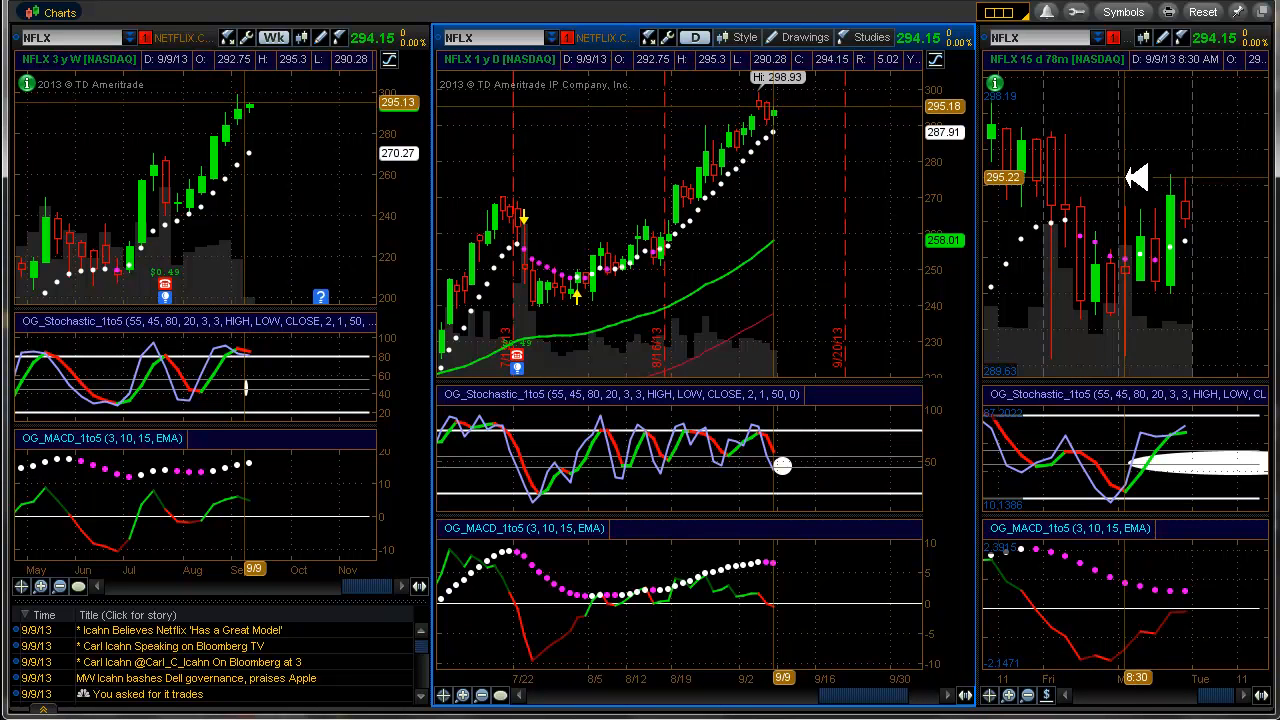
{"action": "right_click", "coordinate": [1130, 180]}
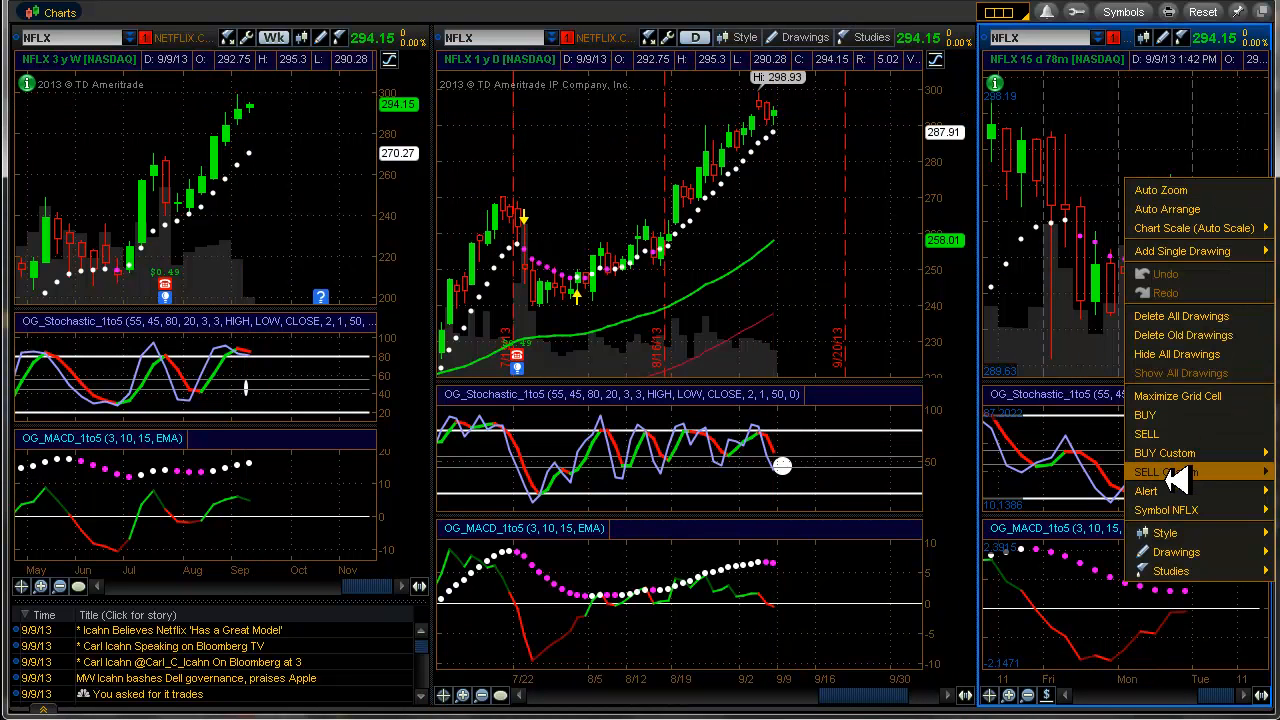
{"action": "mouse_move", "coordinate": [1146, 490]}
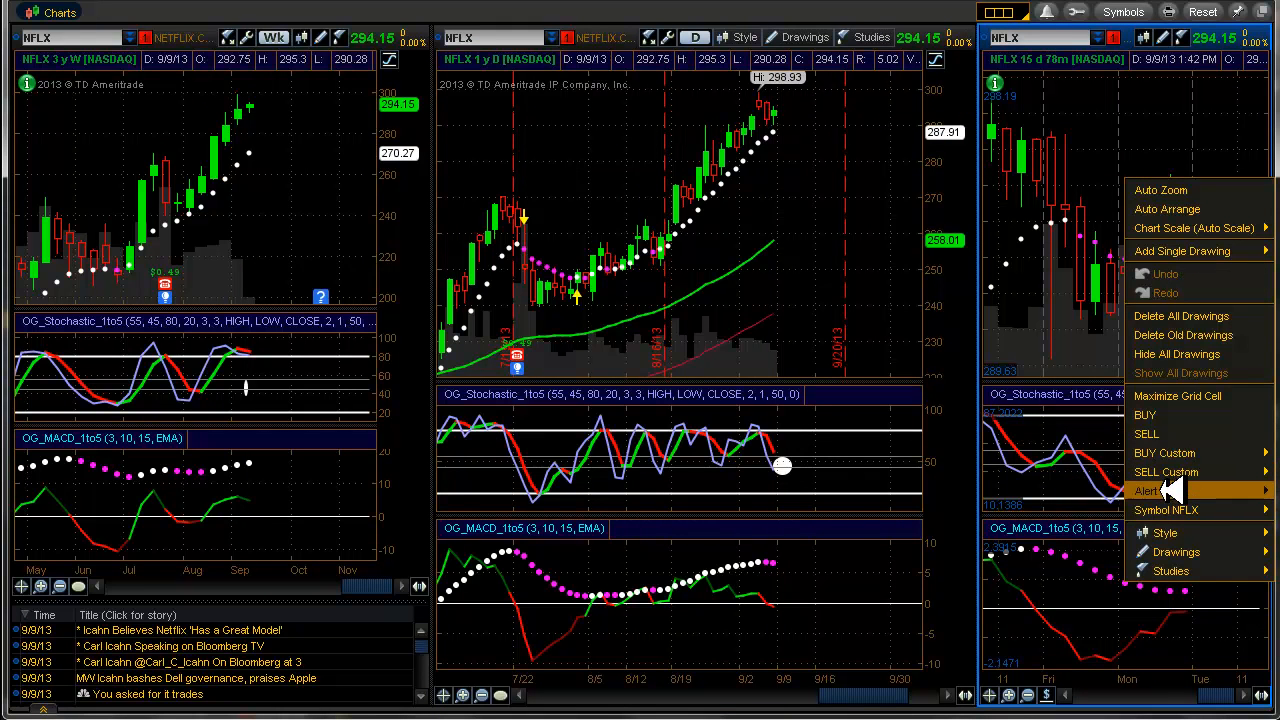
{"action": "left_click", "coordinate": [1148, 490]}
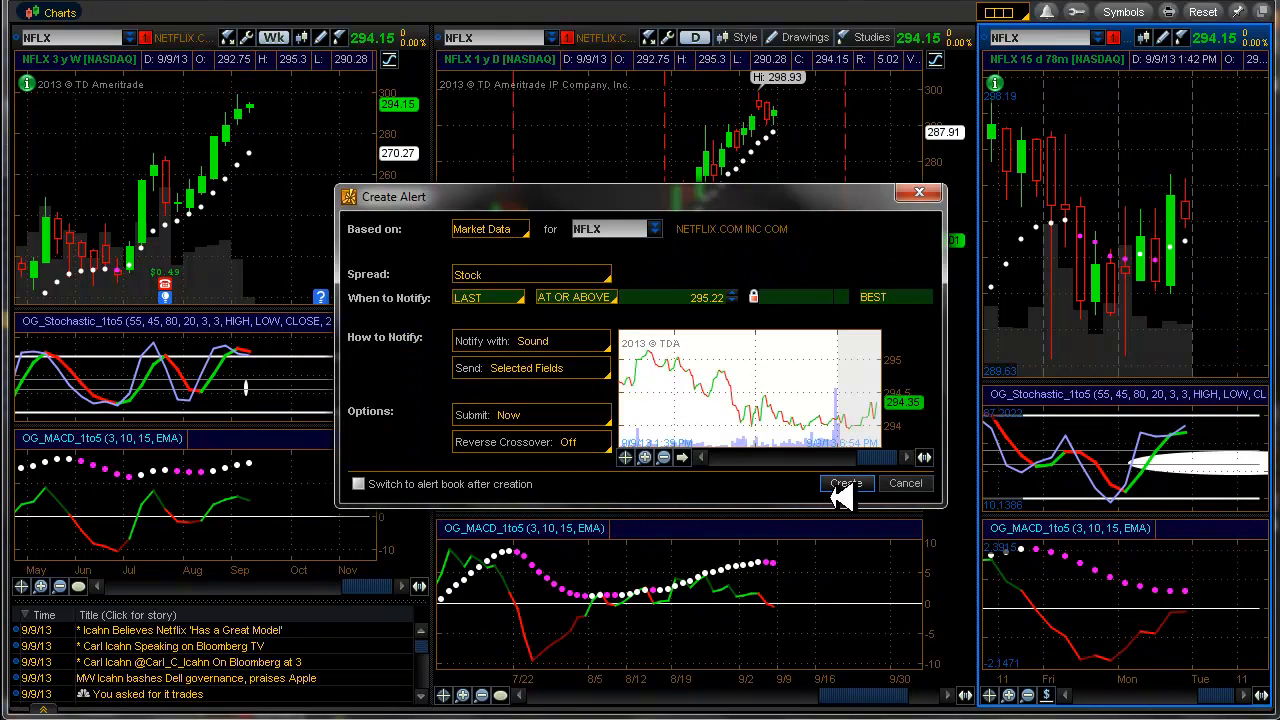
{"action": "left_click", "coordinate": [844, 482]}
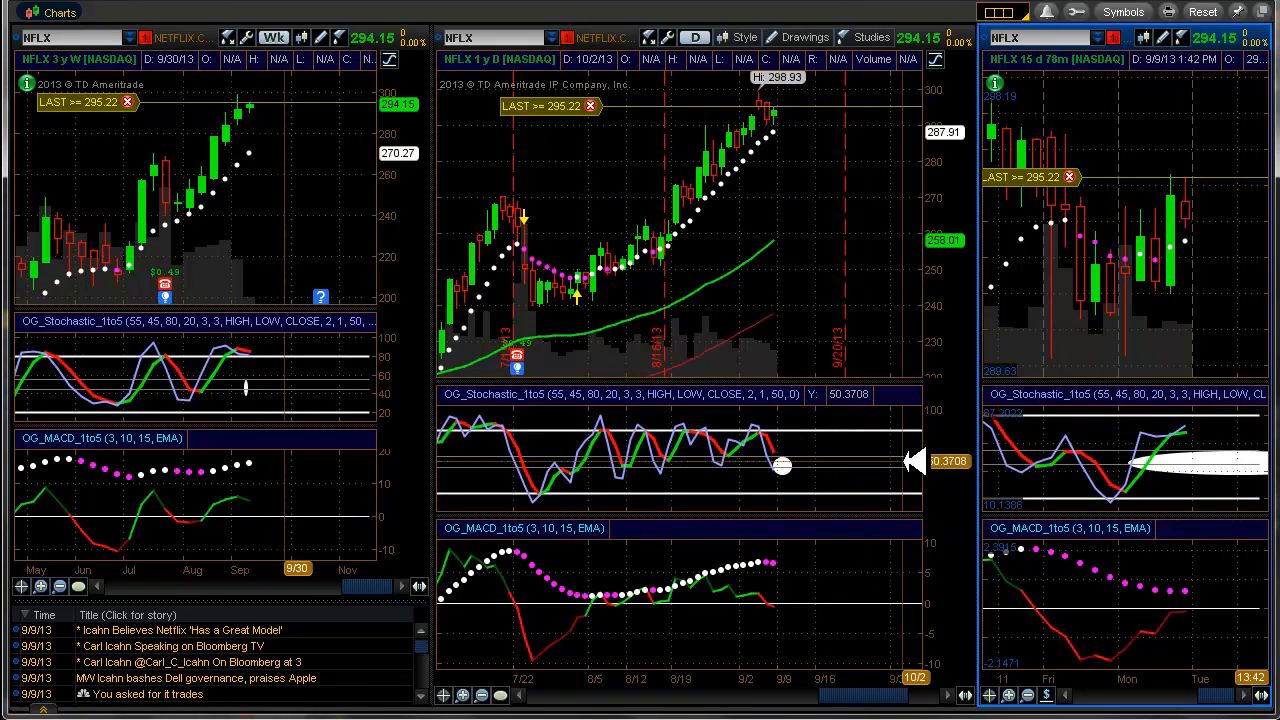
{"action": "mouse_move", "coordinate": [956, 368]}
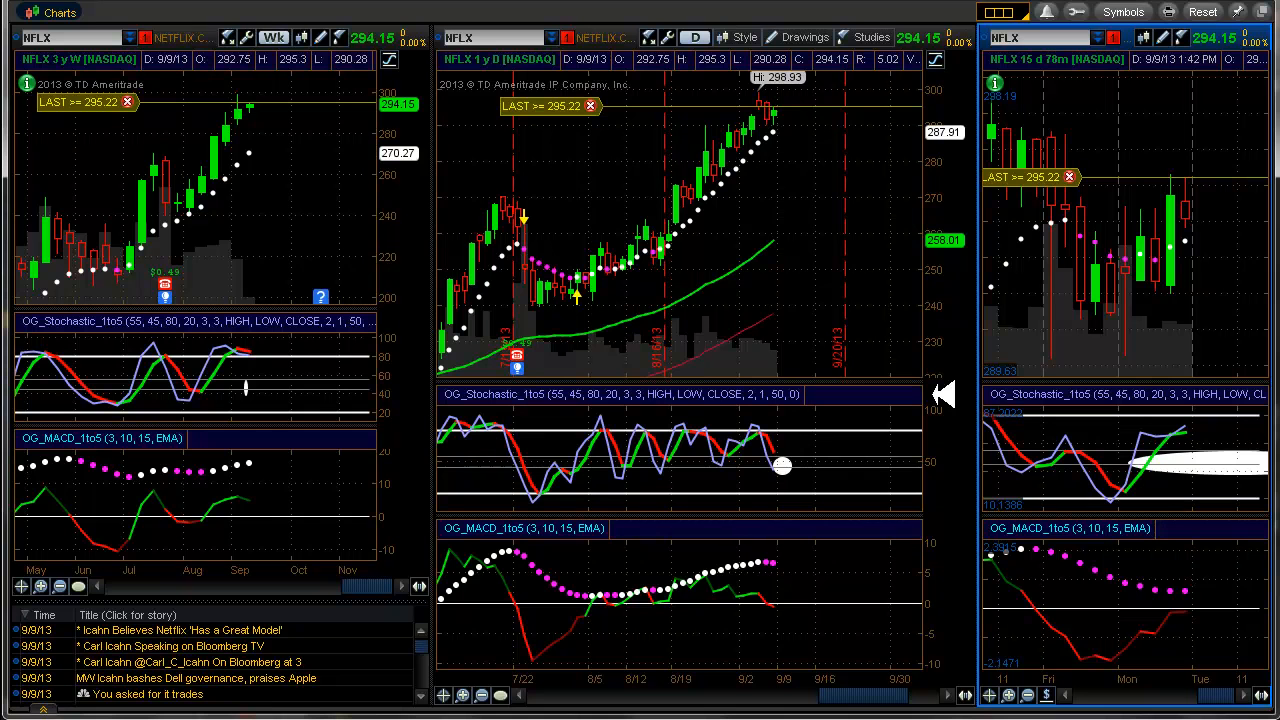
{"action": "mouse_move", "coordinate": [784, 392]}
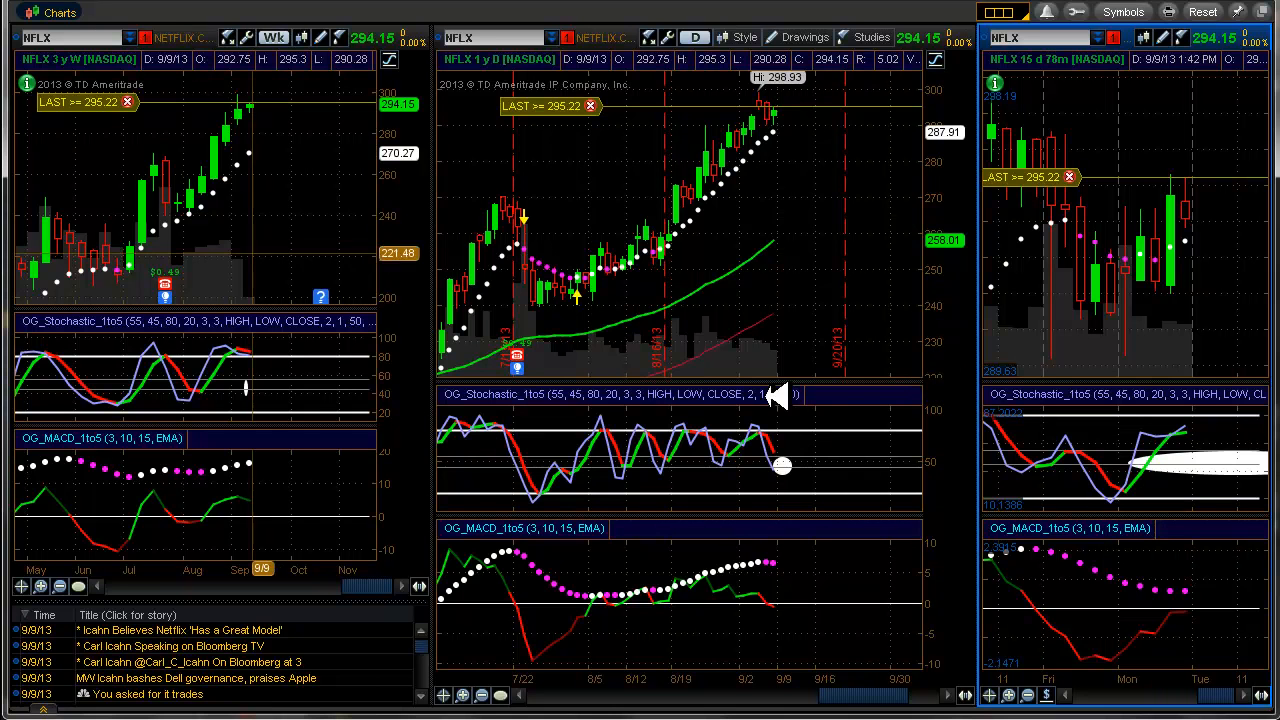
{"action": "mouse_move", "coordinate": [256, 496]}
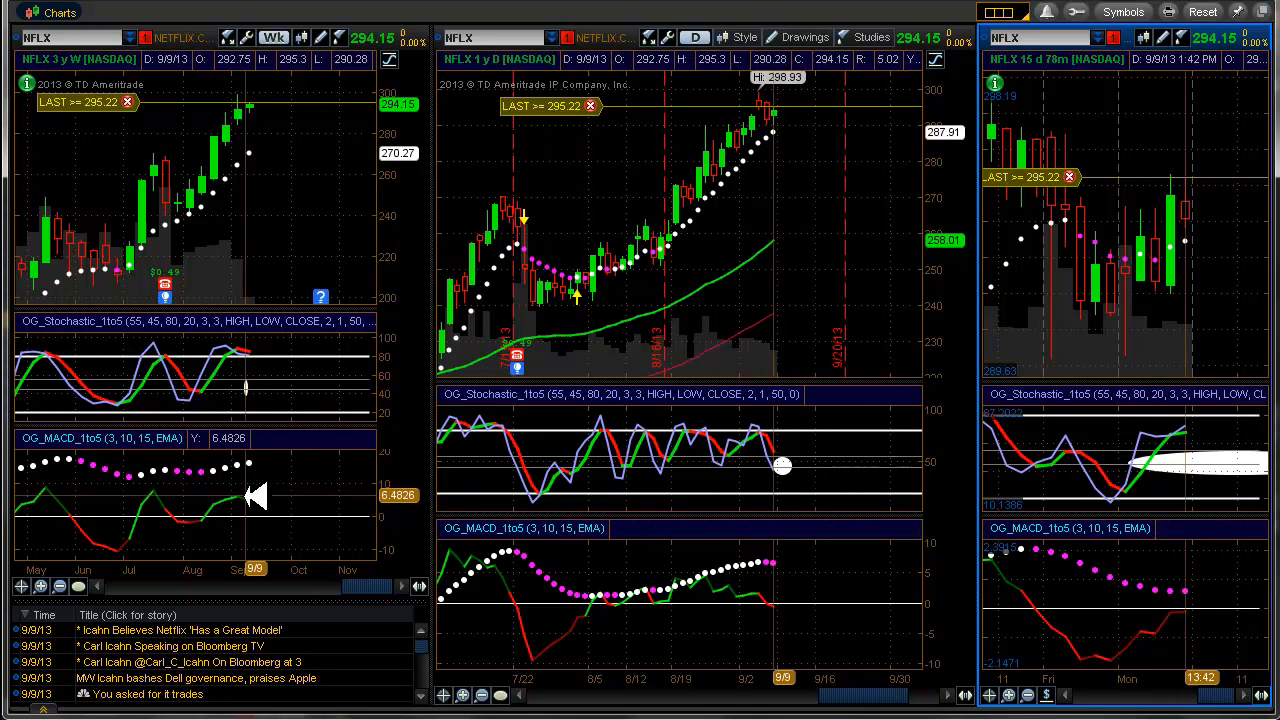
{"action": "mouse_move", "coordinate": [784, 610]}
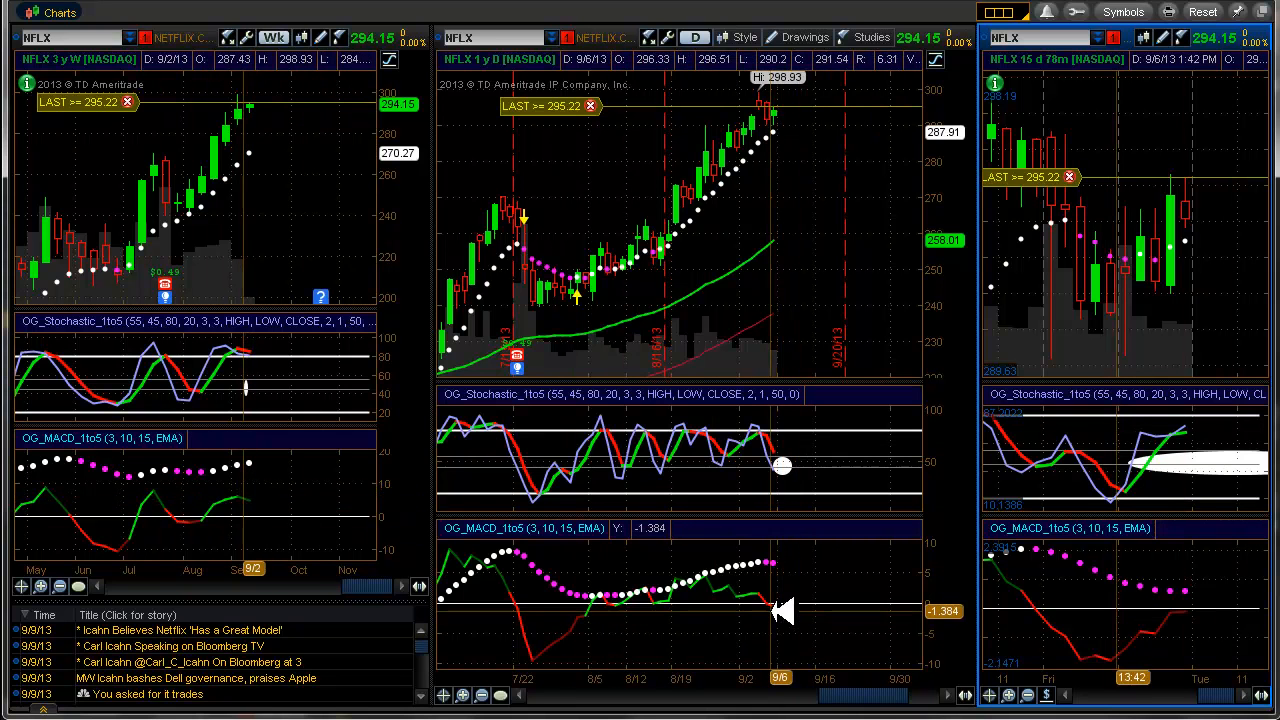
{"action": "mouse_move", "coordinate": [940, 500]}
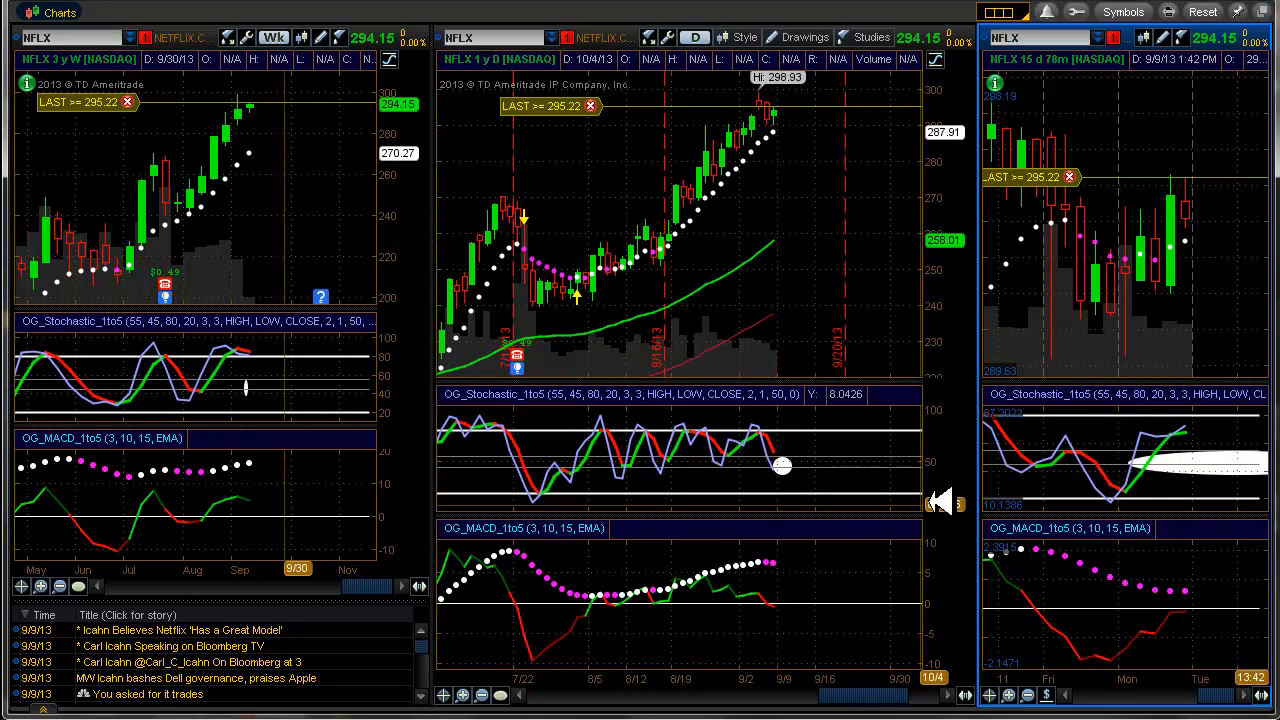
{"action": "mouse_move", "coordinate": [784, 564]}
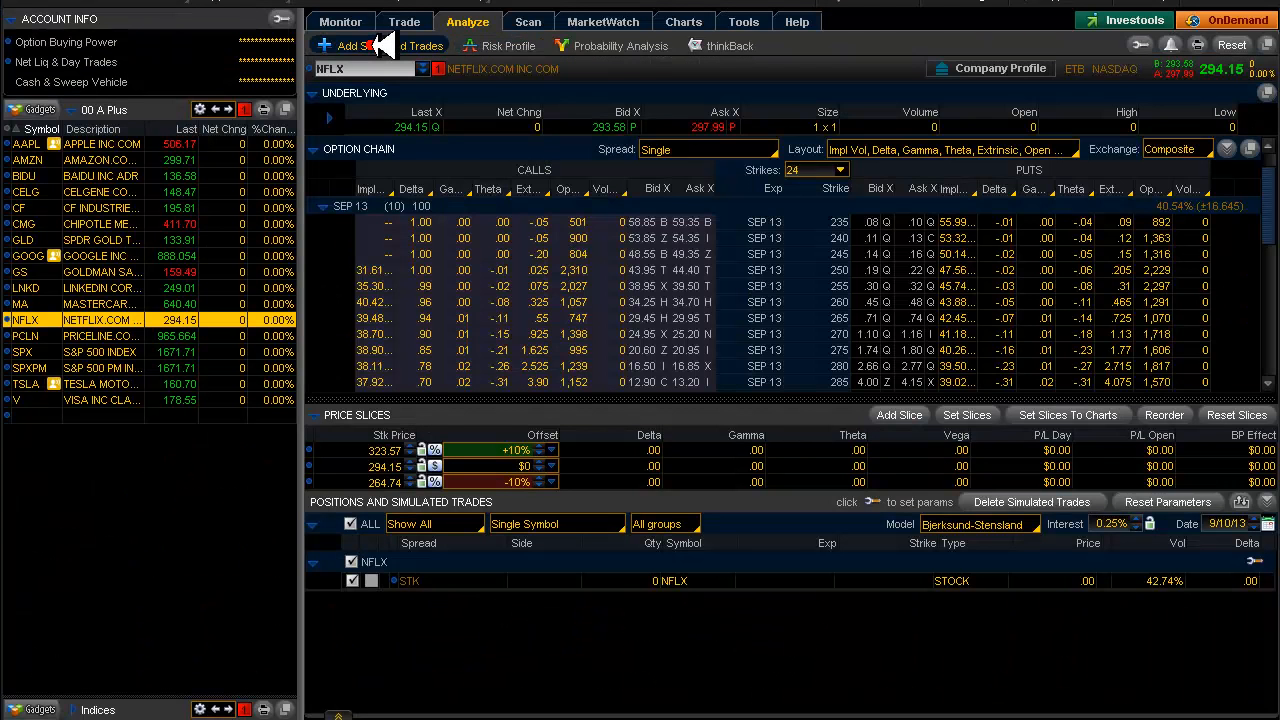
{"action": "mouse_move", "coordinate": [624, 132]}
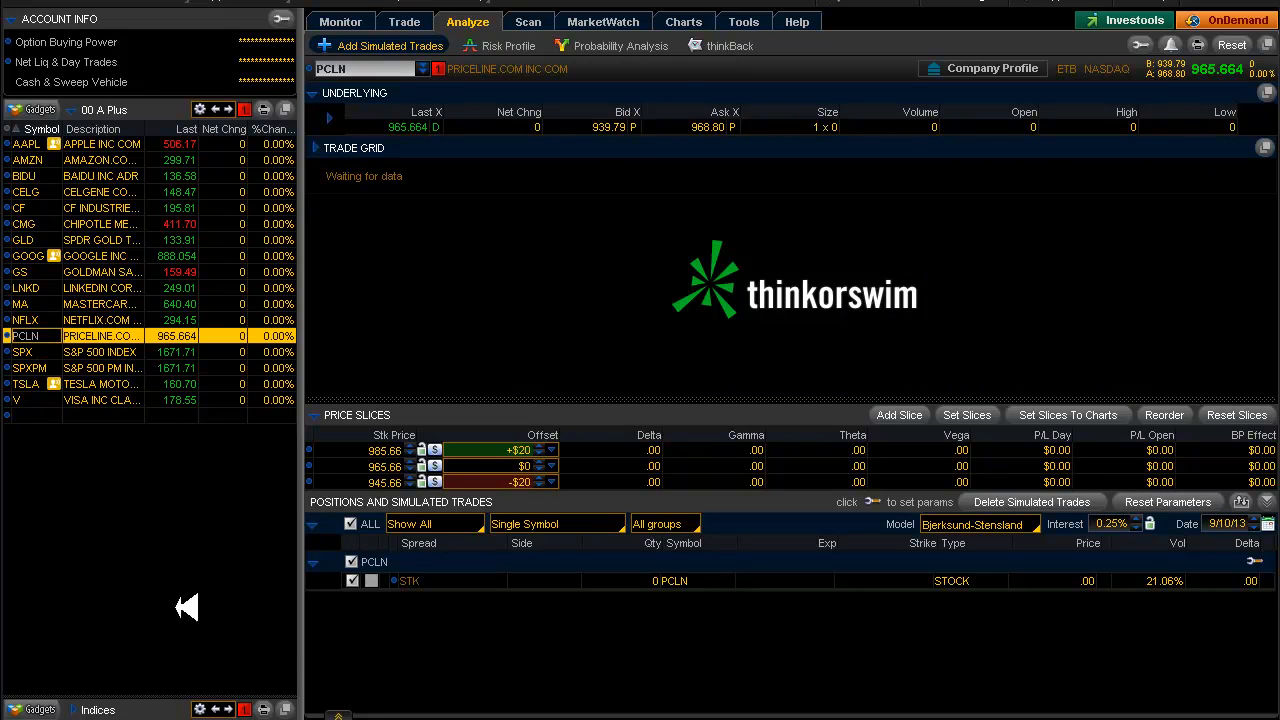
Show Priceline (PCLN) weekly, daily and 15-minute charts in the grid
{"action": "left_click", "coordinate": [684, 20]}
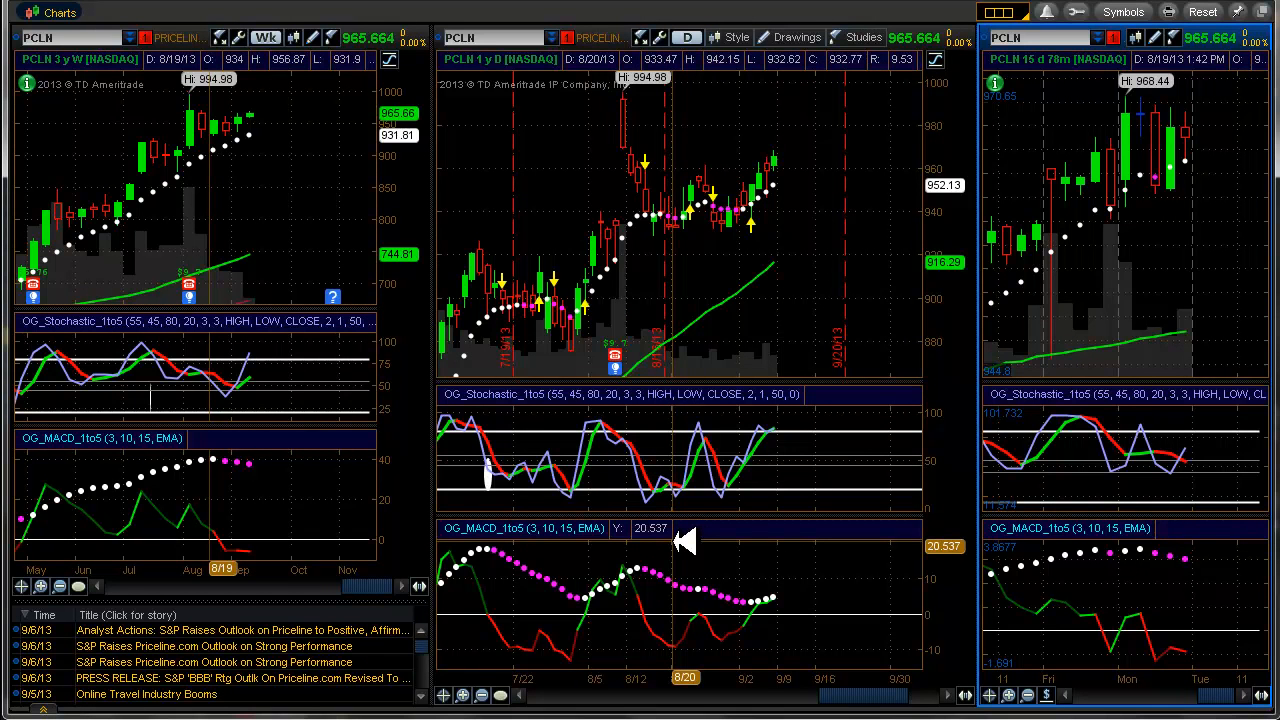
{"action": "mouse_move", "coordinate": [556, 510]}
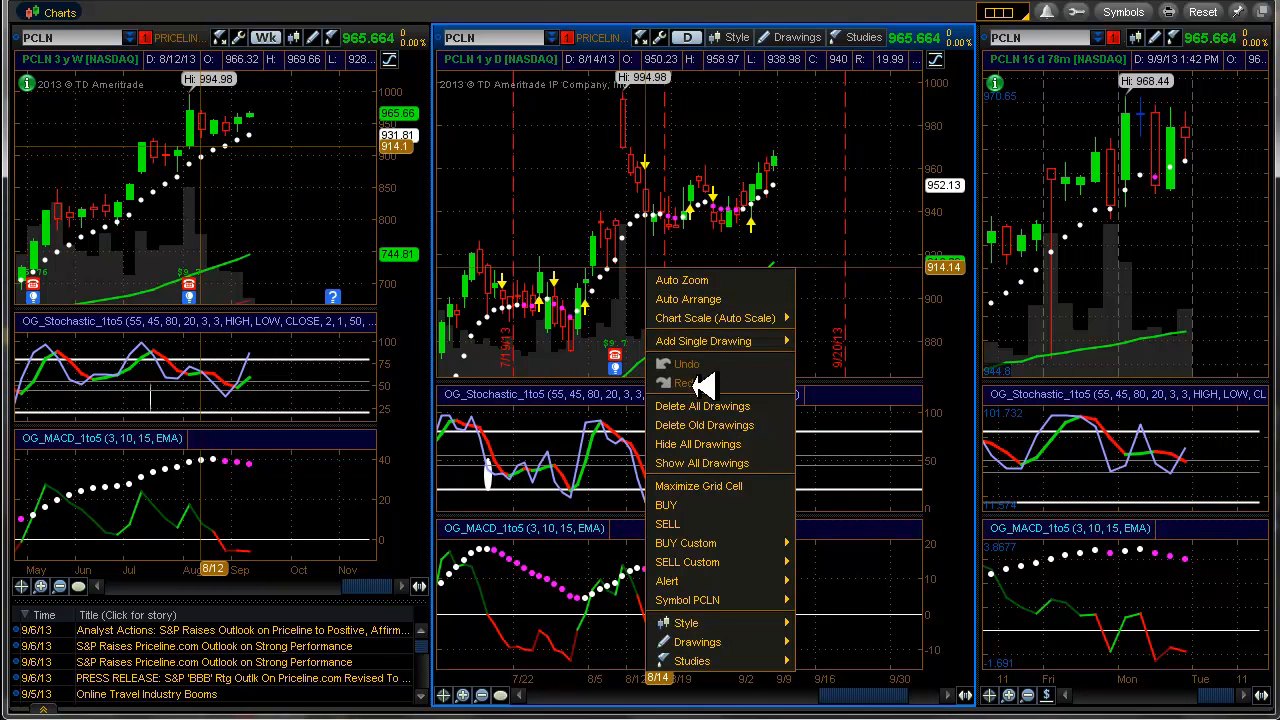
Delete all drawings from the PCLN daily chart and confirm with Yes
{"action": "left_click", "coordinate": [704, 404]}
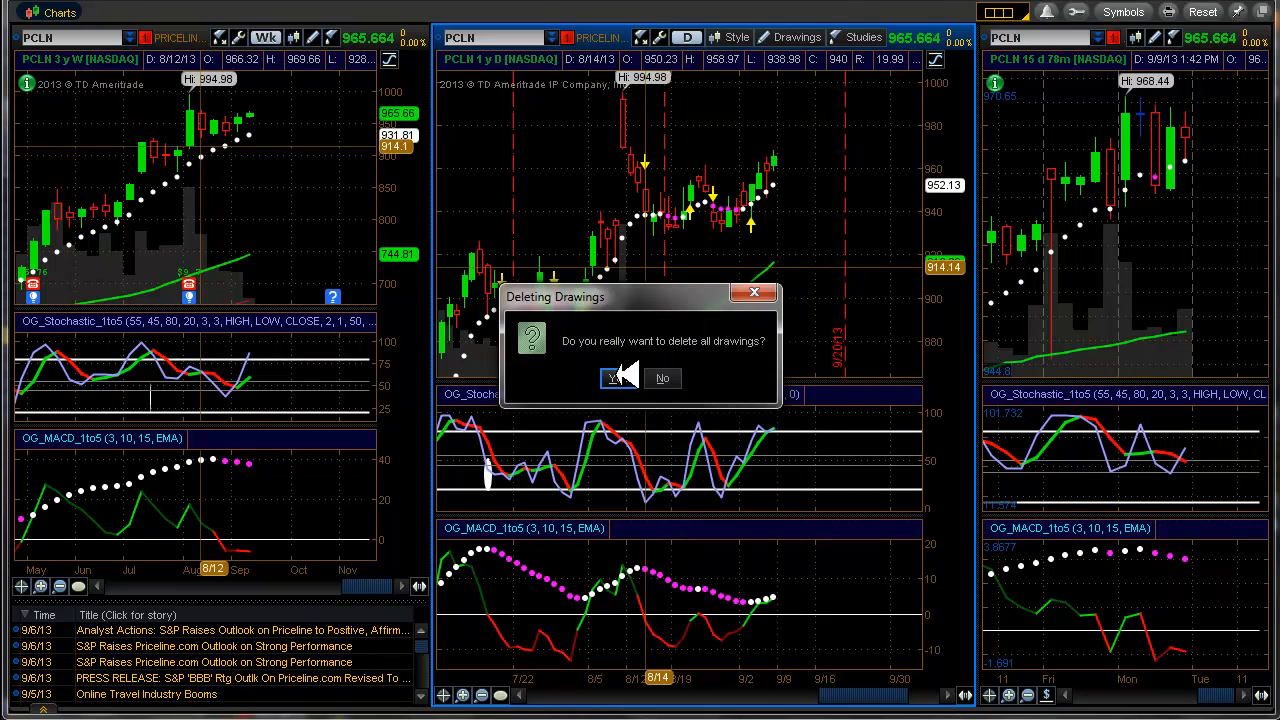
{"action": "left_click", "coordinate": [612, 378]}
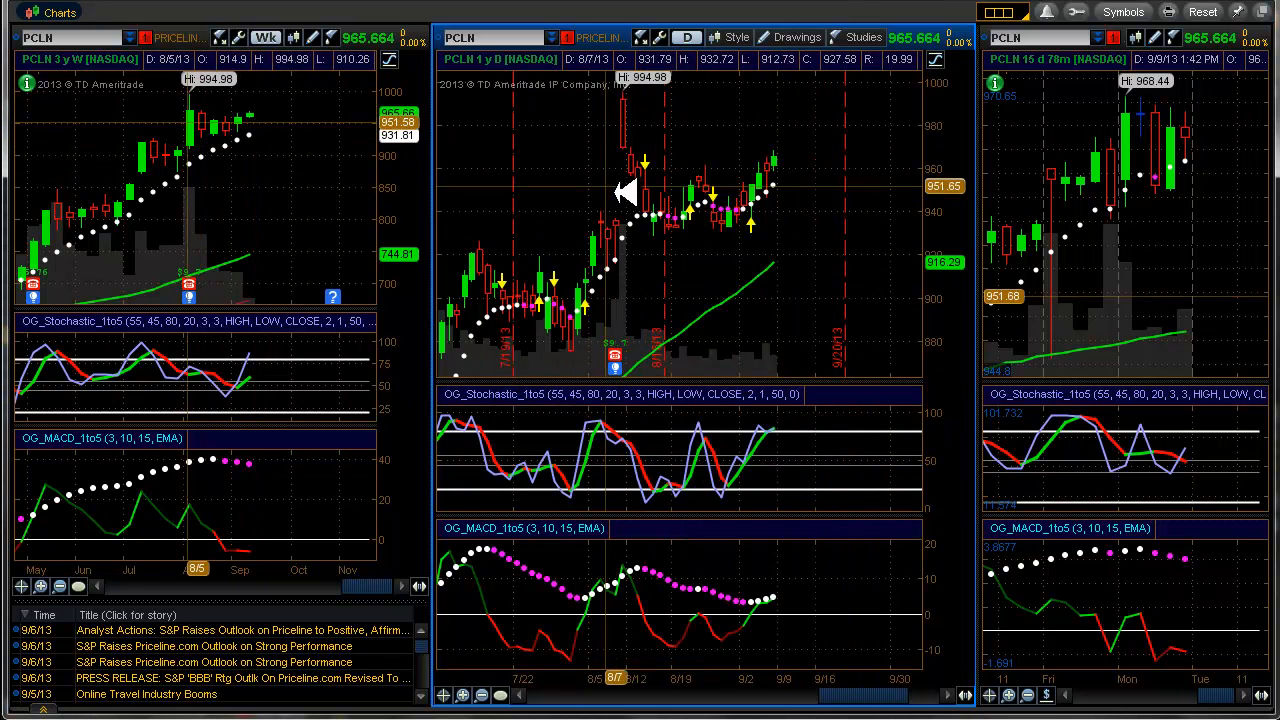
{"action": "mouse_move", "coordinate": [790, 430]}
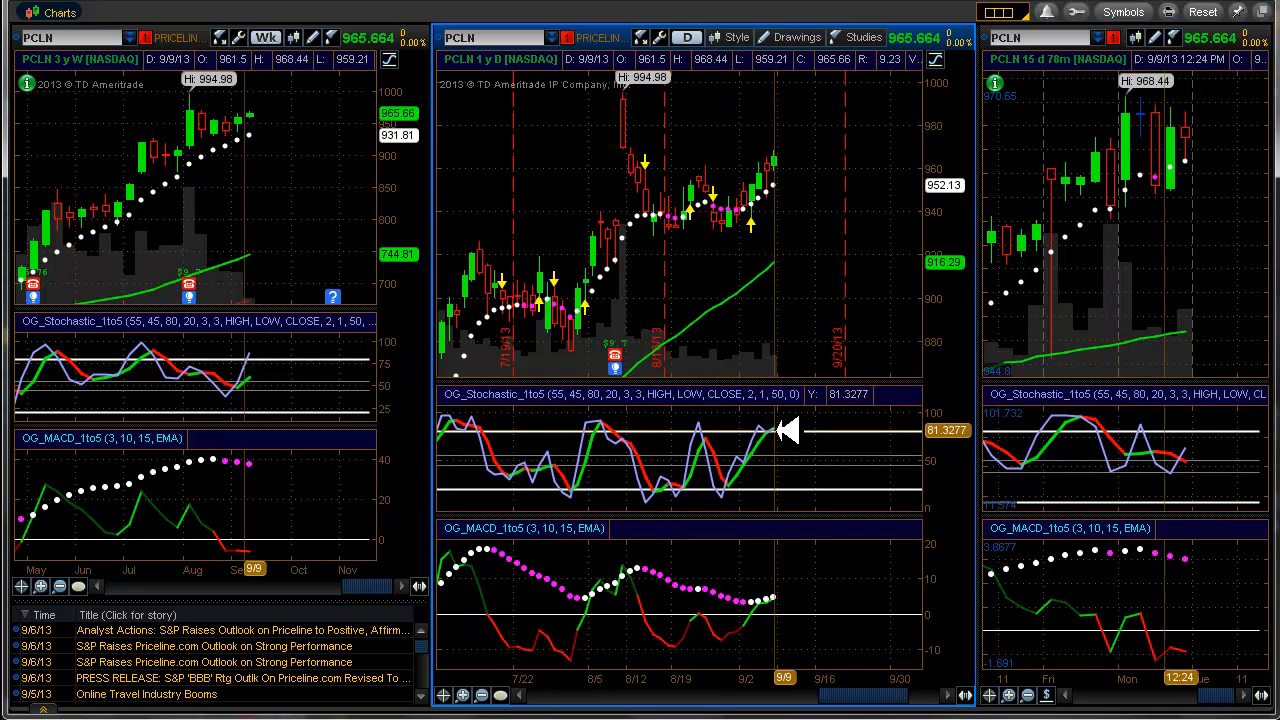
{"action": "mouse_move", "coordinate": [790, 600]}
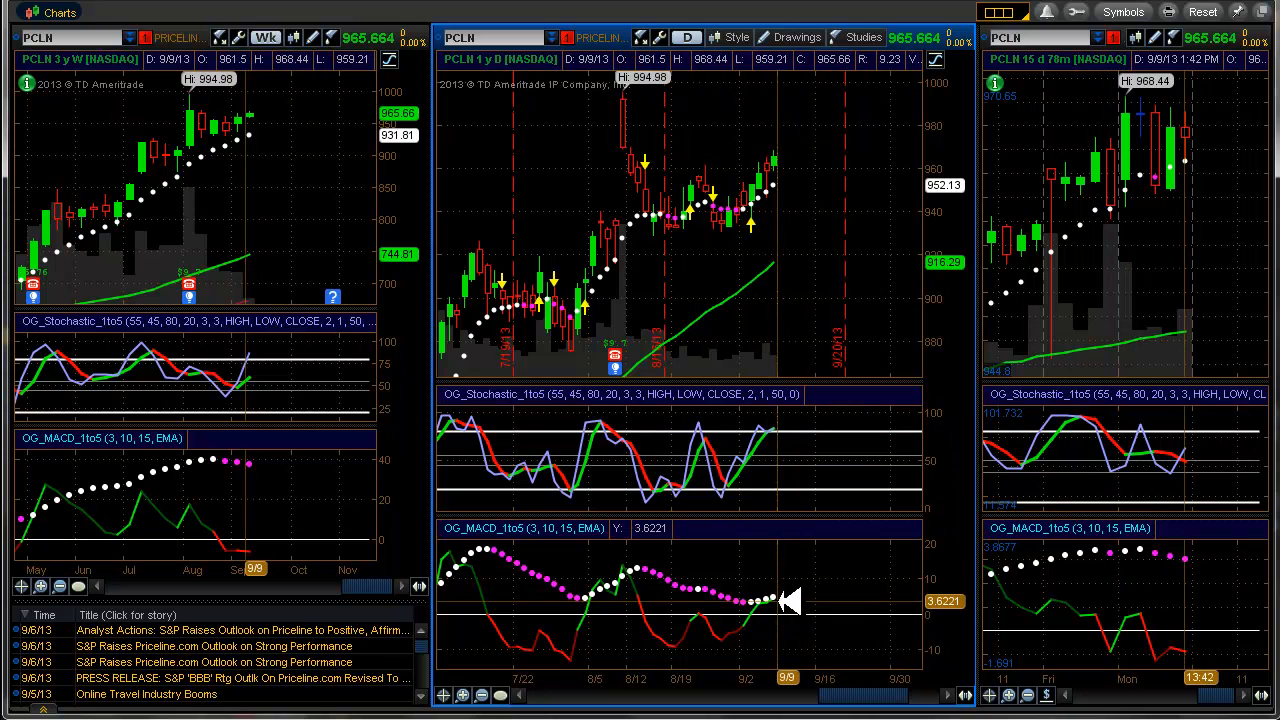
{"action": "mouse_move", "coordinate": [264, 544]}
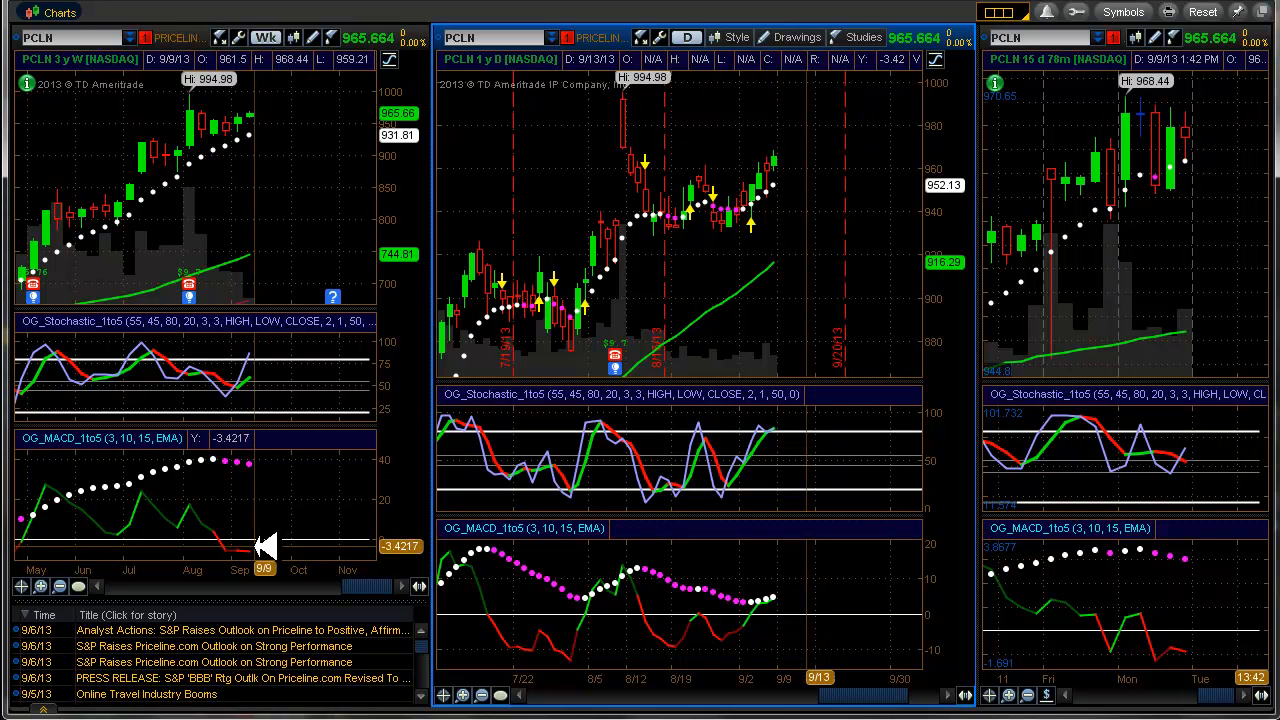
{"action": "mouse_move", "coordinate": [264, 462]}
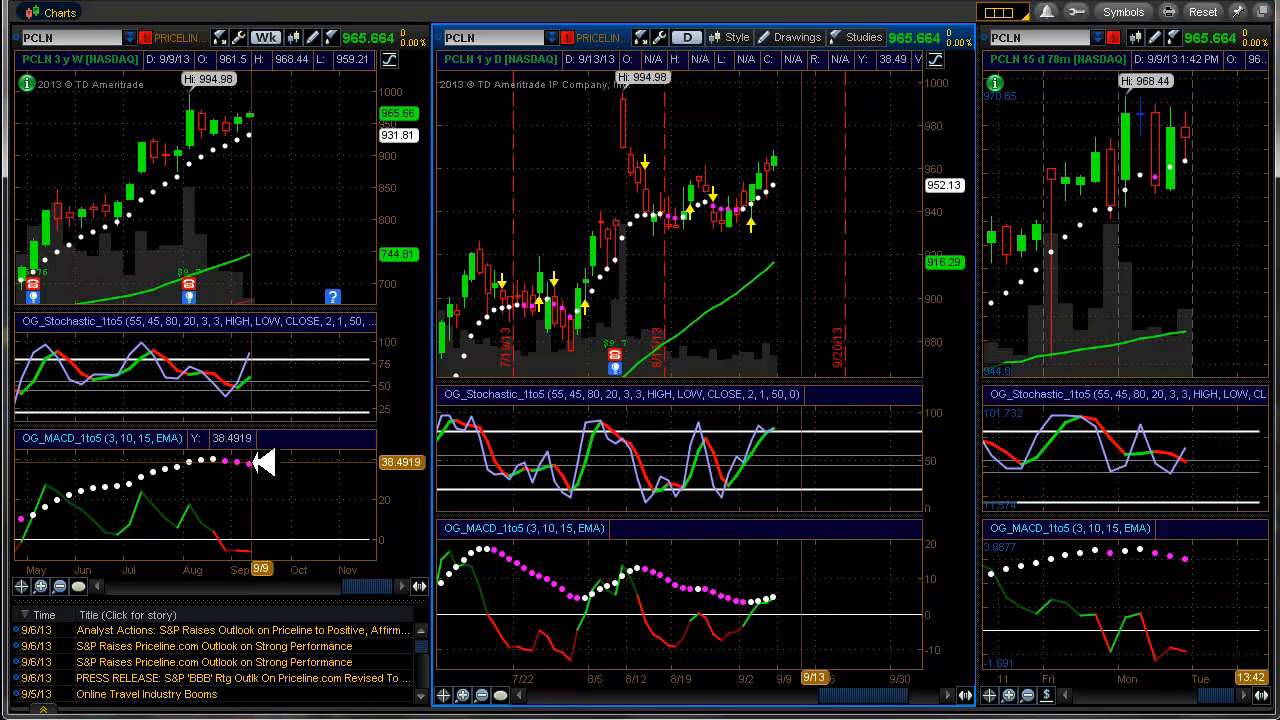
{"action": "mouse_move", "coordinate": [244, 464]}
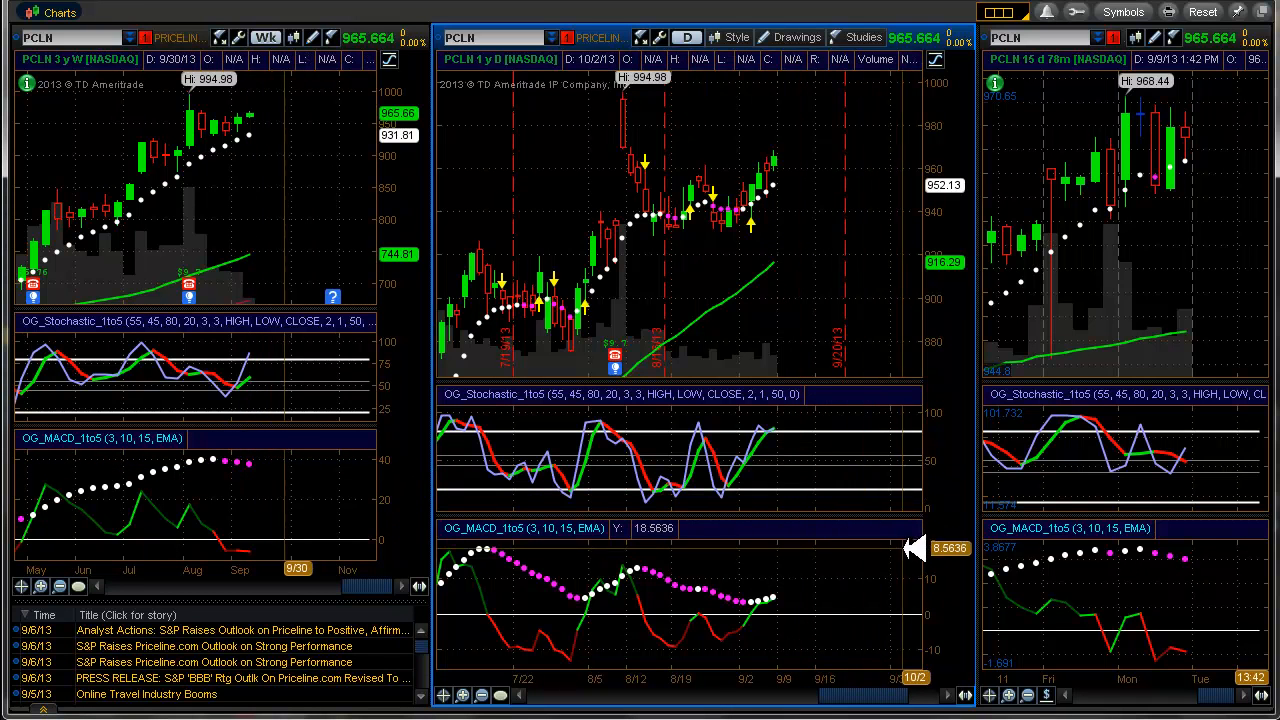
{"action": "mouse_move", "coordinate": [800, 488]}
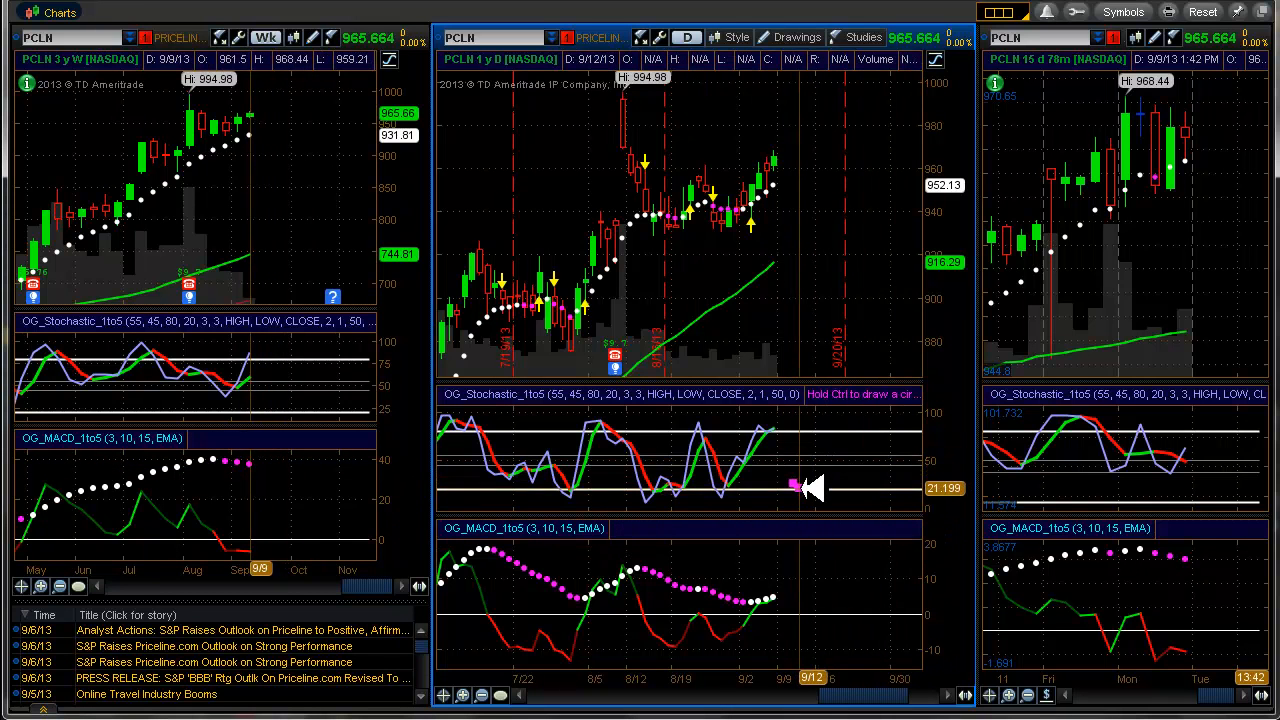
{"action": "mouse_move", "coordinate": [944, 504]}
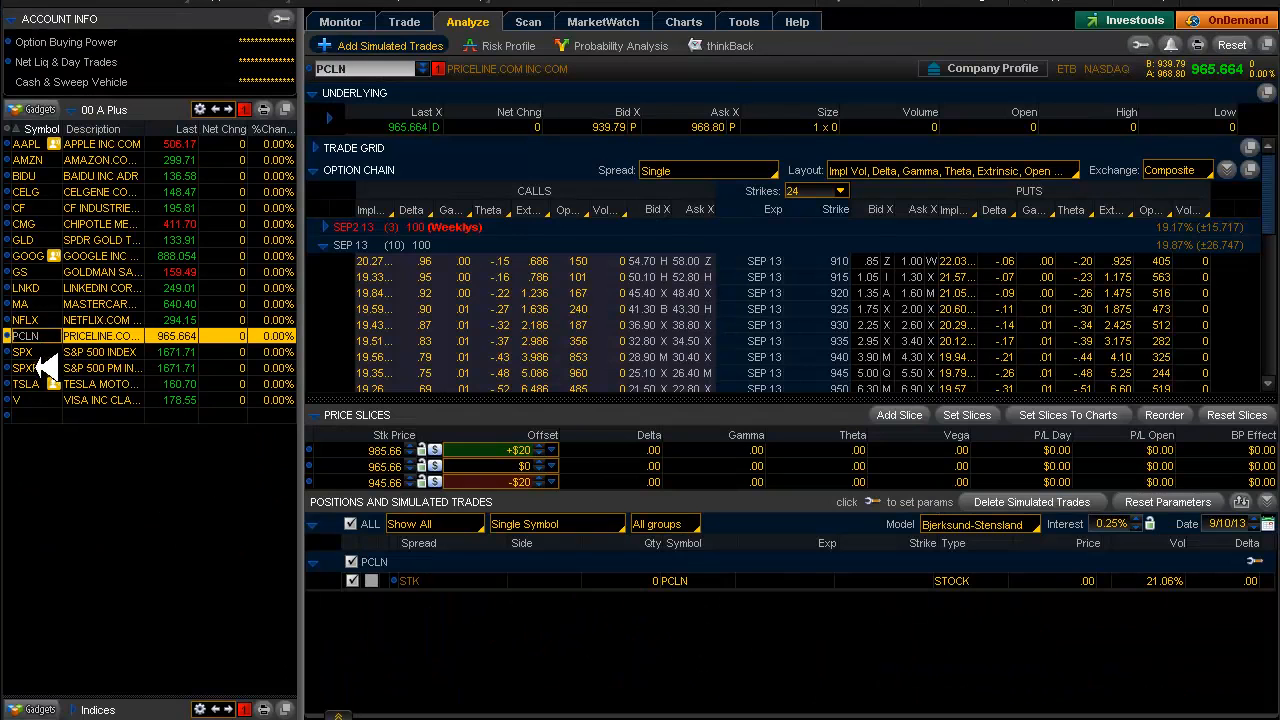
{"action": "mouse_move", "coordinate": [40, 384]}
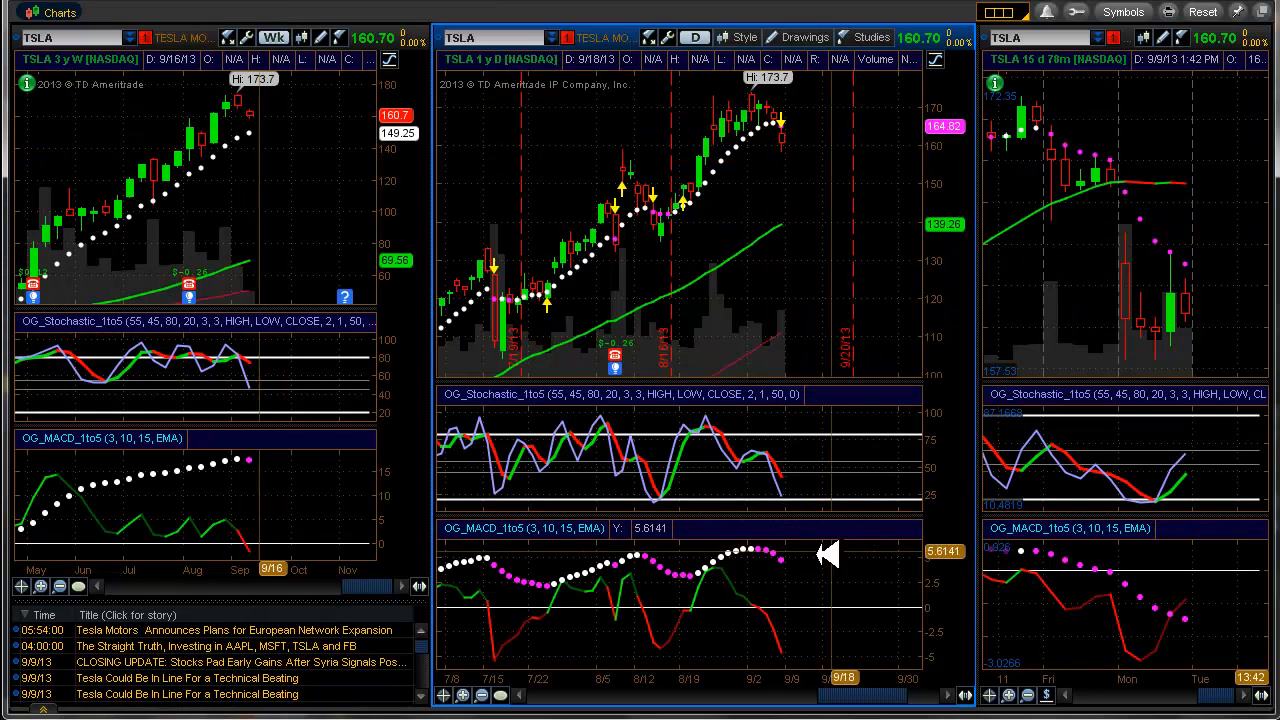
{"action": "mouse_move", "coordinate": [796, 130]}
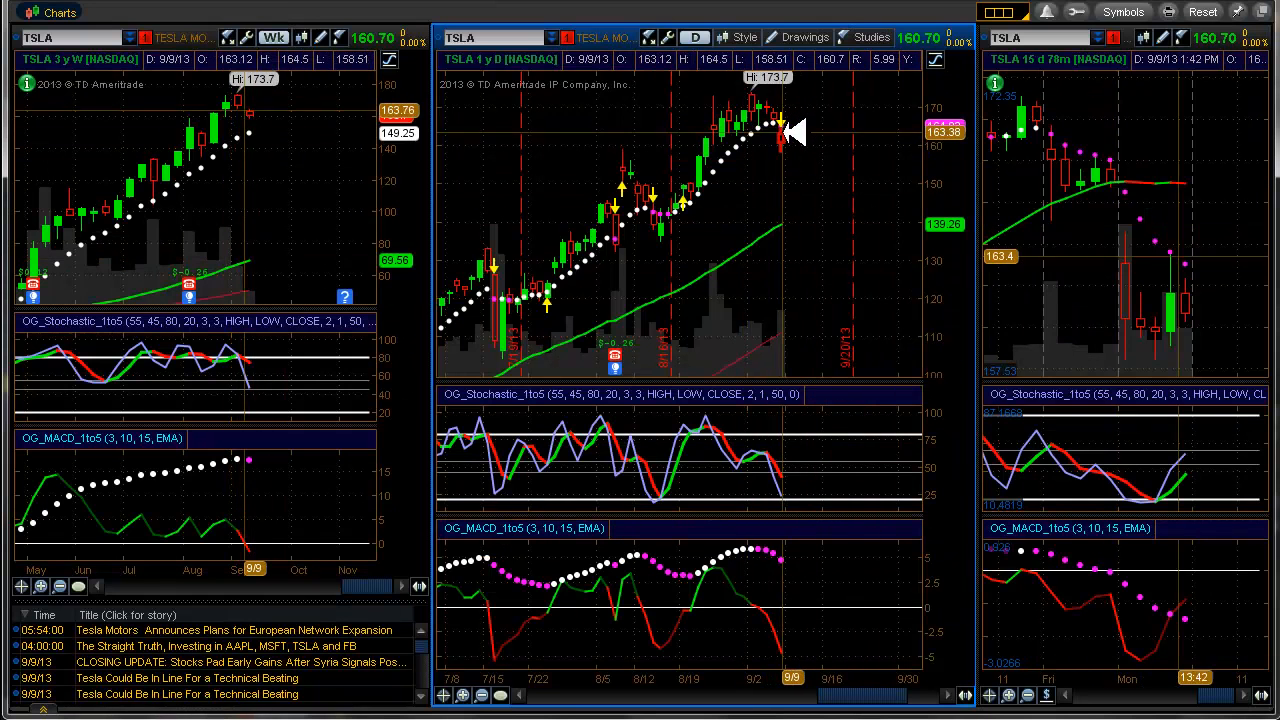
{"action": "mouse_move", "coordinate": [796, 150]}
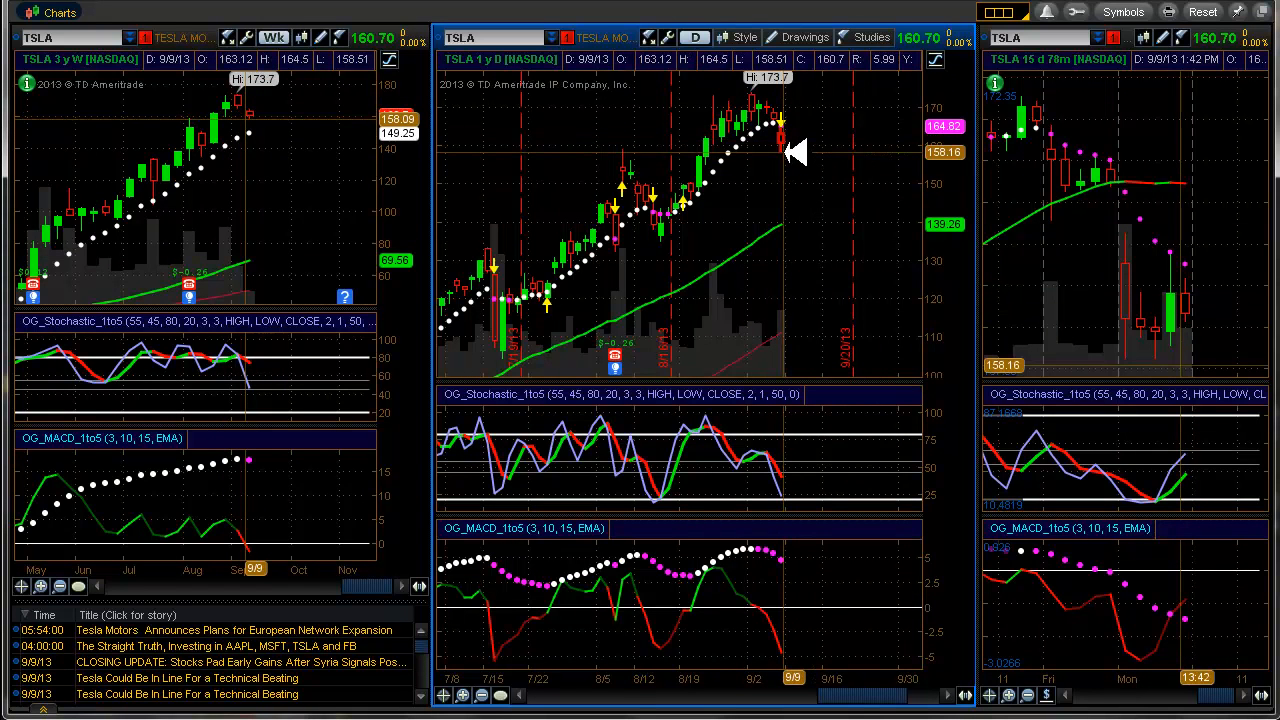
{"action": "mouse_move", "coordinate": [830, 124]}
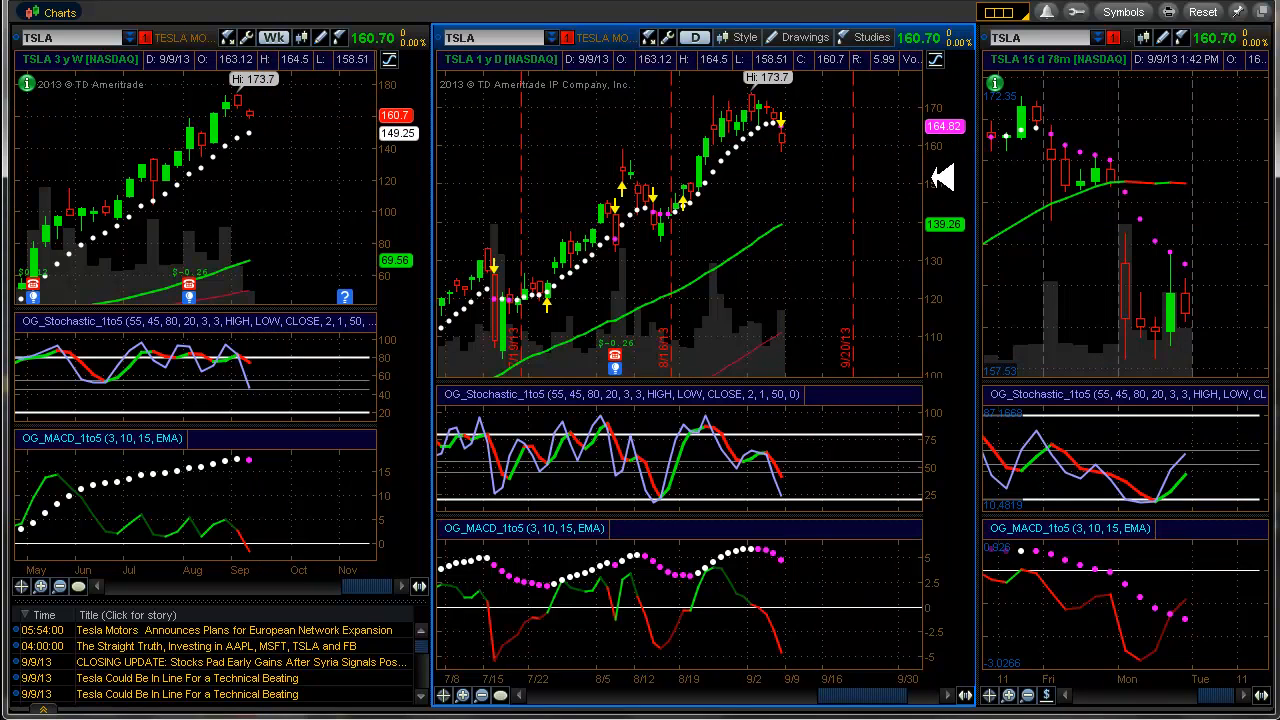
{"action": "mouse_move", "coordinate": [824, 528]}
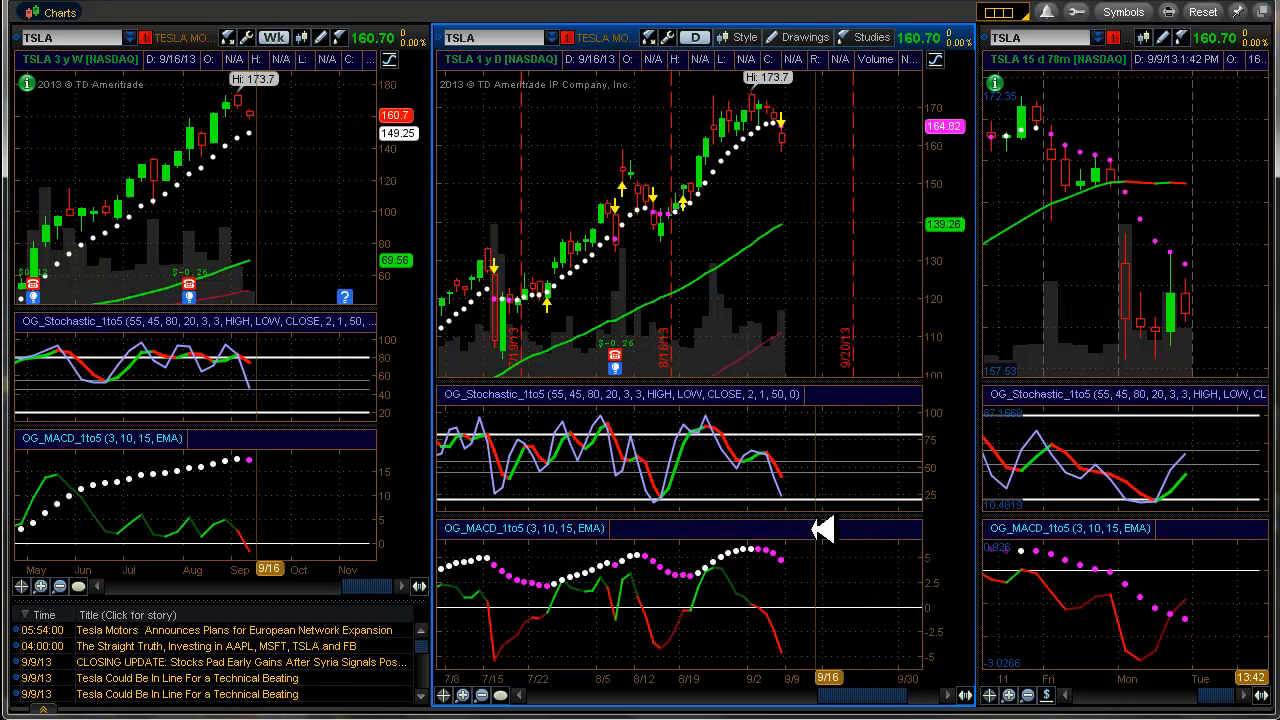
{"action": "mouse_move", "coordinate": [788, 488]}
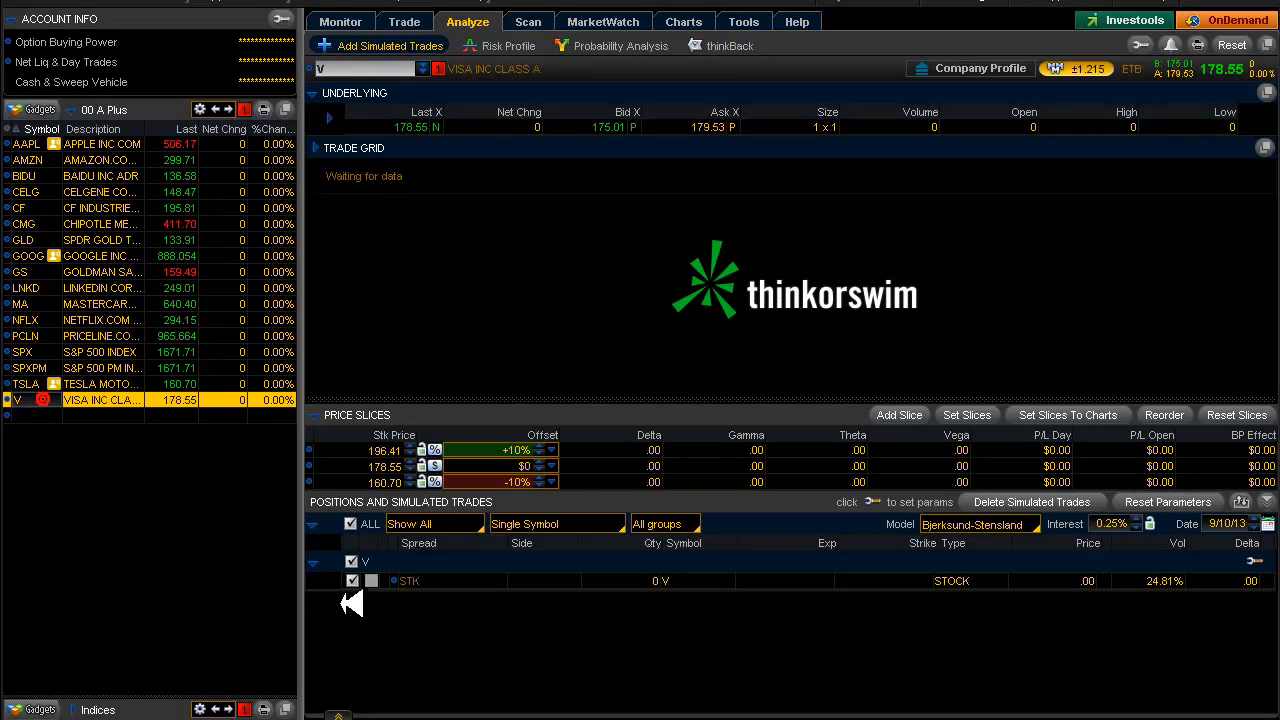
Show Visa (V) charts and confirm deleting all drawings from its chart
{"action": "left_click", "coordinate": [684, 20]}
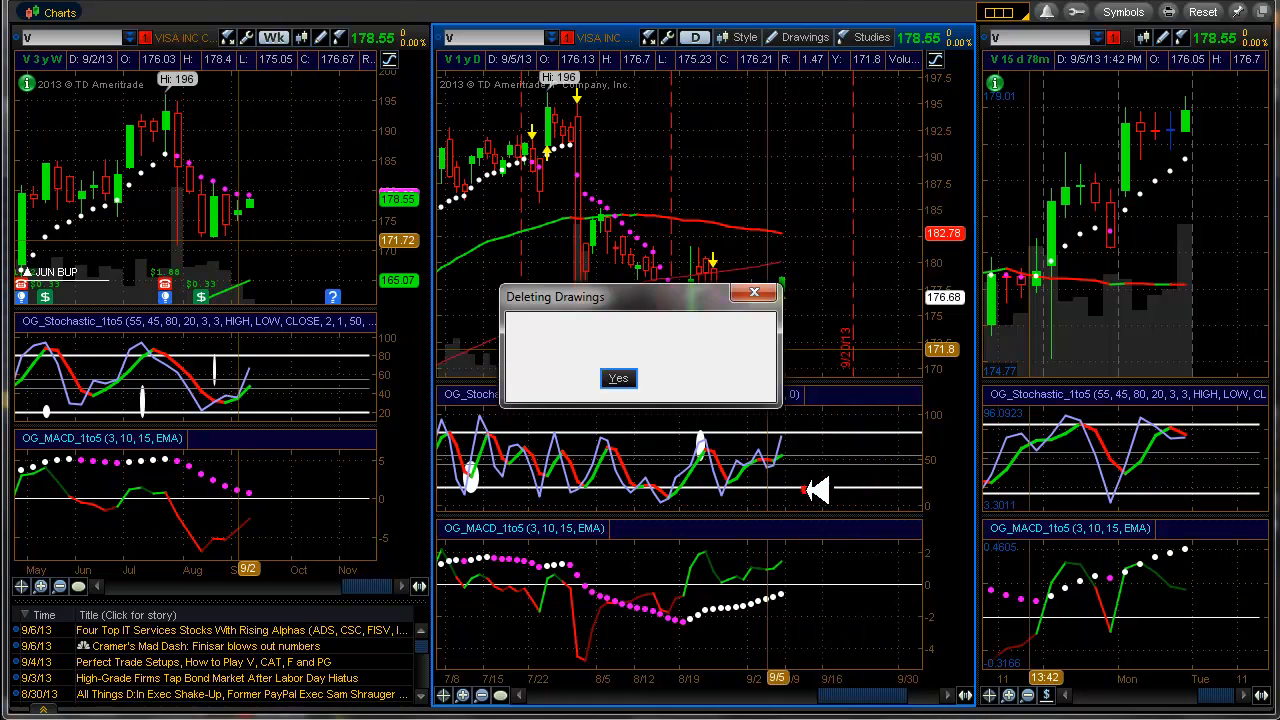
{"action": "left_click", "coordinate": [618, 378]}
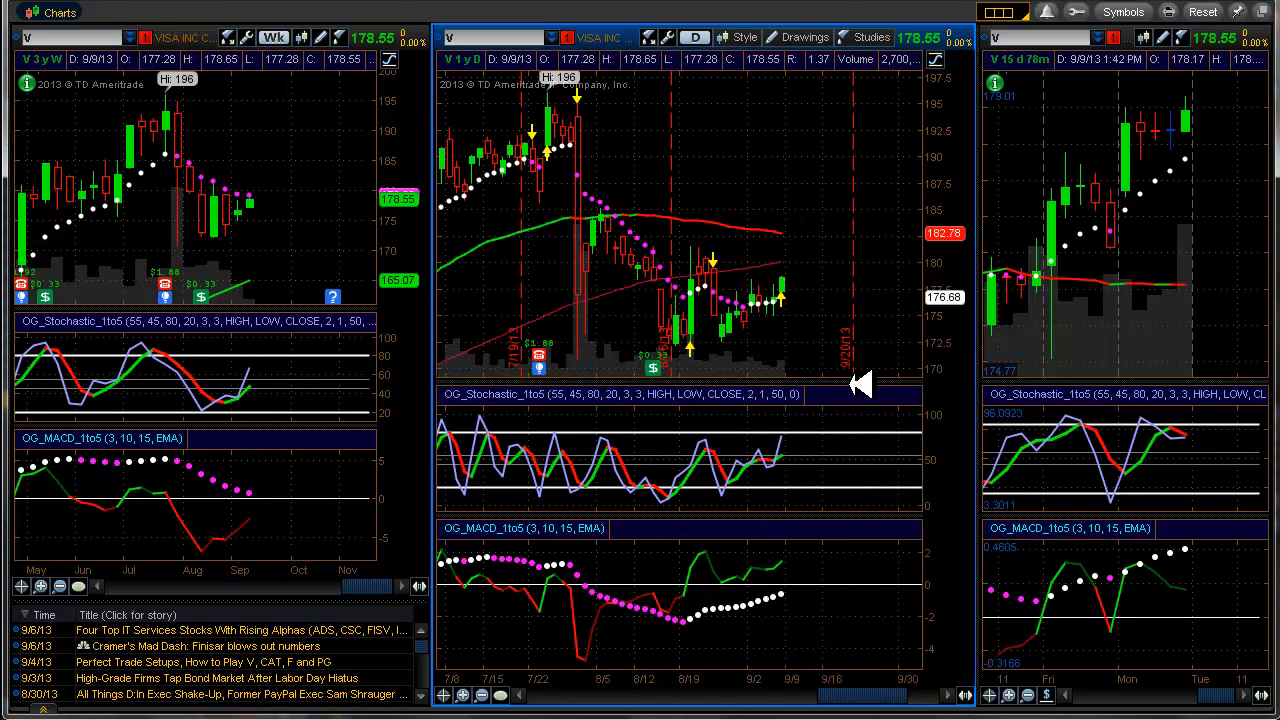
{"action": "mouse_move", "coordinate": [800, 468]}
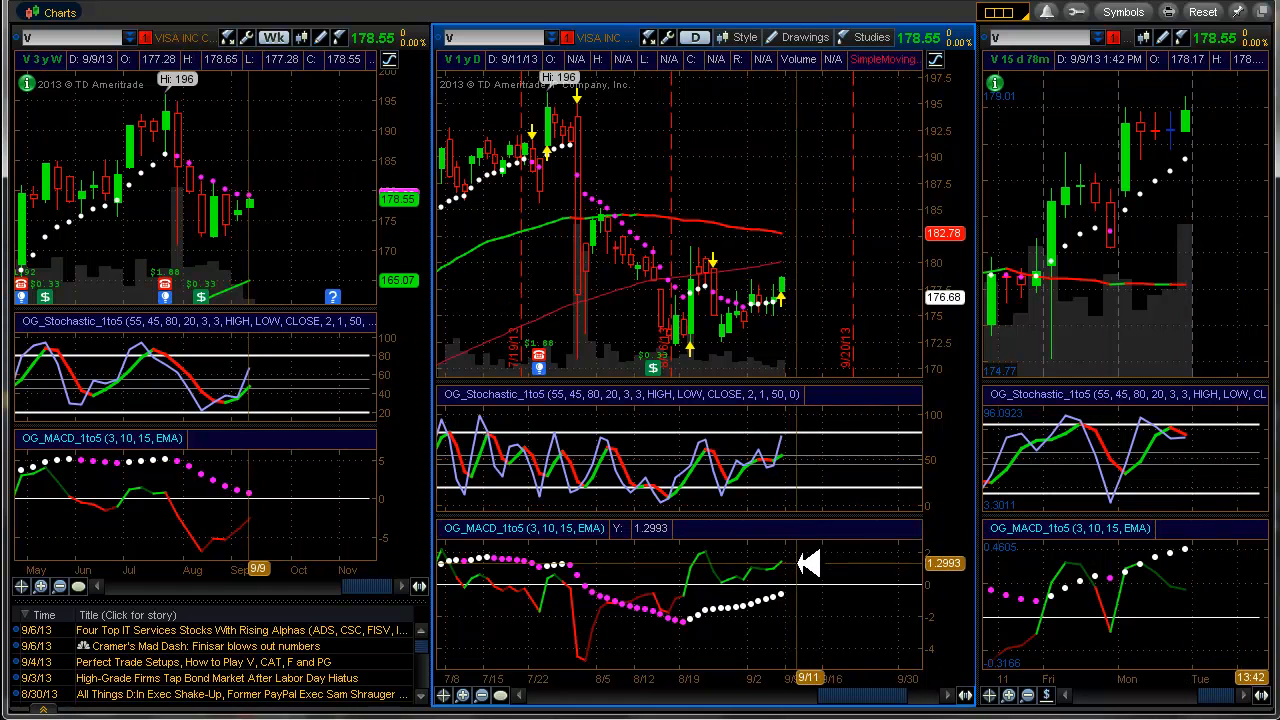
{"action": "mouse_move", "coordinate": [260, 528]}
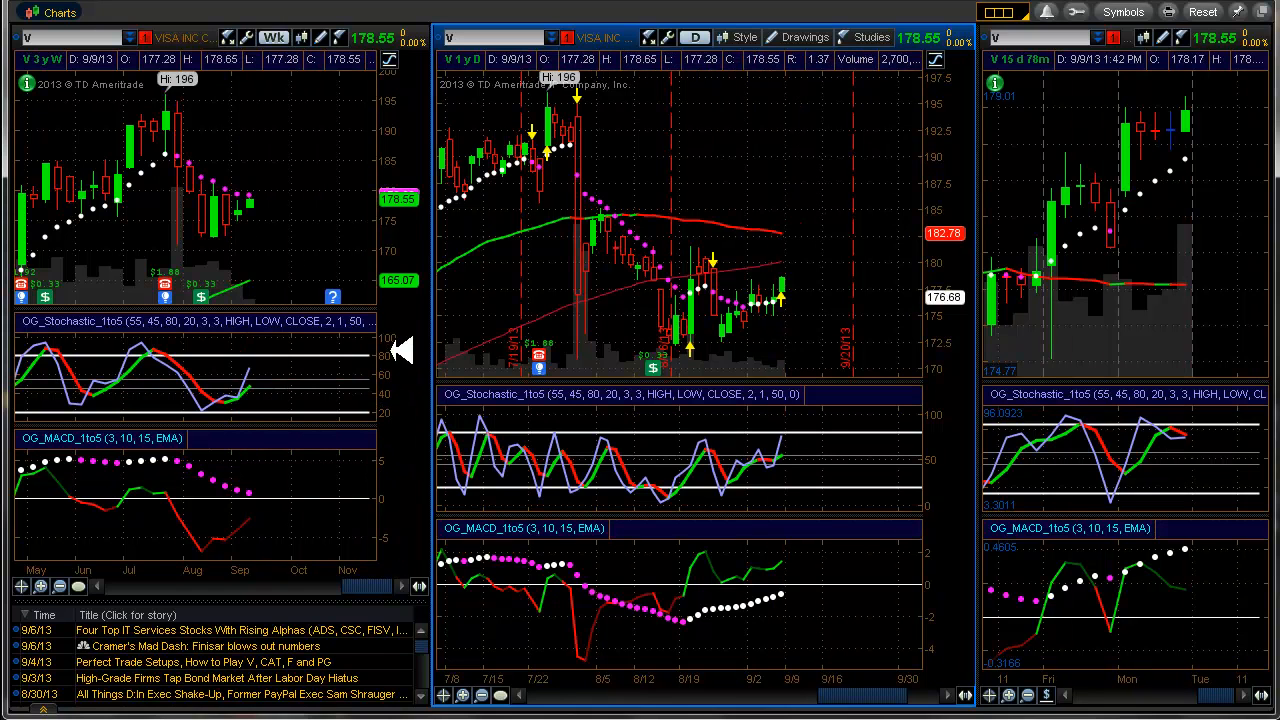
{"action": "mouse_move", "coordinate": [420, 360]}
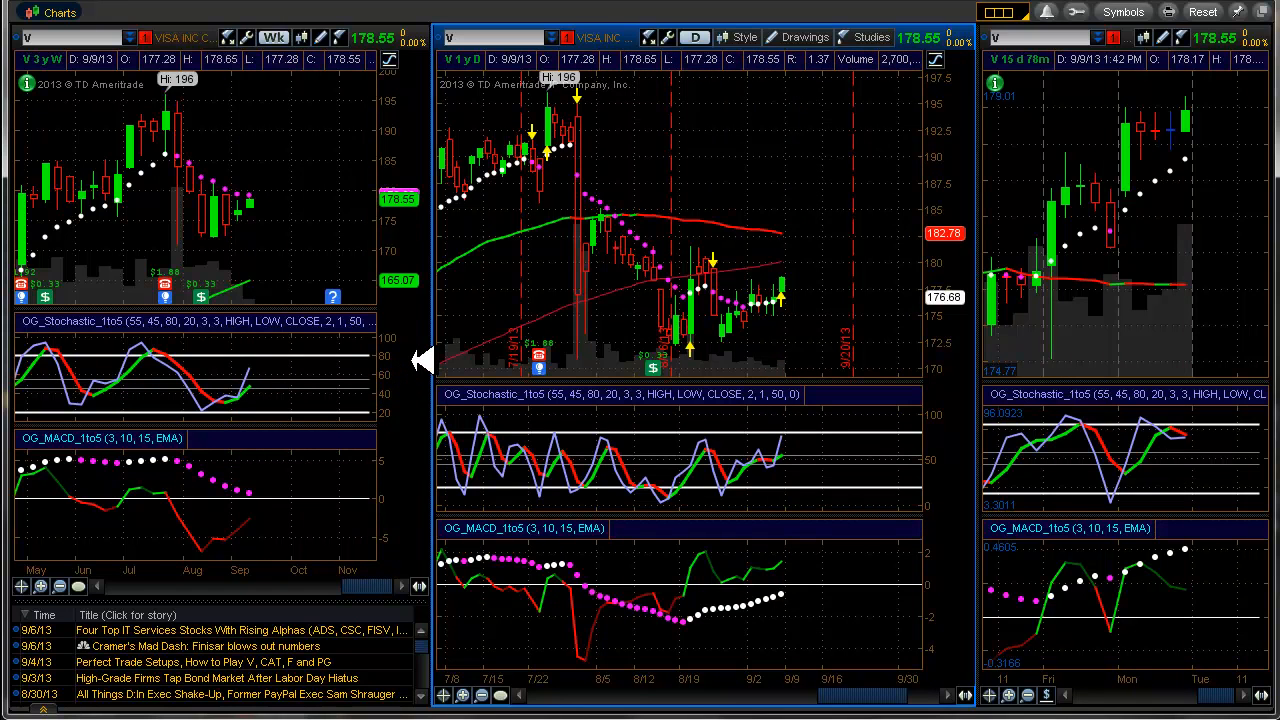